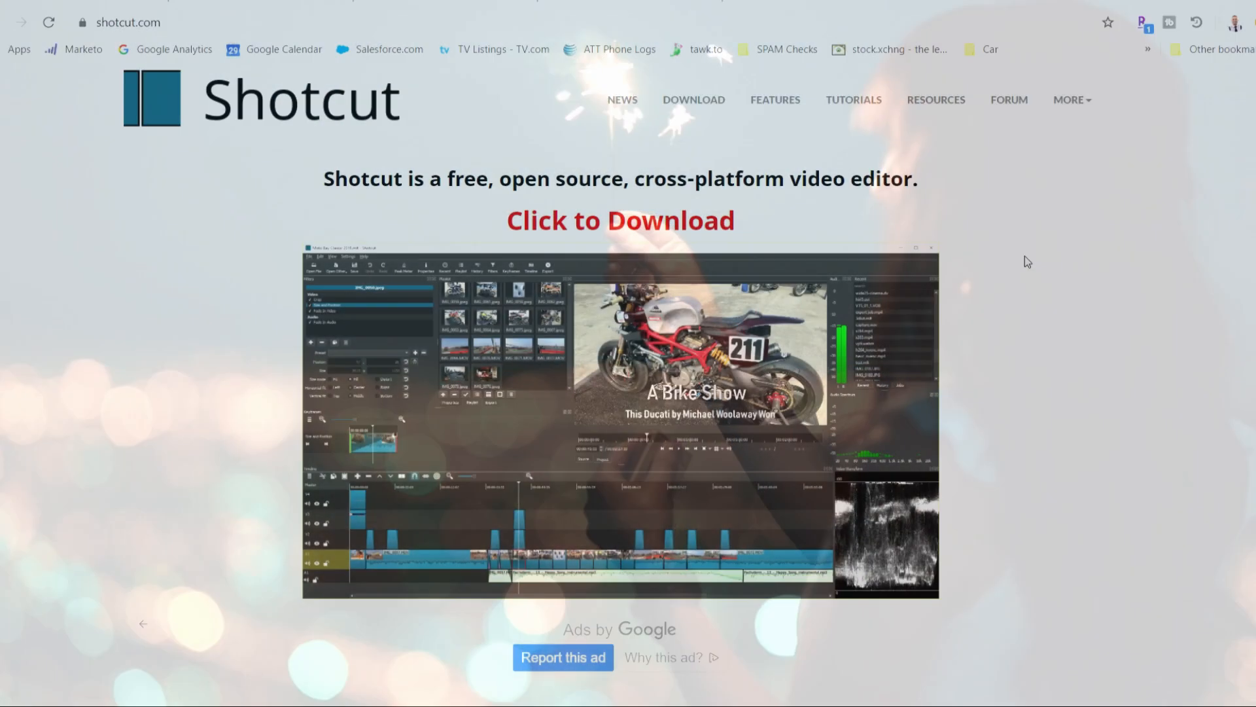
# Step: Scroll the Shotcut site and go to its FEATURES page from the navigation bar
pyautogui.scroll(-3)
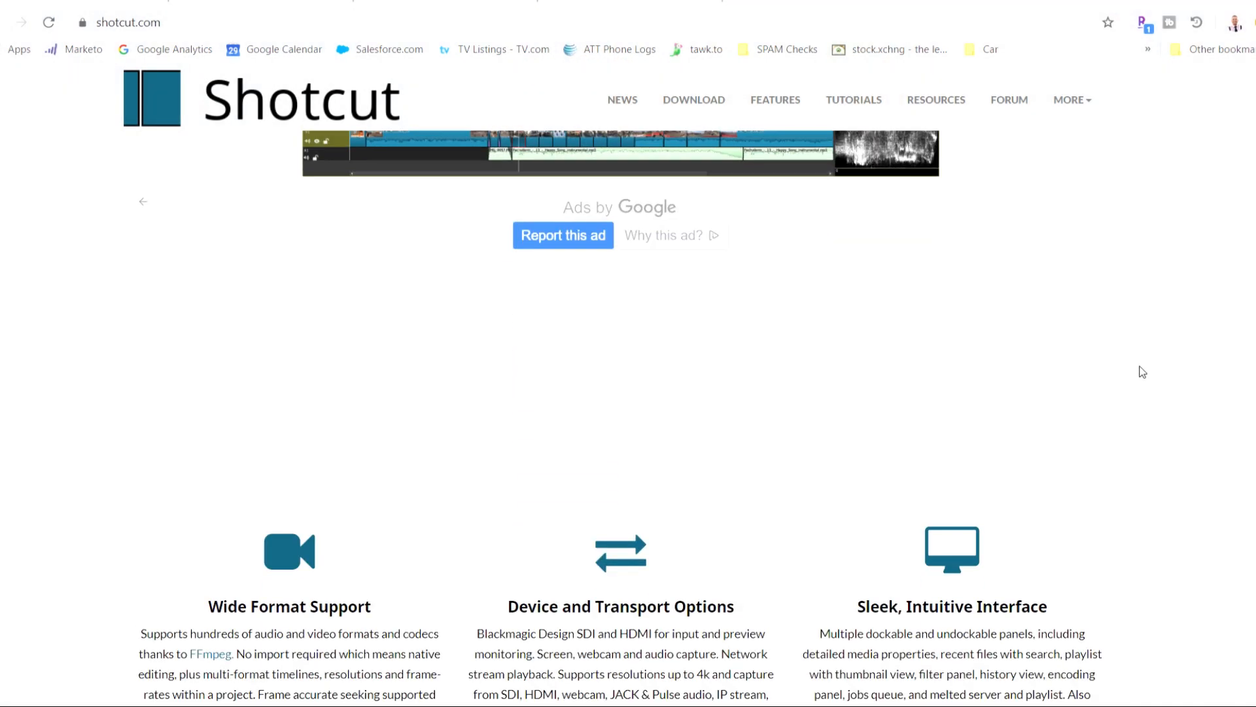
pyautogui.scroll(-3)
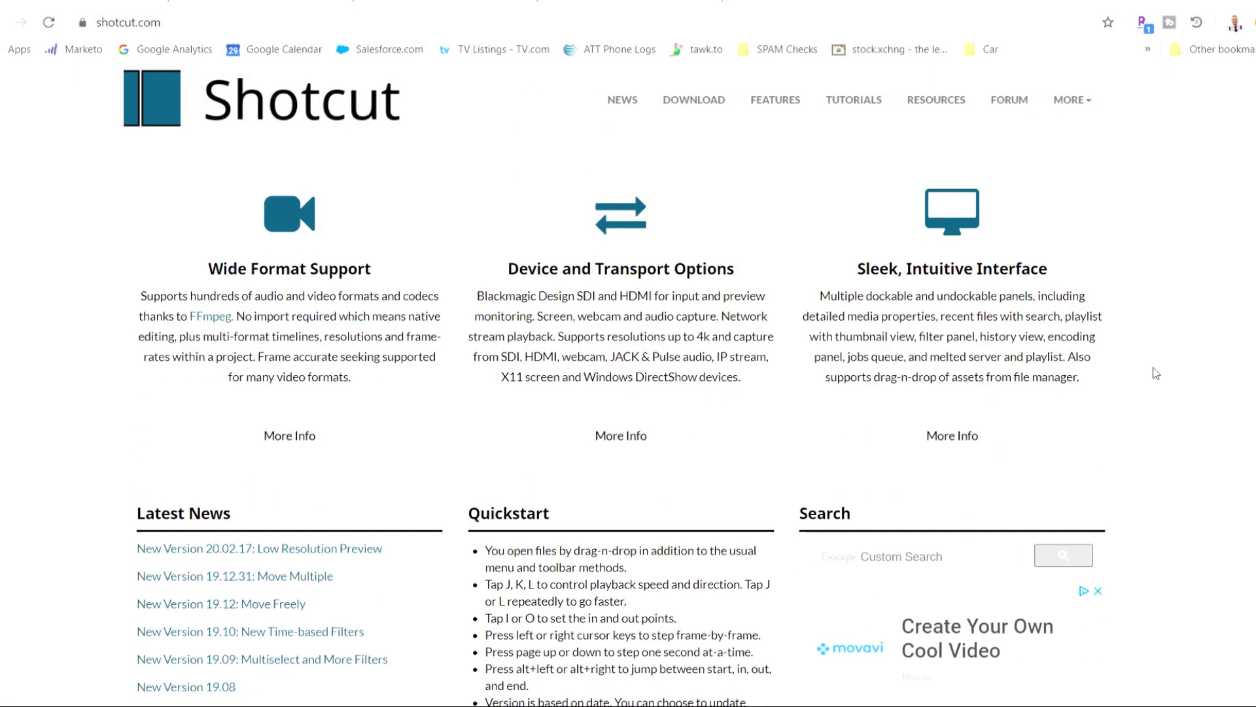
pyautogui.scroll(-3)
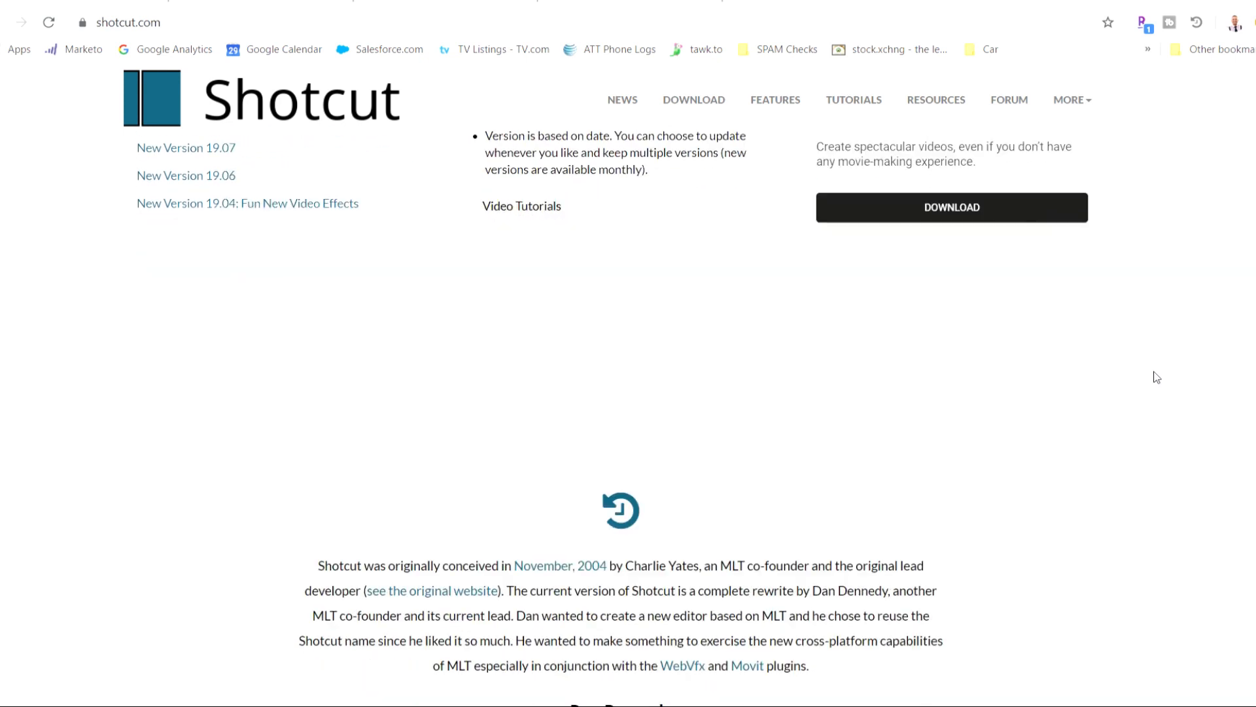
pyautogui.scroll(-3)
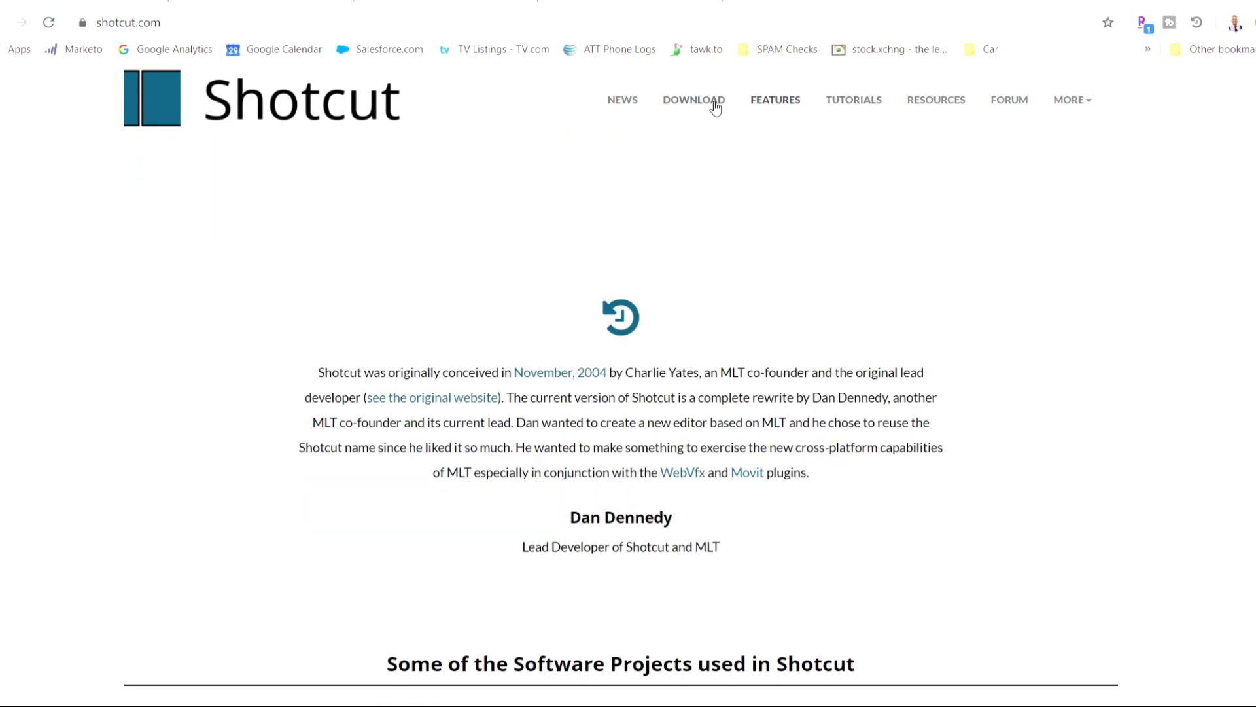
pyautogui.click(774, 99)
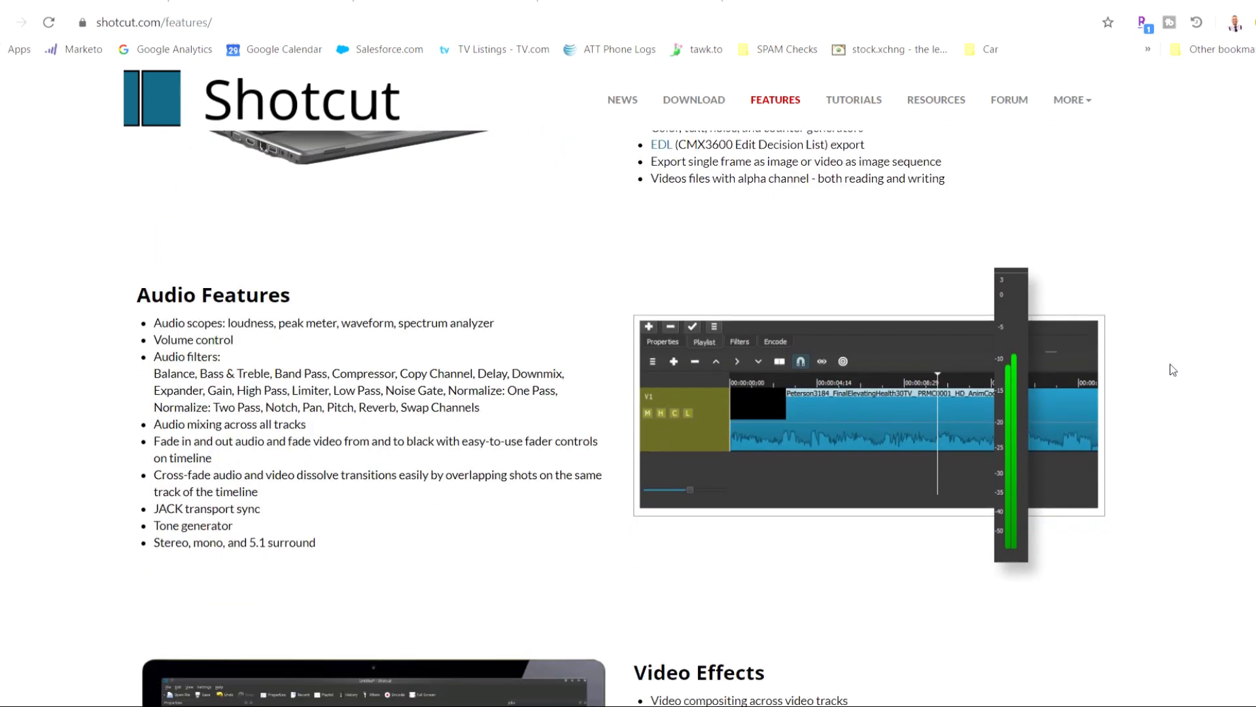
# Step: Scroll through the features list of audio, video effects, editing and hardware support
pyautogui.scroll(-3)
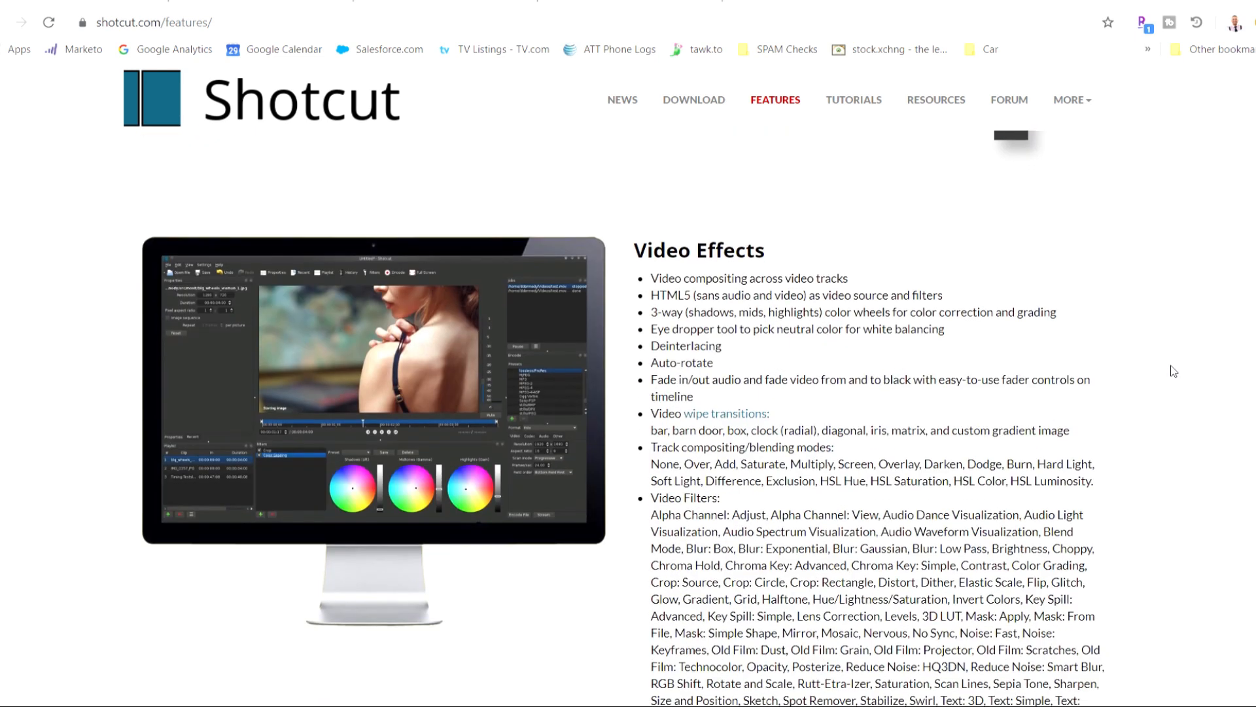
pyautogui.scroll(-3)
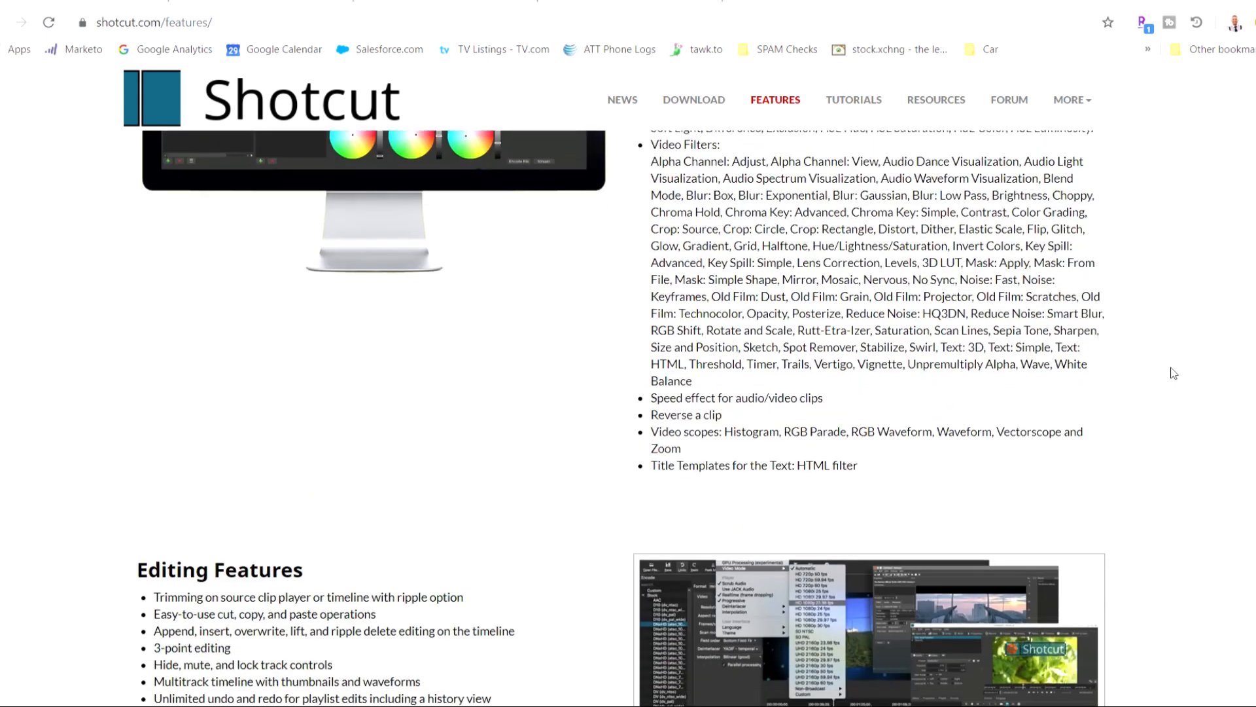
pyautogui.scroll(-3)
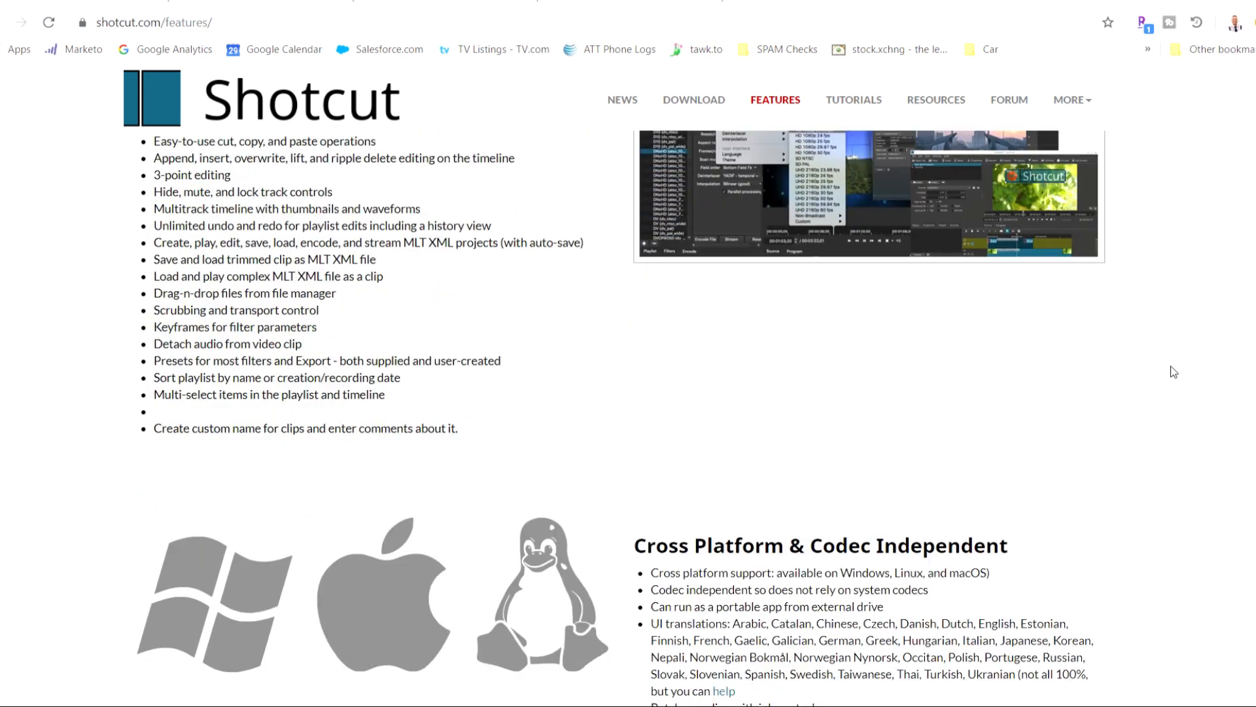
pyautogui.scroll(-3)
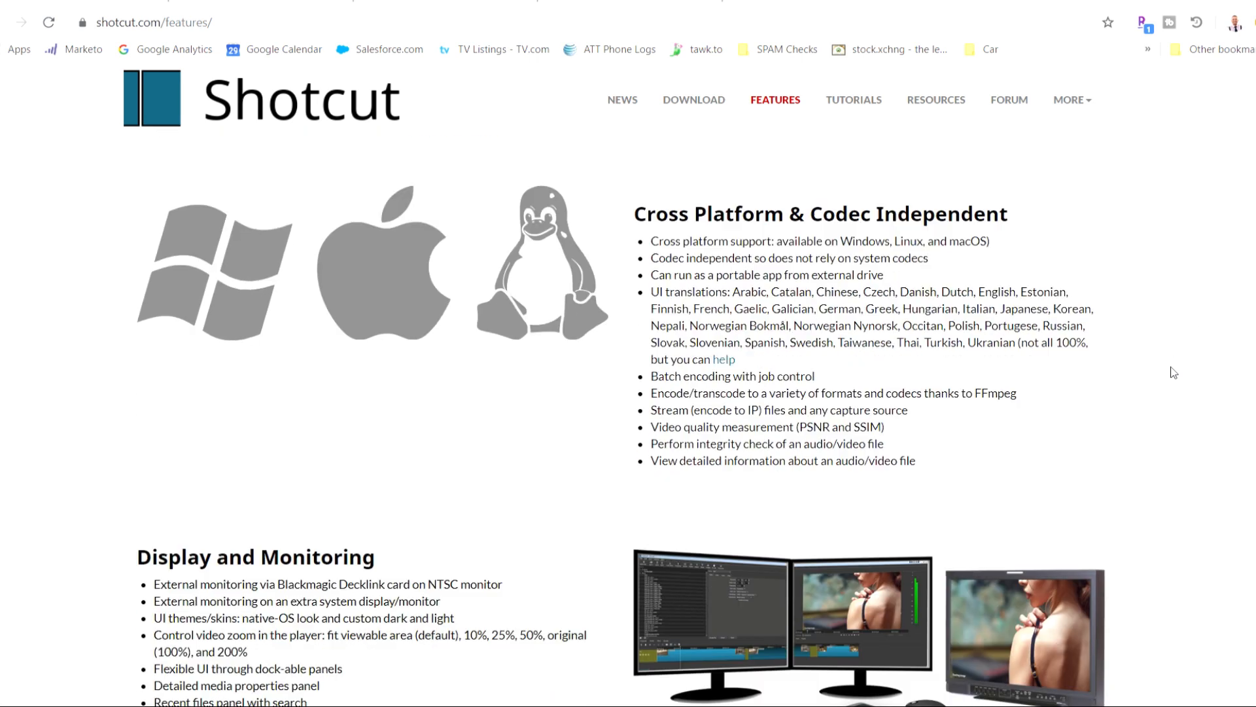
pyautogui.scroll(-3)
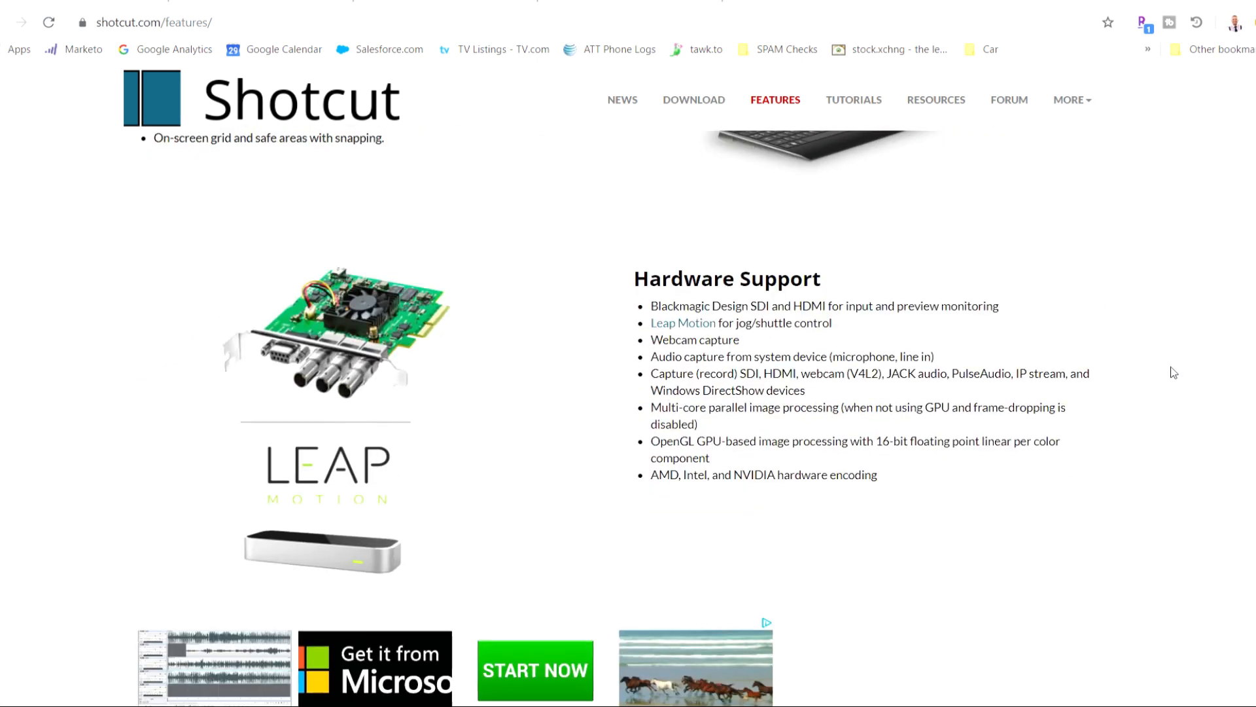
pyautogui.scroll(-3)
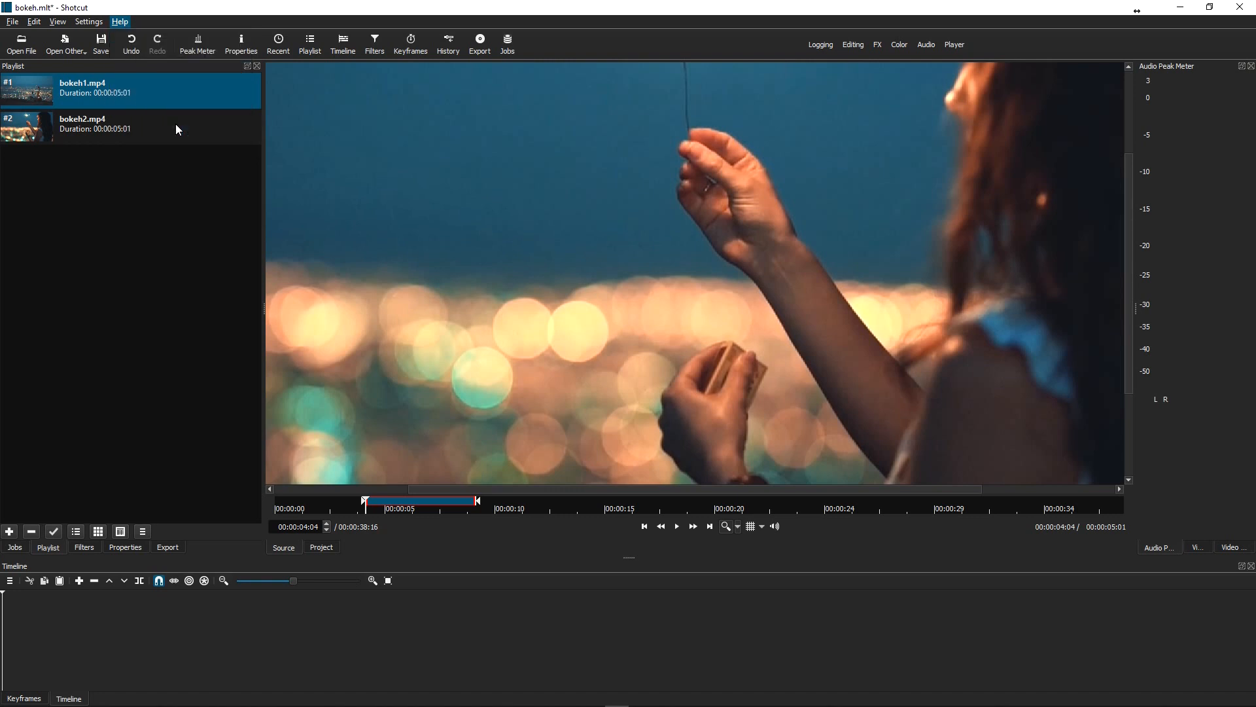
pyautogui.click(119, 23)
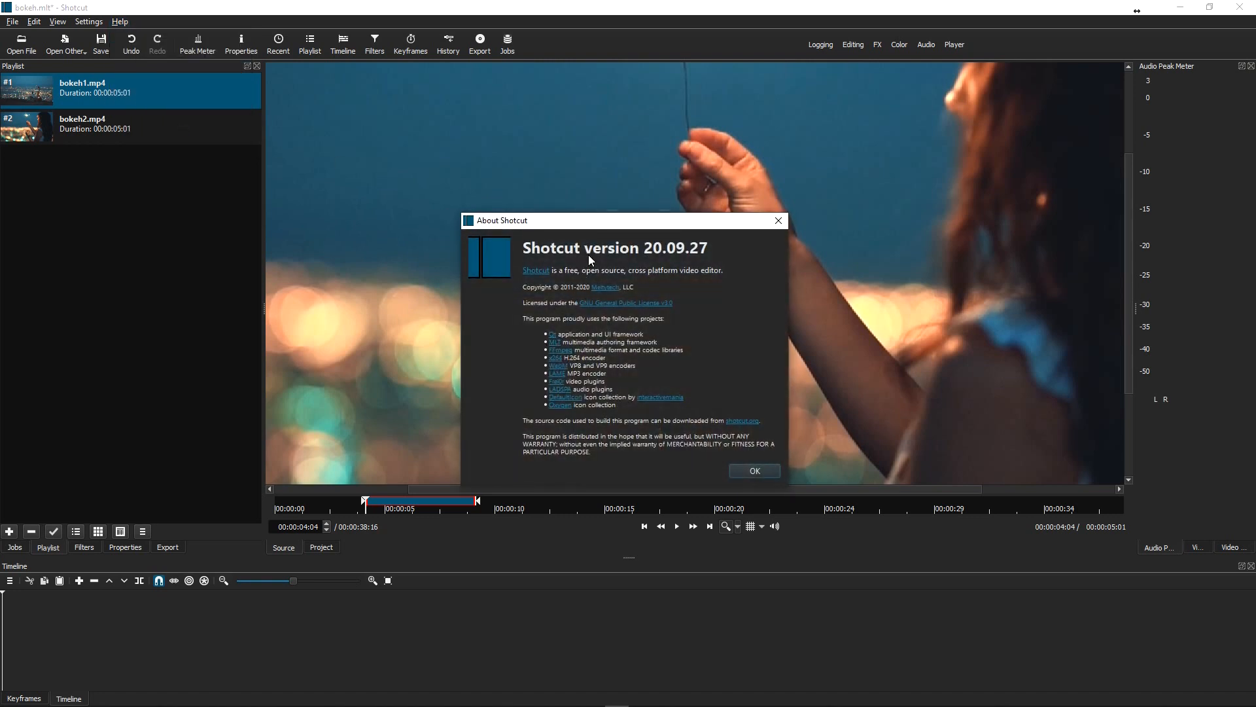
pyautogui.moveTo(590, 263)
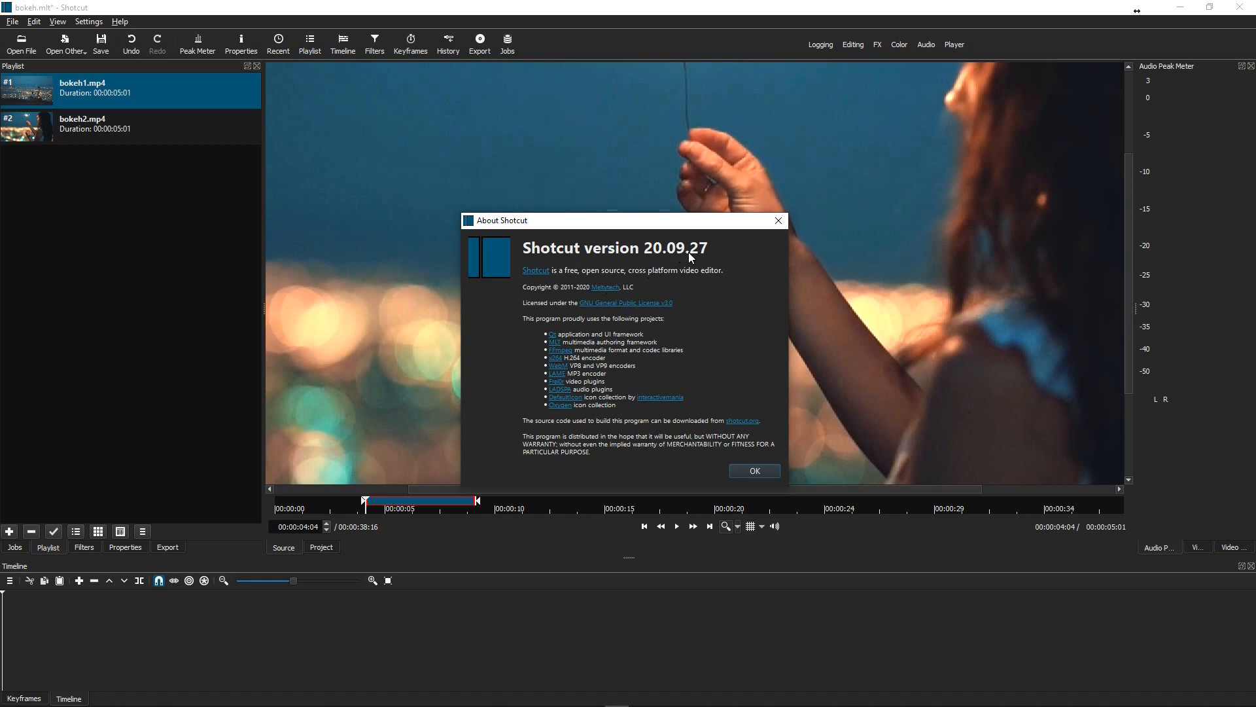
pyautogui.click(752, 470)
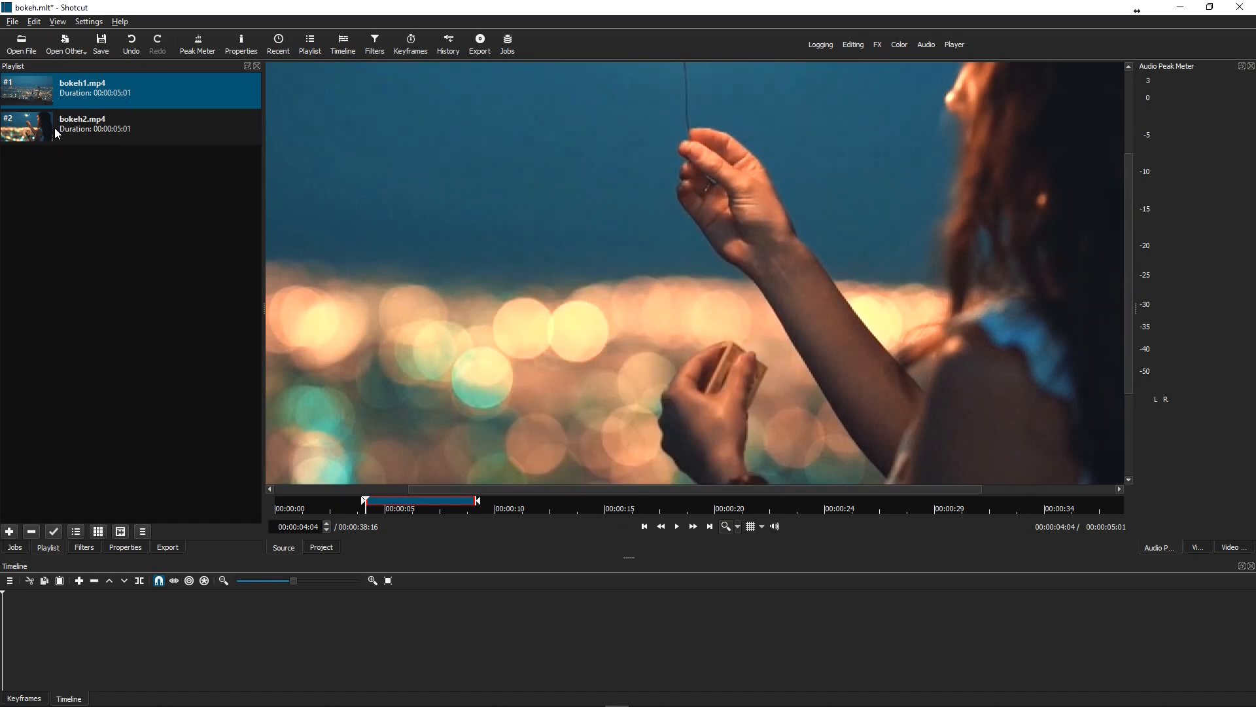
pyautogui.moveTo(23, 133)
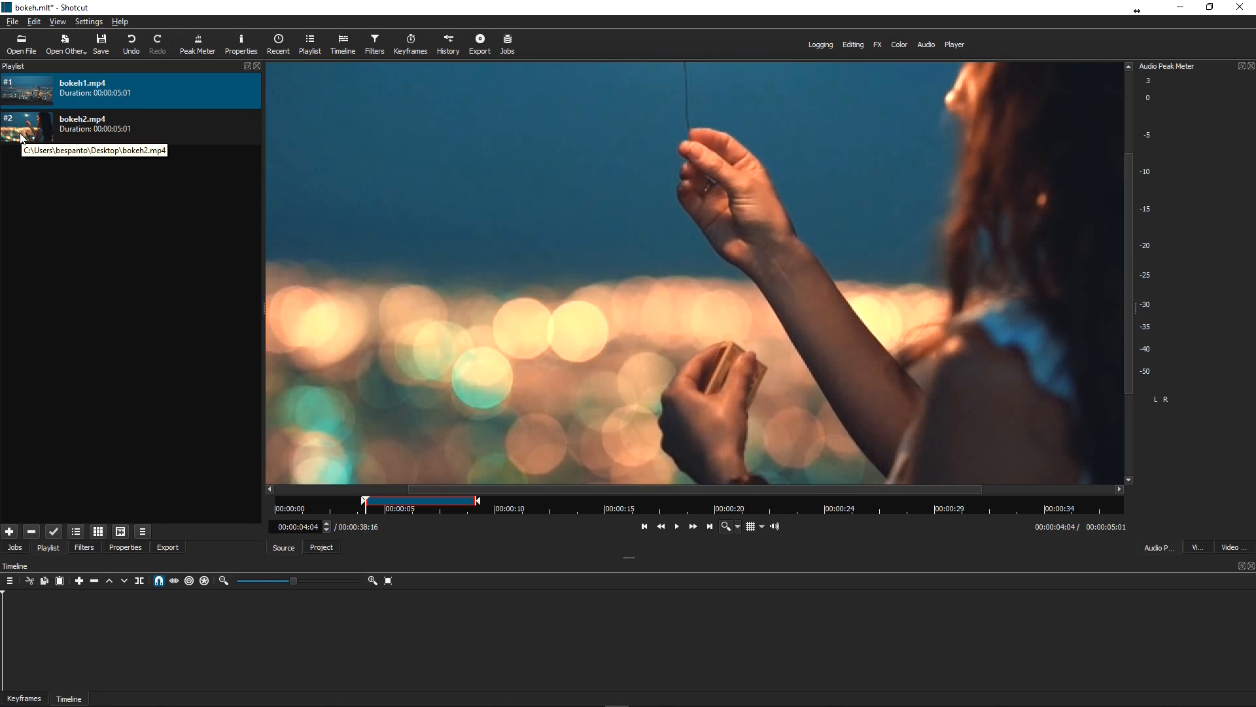
pyautogui.moveTo(74, 143)
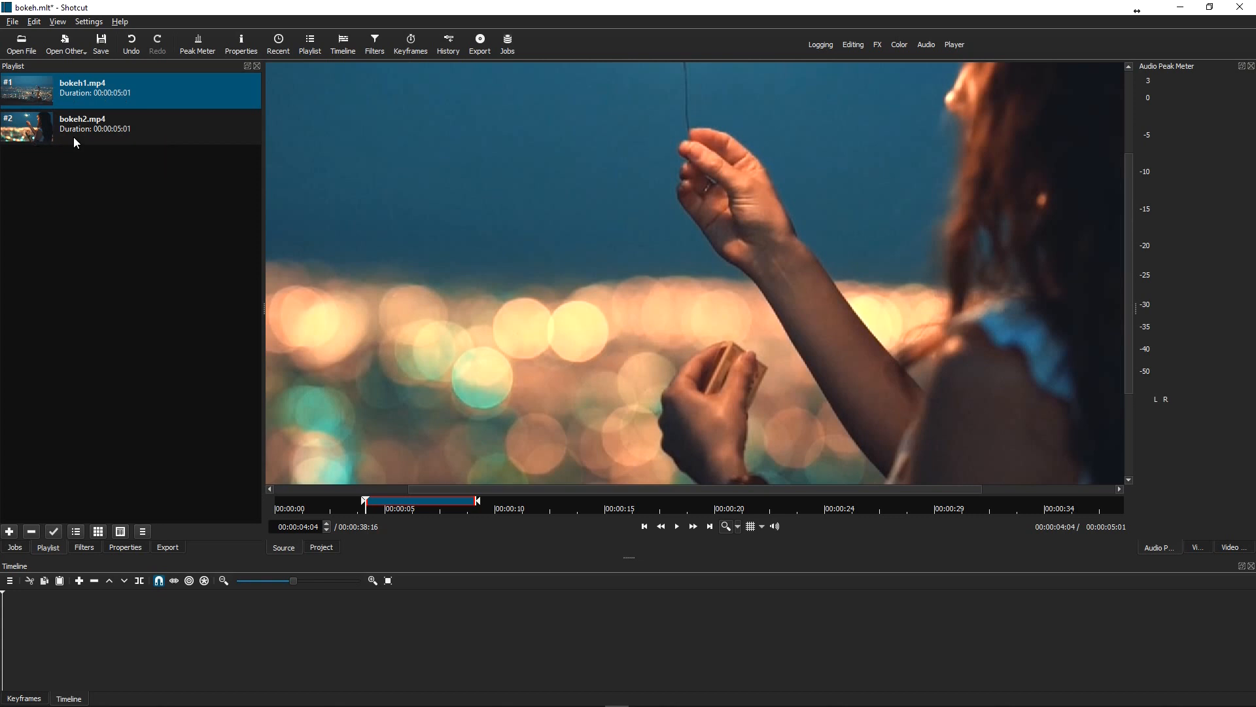
pyautogui.moveTo(133, 156)
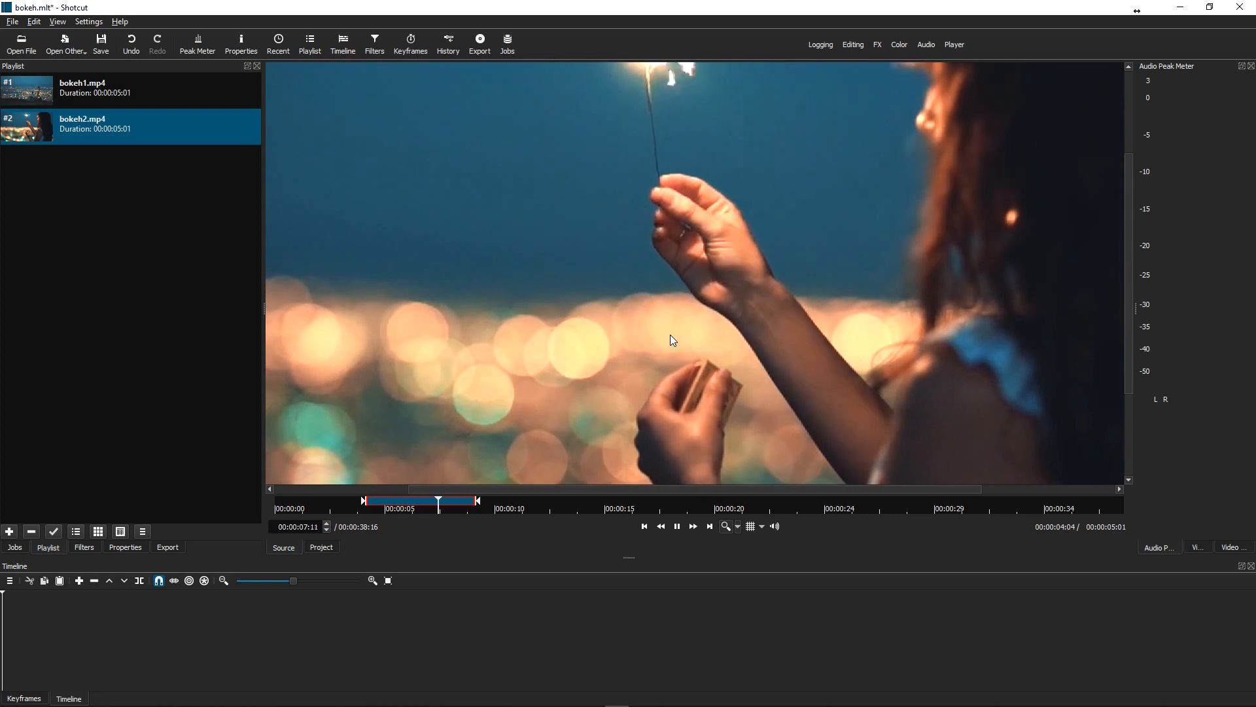
# Step: Play bokeh2.mp4 in the Source player and jump to its end
pyautogui.click(676, 526)
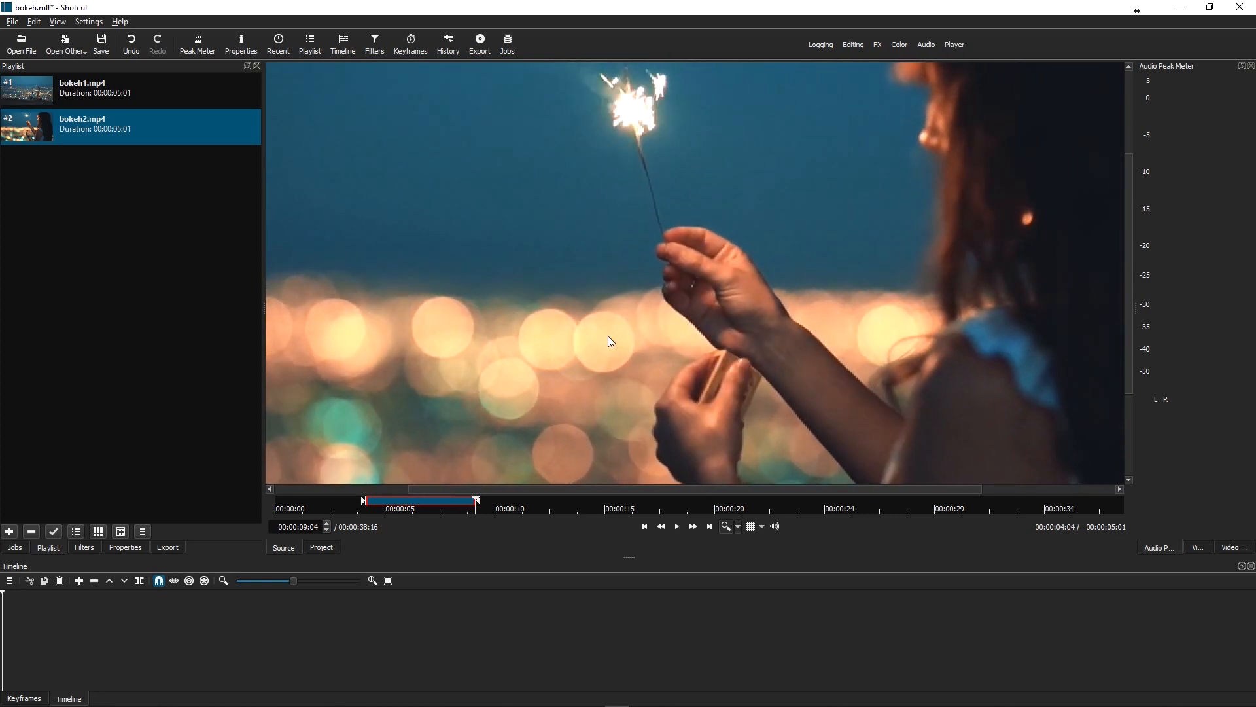
pyautogui.moveTo(680, 345)
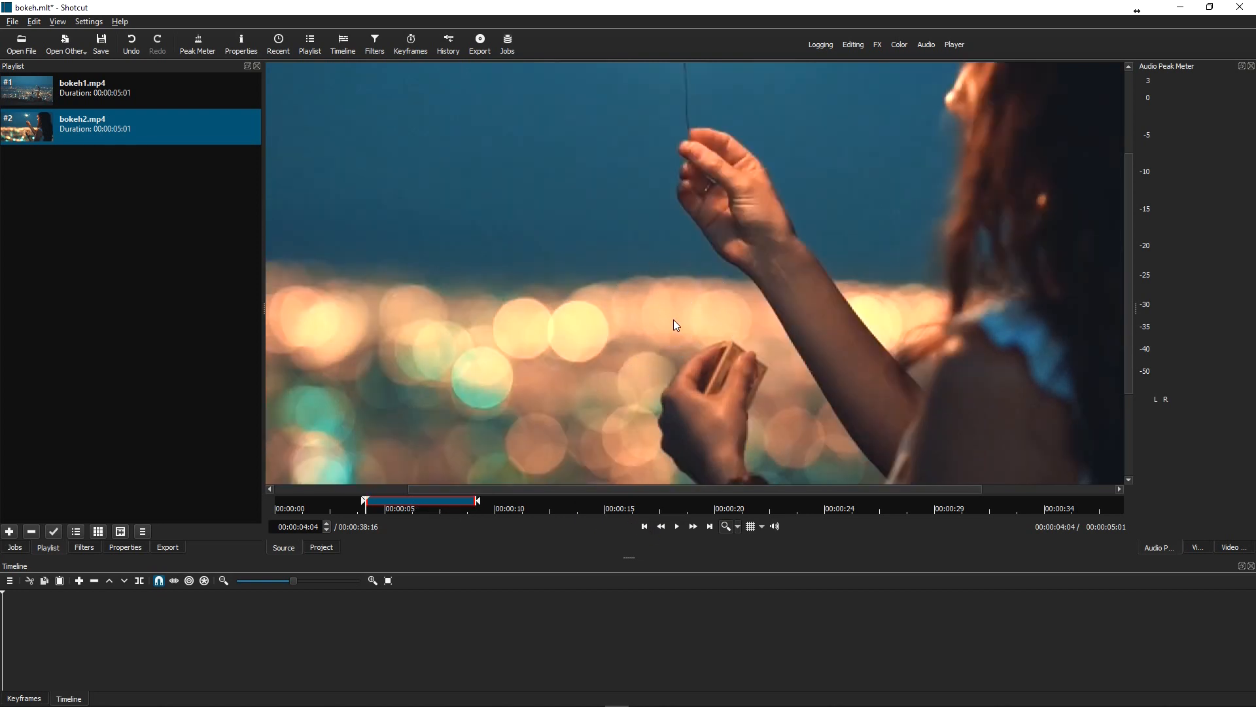
pyautogui.moveTo(471, 300)
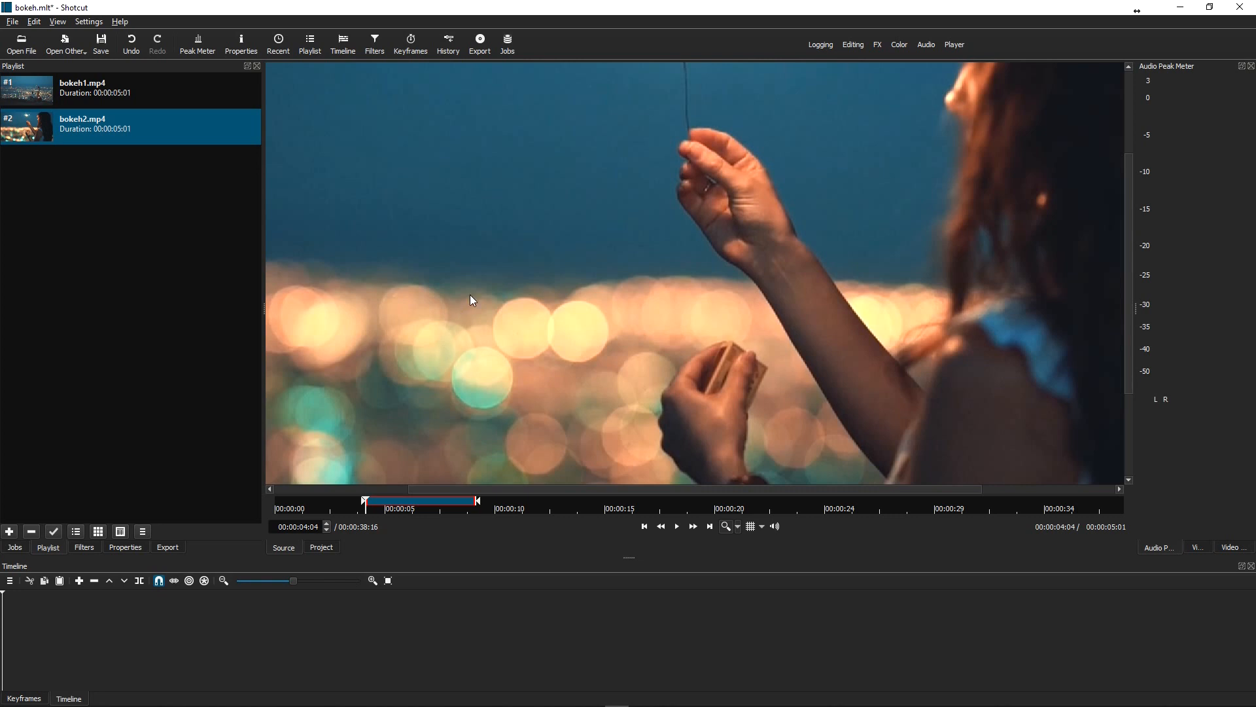
pyautogui.click(709, 526)
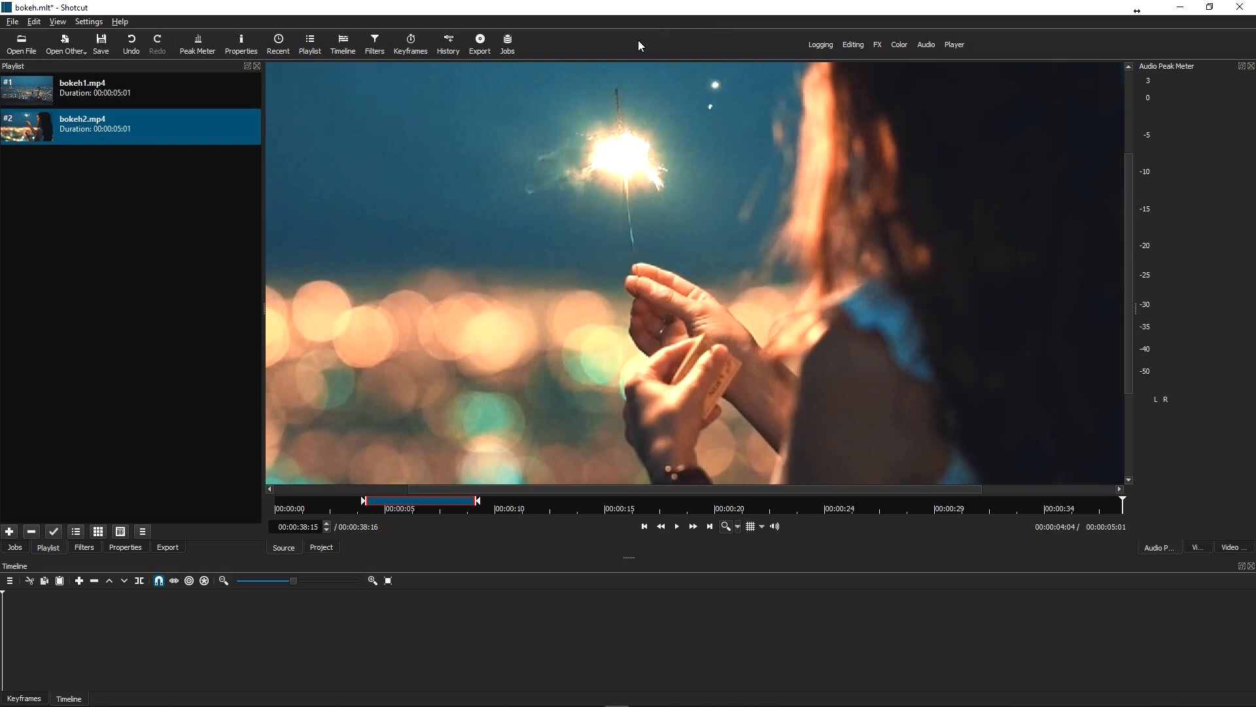
pyautogui.moveTo(41, 125)
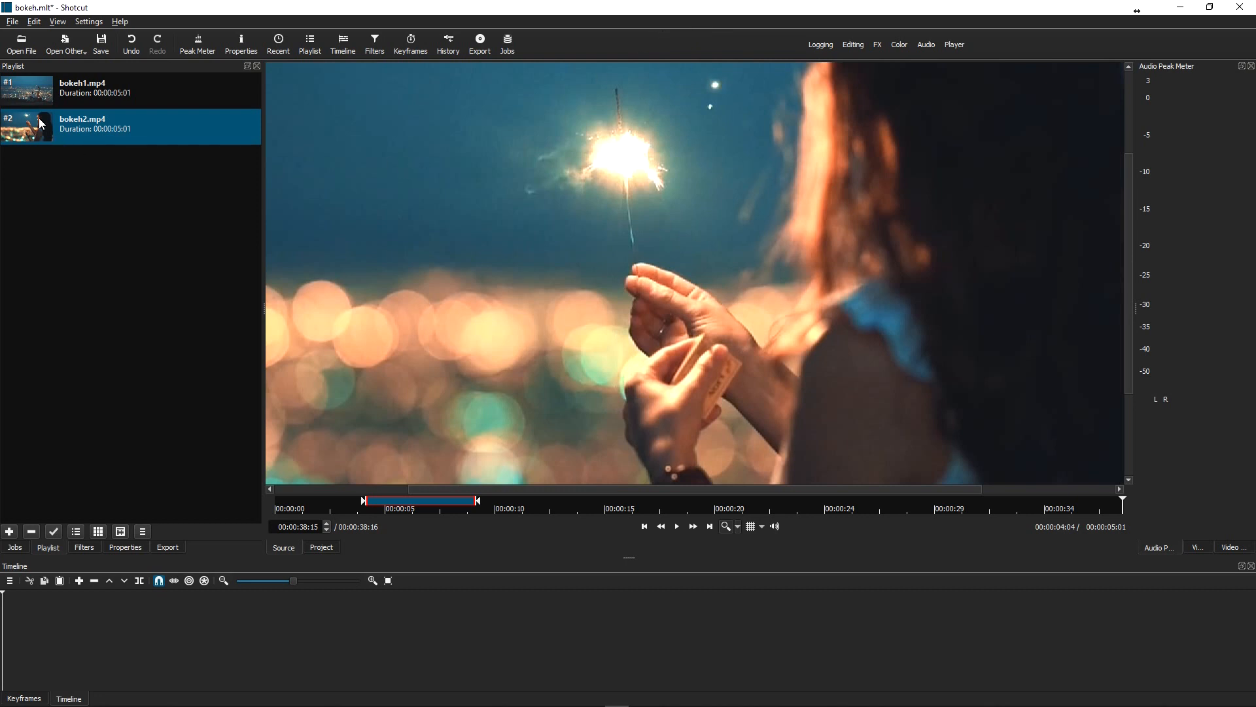
# Step: Put bokeh1.mp4 on track V1 and bokeh2.mp4 right after it
pyautogui.moveTo(27, 90); pyautogui.dragTo(261, 648)
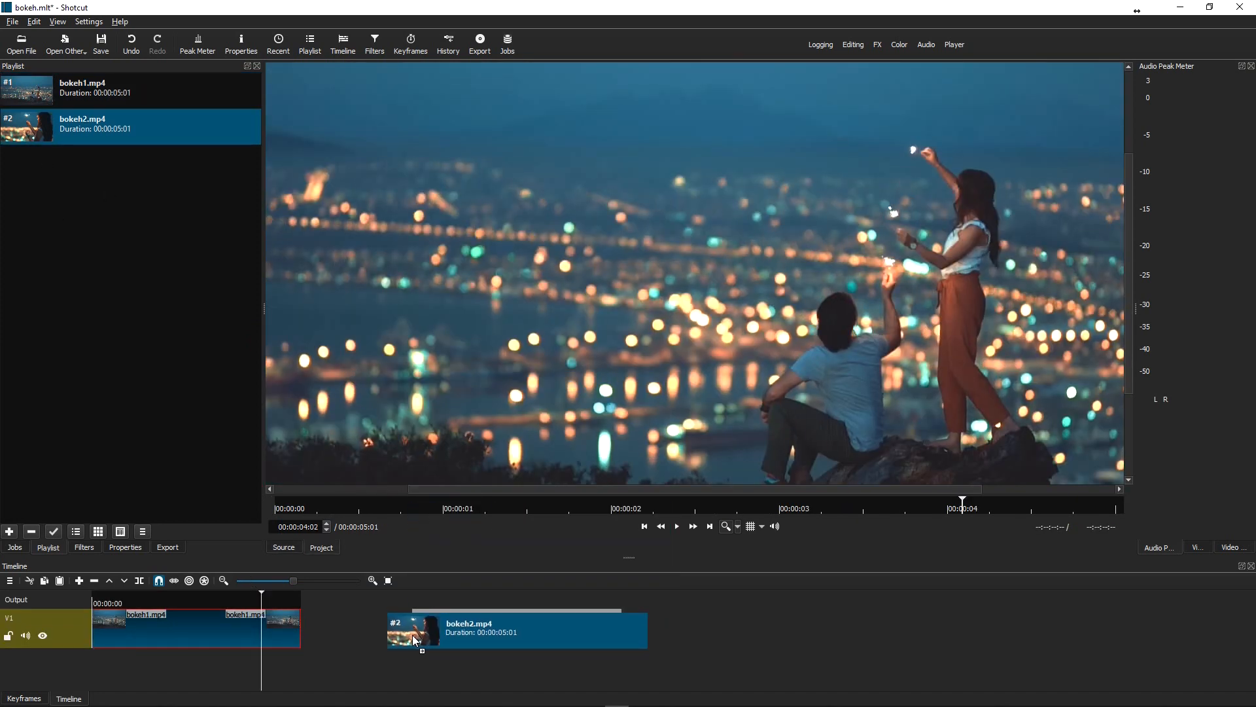
pyautogui.moveTo(429, 629); pyautogui.dragTo(505, 630)
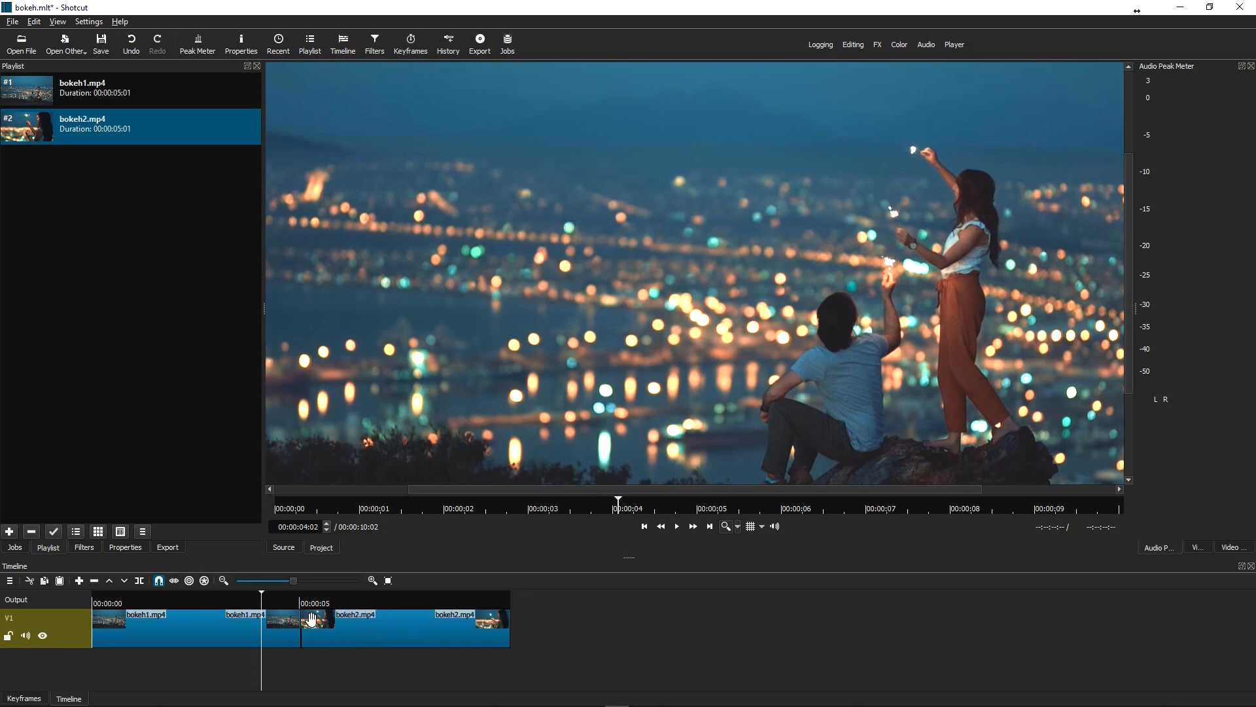
# Step: Play back the assembled ten-second bokeh sequence
pyautogui.click(676, 526)
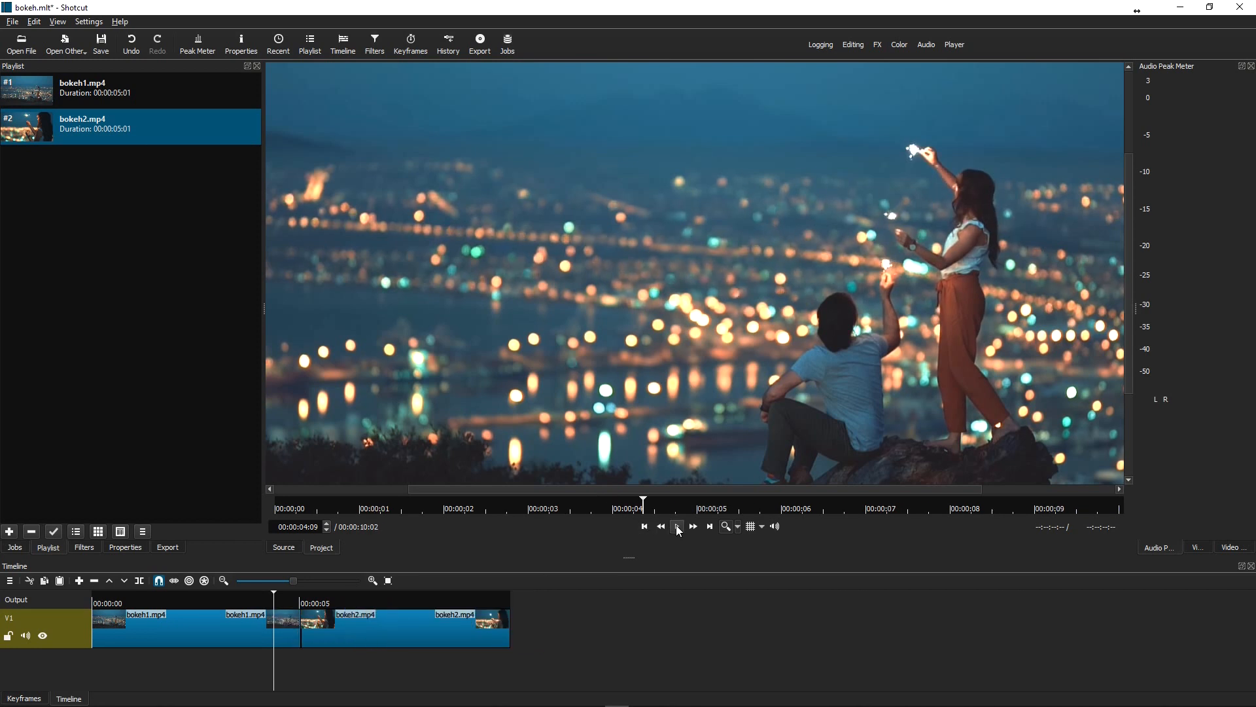
pyautogui.click(677, 526)
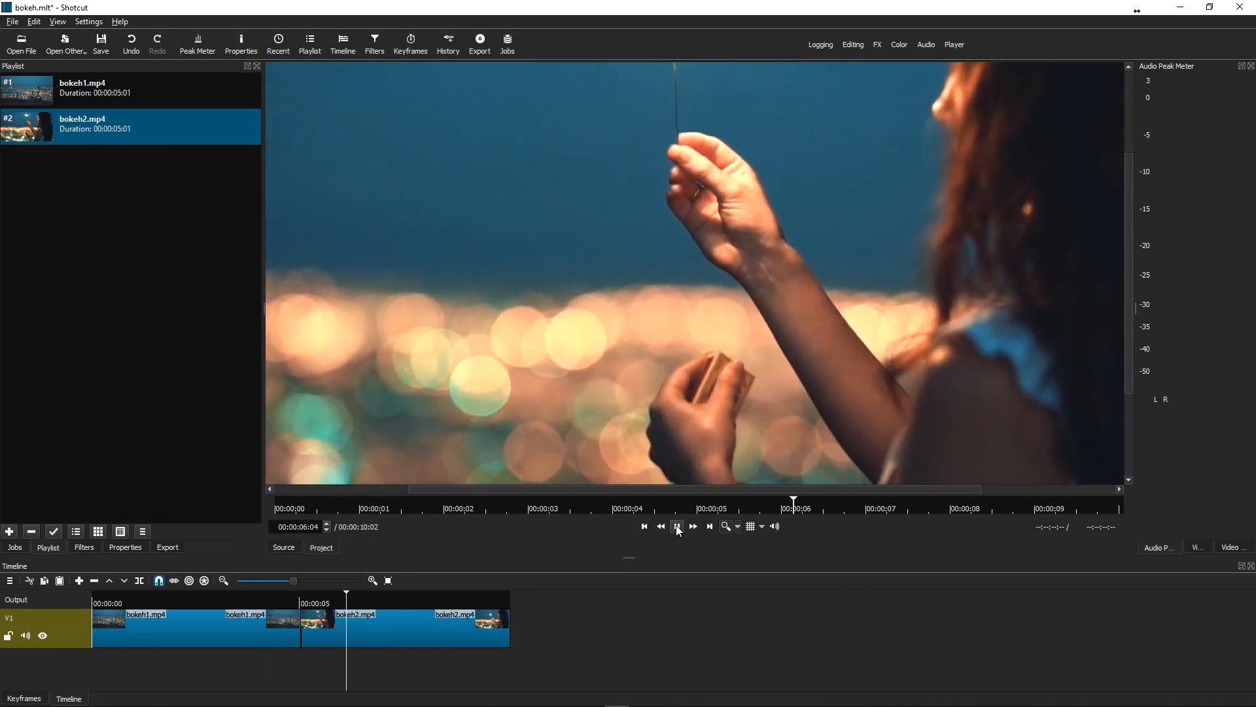
pyautogui.click(676, 526)
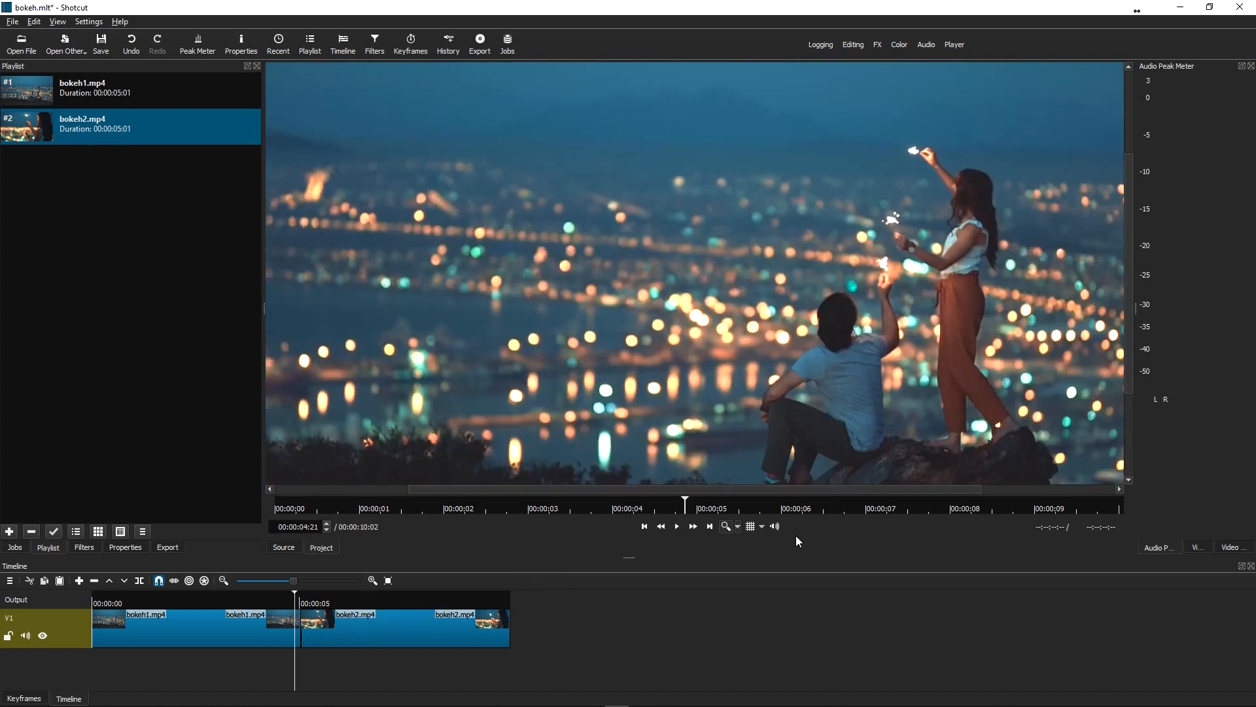
pyautogui.click(677, 526)
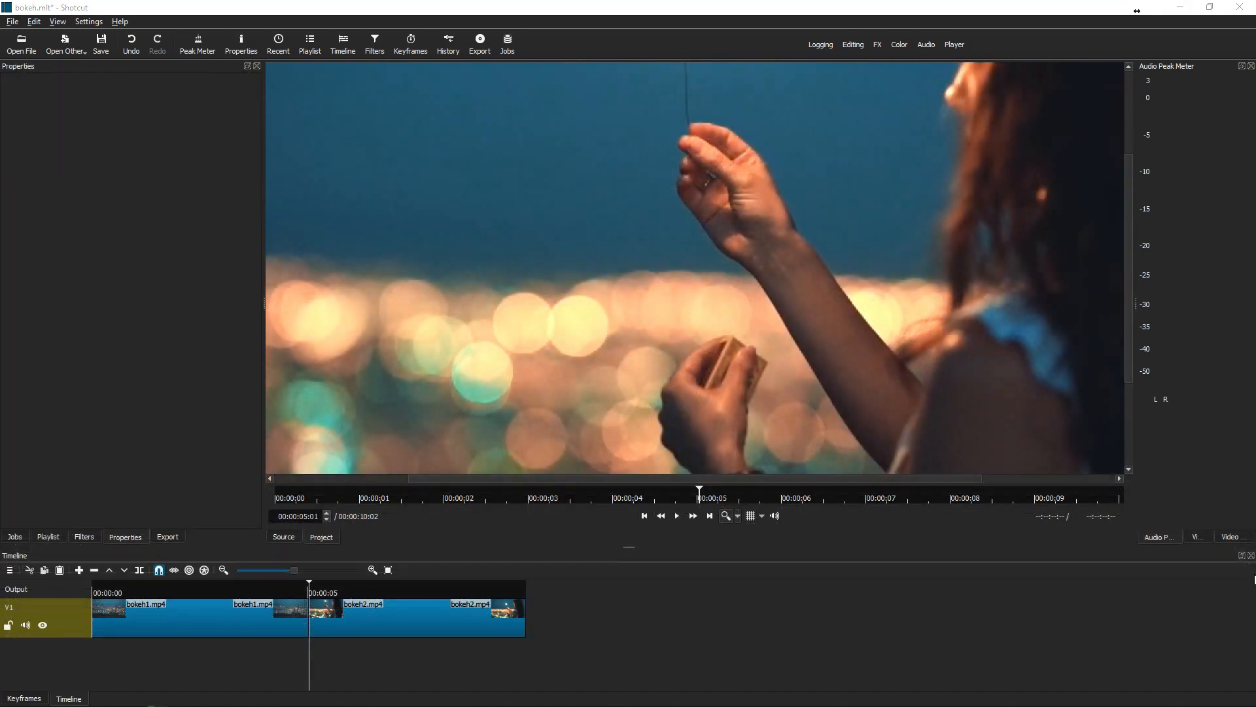
pyautogui.moveTo(691, 639)
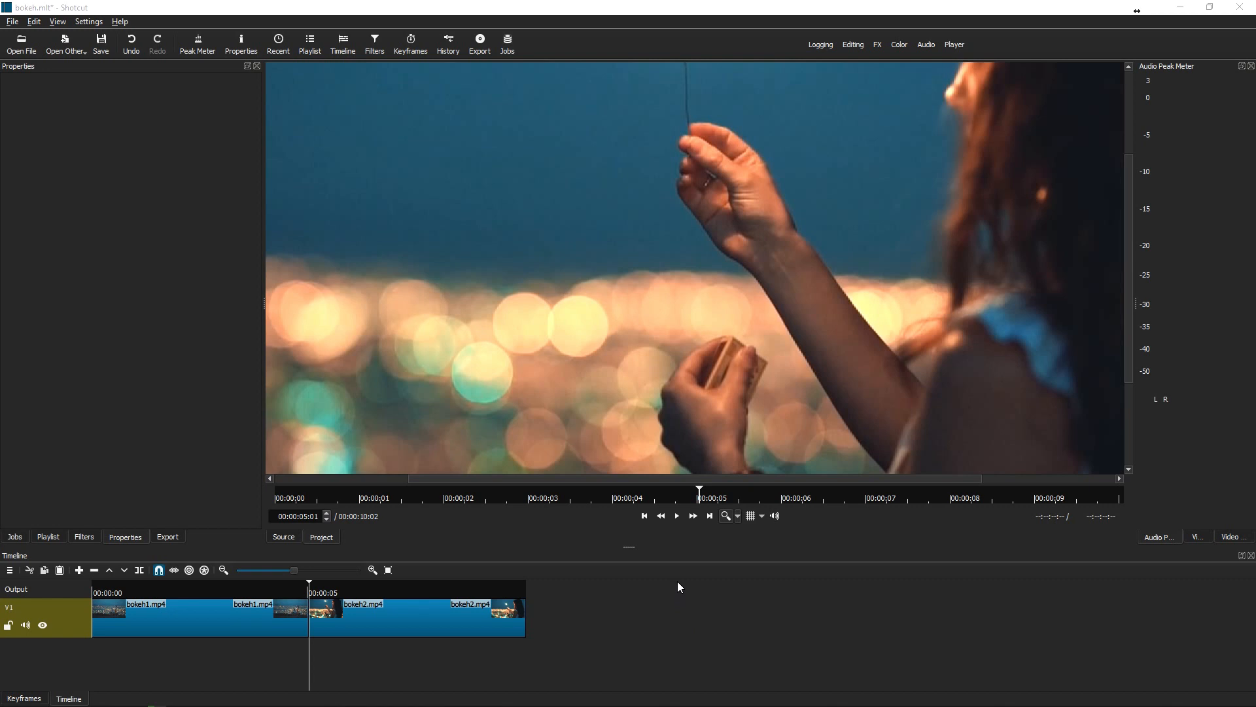
pyautogui.moveTo(690, 591)
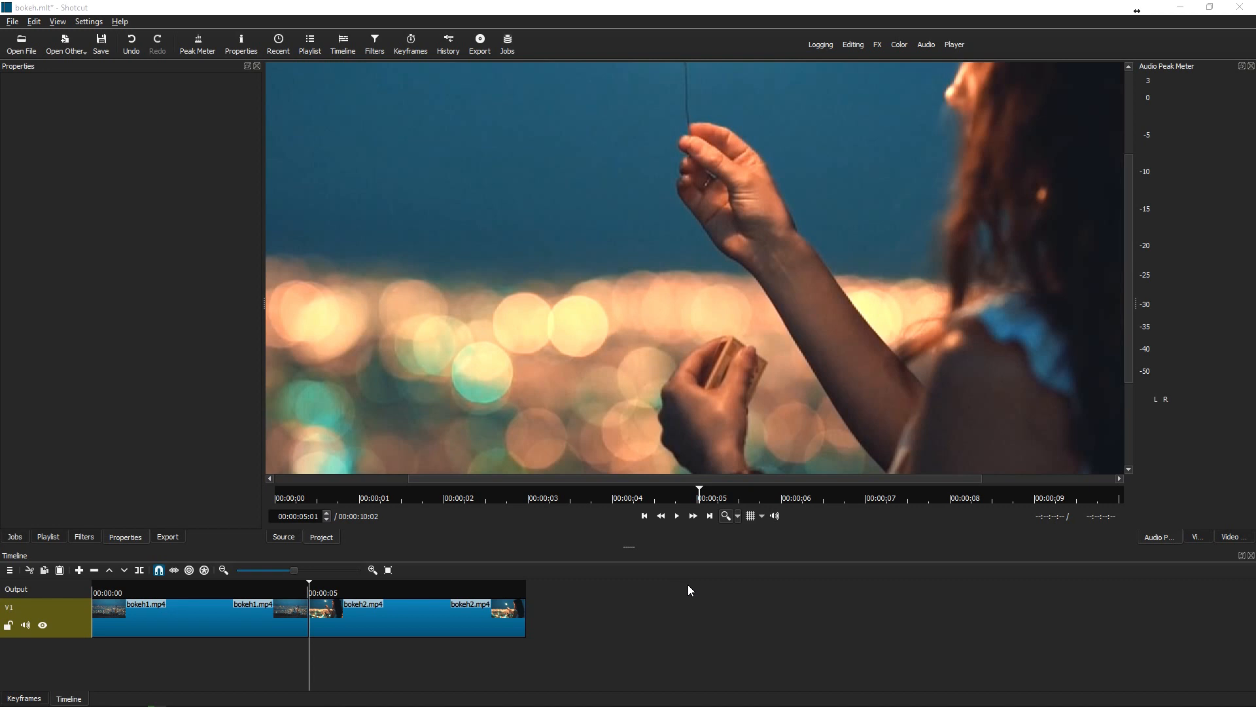
pyautogui.moveTo(249, 655)
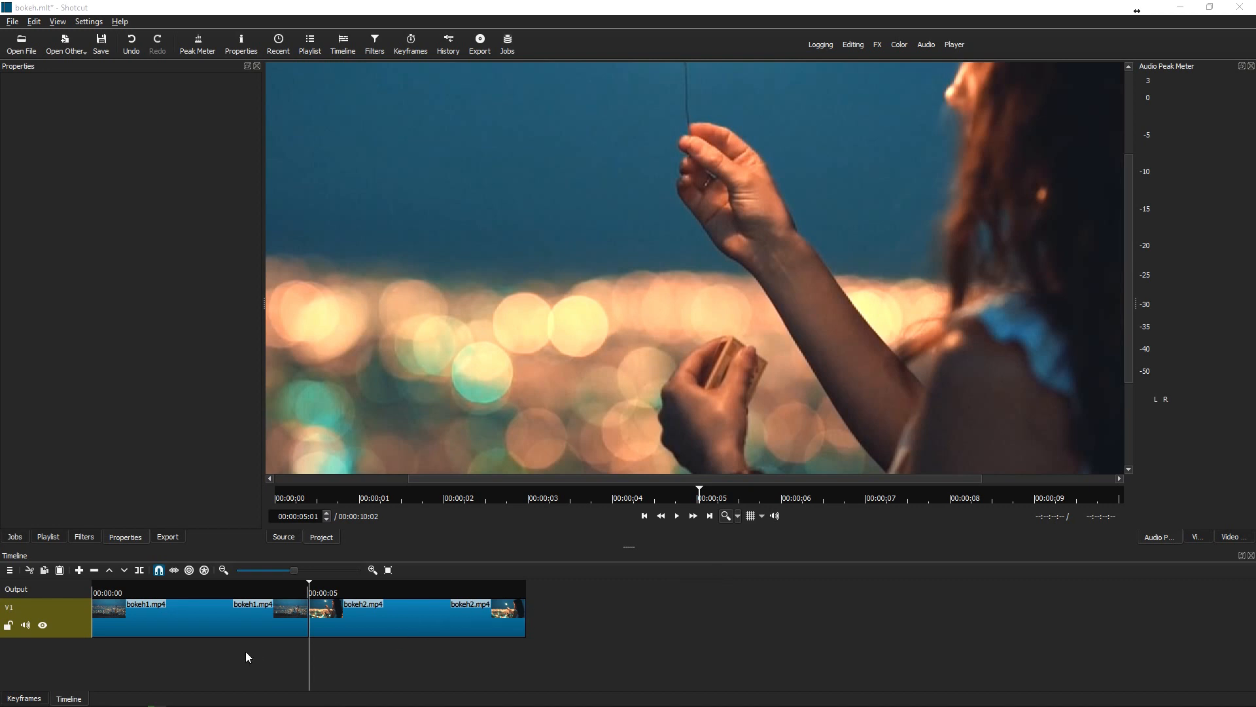
# Step: Add an empty video track V2 above V1 via the track header menu
pyautogui.click(48, 536)
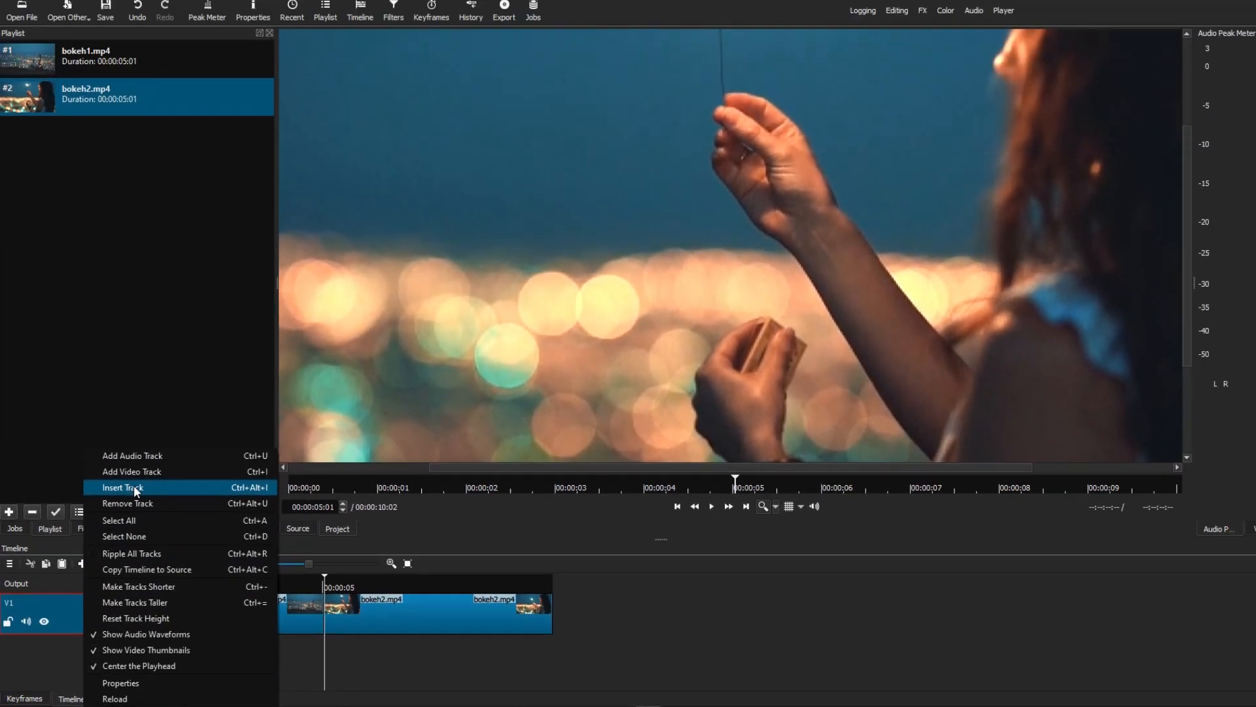
pyautogui.click(131, 471)
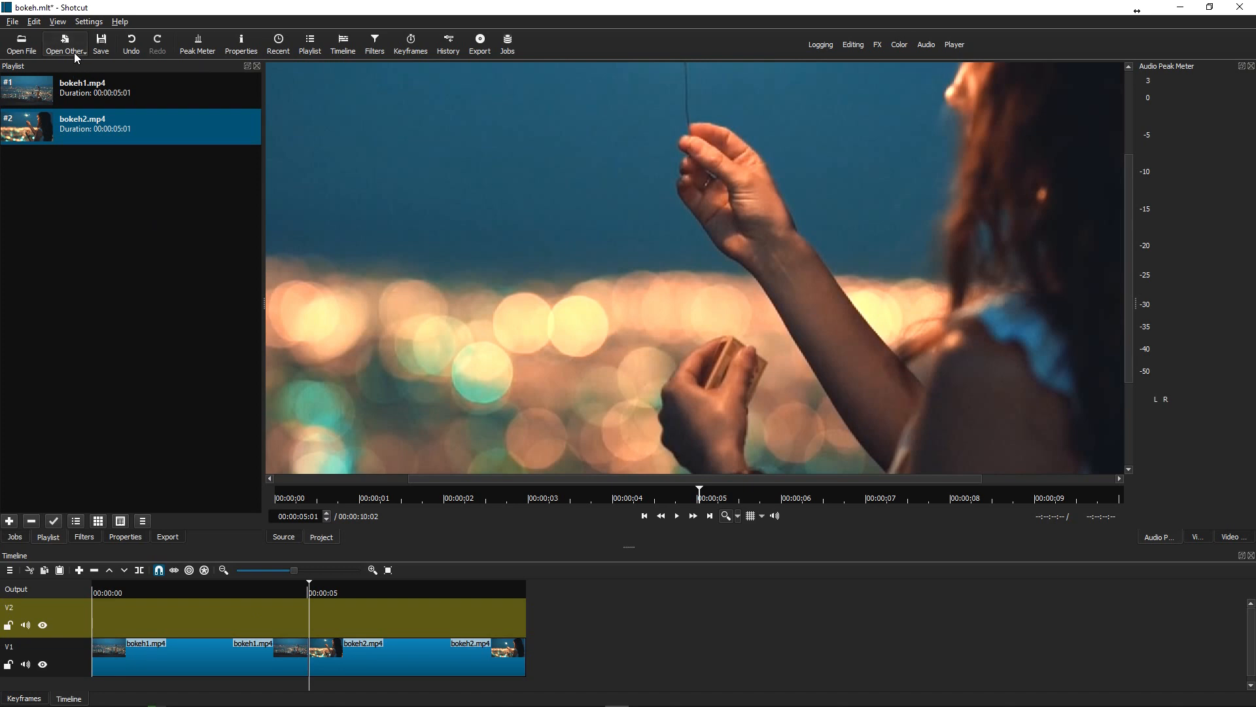
# Step: Create a solid light-orange colour clip from Open Other > Color and load it in the player
pyautogui.click(66, 42)
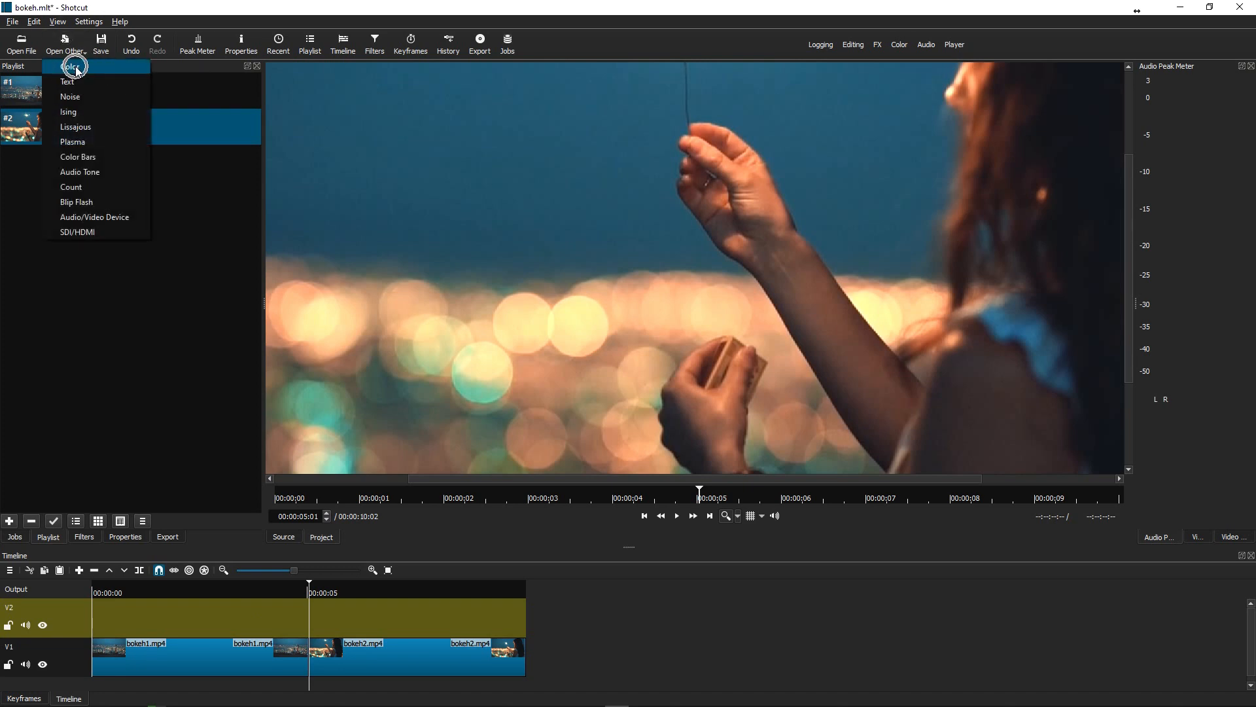
pyautogui.click(70, 67)
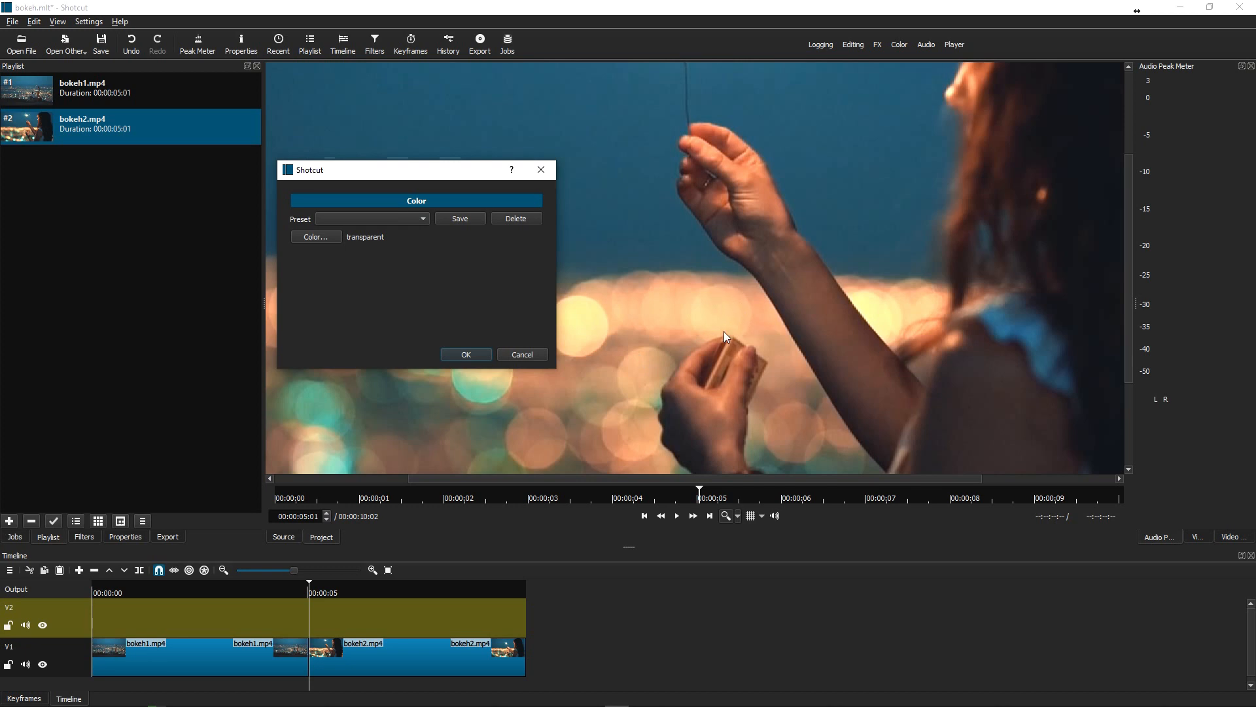
pyautogui.moveTo(387, 227)
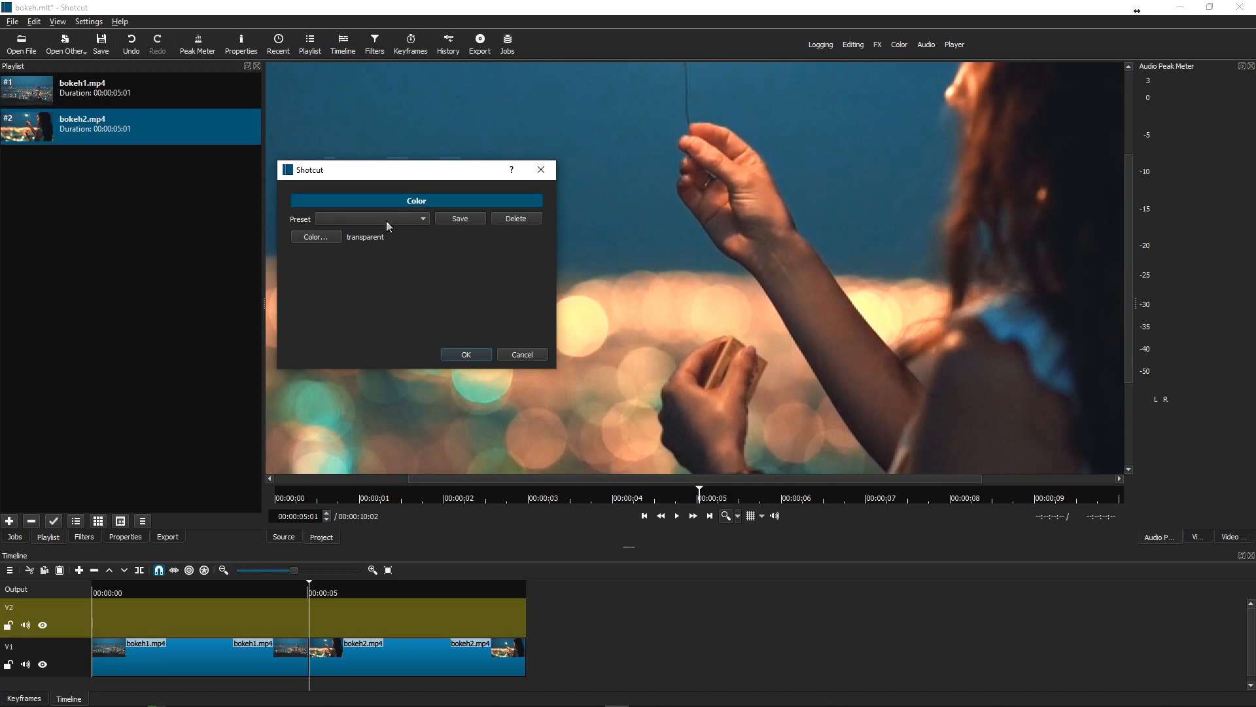
pyautogui.click(314, 237)
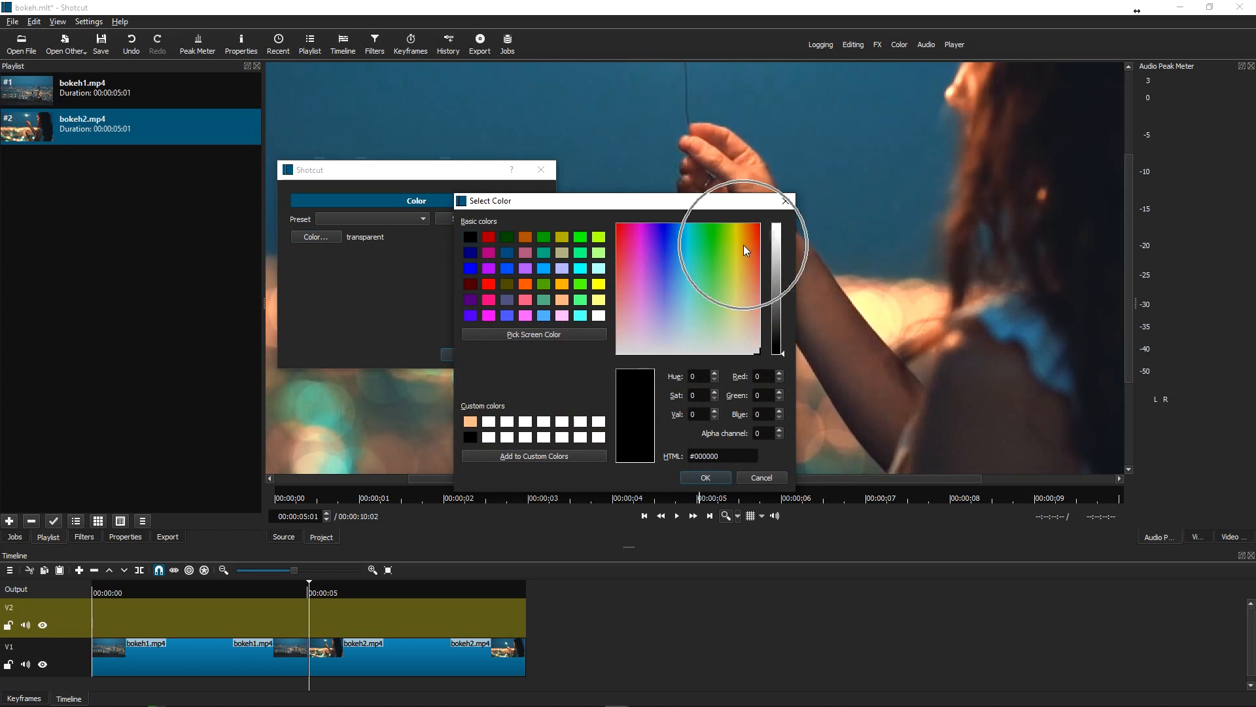
pyautogui.moveTo(648, 356)
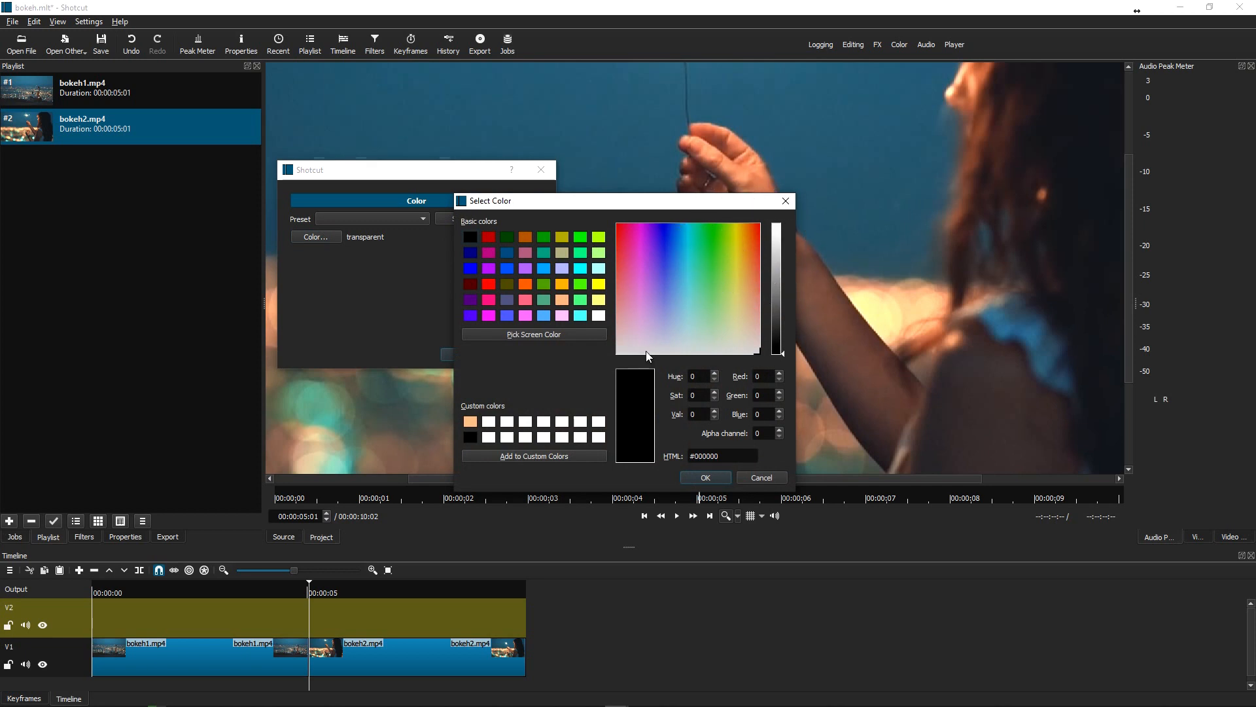
pyautogui.click(751, 290)
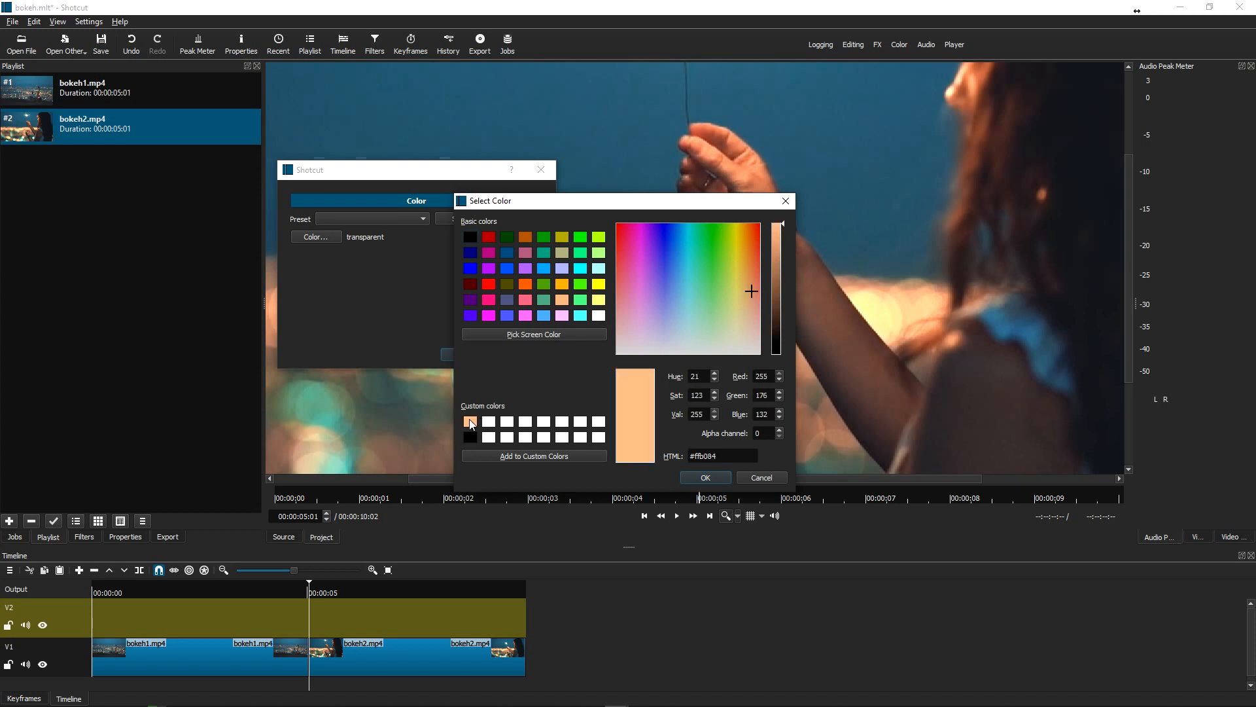
pyautogui.click(704, 476)
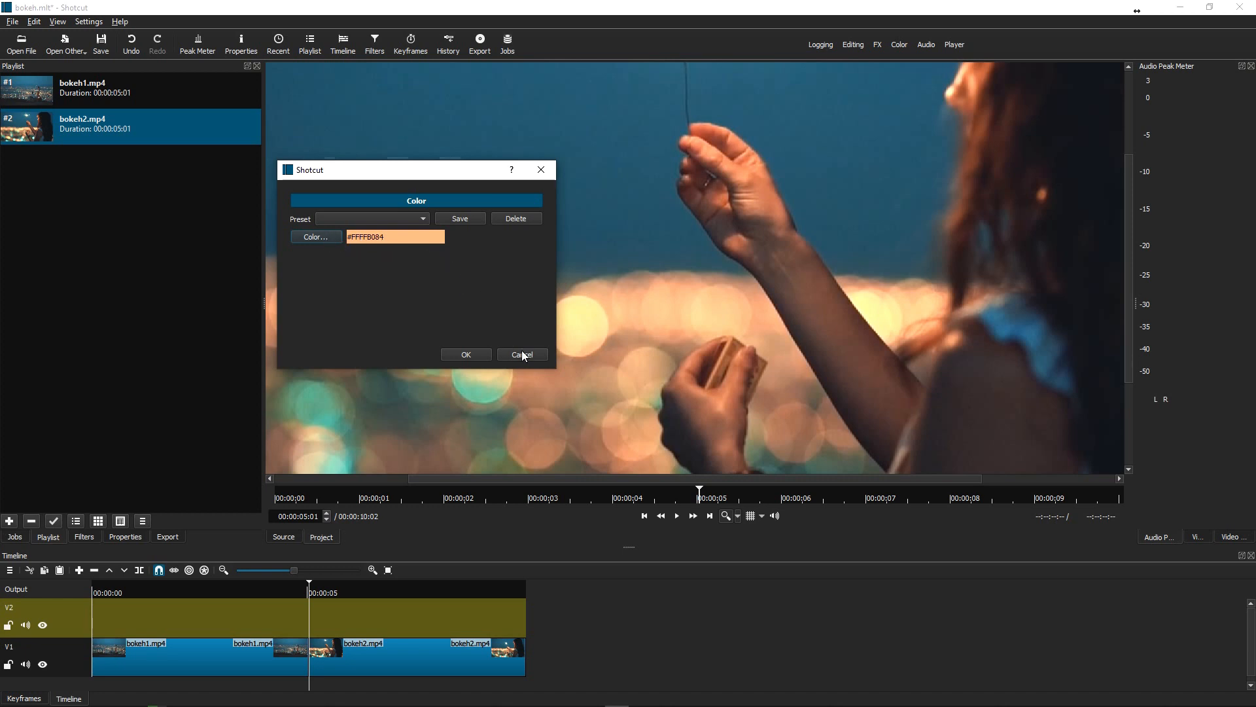
pyautogui.moveTo(458, 288)
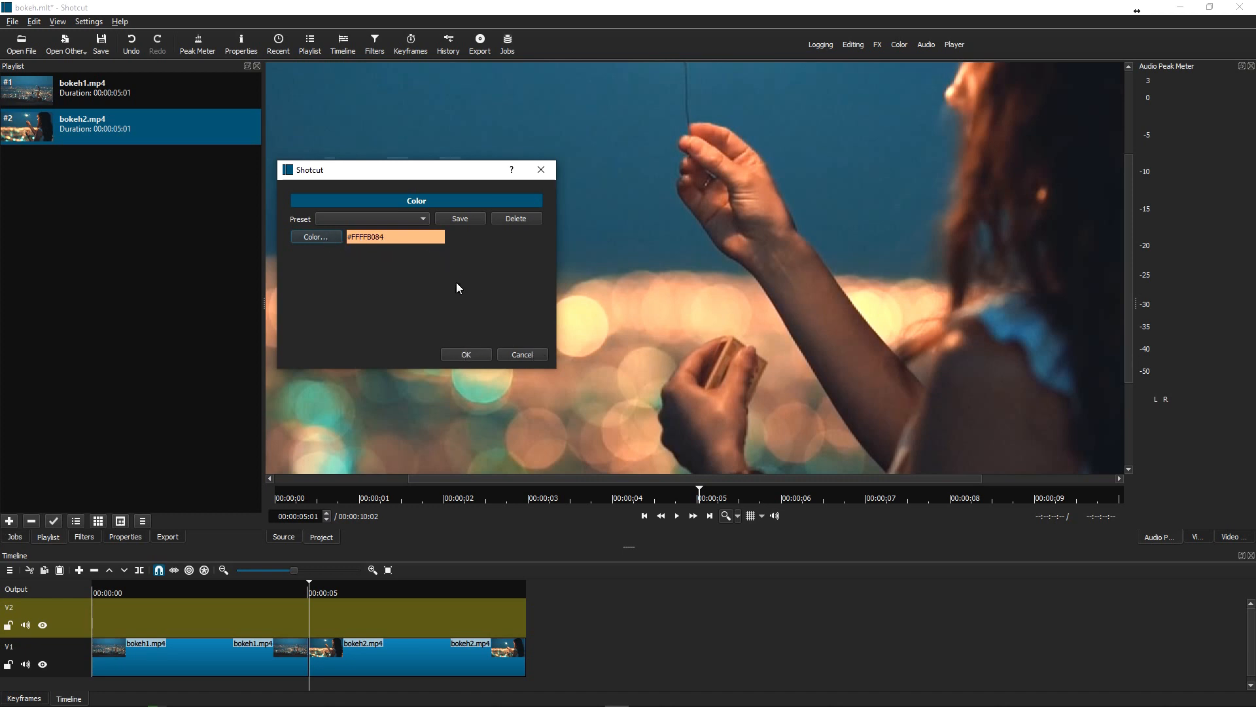
pyautogui.click(465, 355)
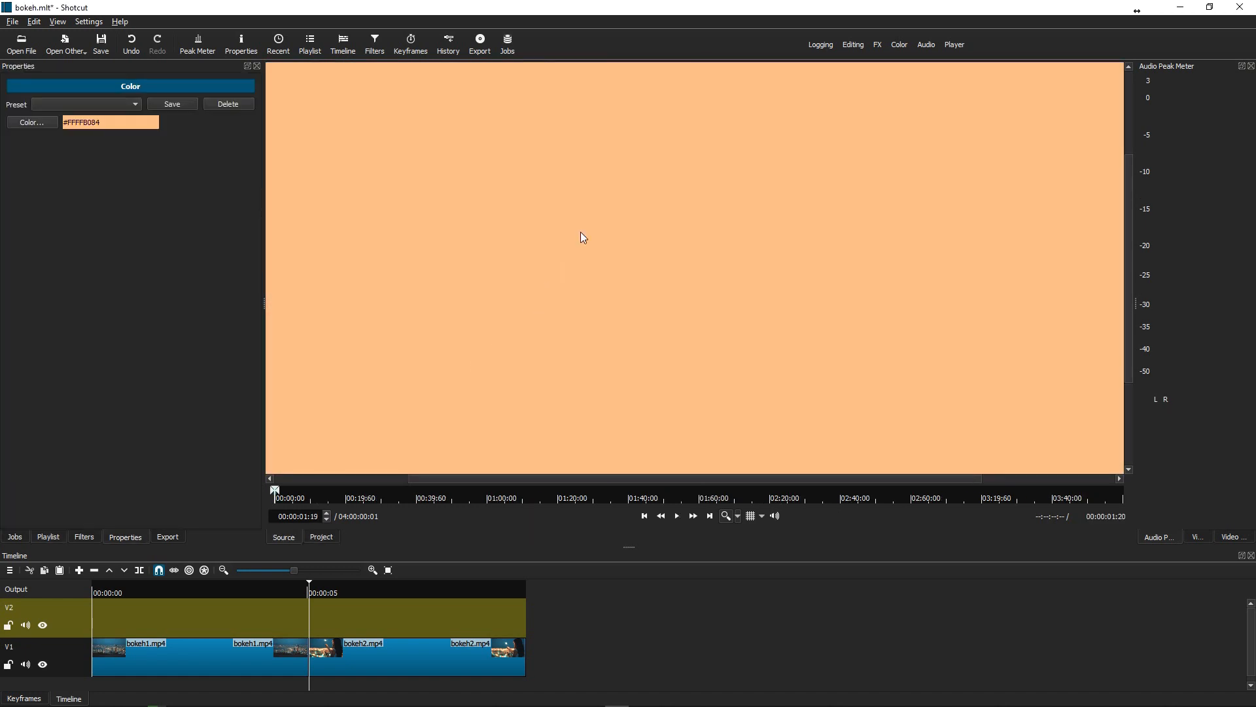
pyautogui.moveTo(672, 190)
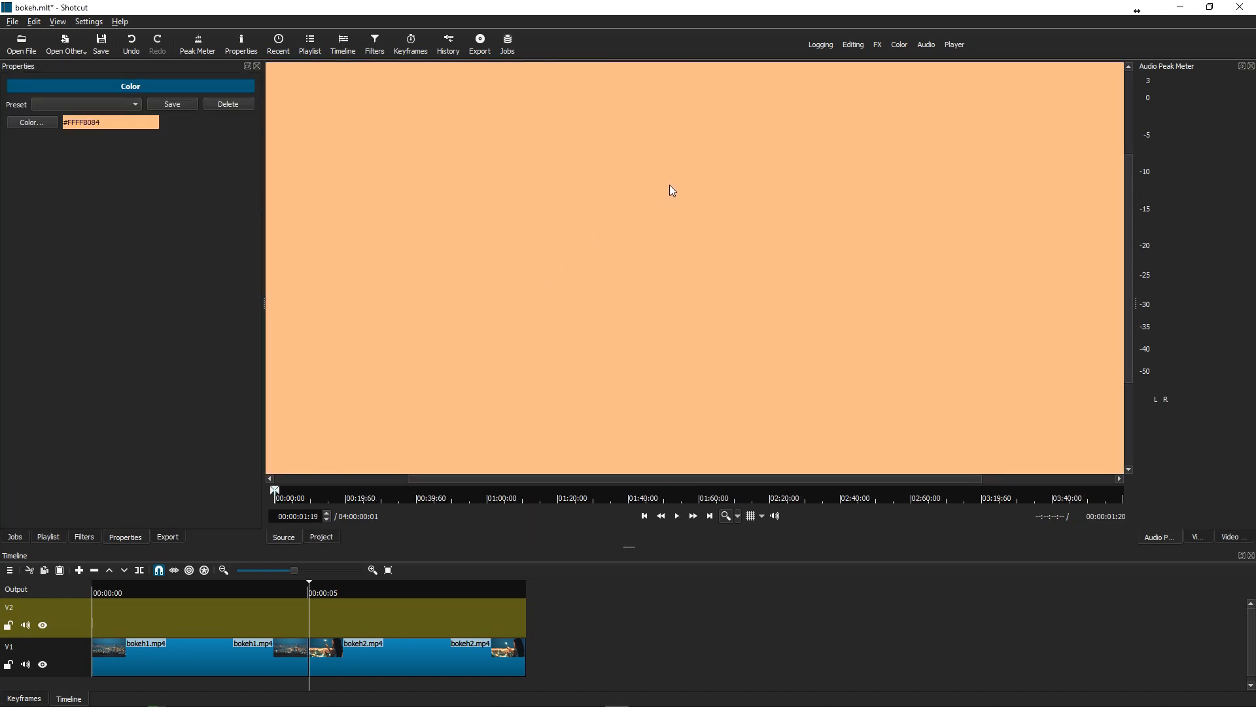
pyautogui.moveTo(659, 209)
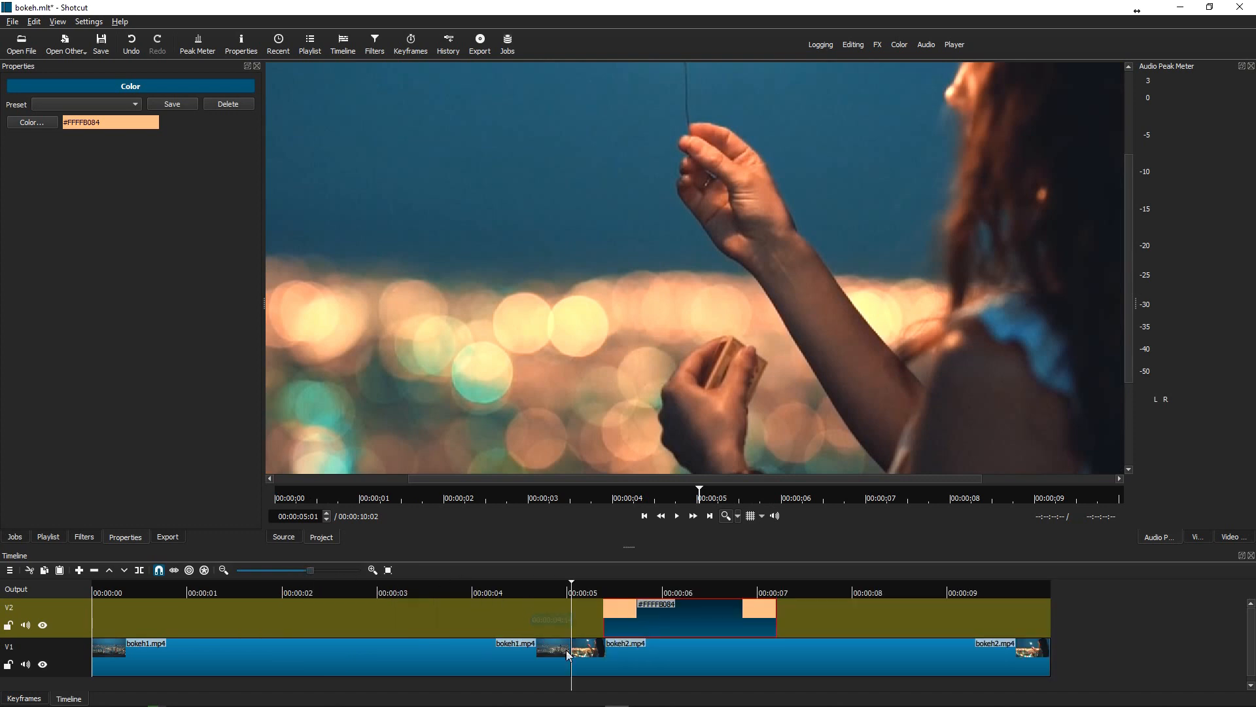
pyautogui.moveTo(705, 610)
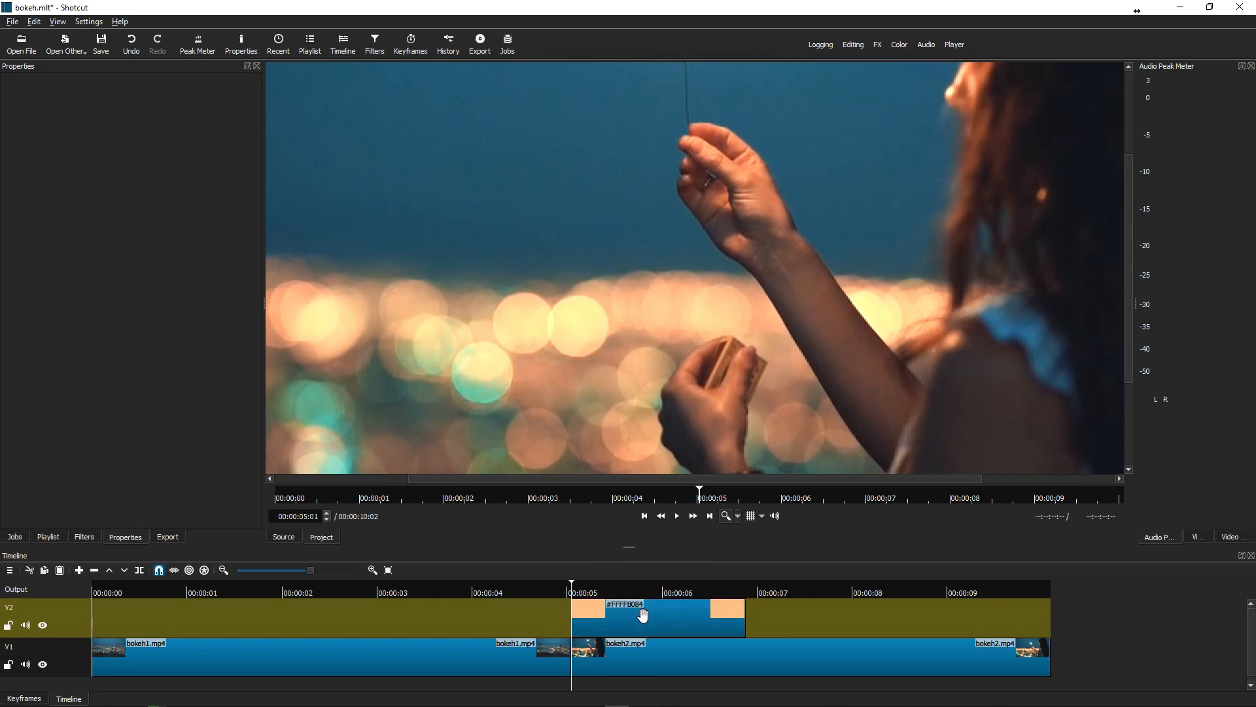
pyautogui.moveTo(677, 617)
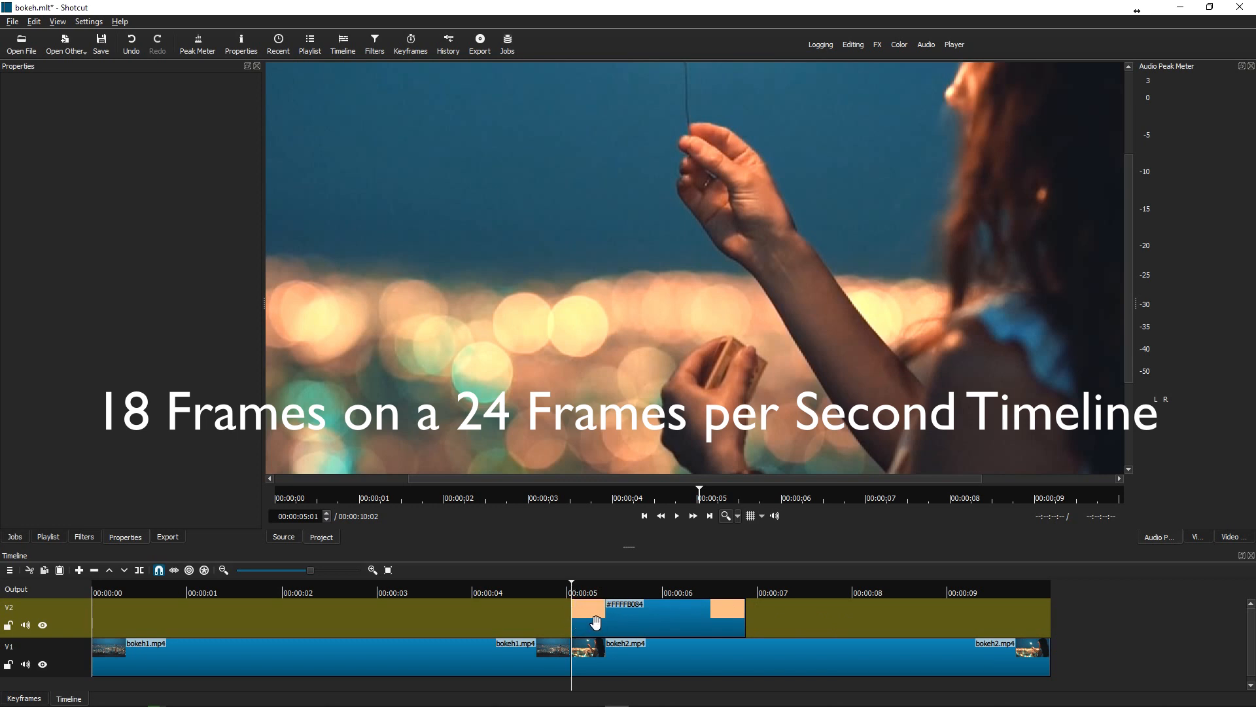
pyautogui.moveTo(706, 619)
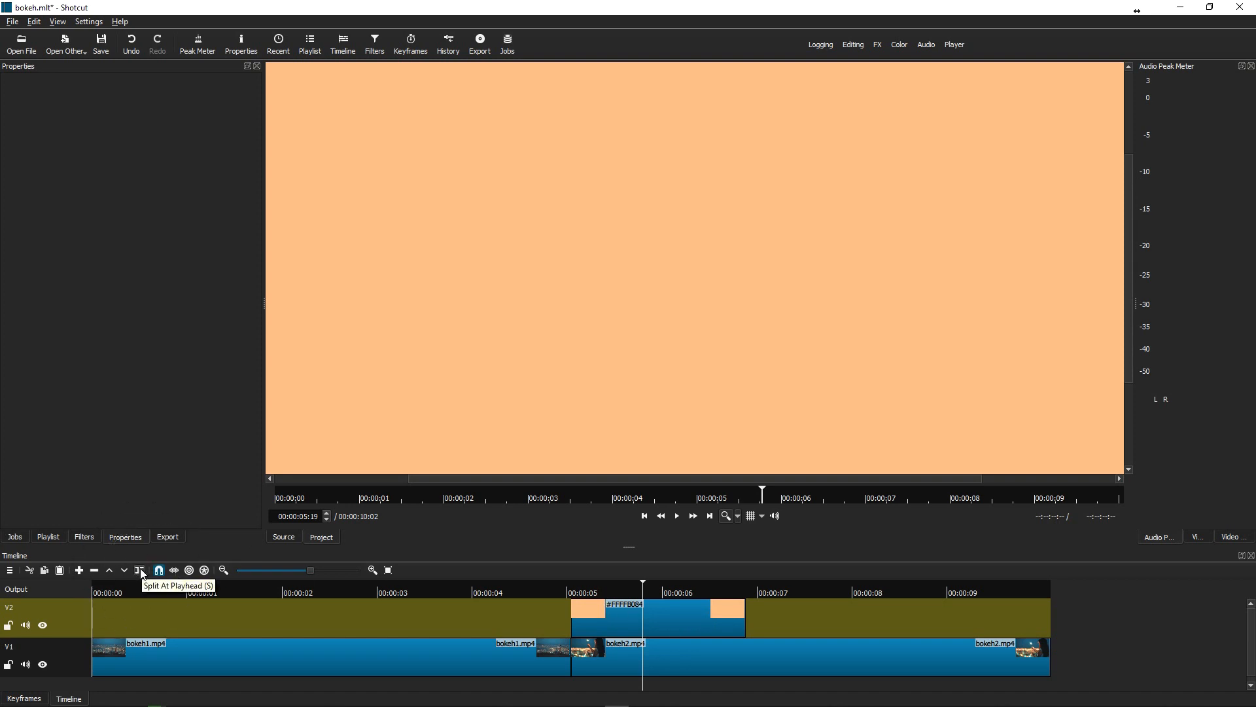
# Step: Split the colour clip at the playhead and zoom in around the cut between the bokeh clips
pyautogui.click(140, 569)
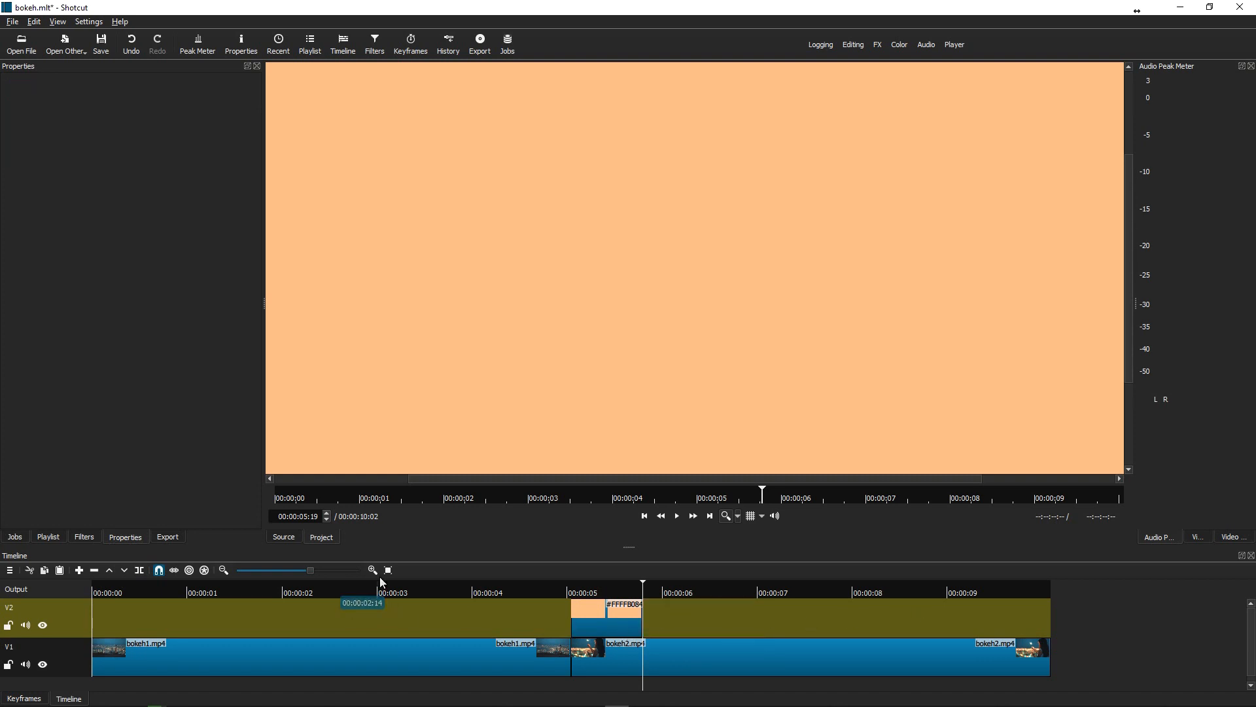
pyautogui.moveTo(310, 569); pyautogui.dragTo(326, 569)
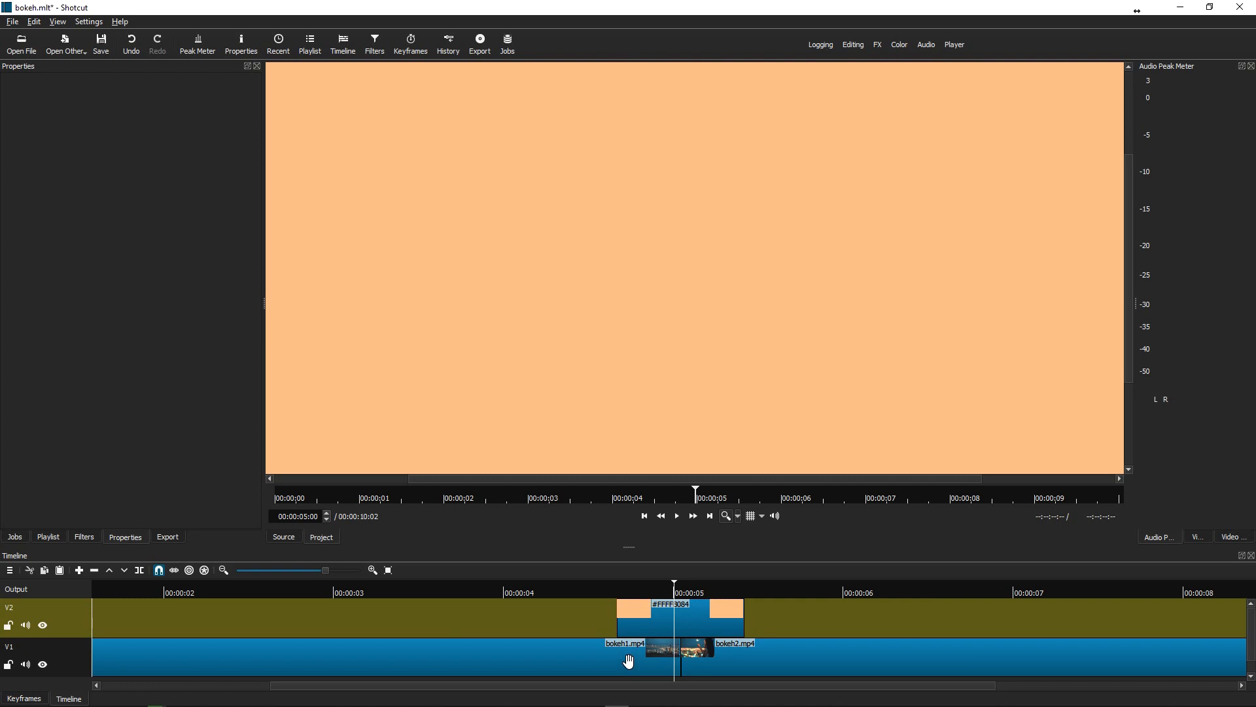
pyautogui.moveTo(713, 650)
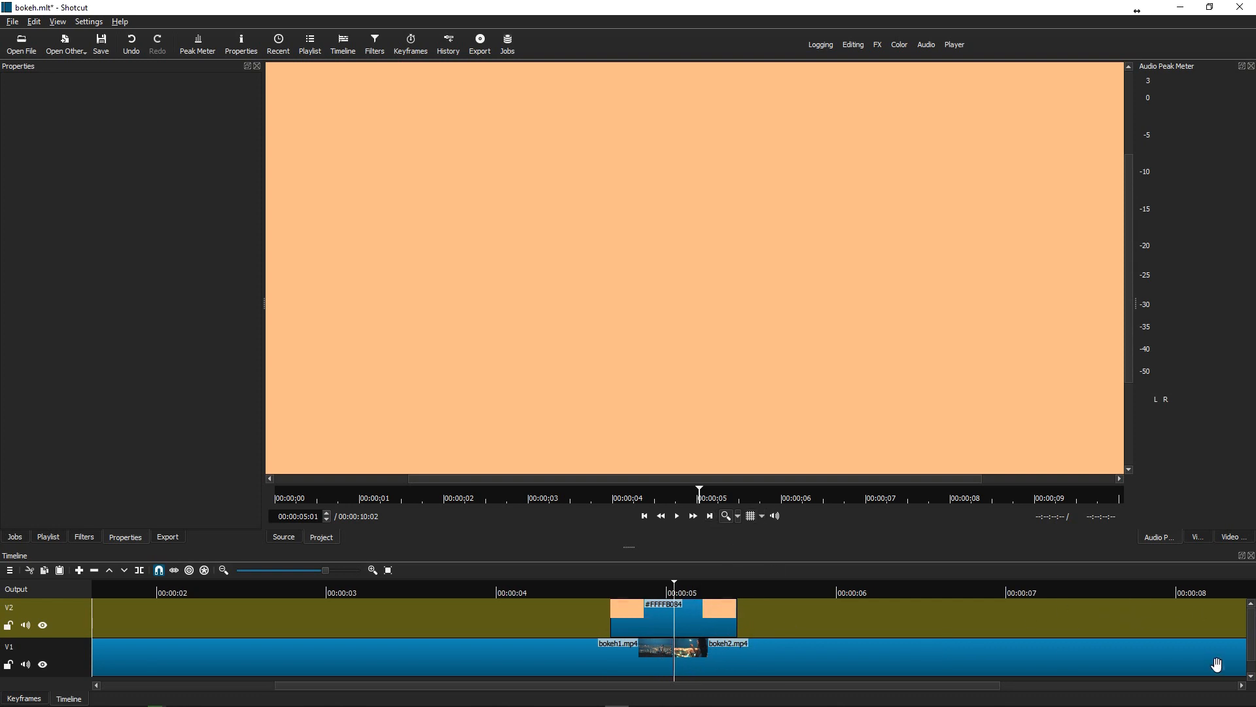
pyautogui.moveTo(1240, 671)
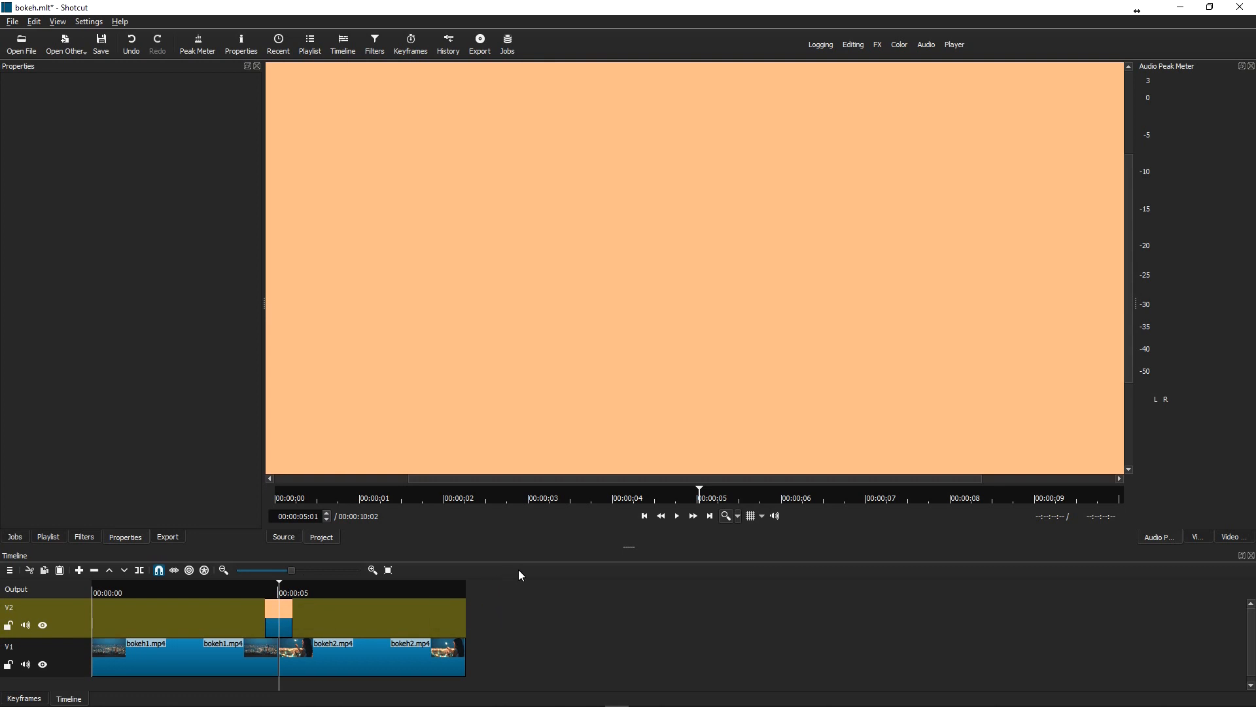
pyautogui.moveTo(302, 574)
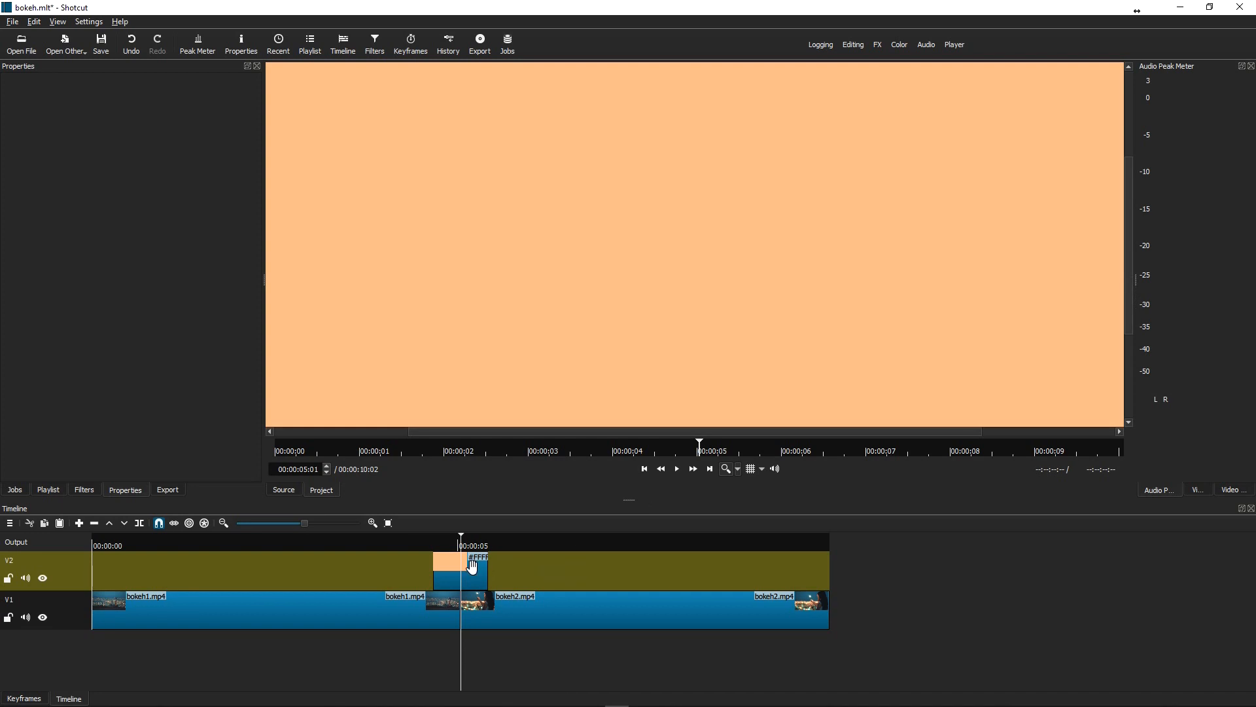
# Step: Add the Mask: Simple Shape filter to the orange colour clip by searching 'mask'
pyautogui.click(461, 559)
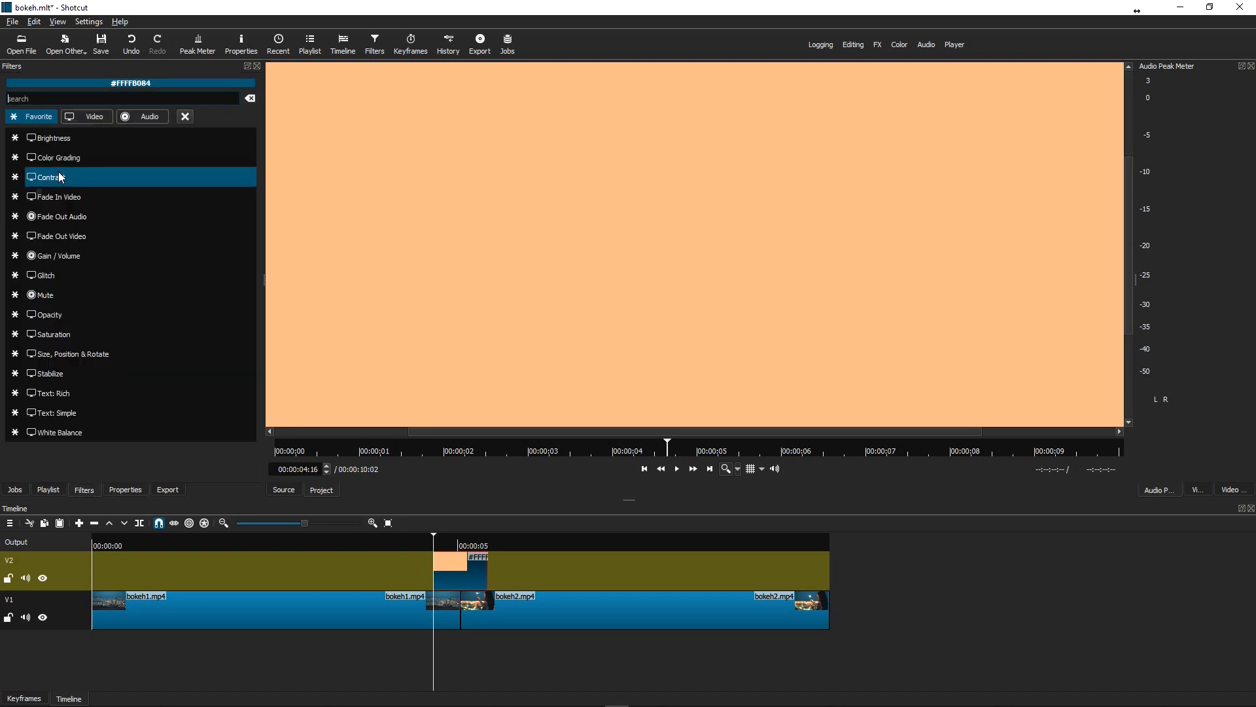
pyautogui.click(53, 137)
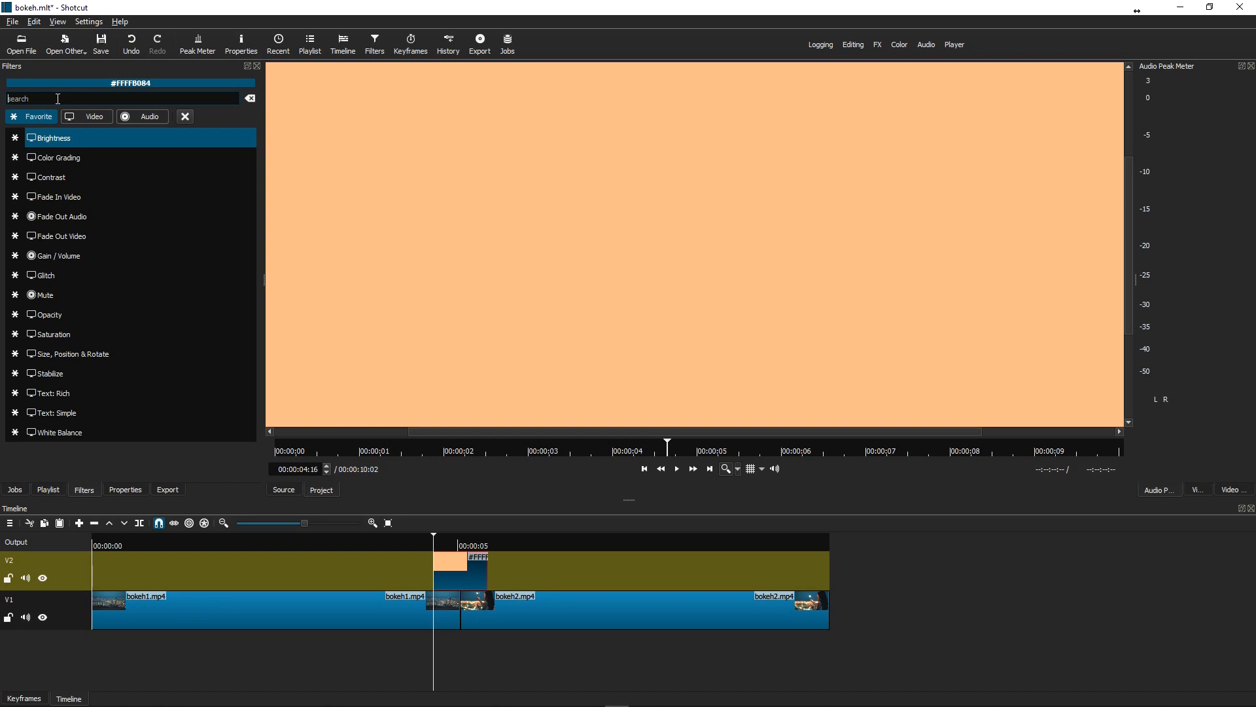
pyautogui.write('mask')
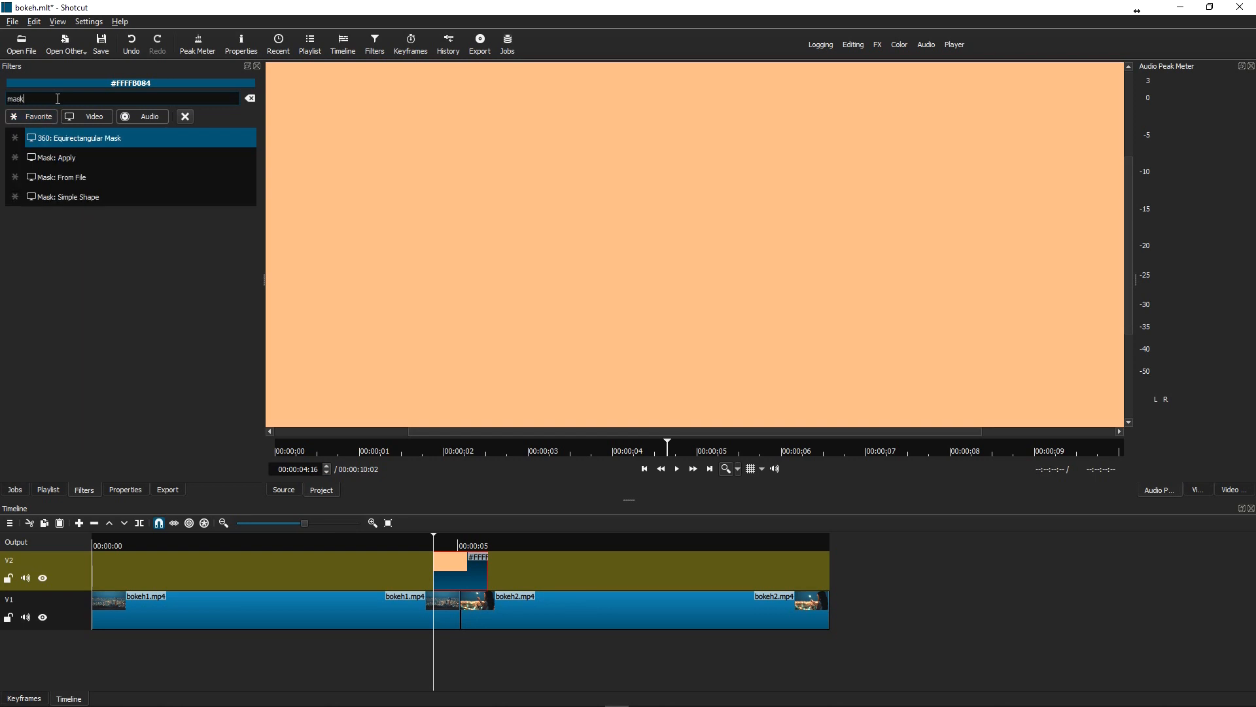
pyautogui.doubleClick(68, 196)
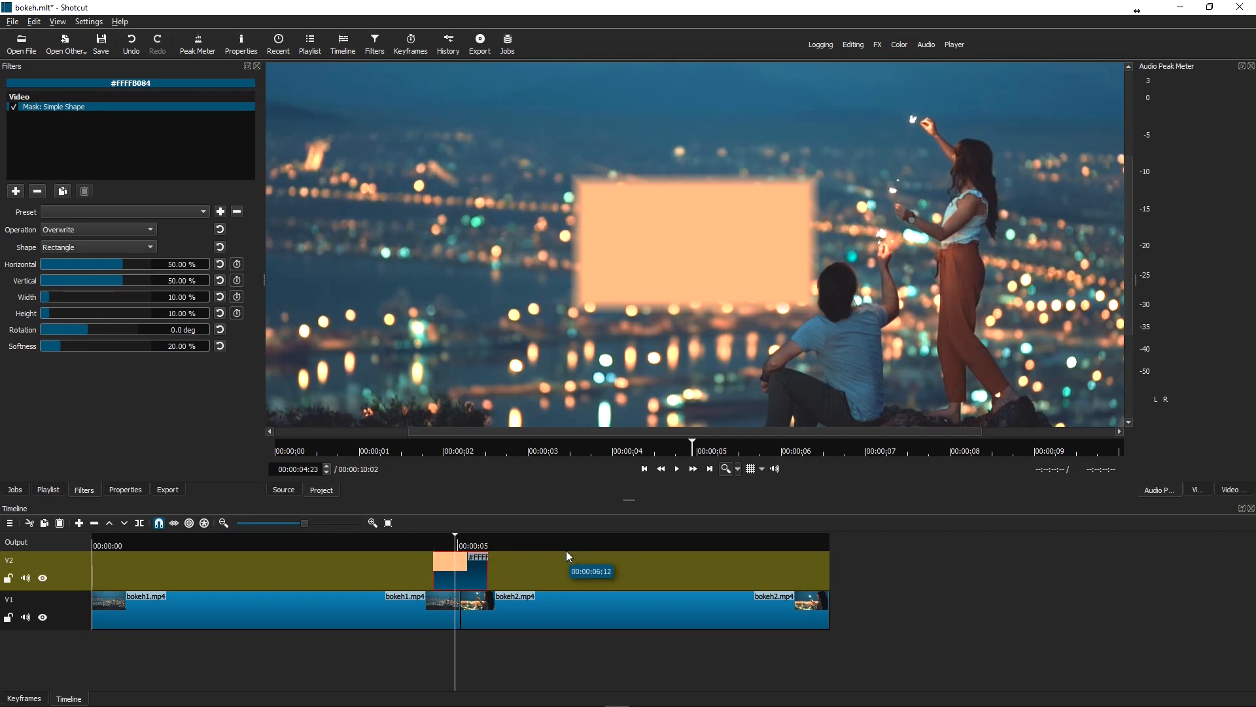
pyautogui.moveTo(468, 566)
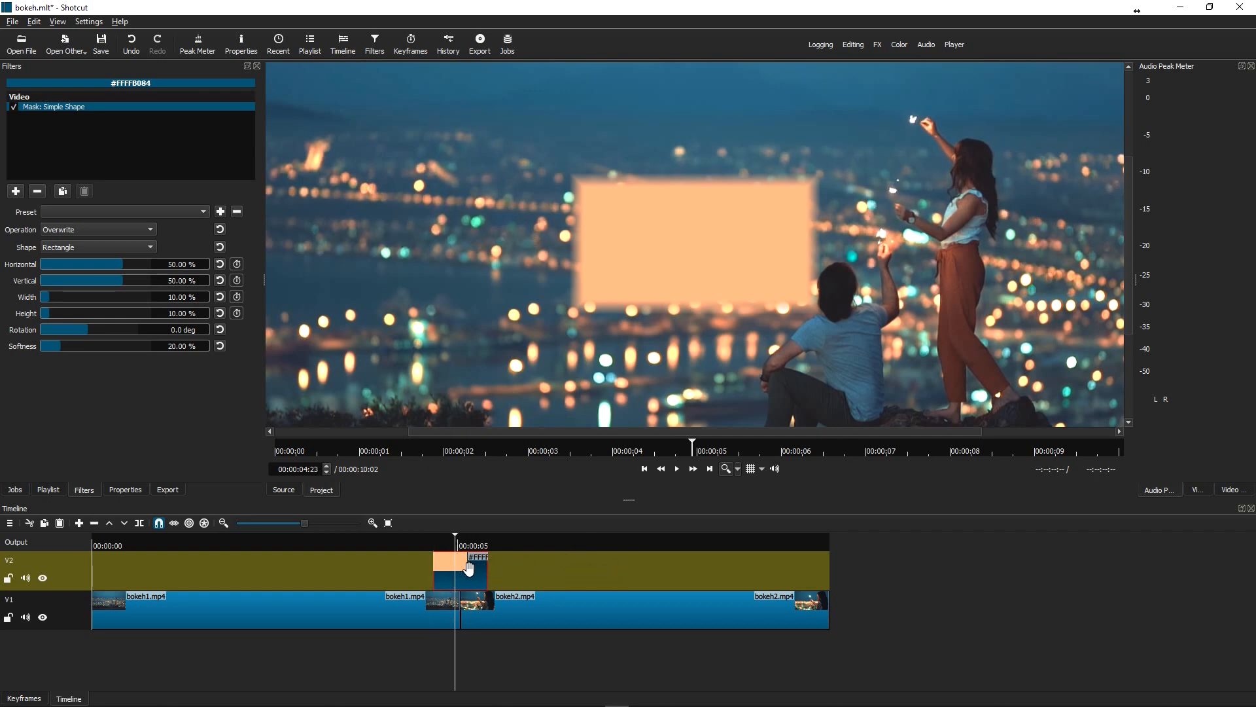
pyautogui.moveTo(115, 257)
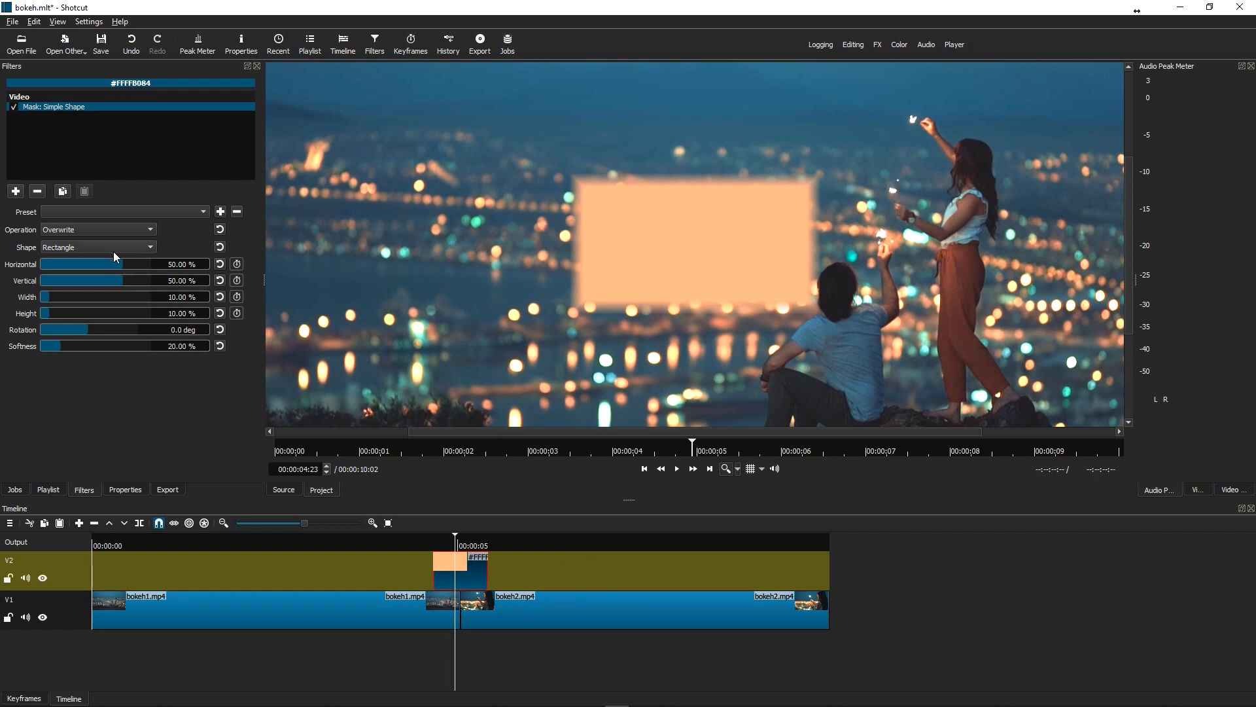
# Step: Make the mask an ellipse and set its height to about 18% so it becomes a round circle
pyautogui.click(98, 248)
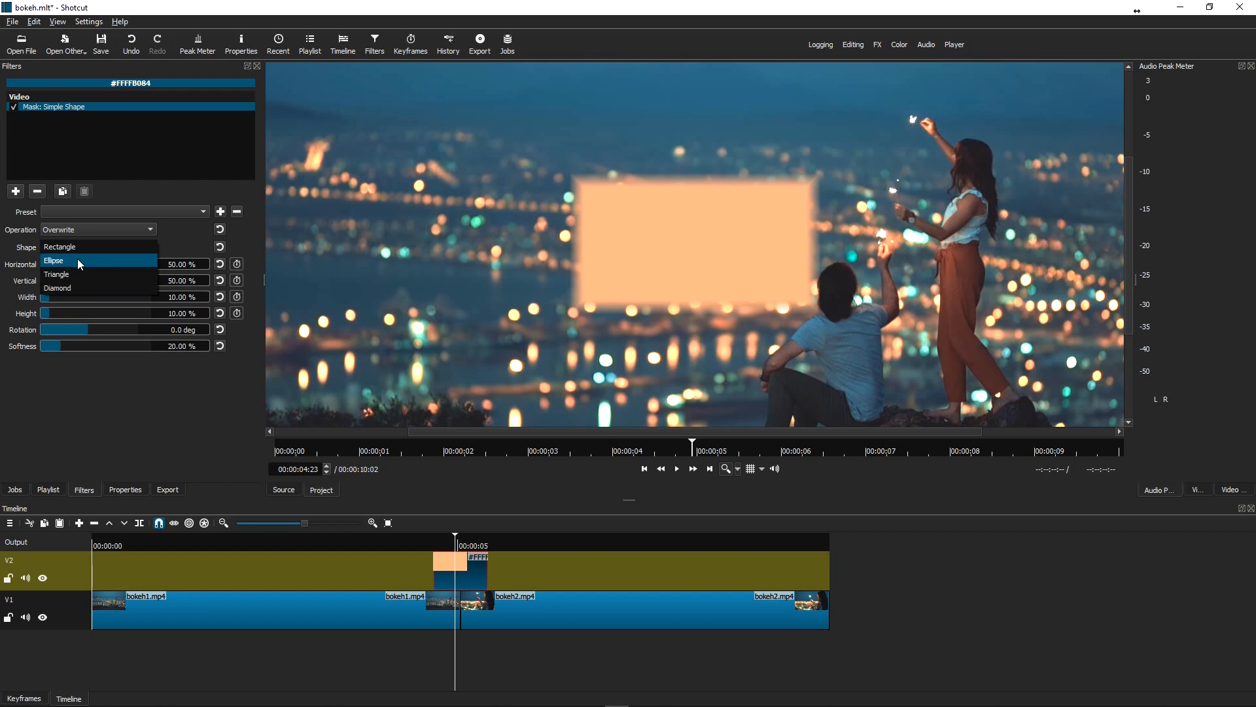
pyautogui.click(53, 260)
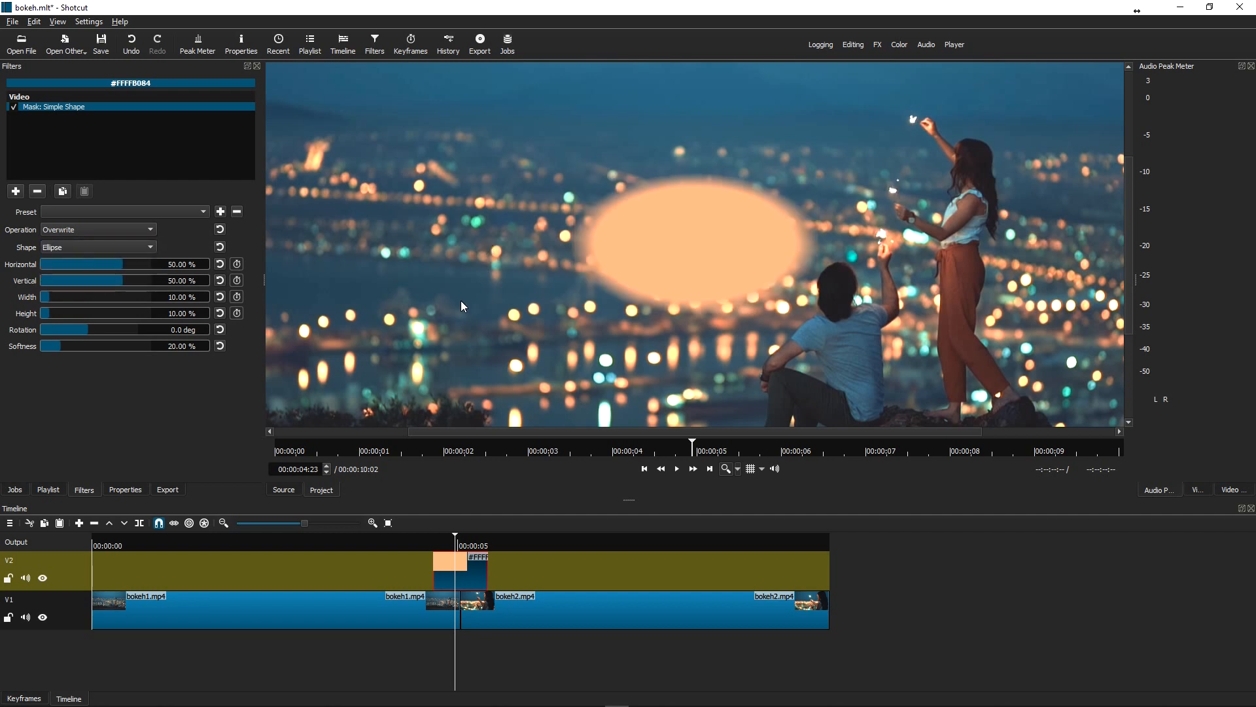
pyautogui.moveTo(438, 488)
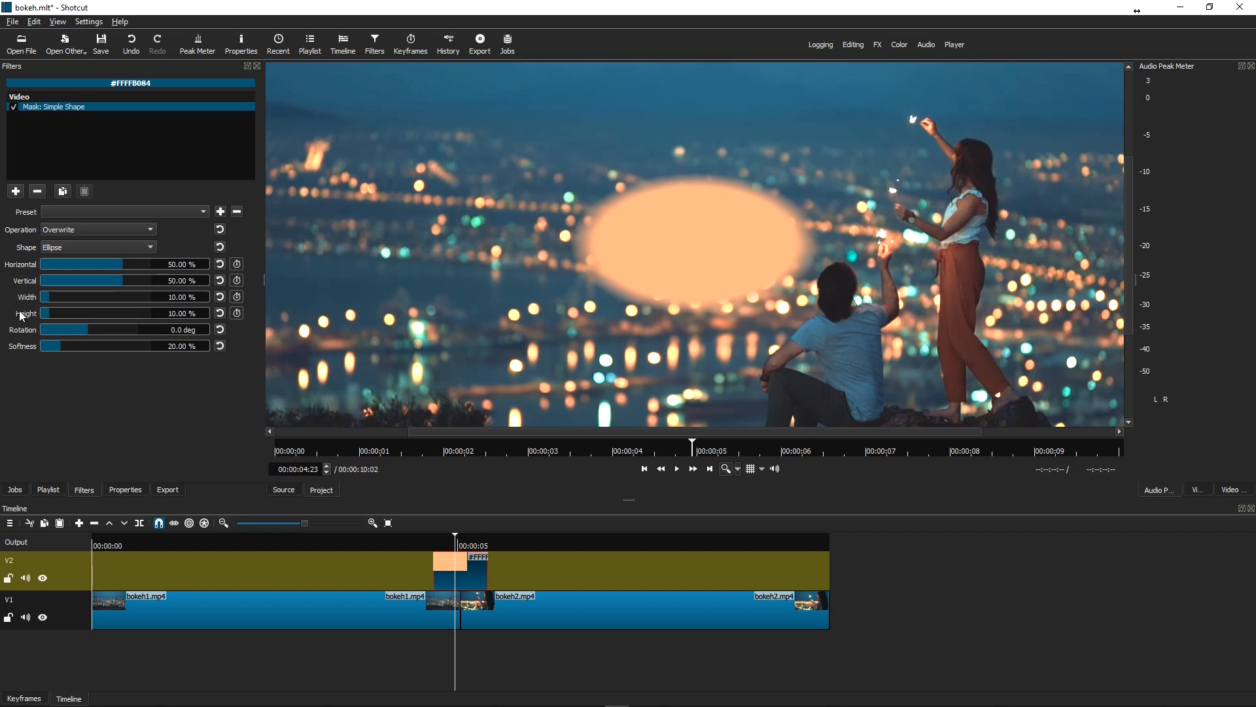
pyautogui.moveTo(693, 212)
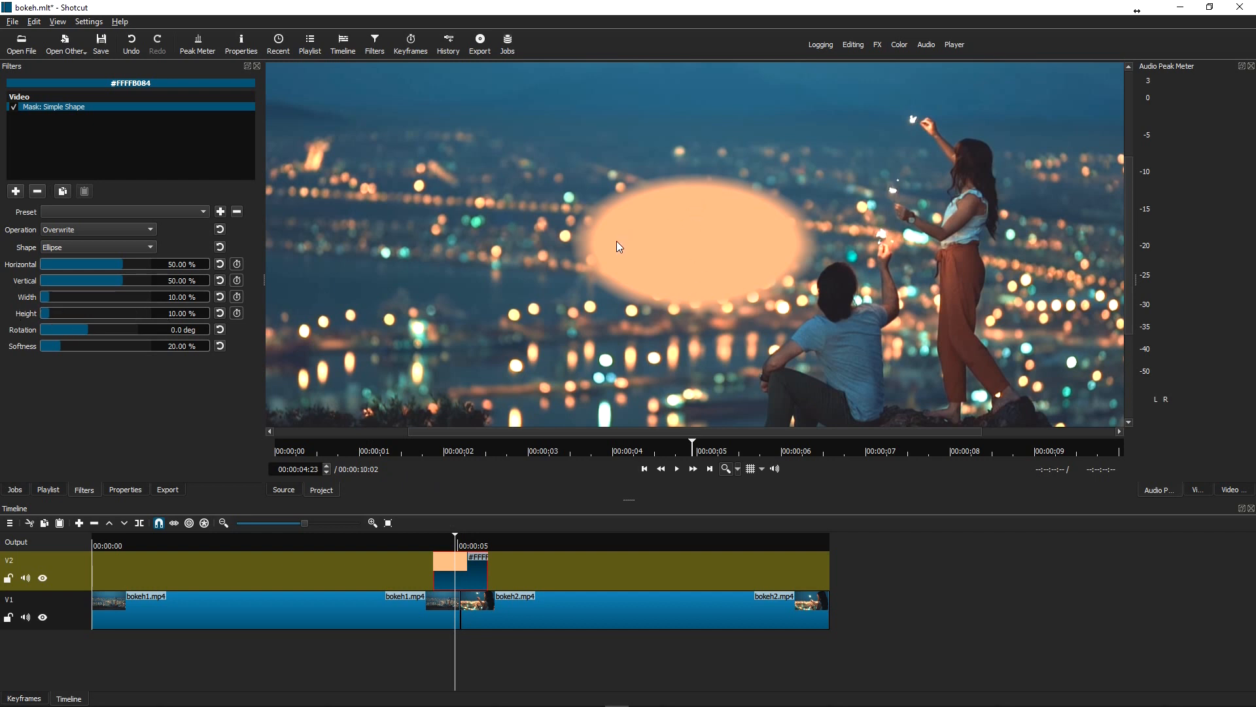
pyautogui.moveTo(134, 309)
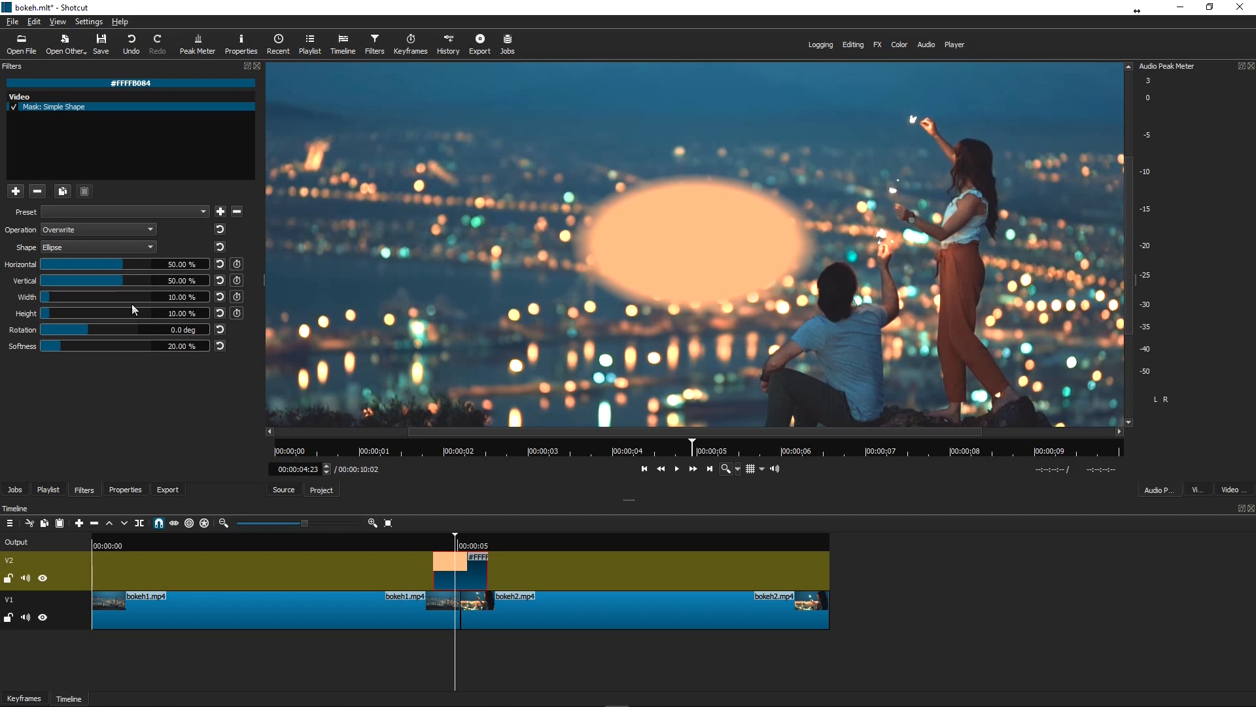
pyautogui.moveTo(703, 165)
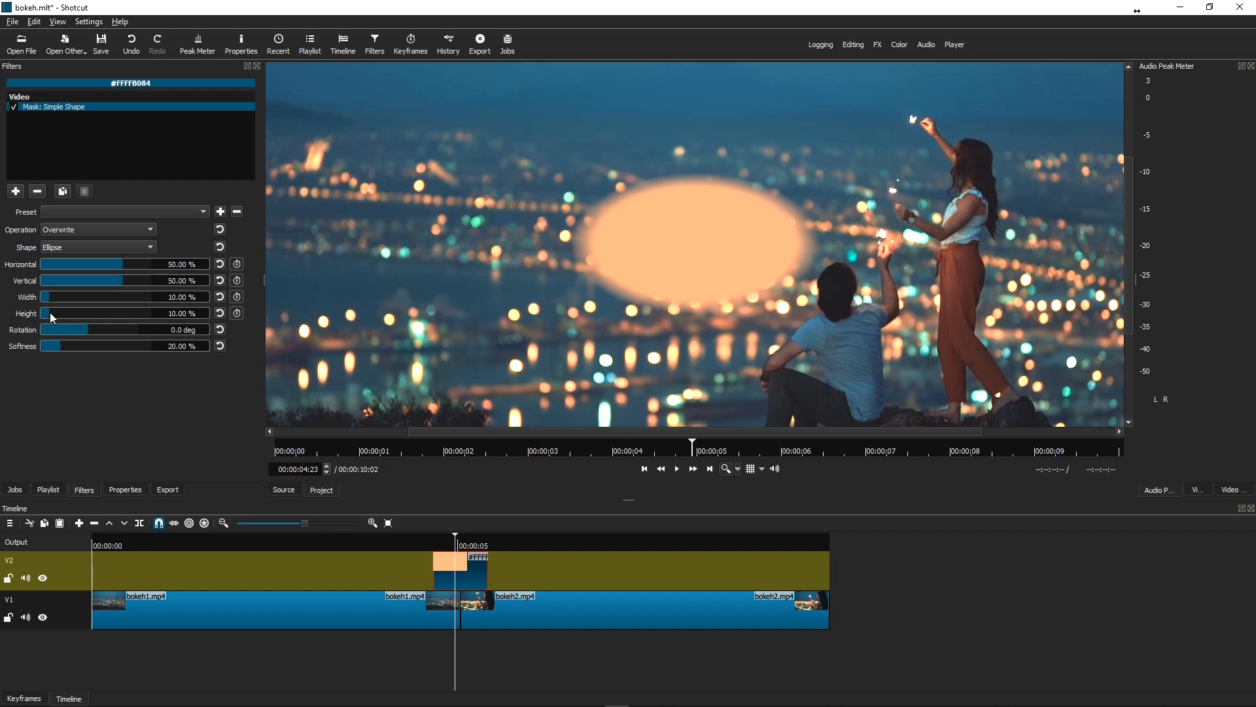
pyautogui.moveTo(49, 313); pyautogui.dragTo(45, 313)
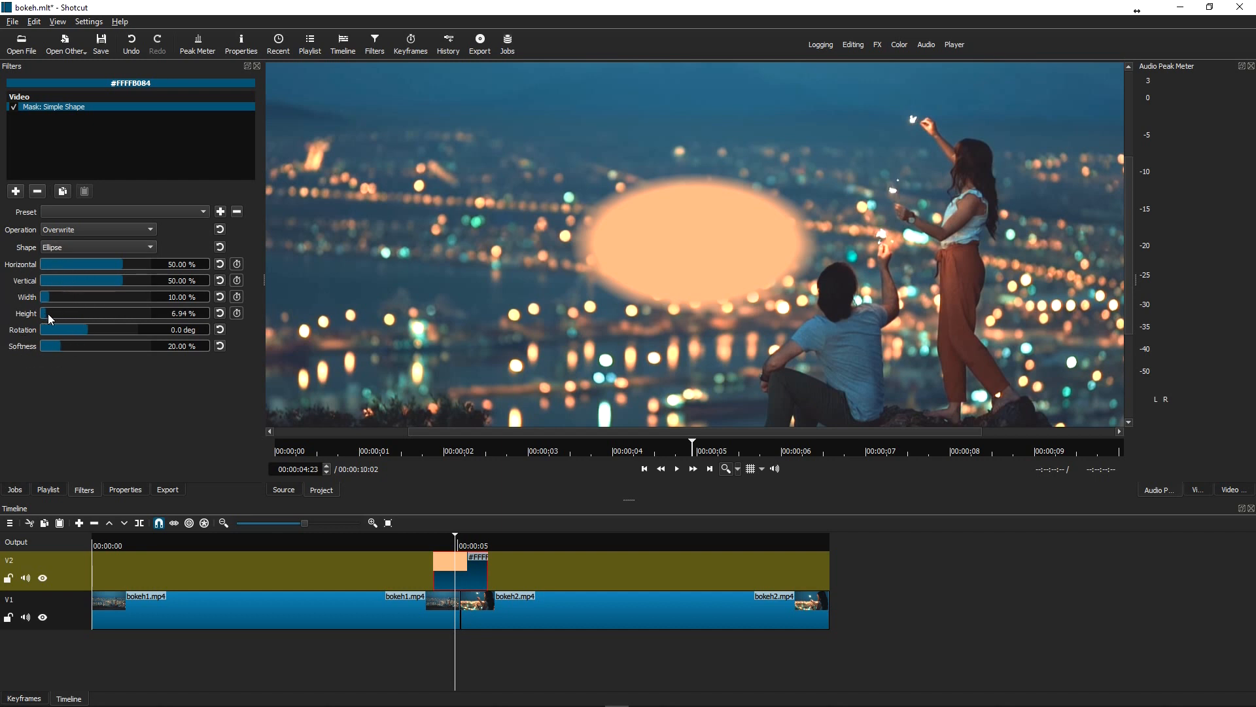
pyautogui.moveTo(48, 312); pyautogui.dragTo(65, 313)
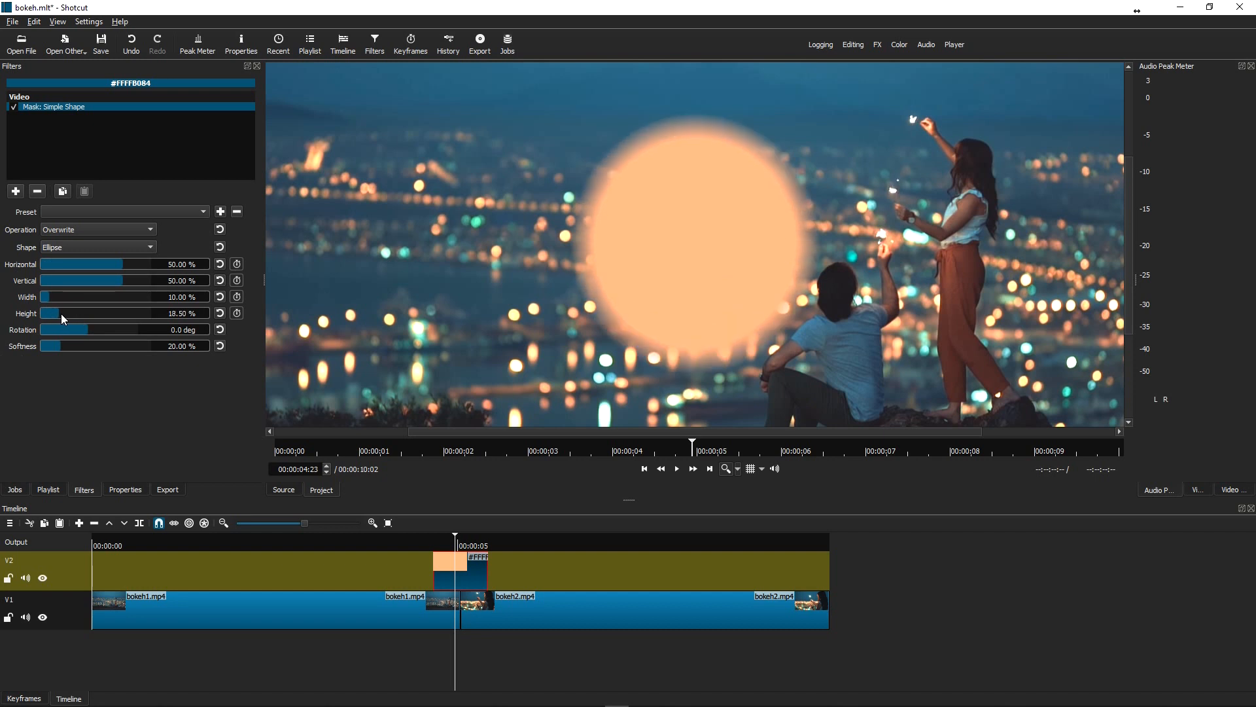
pyautogui.moveTo(64, 313); pyautogui.dragTo(60, 313)
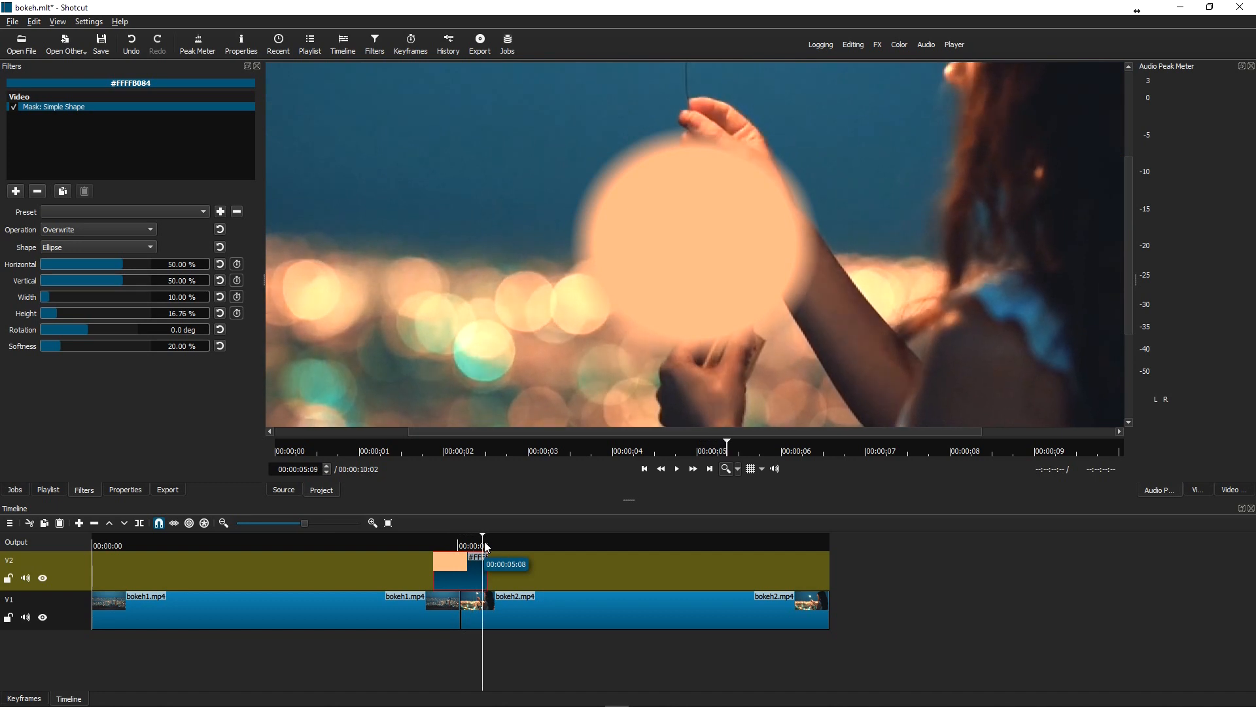
pyautogui.moveTo(483, 537); pyautogui.dragTo(470, 536)
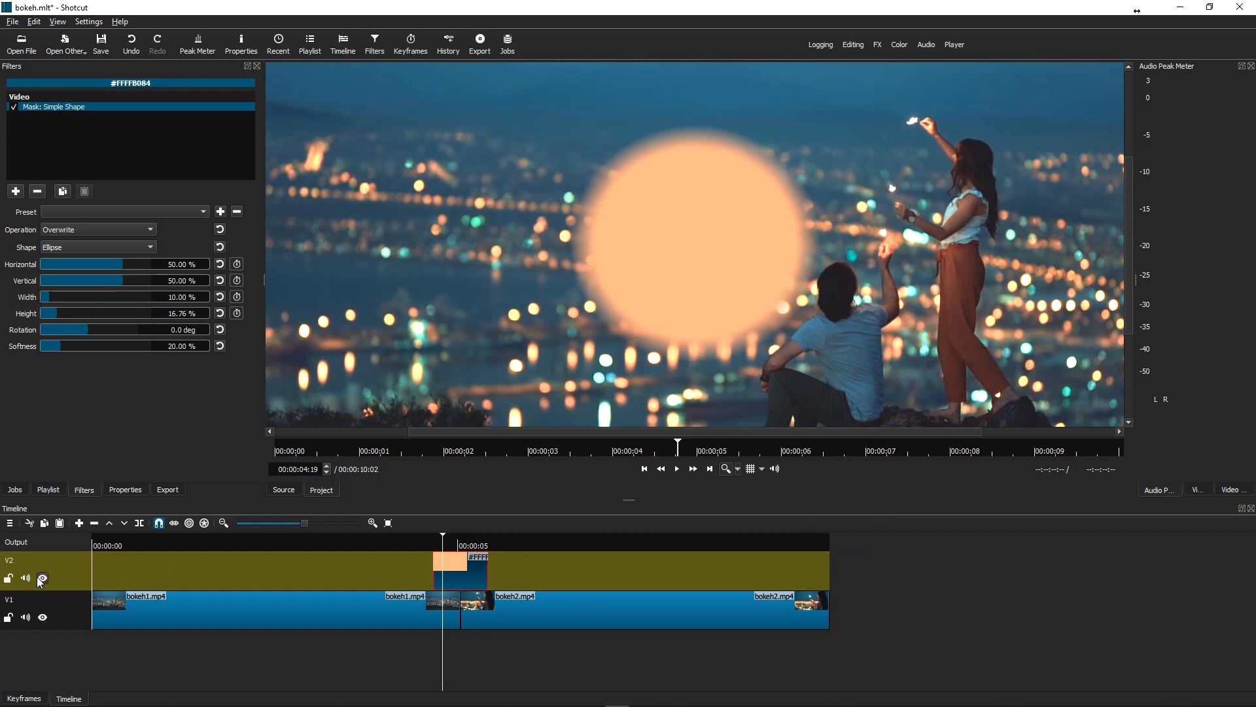
pyautogui.click(42, 578)
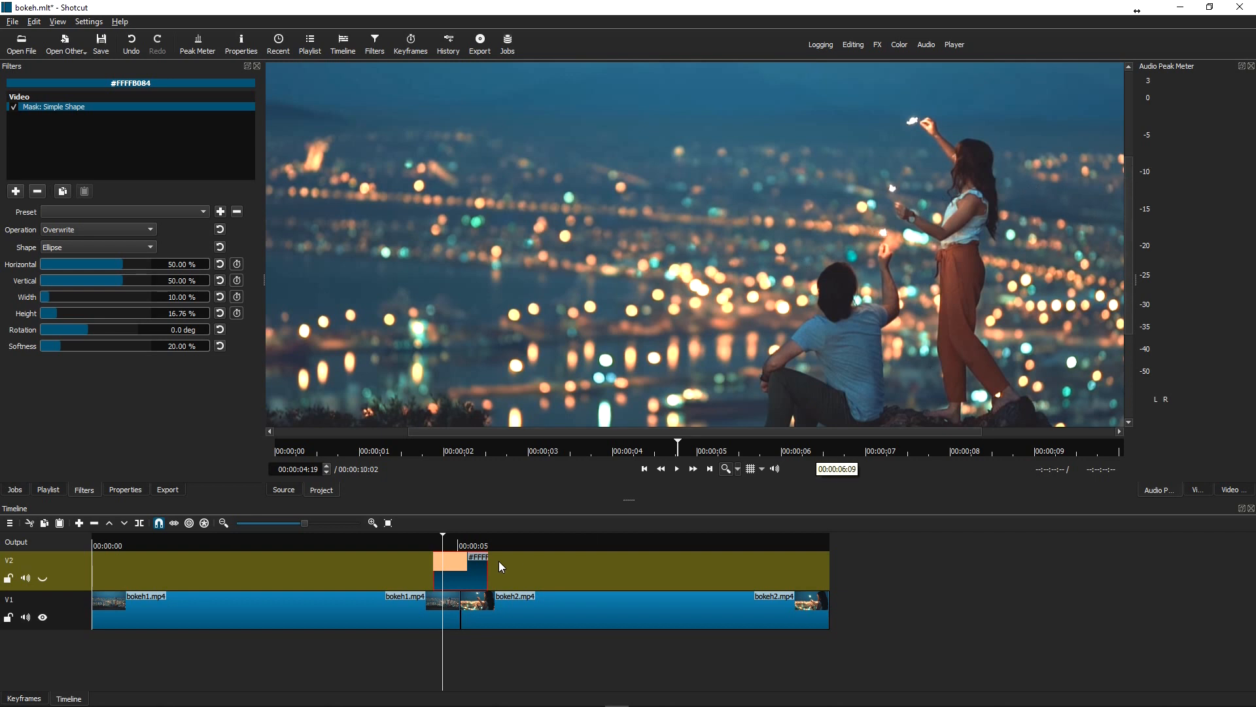
pyautogui.click(695, 541)
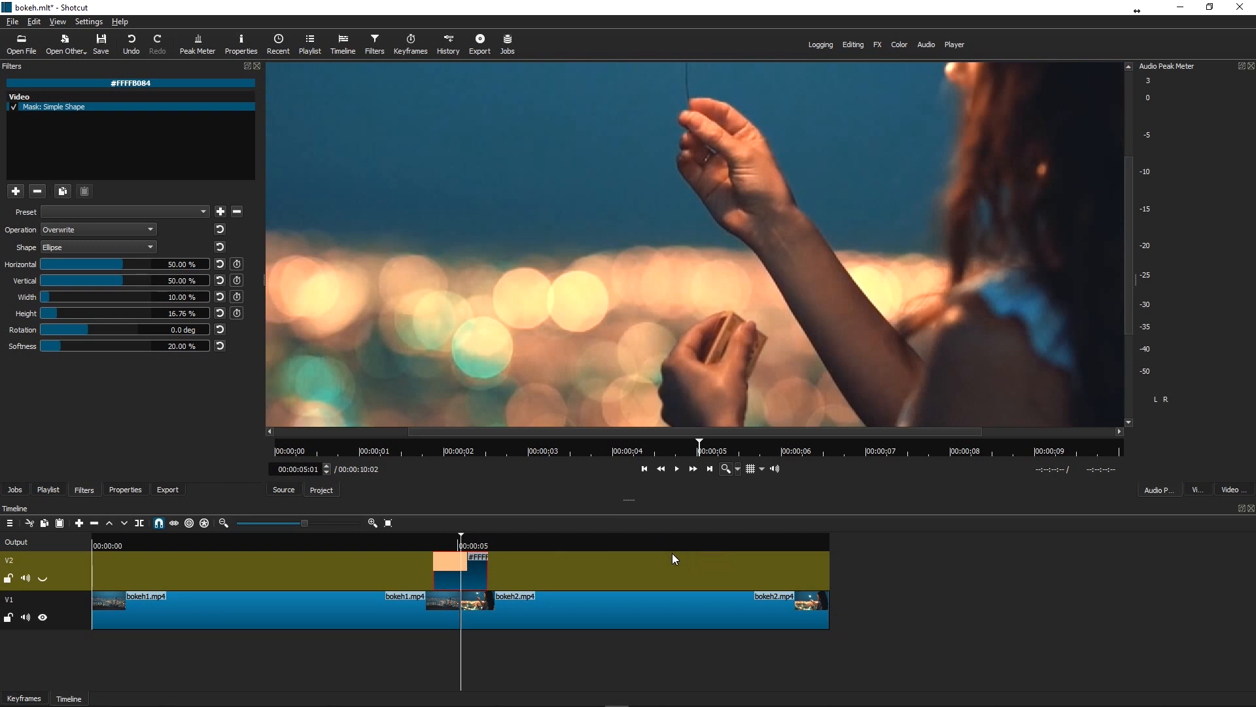
pyautogui.moveTo(626, 509)
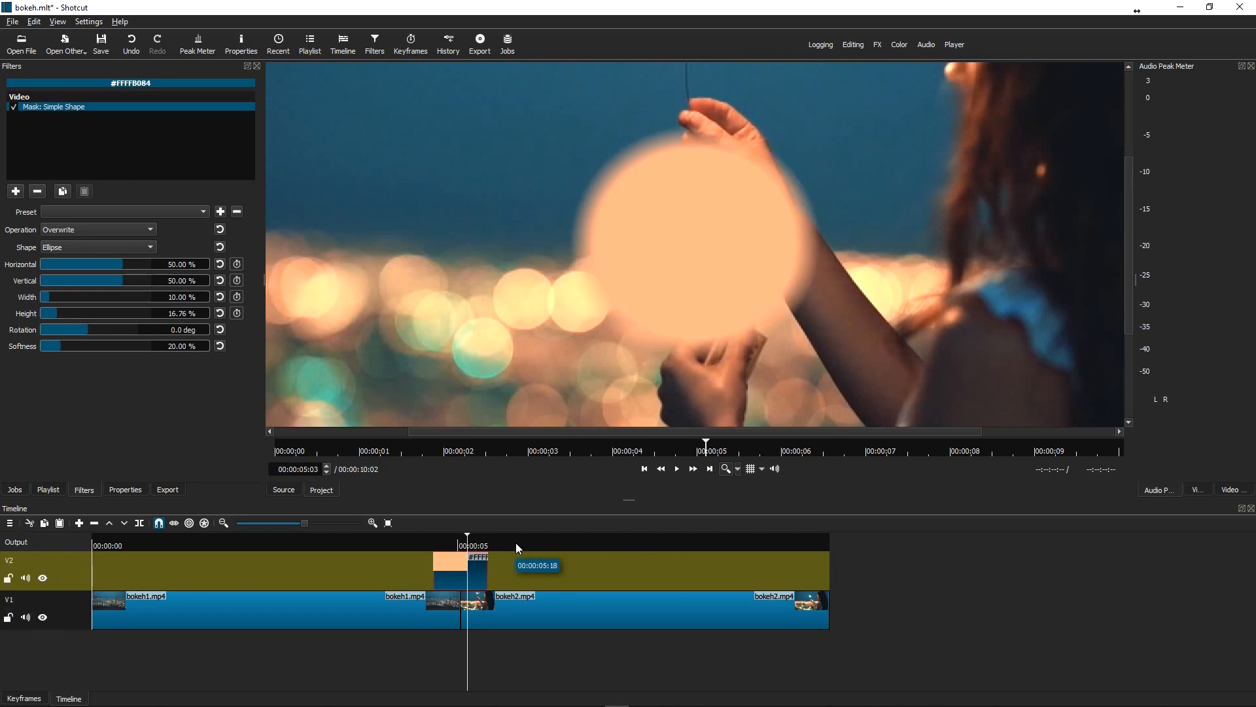
# Step: Add the Size, Position & Rotate filter by searching 's' and move the circle leftward
pyautogui.click(14, 192)
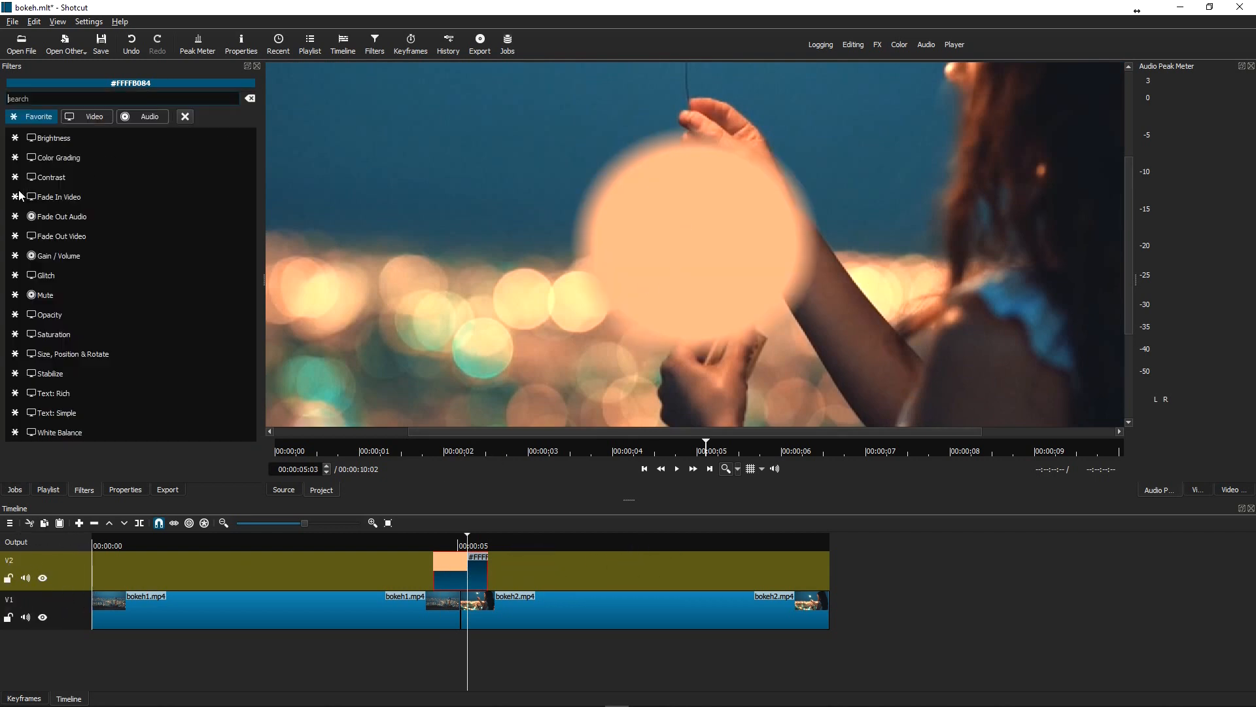
pyautogui.click(58, 196)
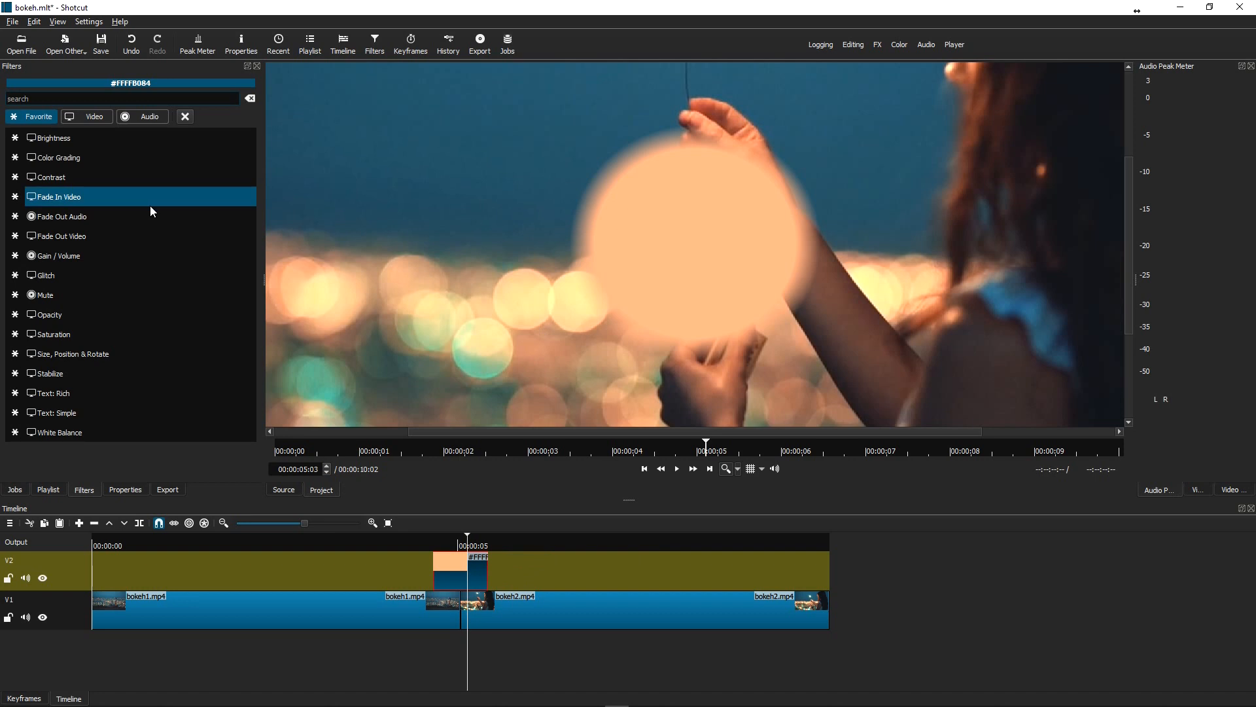
pyautogui.write('s')
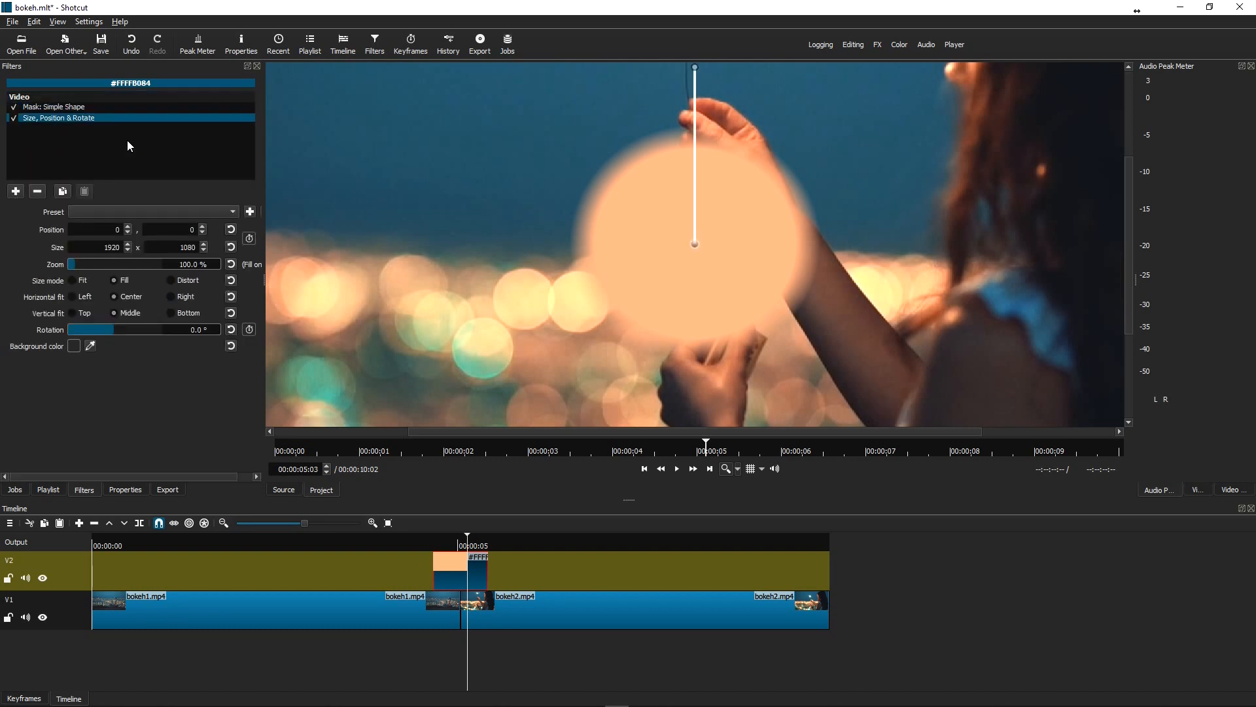
pyautogui.moveTo(260, 212)
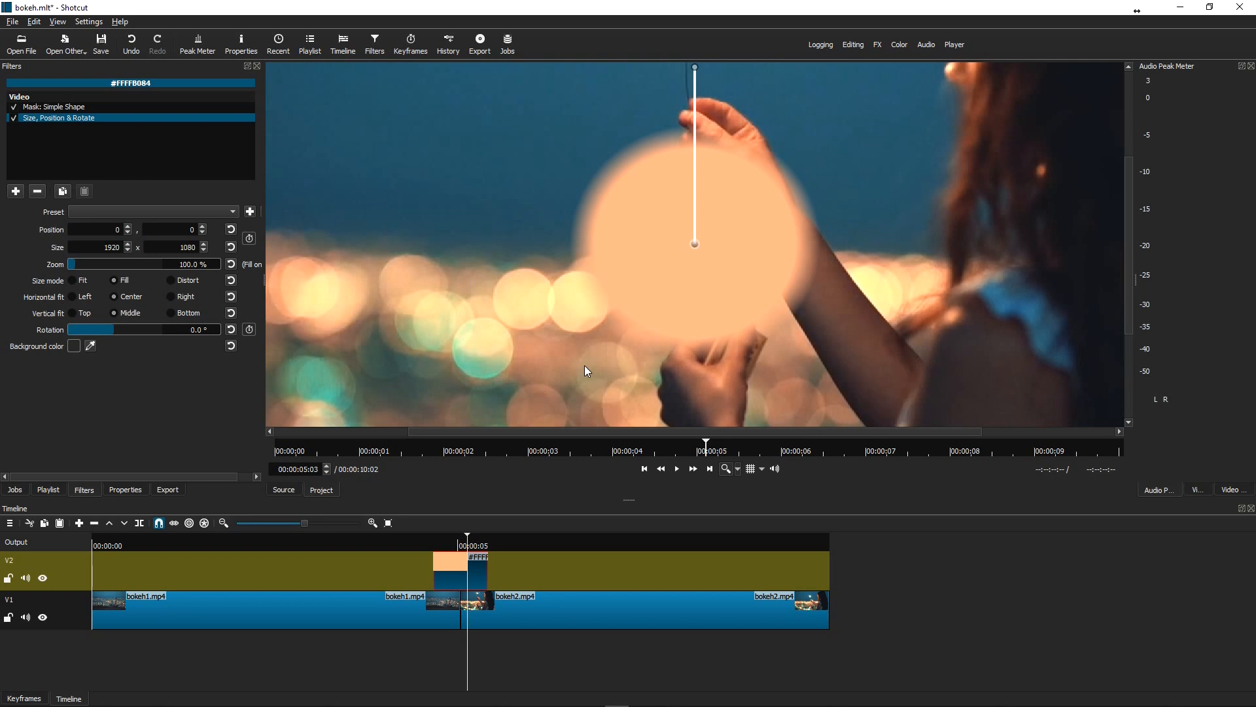
pyautogui.click(644, 469)
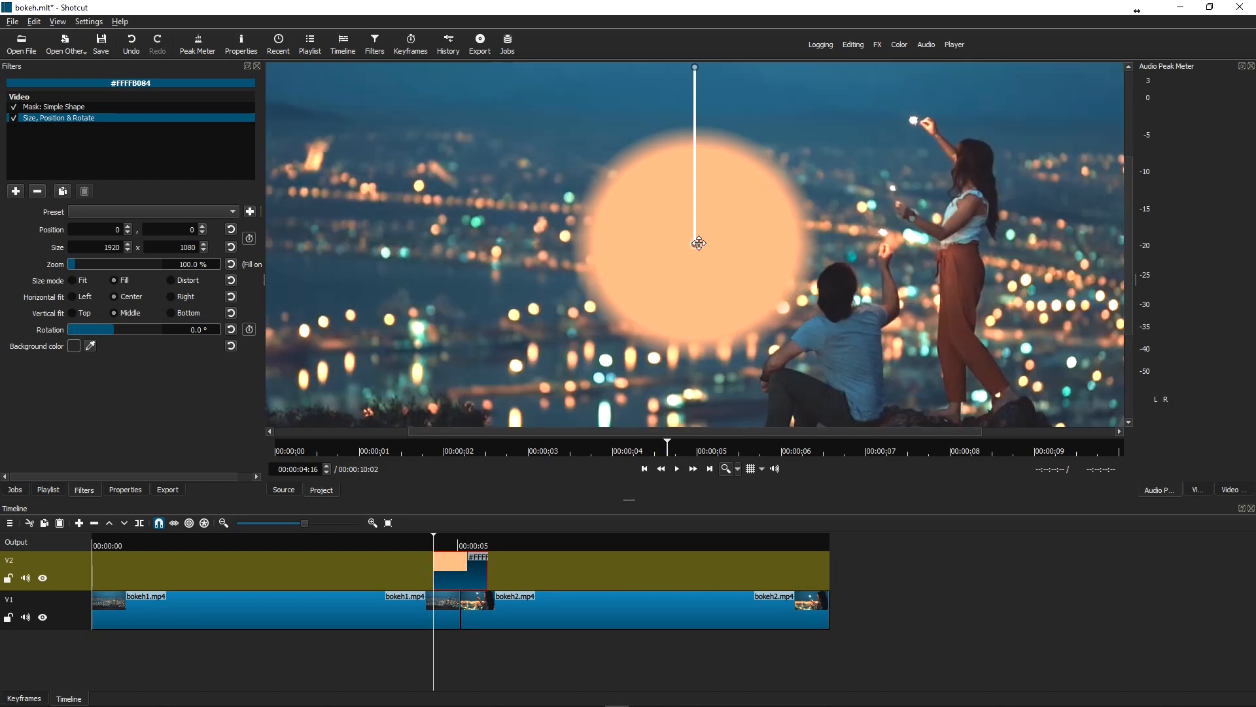
pyautogui.moveTo(698, 243); pyautogui.dragTo(513, 256)
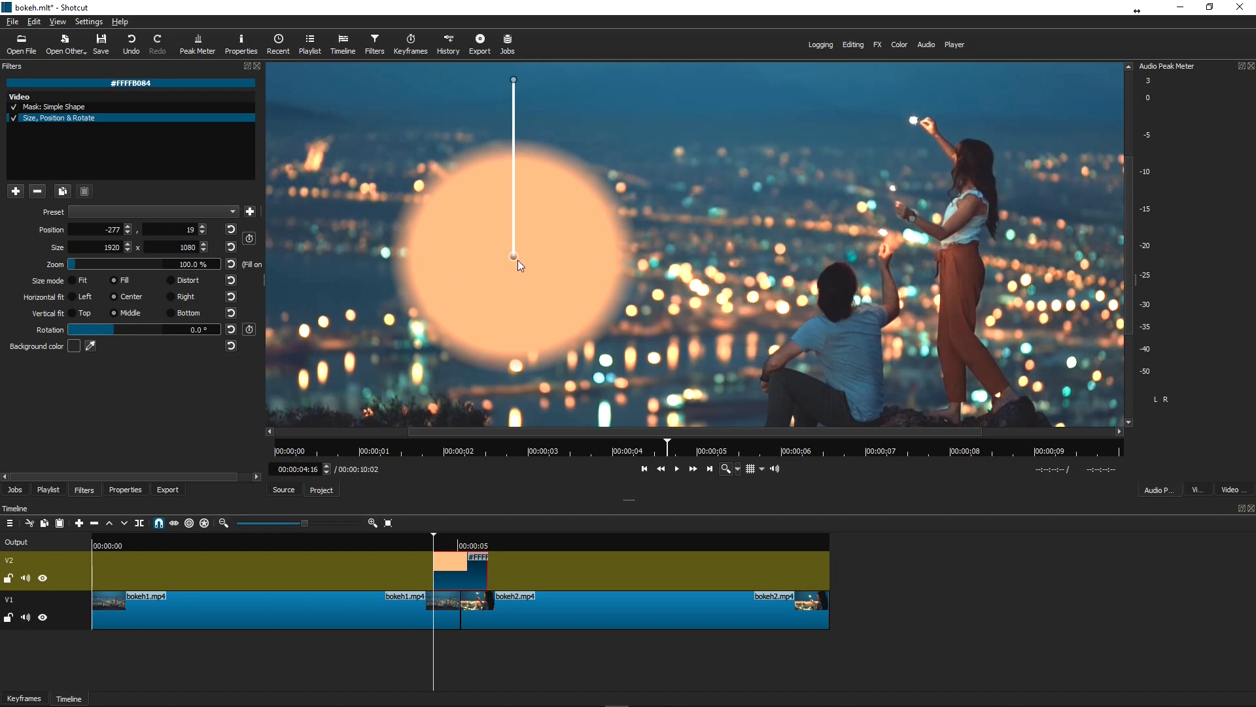
pyautogui.moveTo(76, 271)
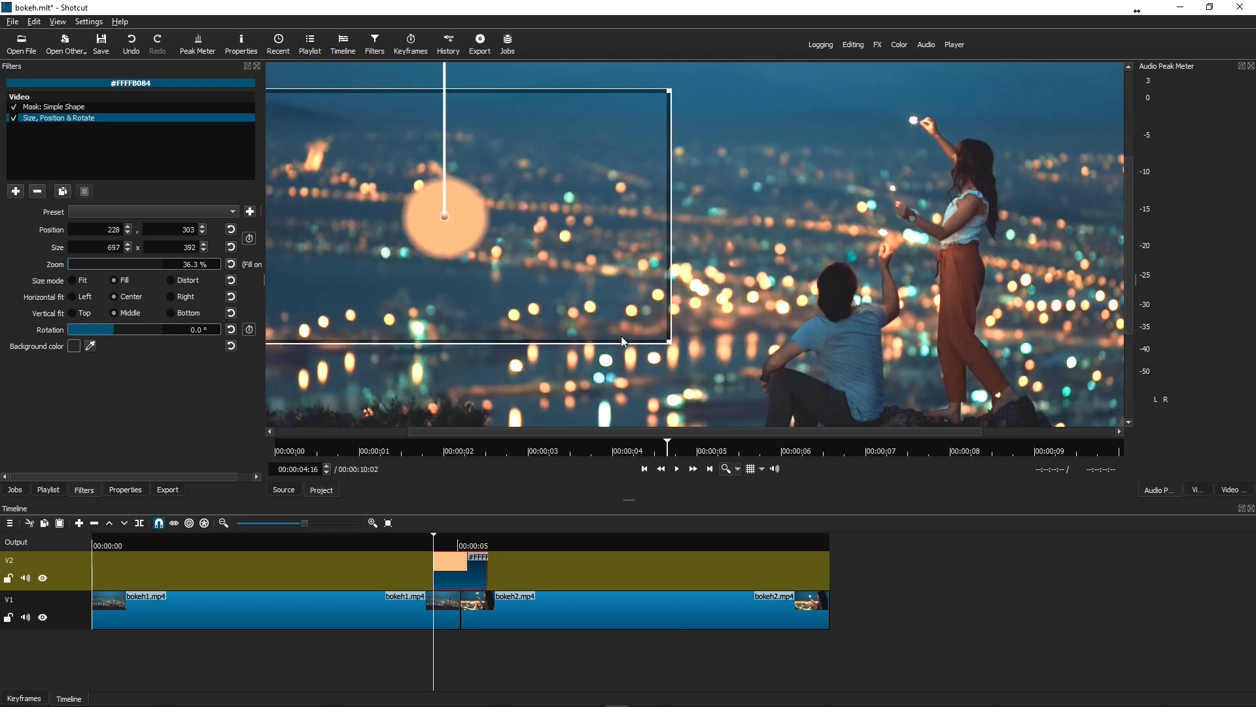
# Step: Shrink the circle to a tiny dot and place it on a light beside the seated man
pyautogui.moveTo(668, 340); pyautogui.dragTo(612, 340)
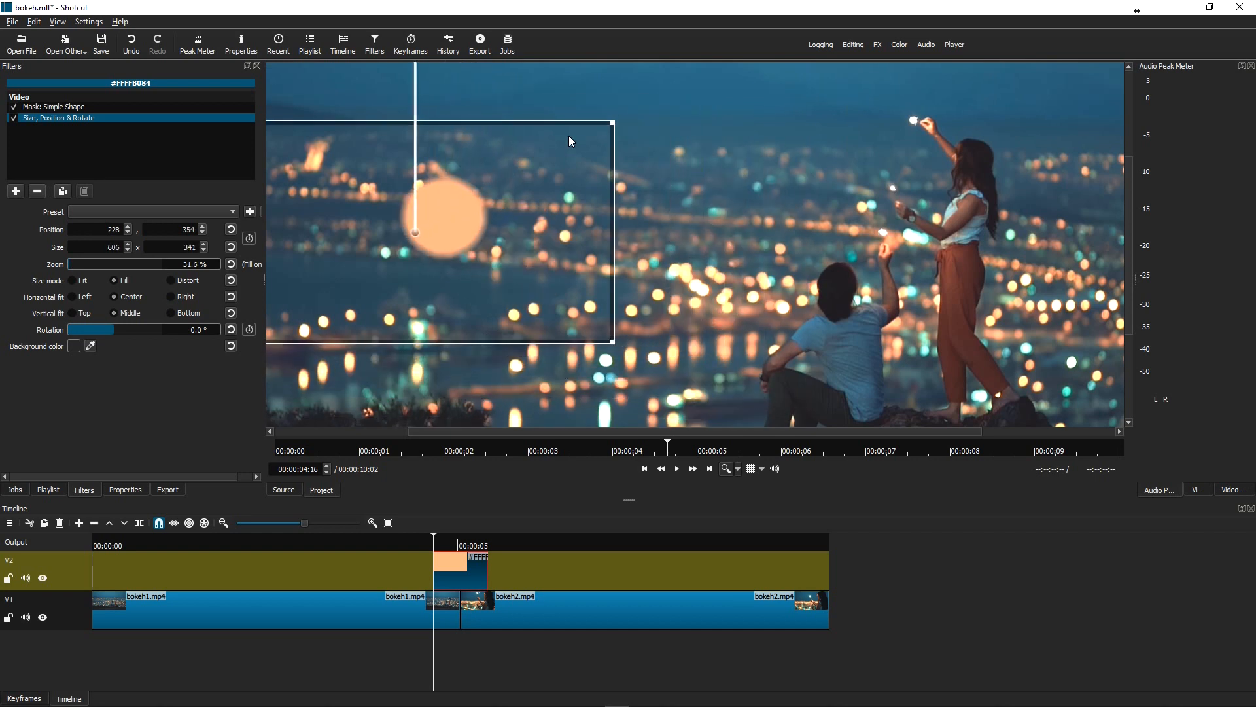
pyautogui.moveTo(415, 233); pyautogui.dragTo(350, 269)
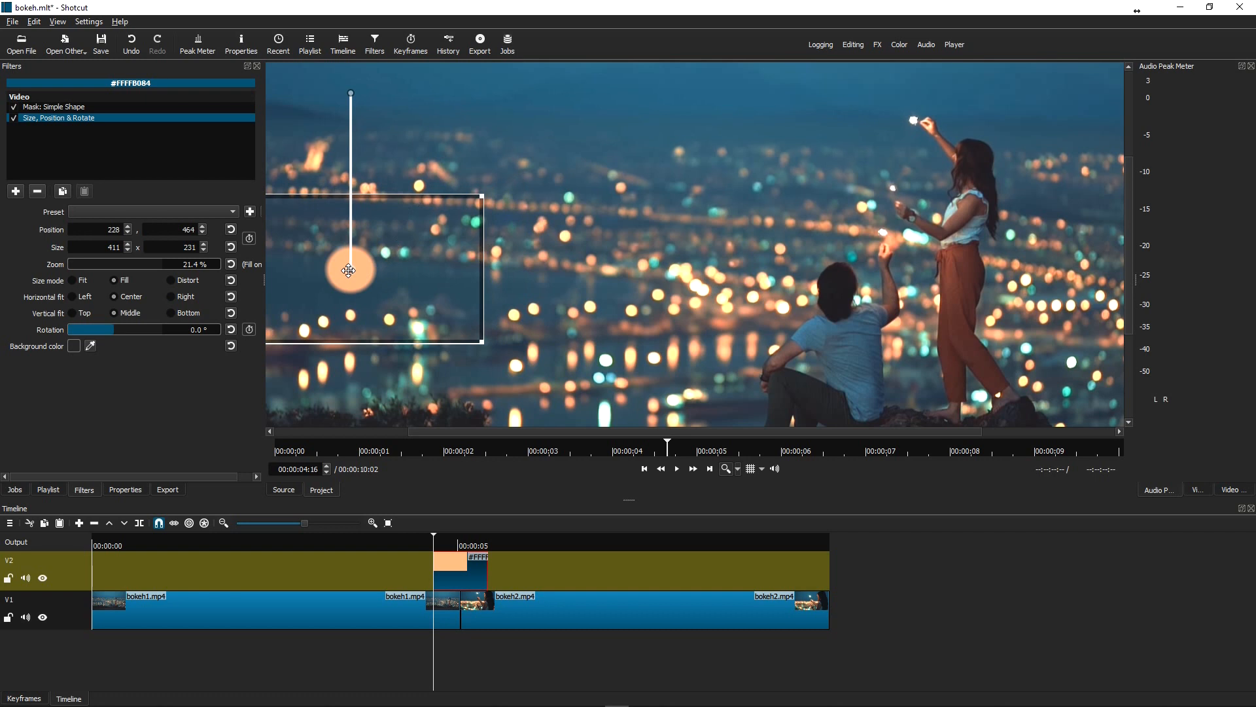
pyautogui.moveTo(351, 270); pyautogui.dragTo(682, 305)
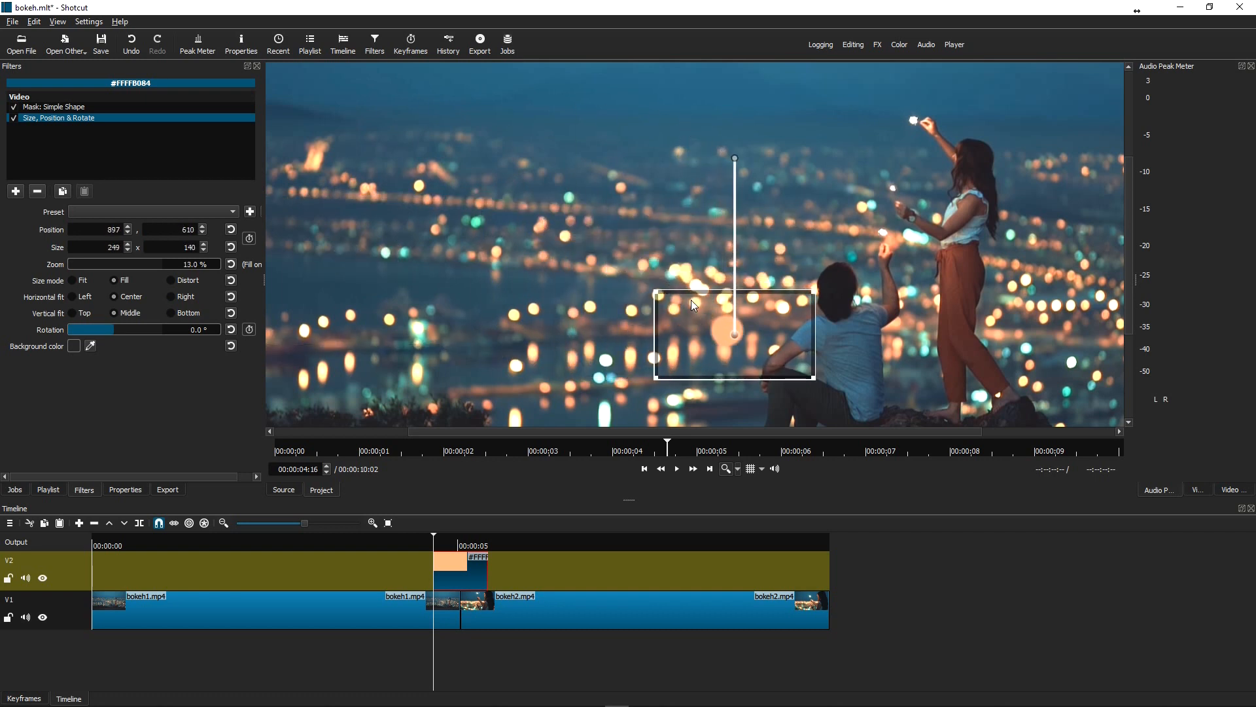
pyautogui.moveTo(694, 305); pyautogui.dragTo(758, 347)
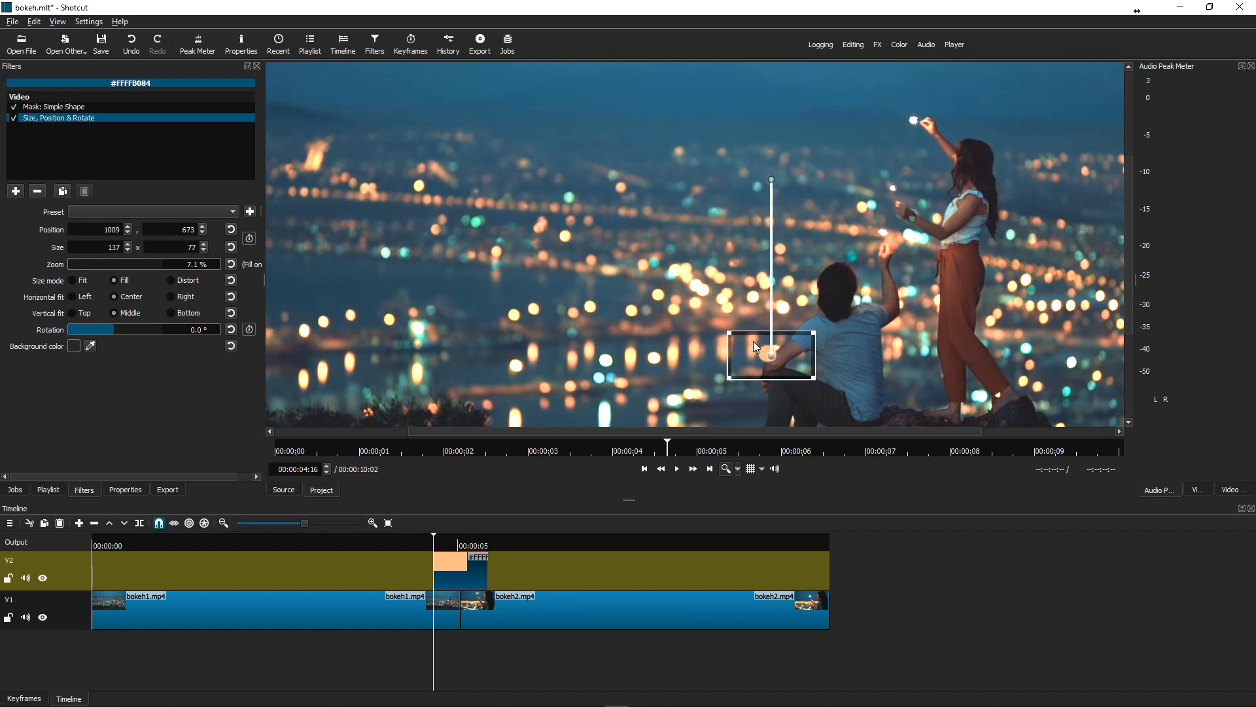
pyautogui.moveTo(769, 356); pyautogui.dragTo(783, 358)
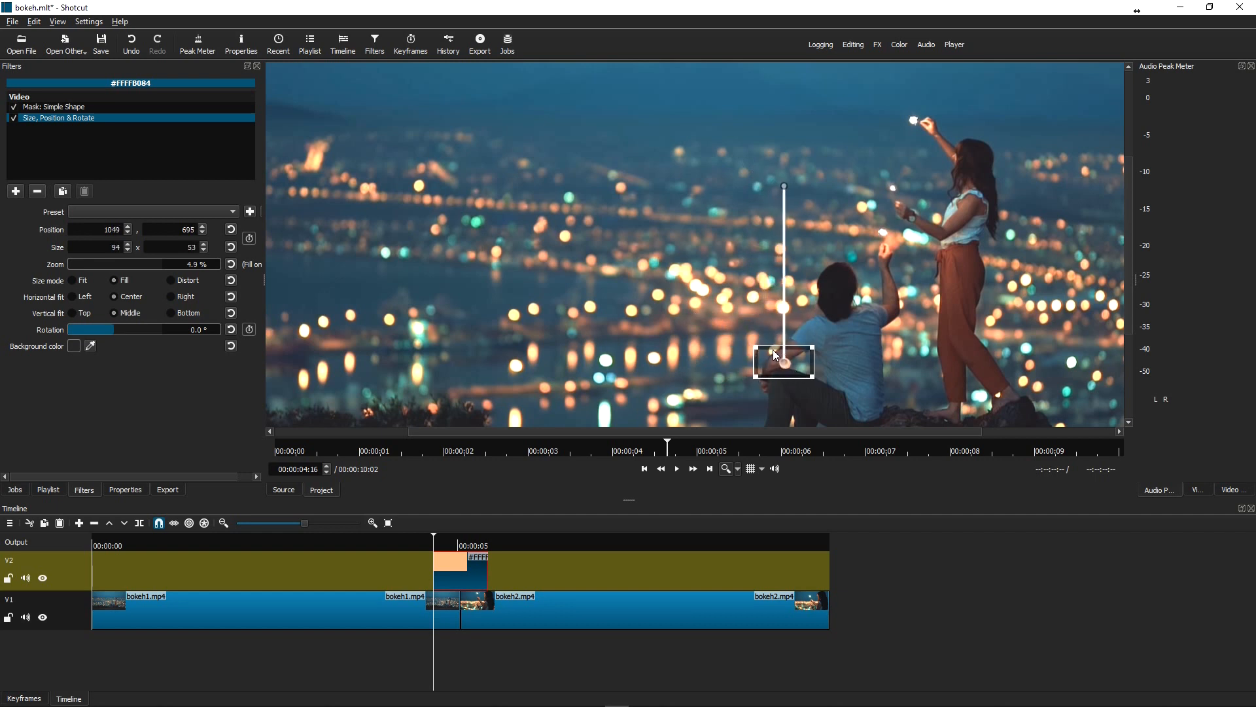
pyautogui.moveTo(784, 361); pyautogui.dragTo(751, 306)
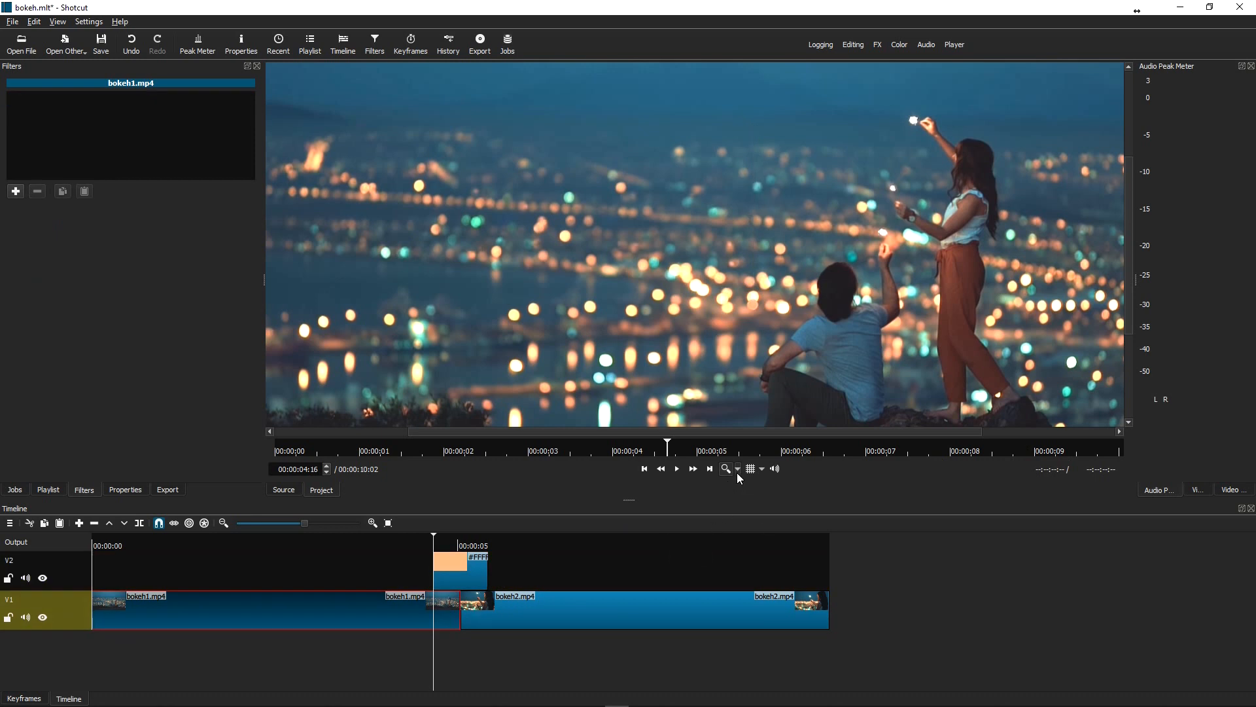
# Step: Magnify the preview and reselect the orange clip's Size, Position & Rotate settings
pyautogui.click(736, 469)
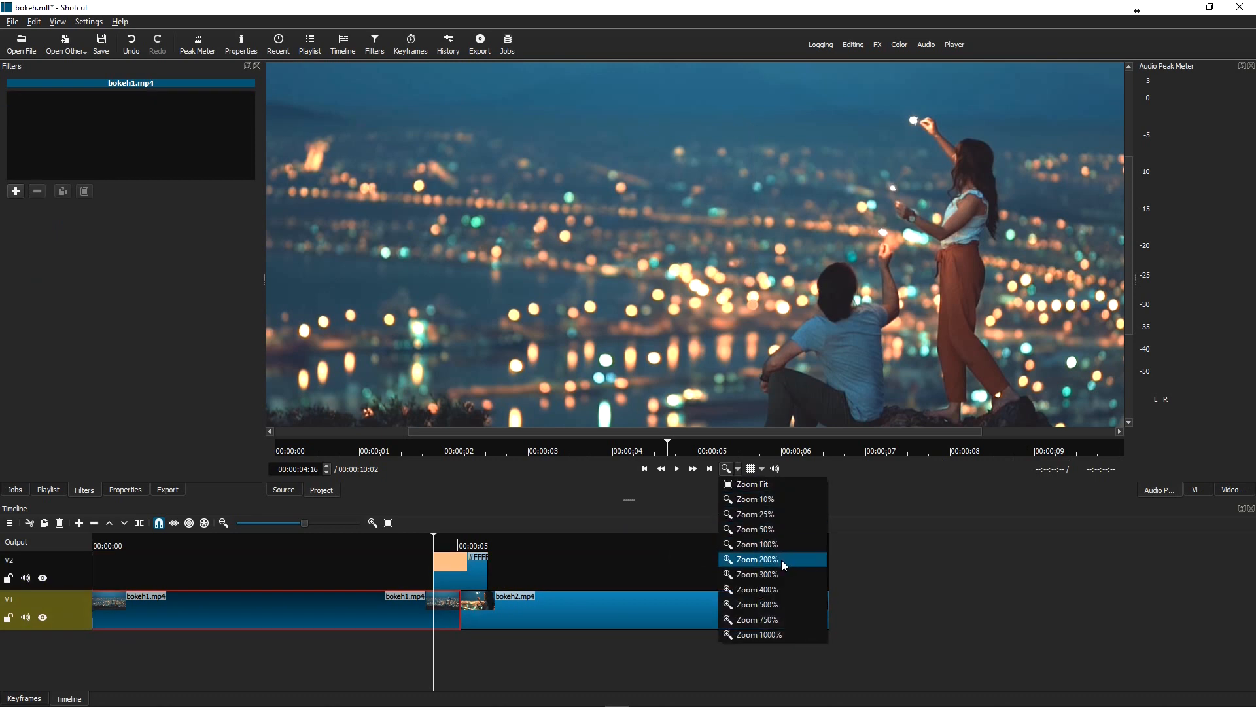
pyautogui.click(754, 558)
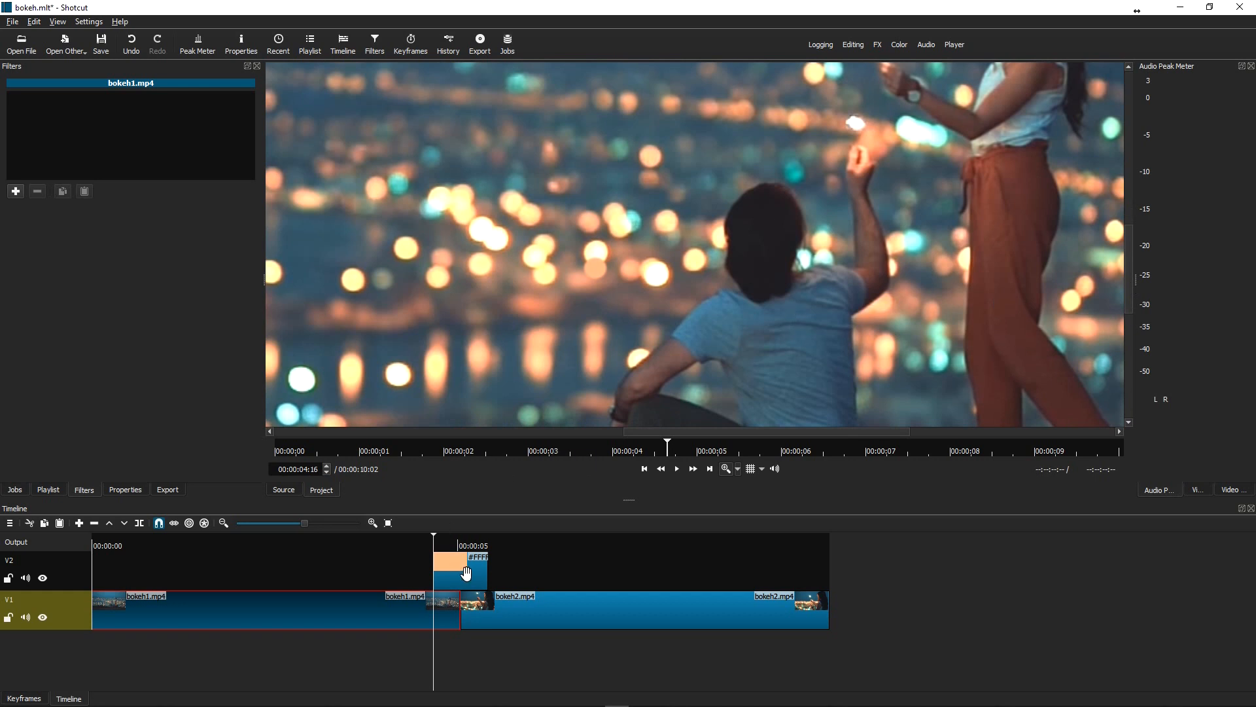
pyautogui.click(459, 569)
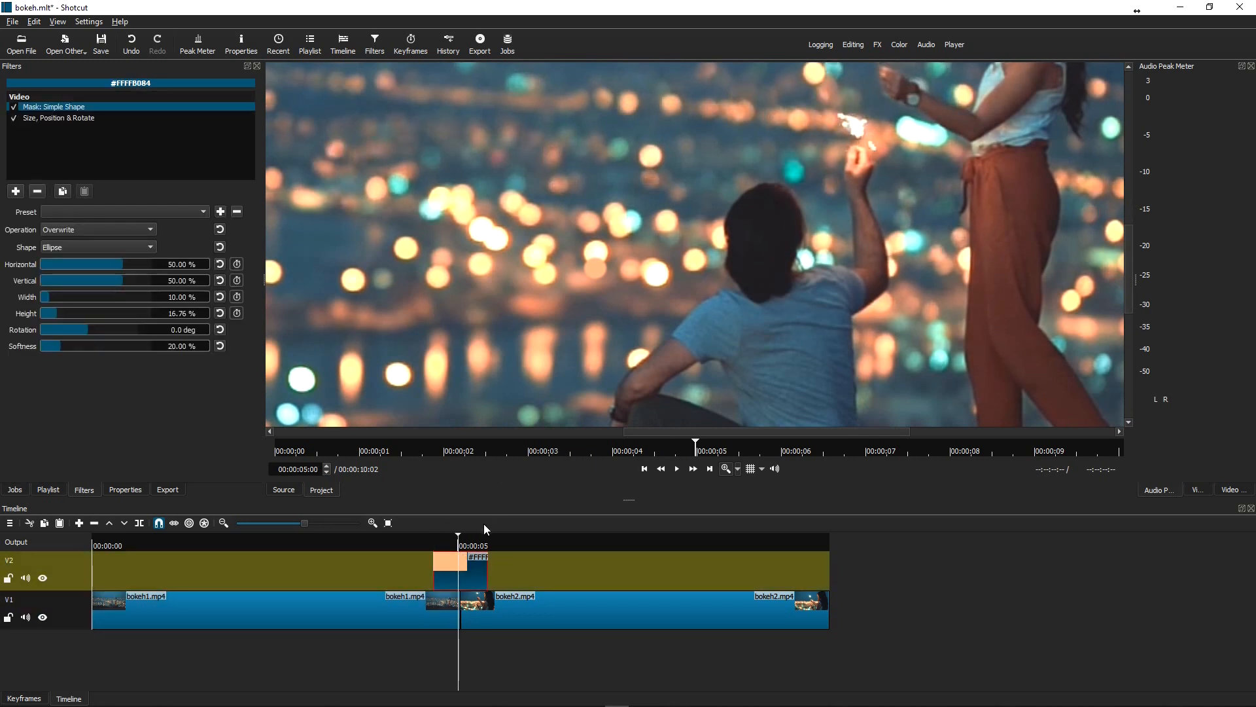
pyautogui.moveTo(539, 339)
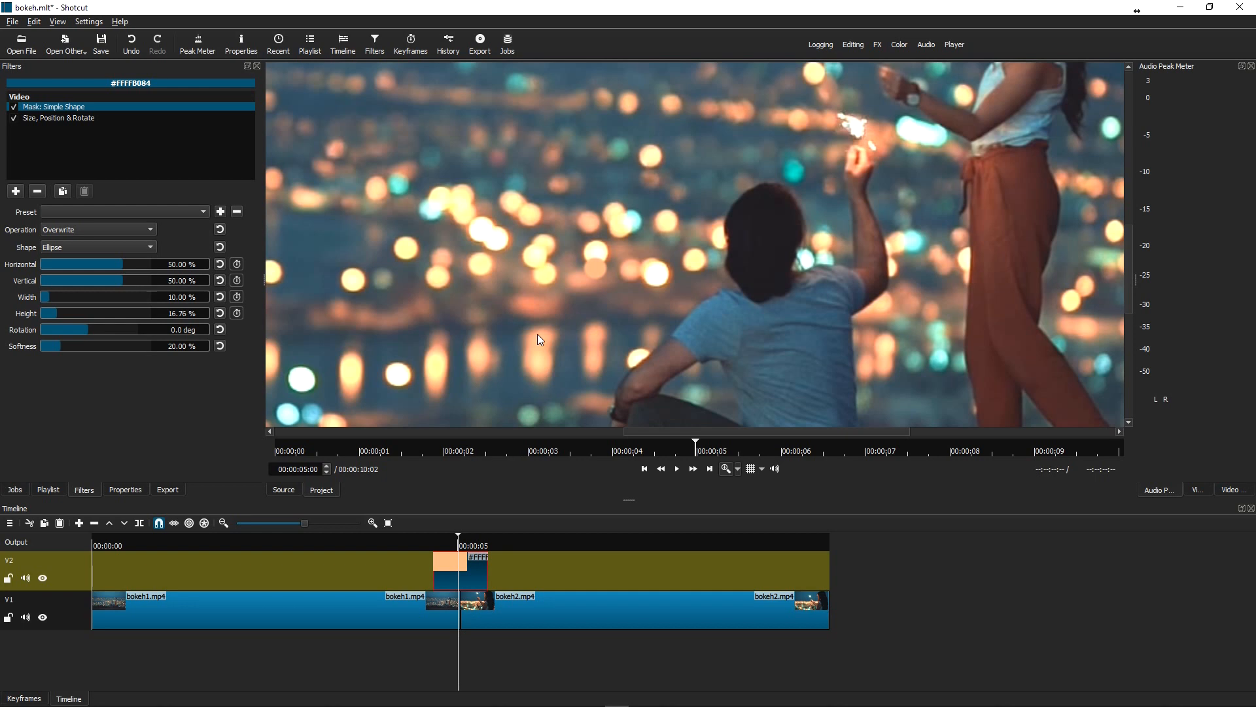
pyautogui.moveTo(596, 277)
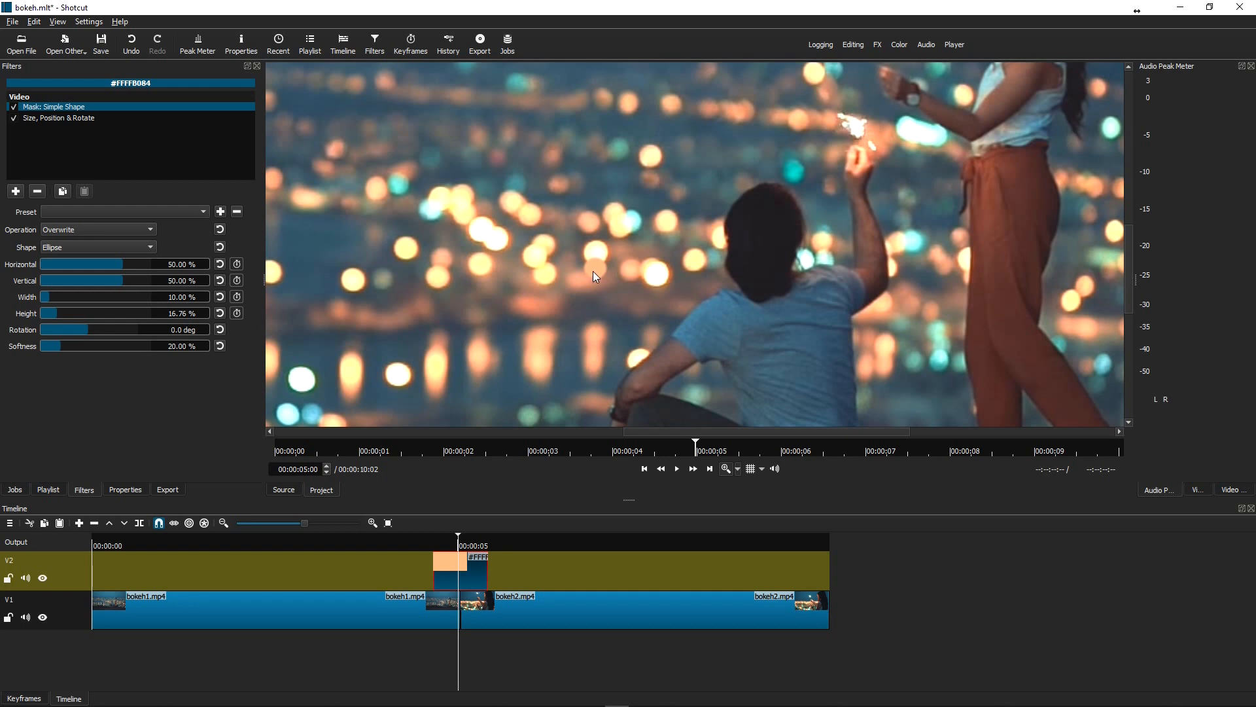
pyautogui.moveTo(738, 509)
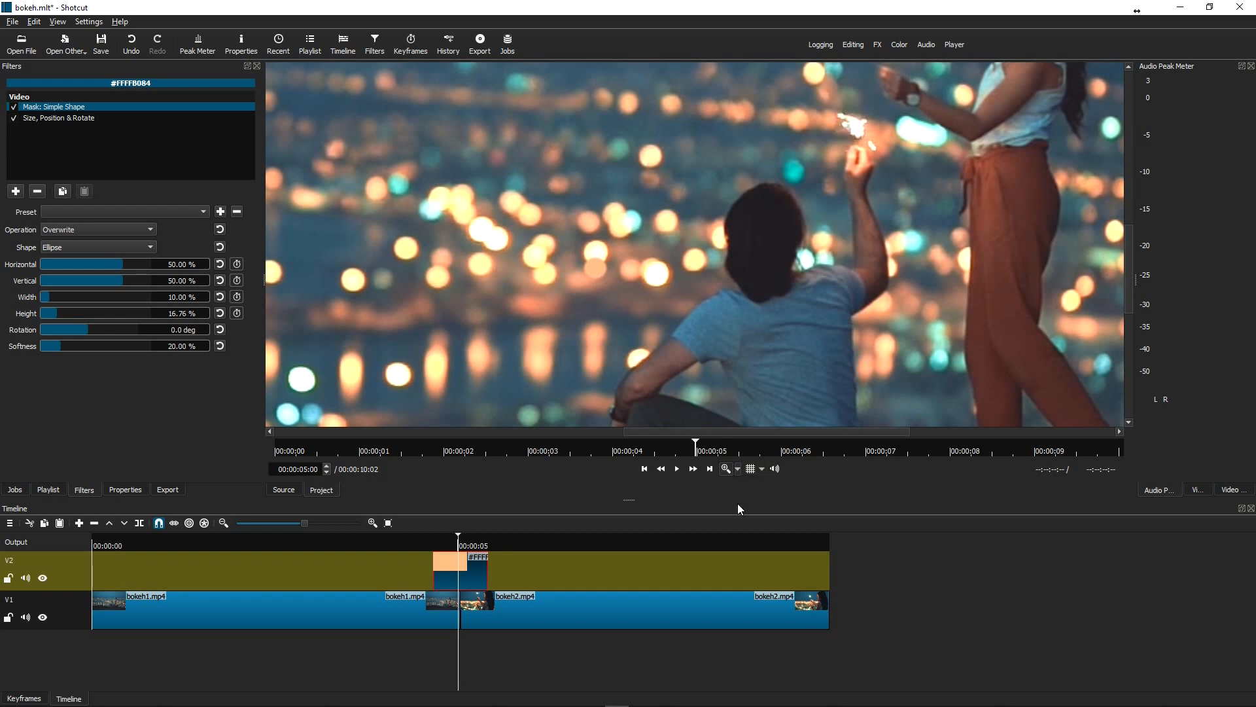
pyautogui.click(59, 118)
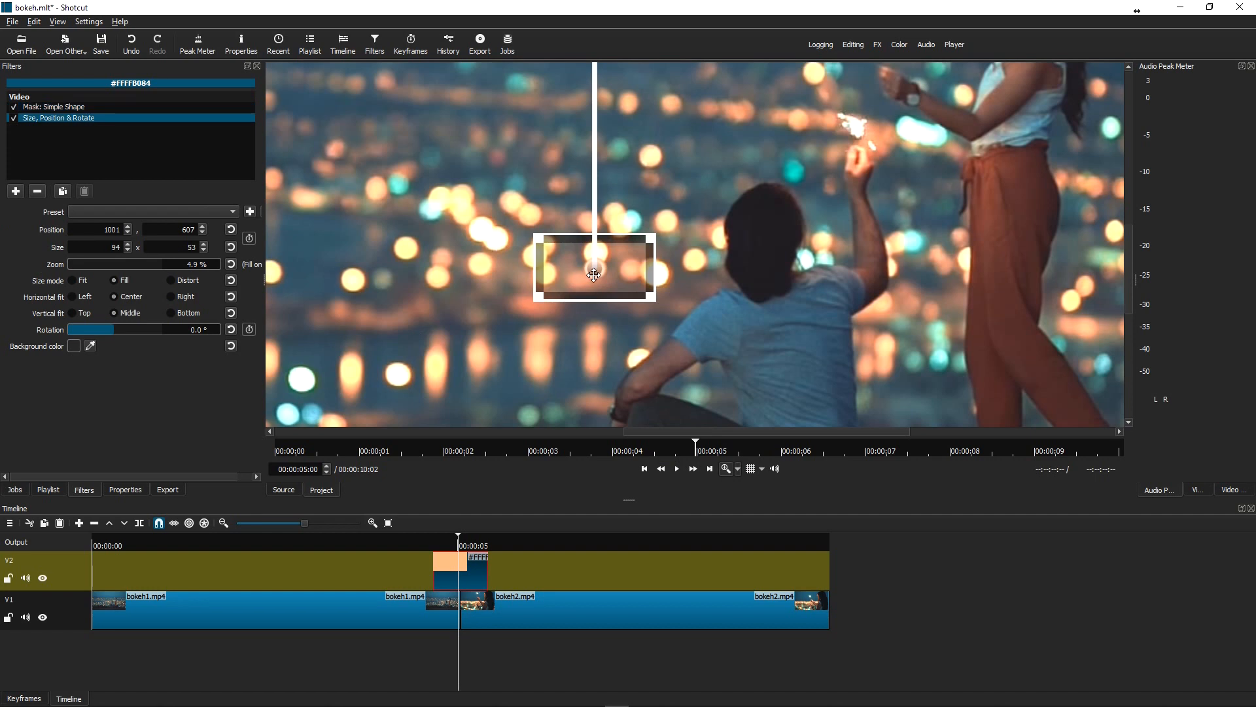
# Step: Nudge the tiny orange dot onto a bokeh light beside the man's raised hand
pyautogui.moveTo(593, 272); pyautogui.dragTo(538, 303)
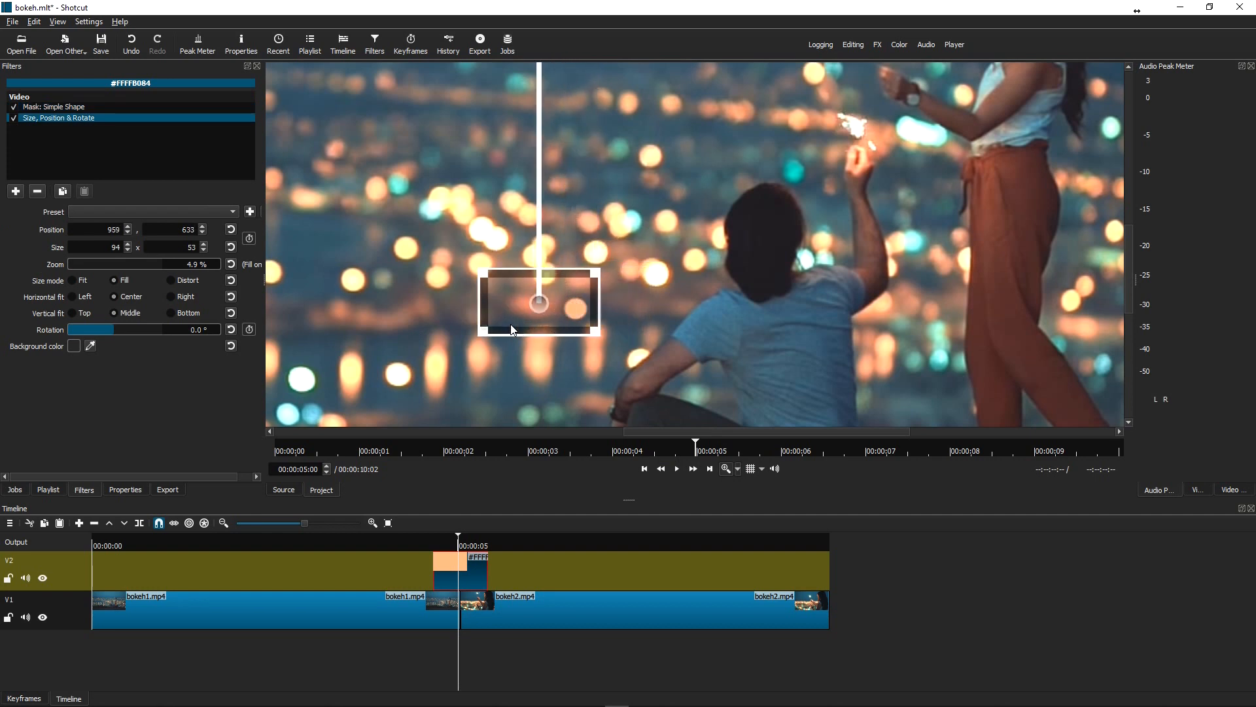
pyautogui.moveTo(538, 303); pyautogui.dragTo(514, 272)
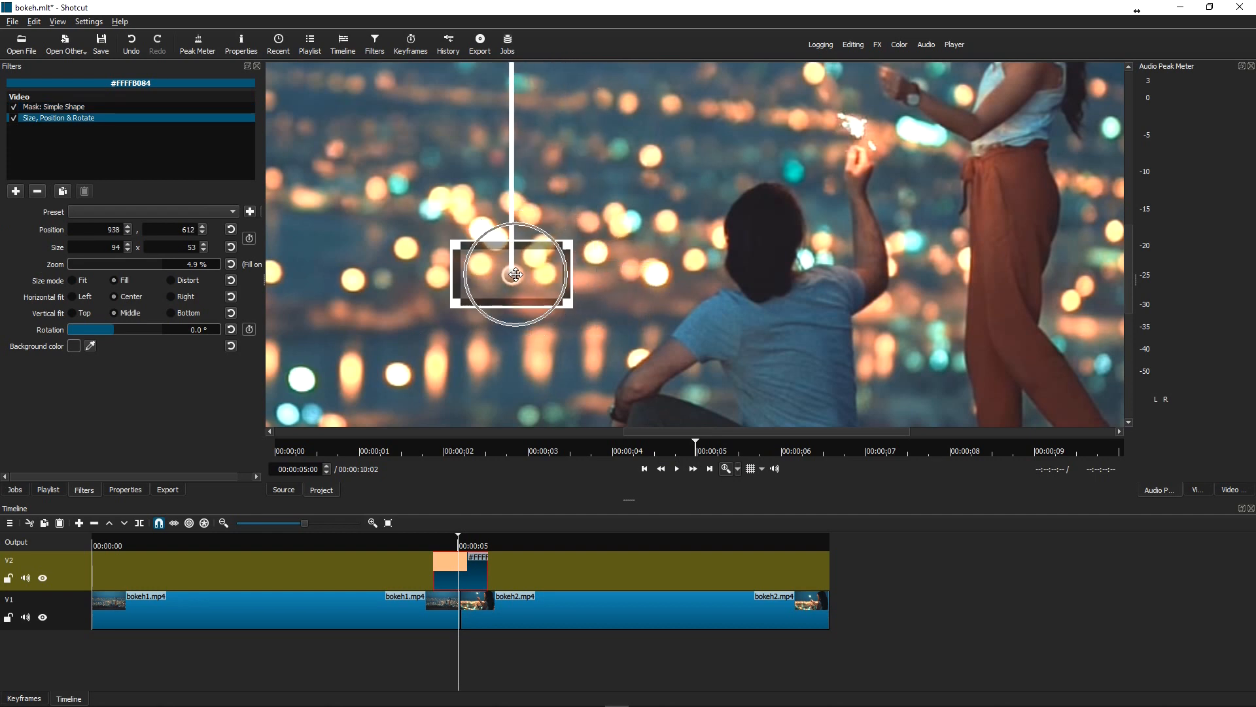
pyautogui.moveTo(513, 272); pyautogui.dragTo(634, 276)
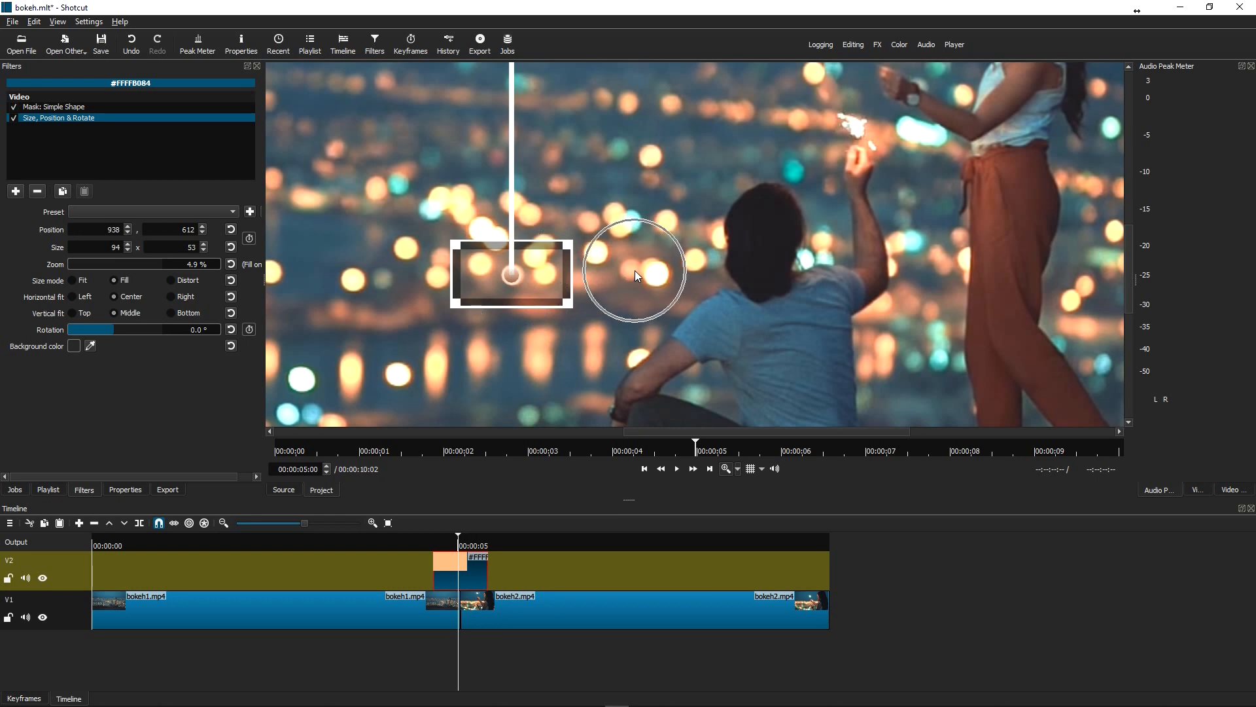
pyautogui.moveTo(512, 273); pyautogui.dragTo(586, 271)
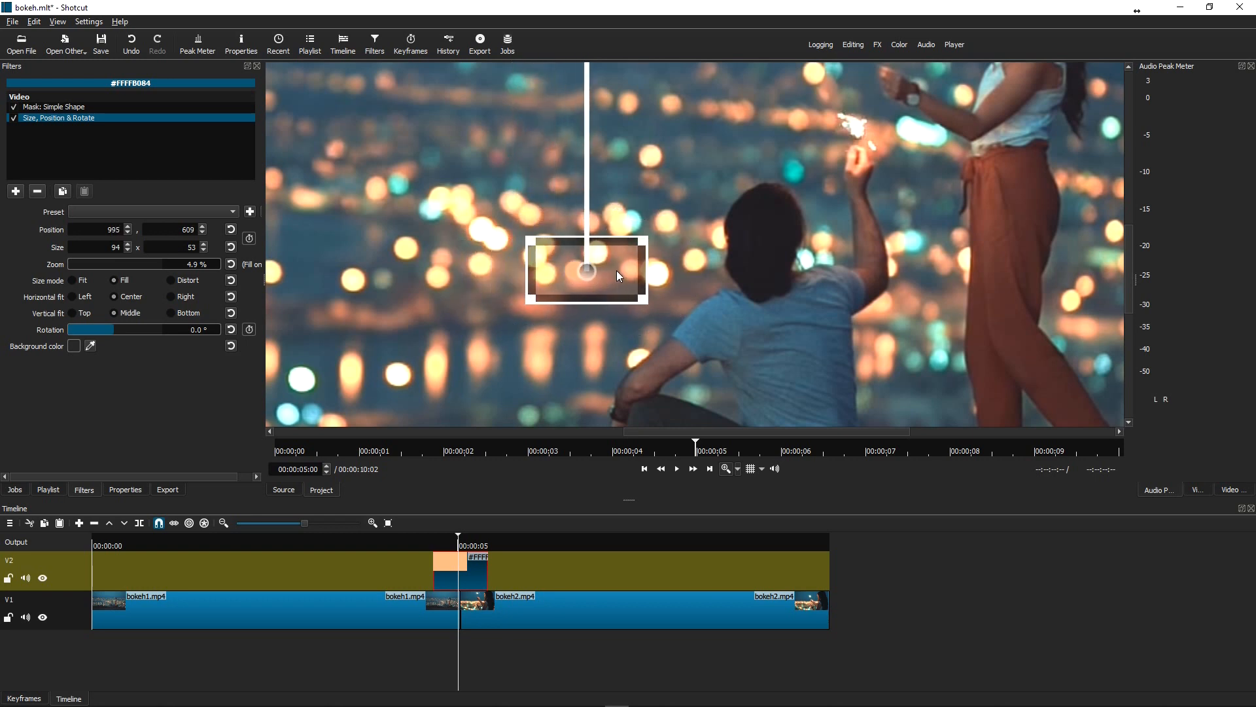
pyautogui.moveTo(585, 271); pyautogui.dragTo(621, 271)
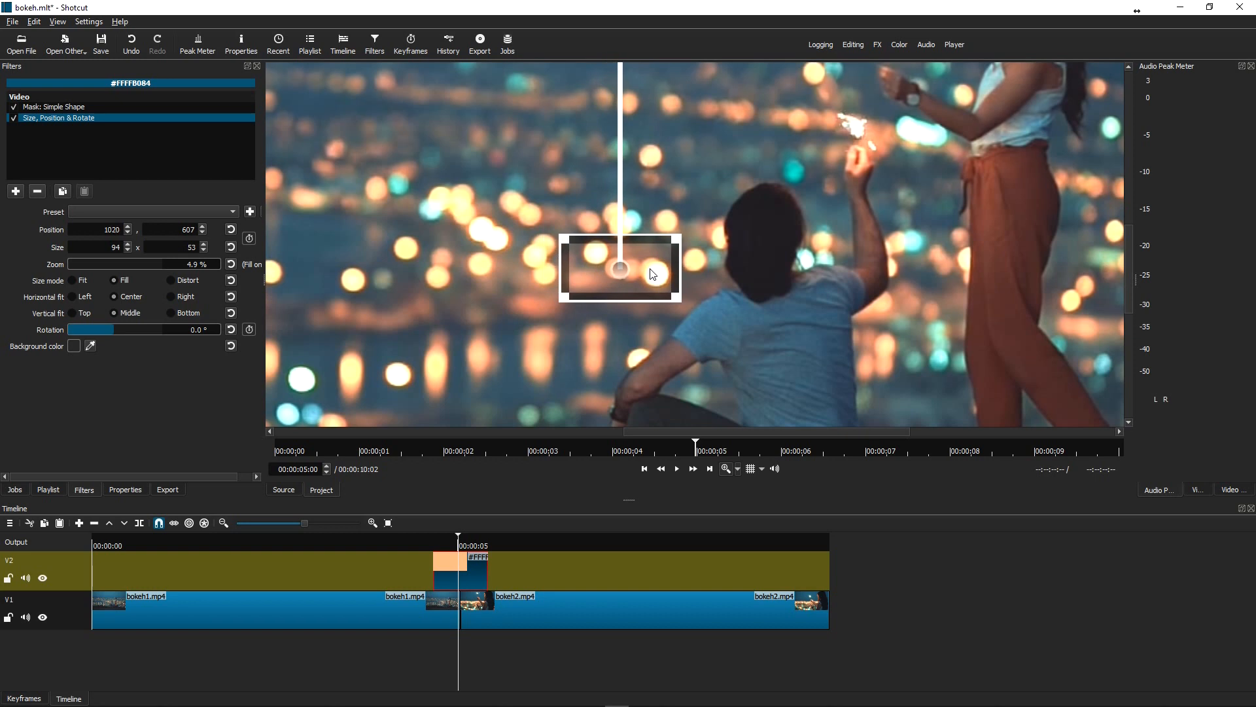
pyautogui.moveTo(652, 273); pyautogui.dragTo(662, 278)
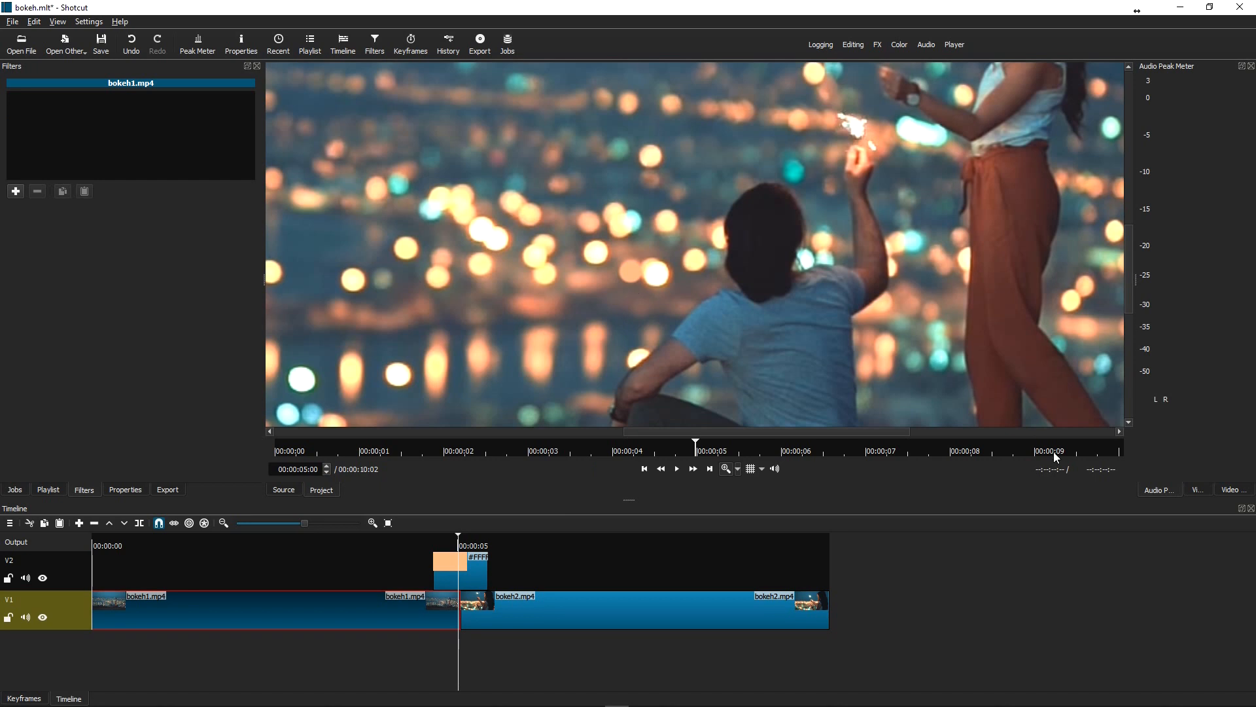
# Step: Play back the cut between bokeh1 and bokeh2 from just before it, then pause
pyautogui.click(723, 469)
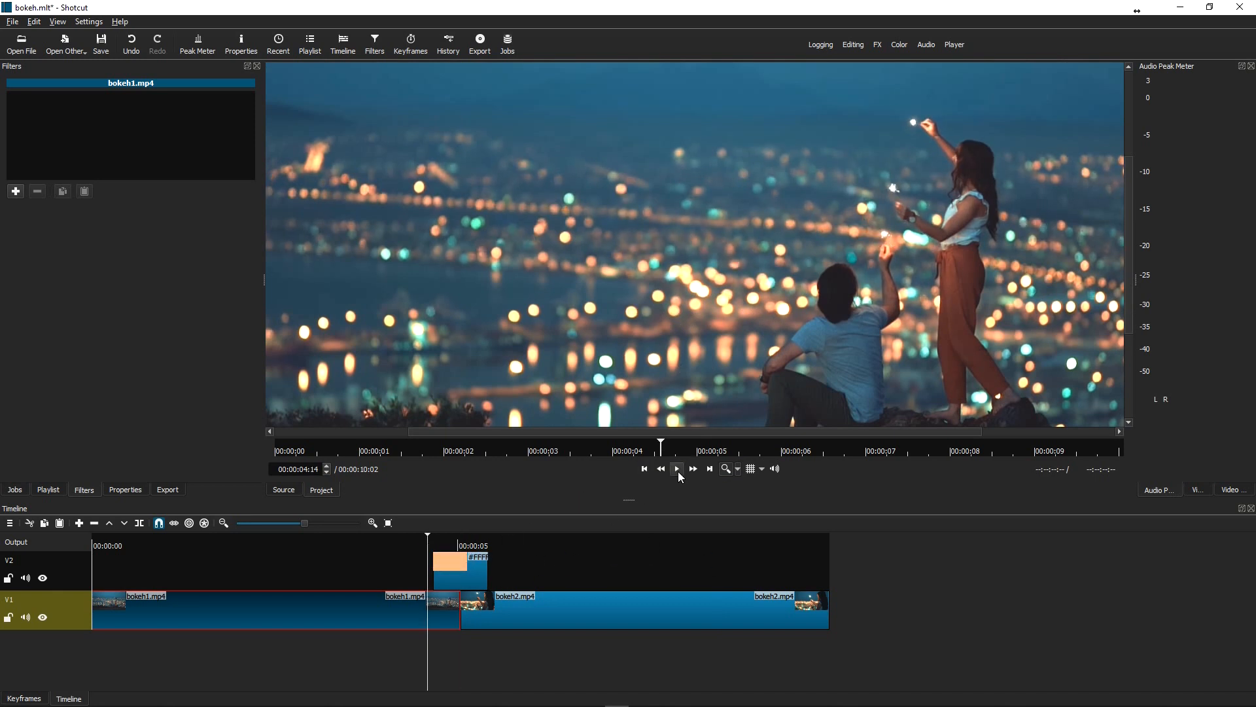
pyautogui.click(675, 469)
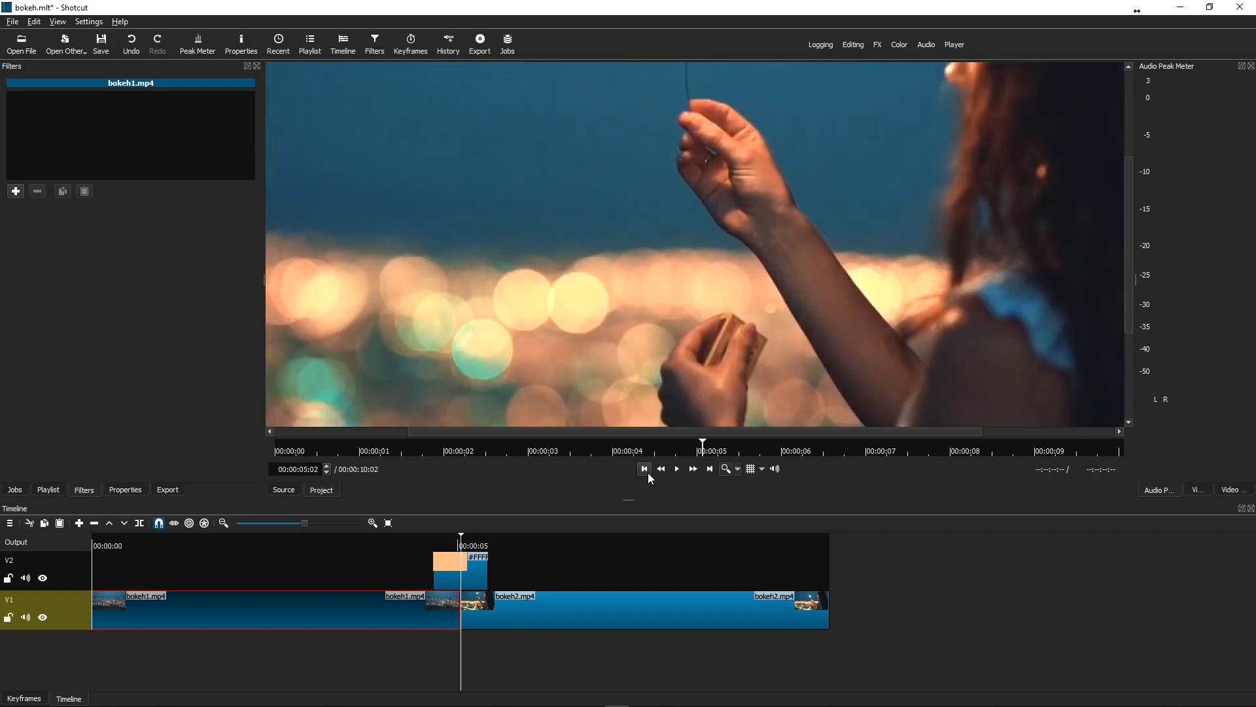
pyautogui.click(644, 469)
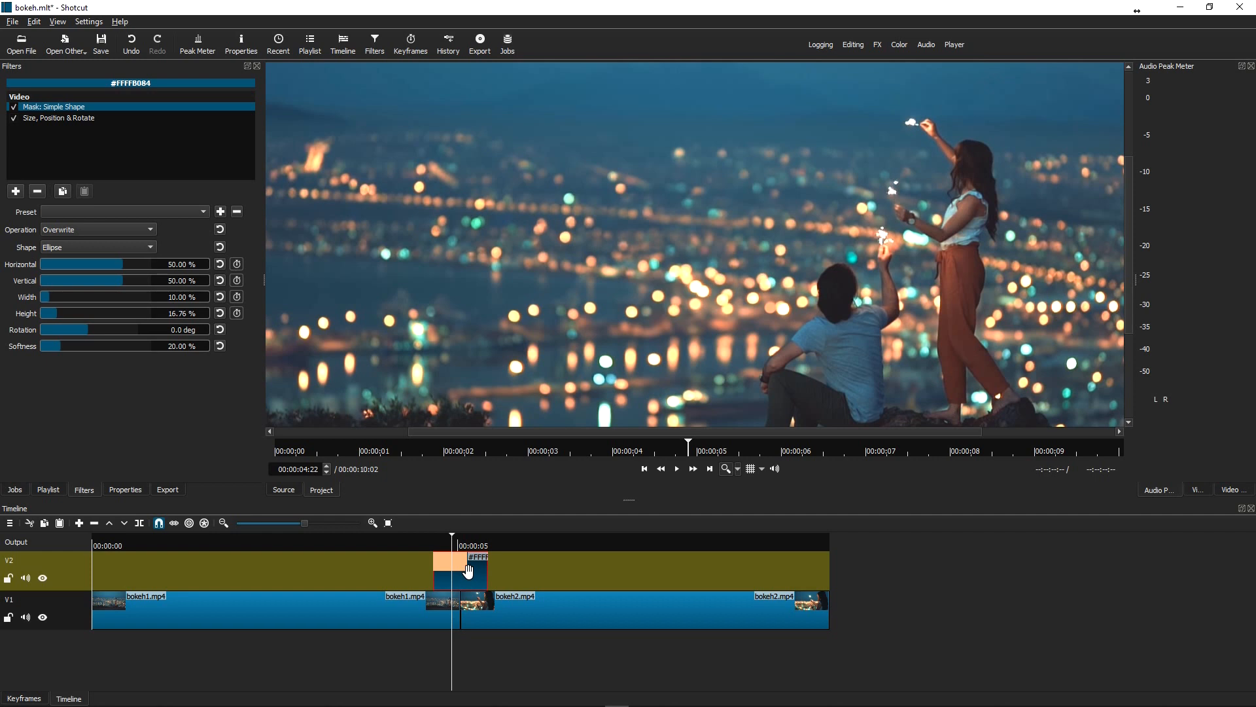
# Step: Reselect the orange colour clip on V2 to show its mask and transform filters
pyautogui.click(58, 117)
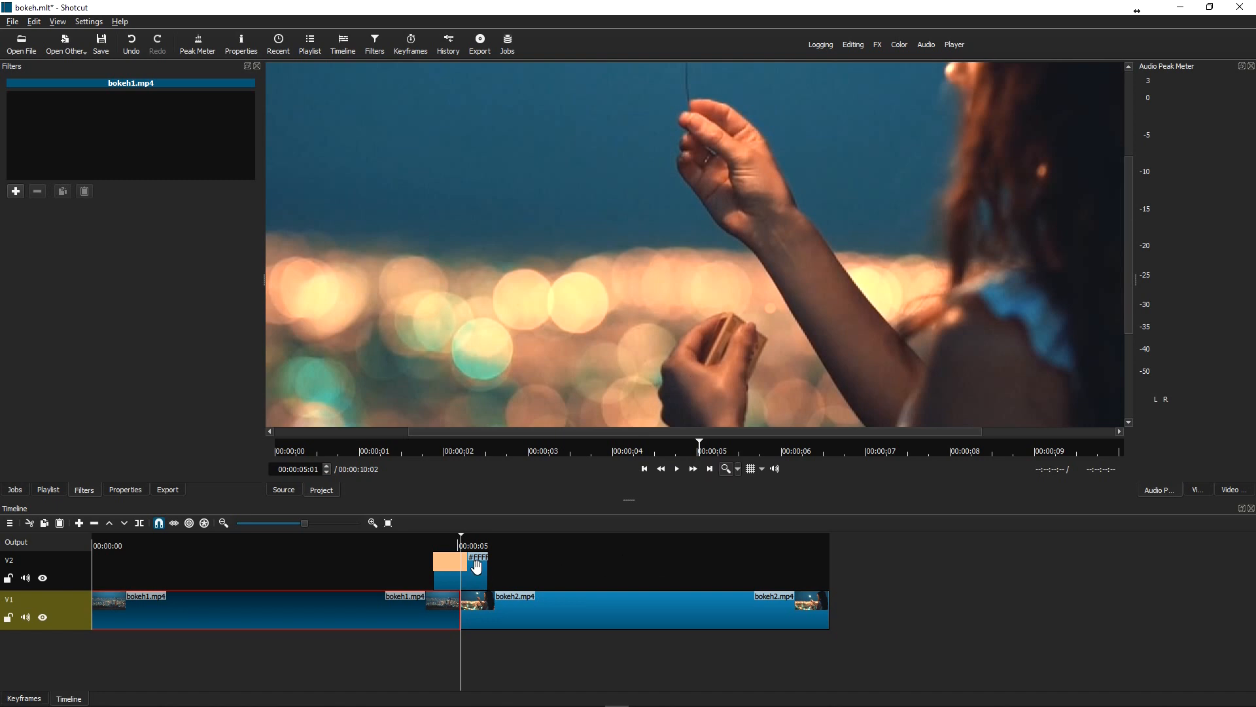
pyautogui.click(461, 562)
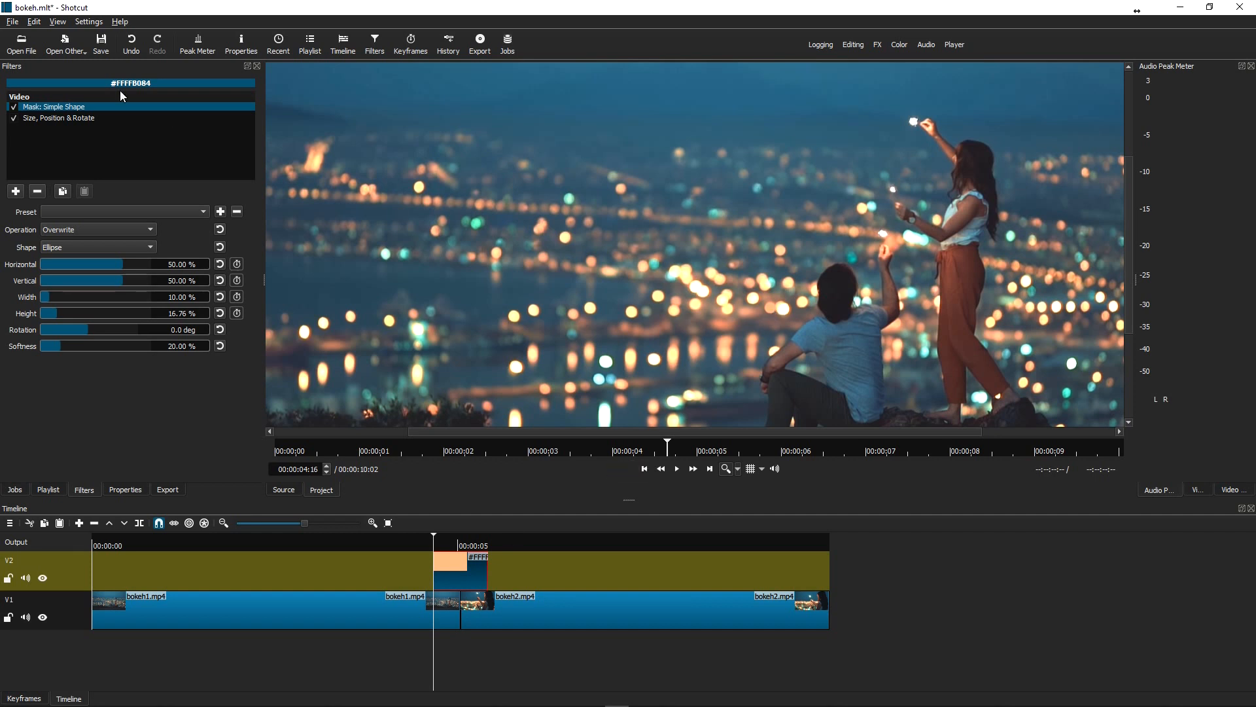
# Step: Enable keyframes on Size, Position & Rotate for the orange shape, keeping rotation at 0°
pyautogui.click(59, 118)
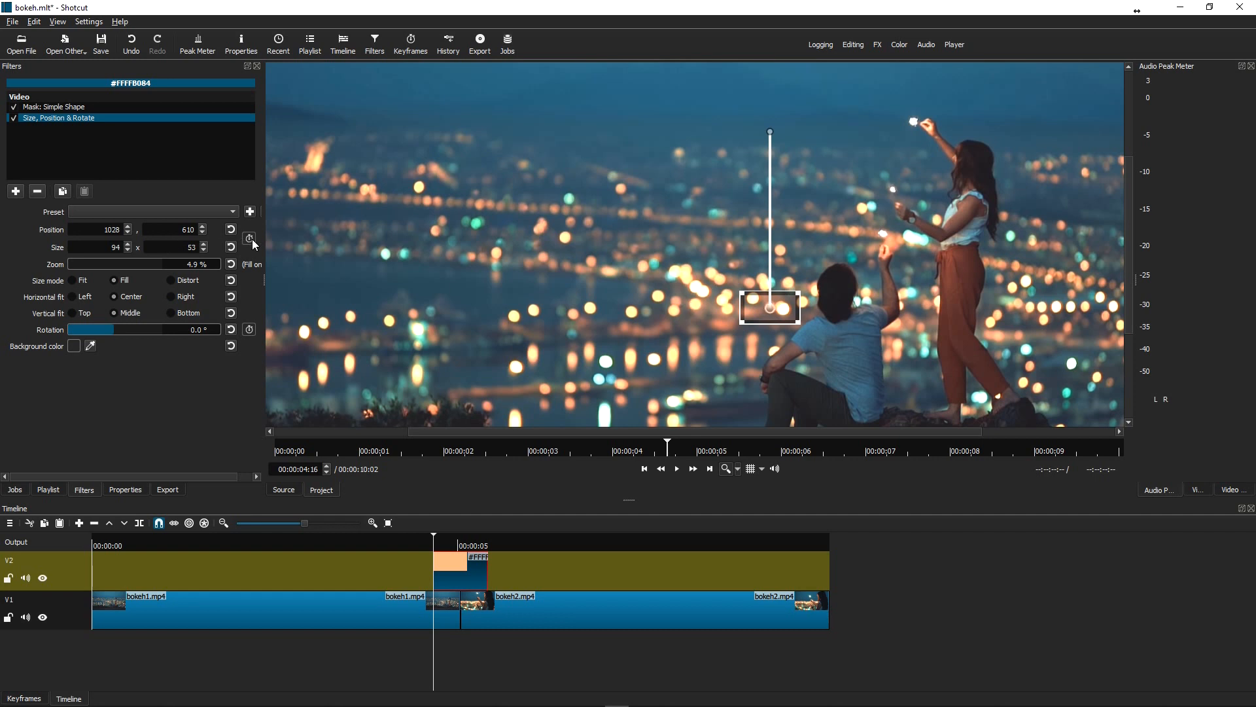
pyautogui.moveTo(251, 238)
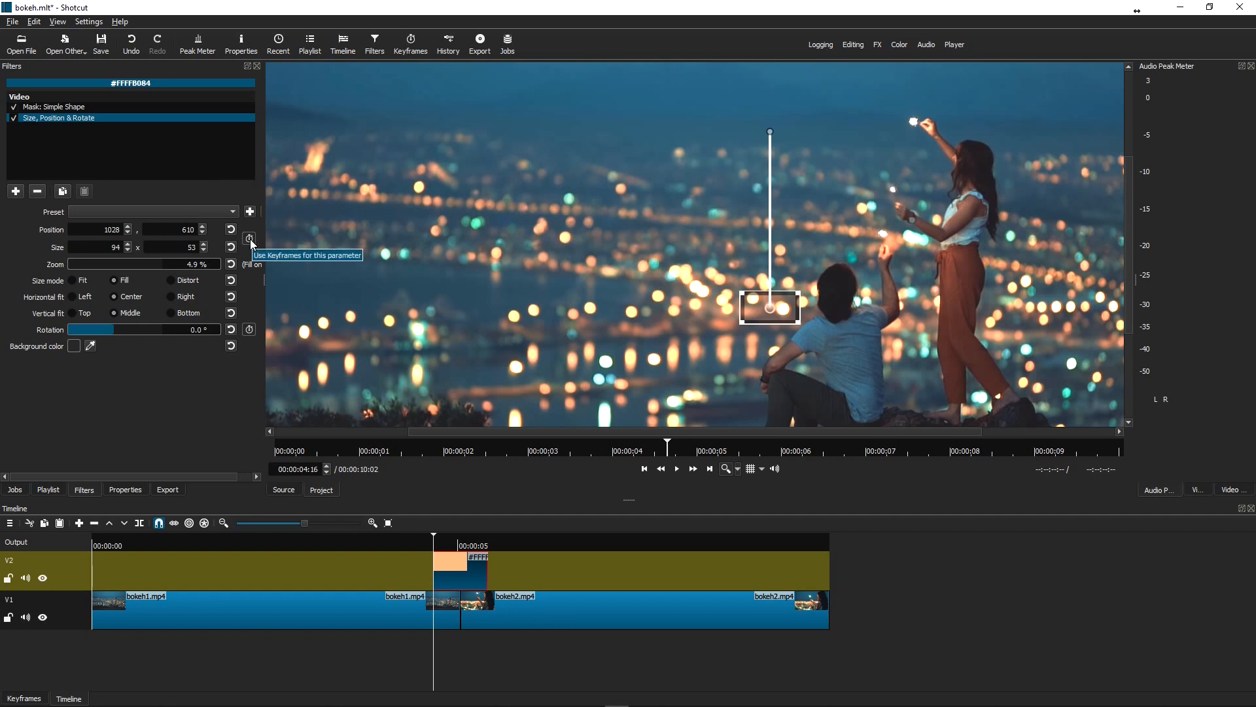
pyautogui.click(250, 239)
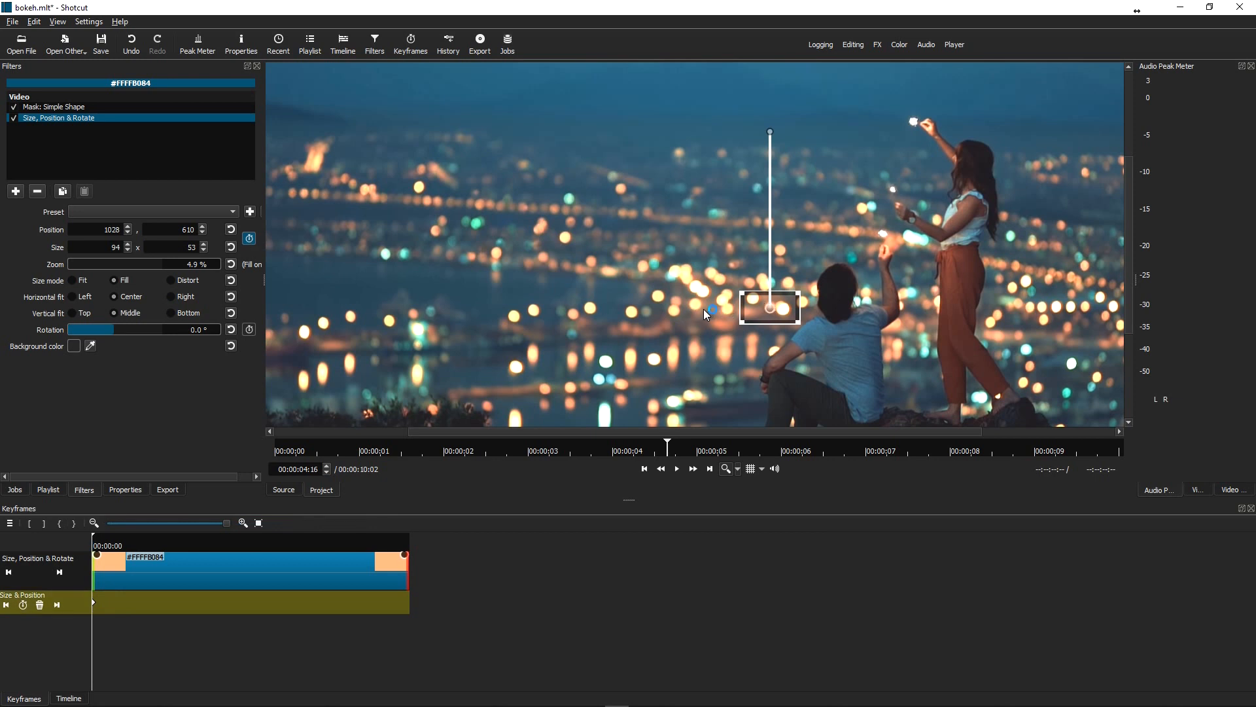
pyautogui.moveTo(362, 323)
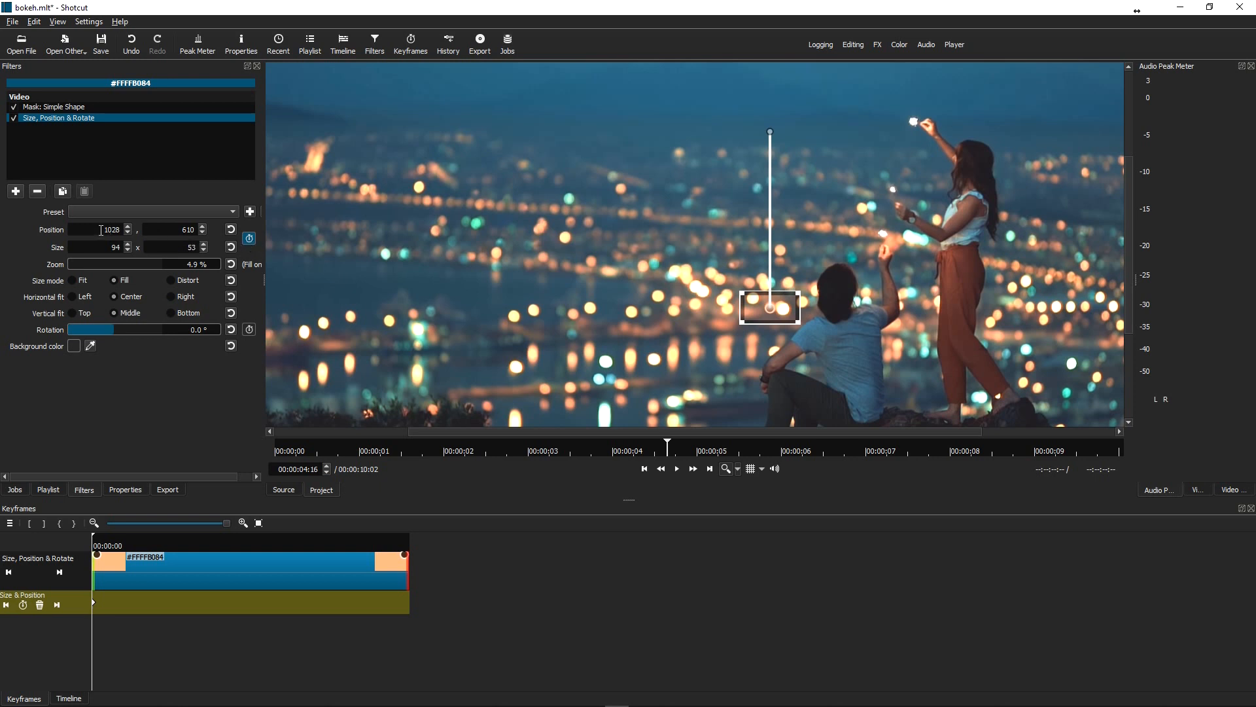
pyautogui.click(101, 248)
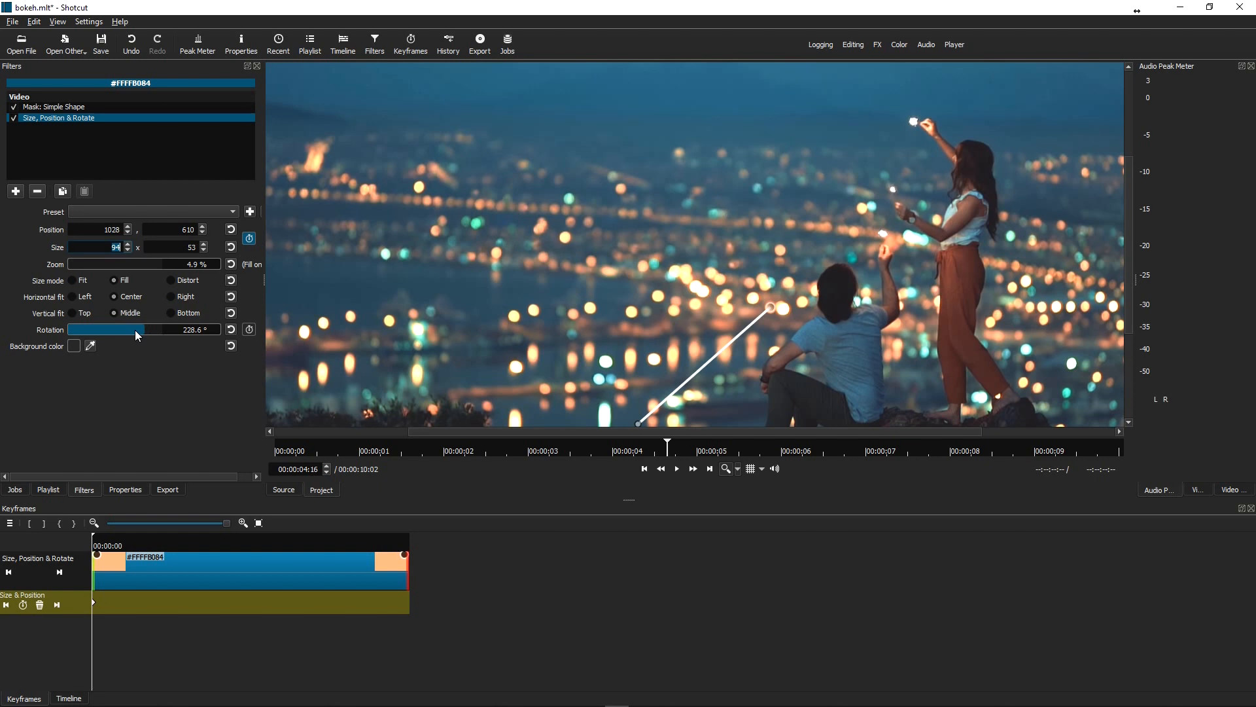
pyautogui.click(230, 330)
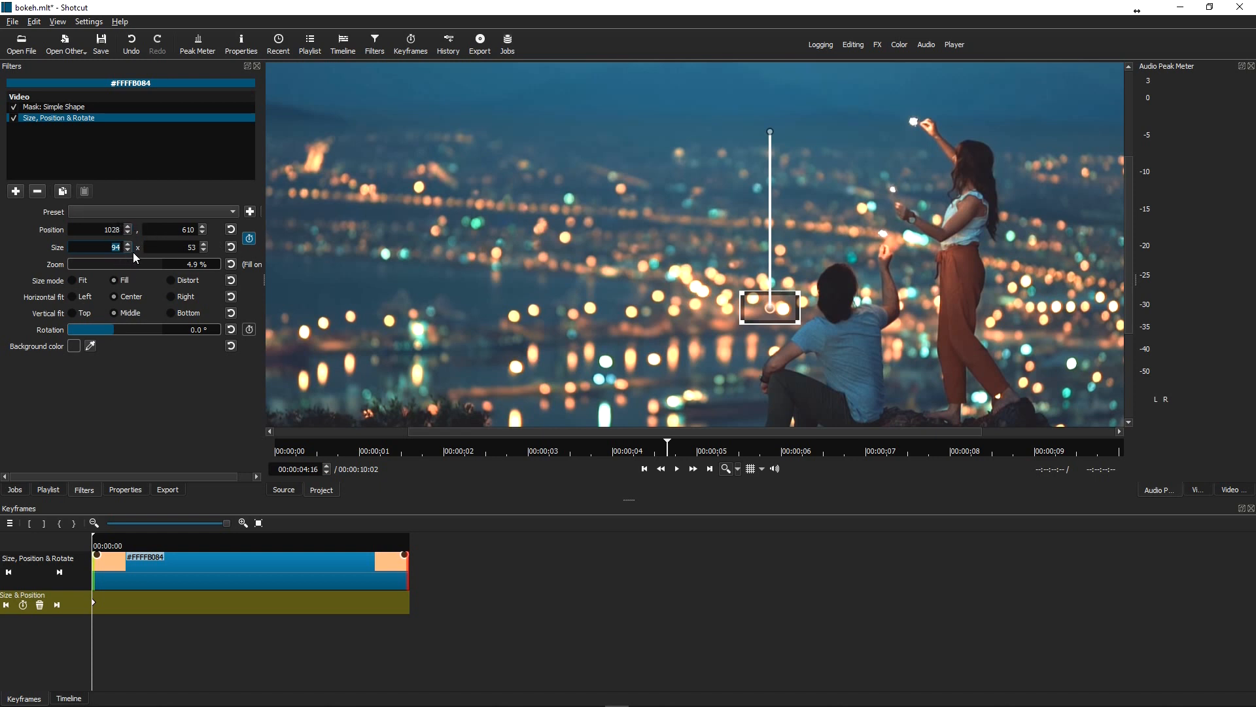
pyautogui.click(68, 698)
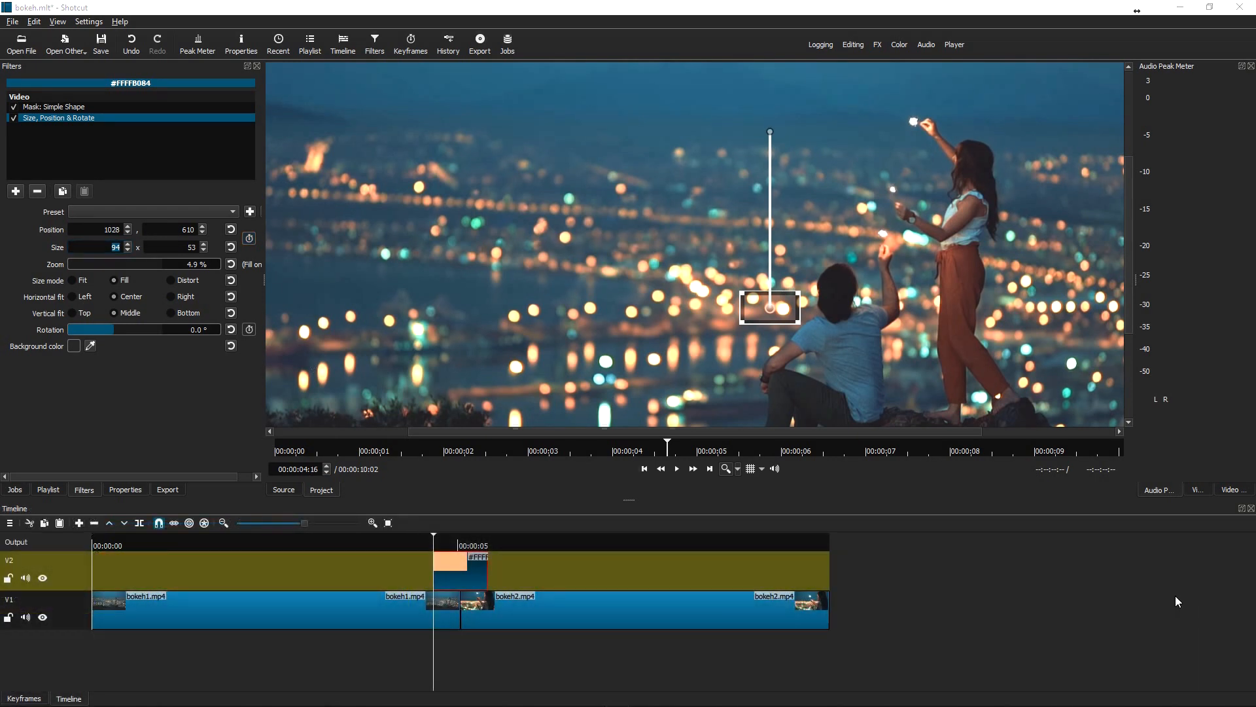
pyautogui.moveTo(1009, 589)
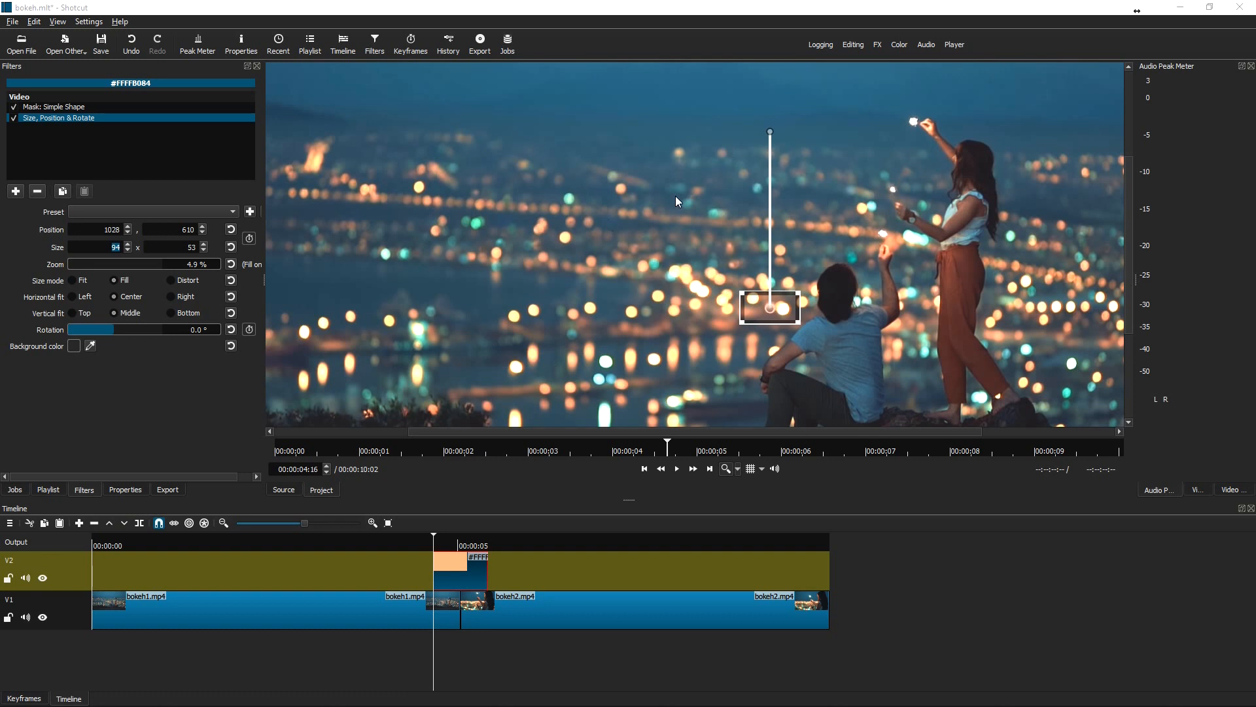
pyautogui.moveTo(687, 209)
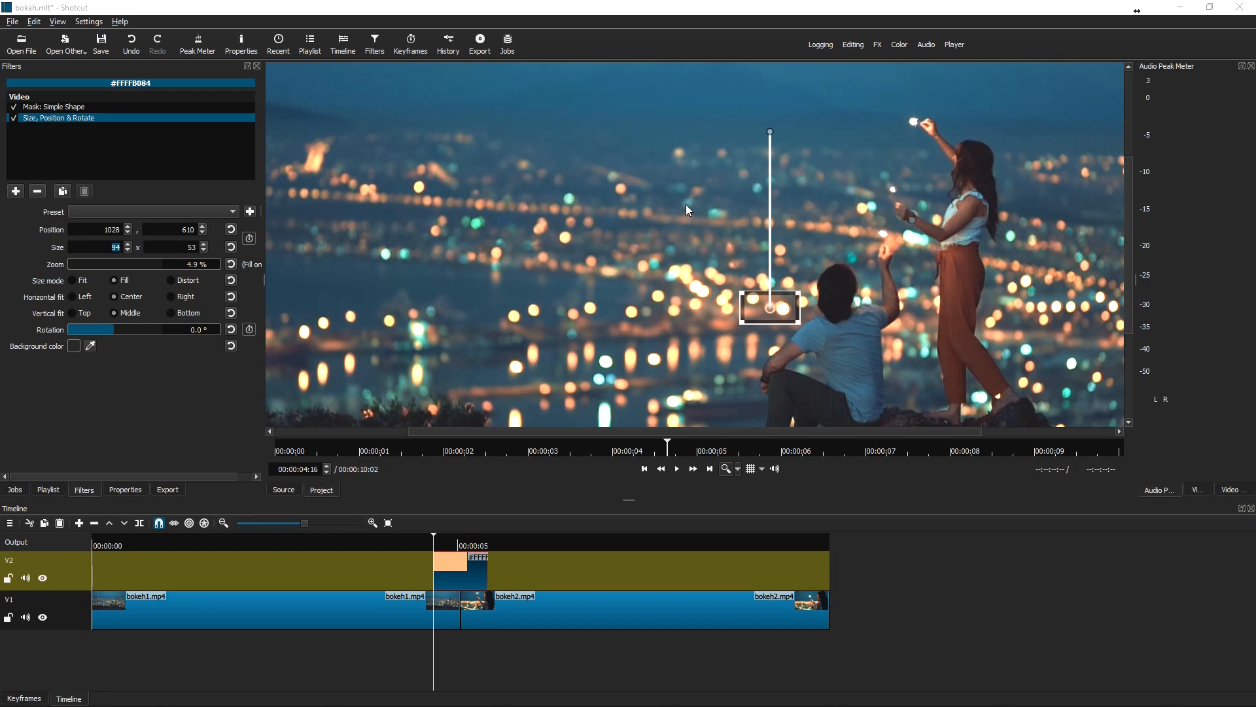
pyautogui.moveTo(772, 305)
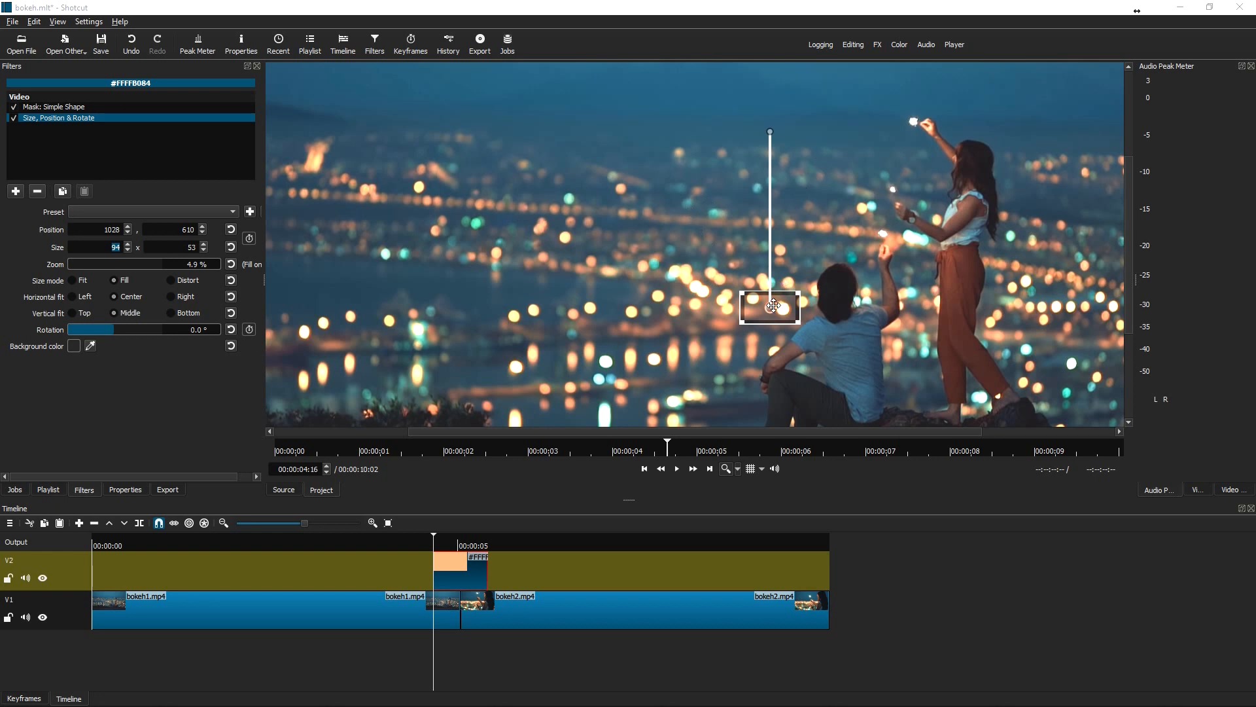
pyautogui.moveTo(881, 583)
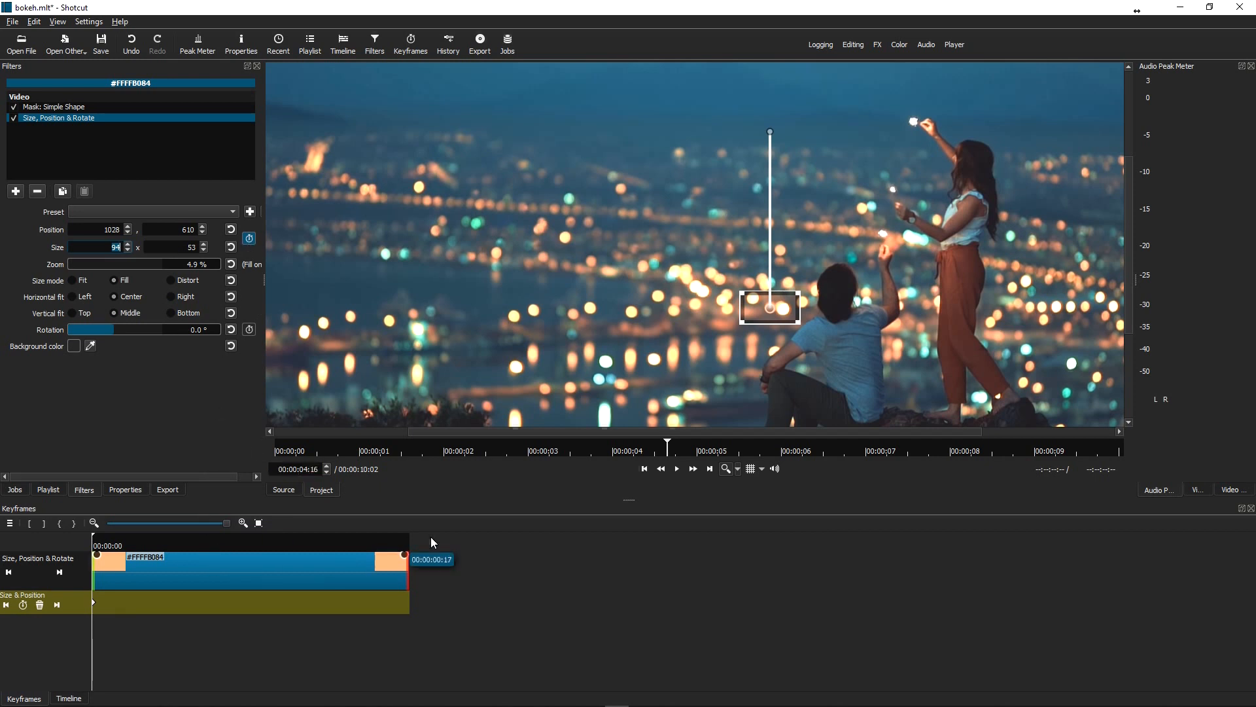
# Step: Keyframe the circle just after the cut at 420% zoom so the orange floods the frame
pyautogui.click(68, 697)
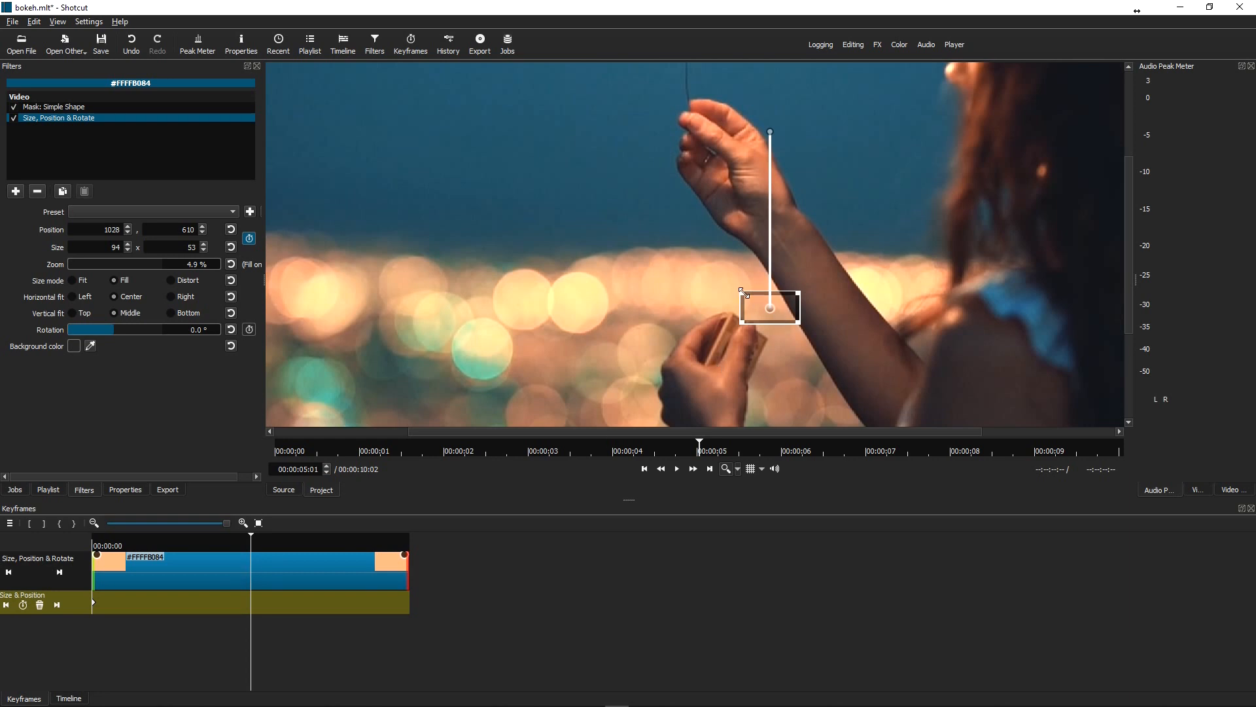
pyautogui.moveTo(740, 291); pyautogui.dragTo(463, 136)
pyautogui.write('53')
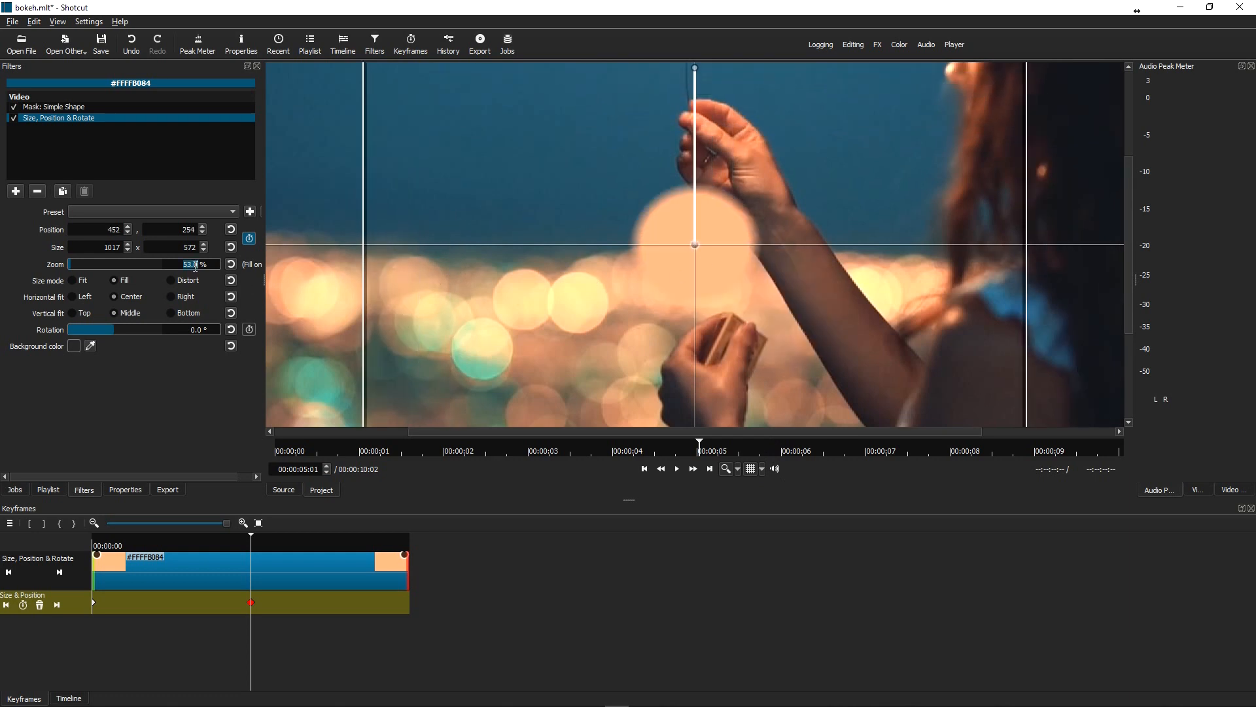
pyautogui.write('200')
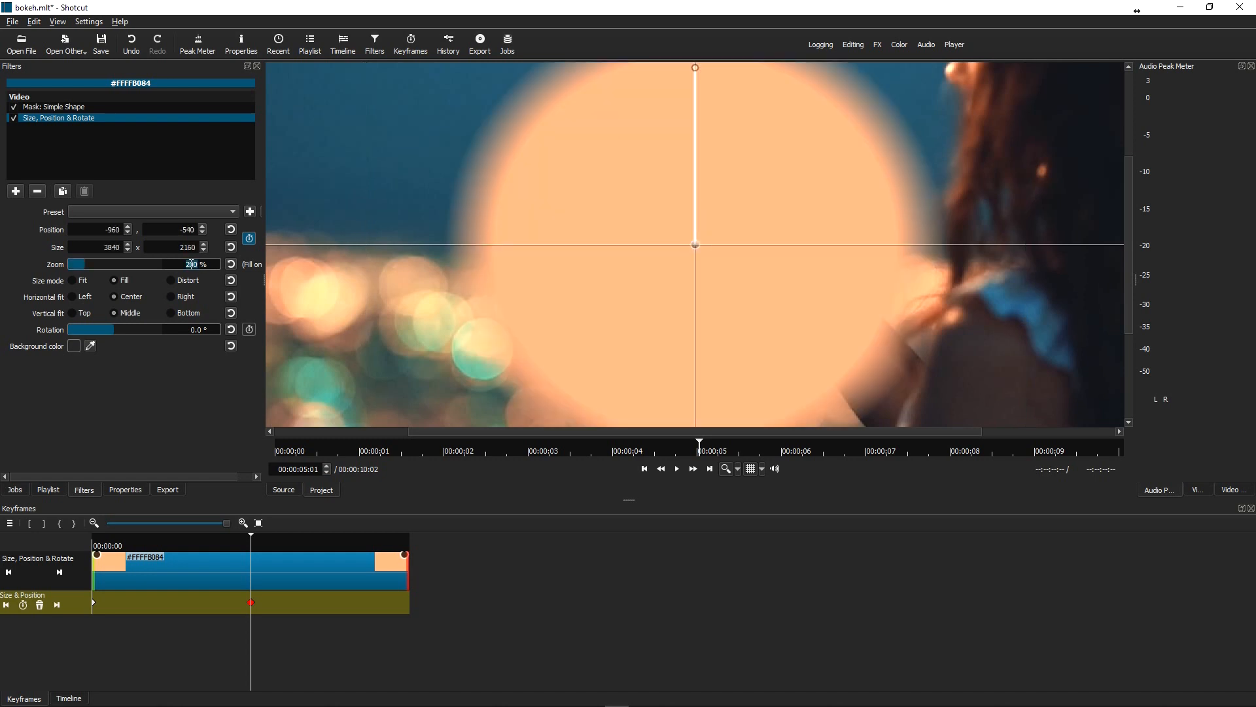
pyautogui.write('300')
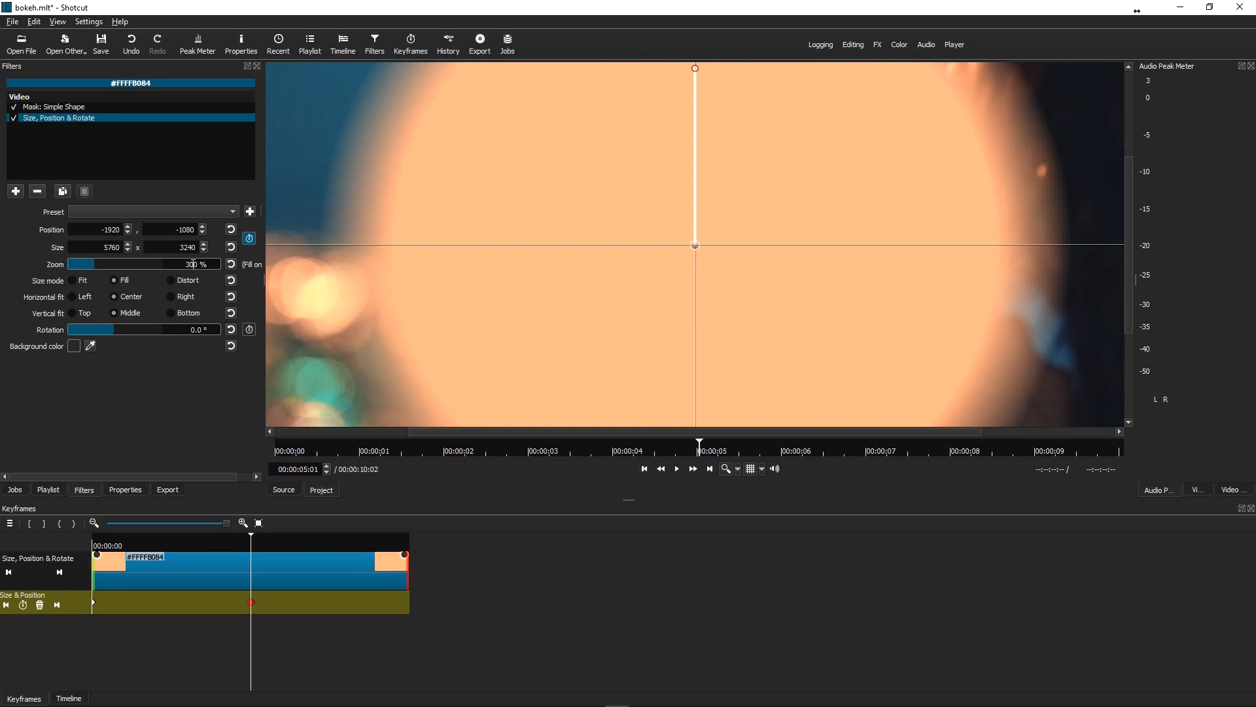
pyautogui.click(188, 264)
pyautogui.write('350')
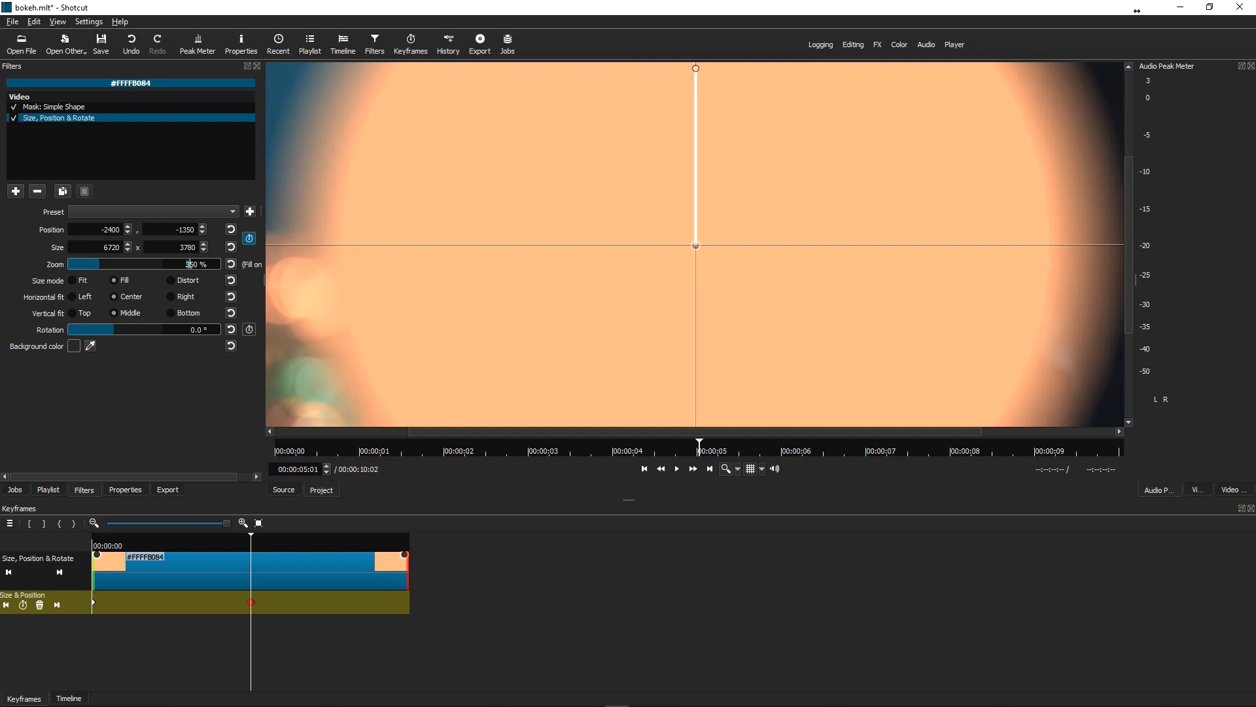
pyautogui.write('40')
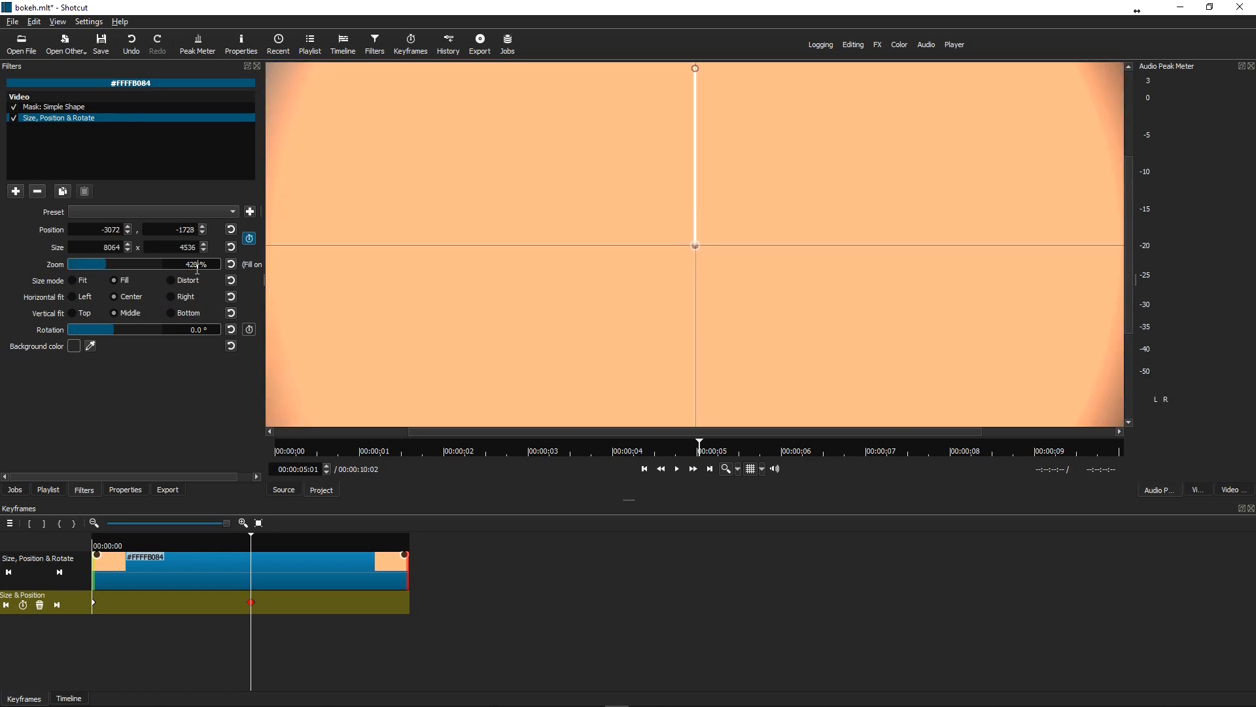
pyautogui.moveTo(1162, 373)
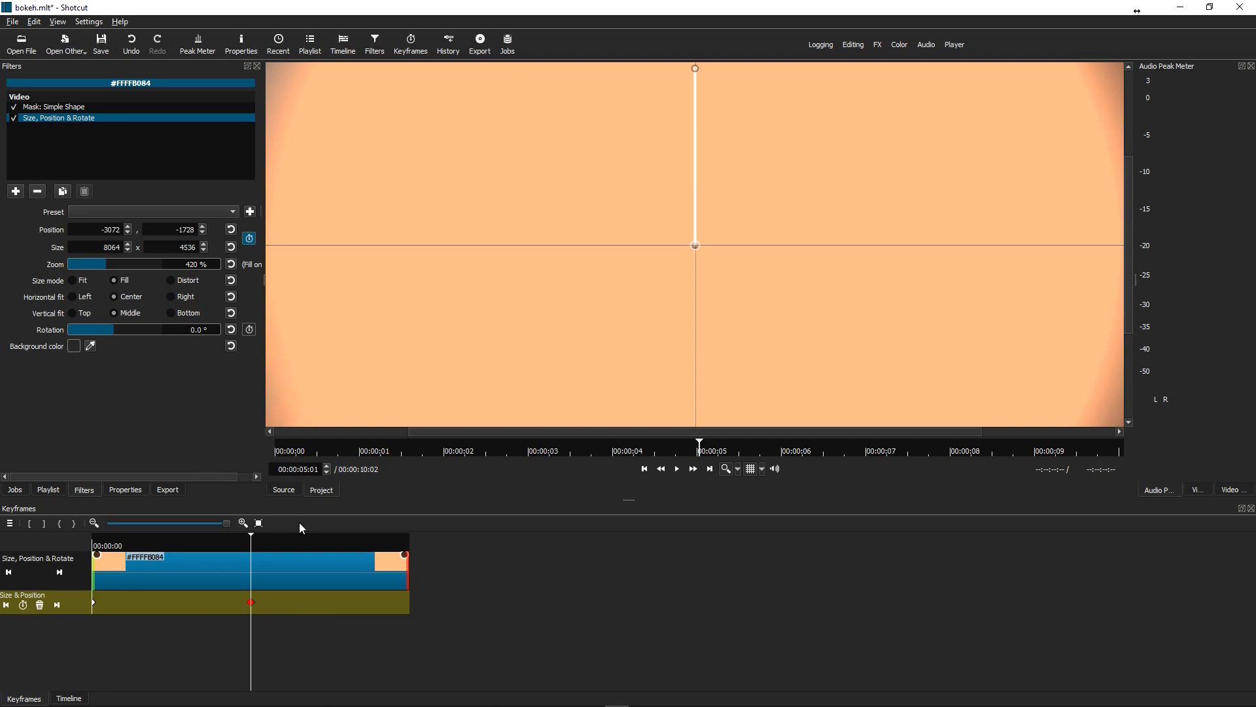
# Step: Scrub the main timeline around the colour clip to preview the orange filling the frame at the cut
pyautogui.click(68, 697)
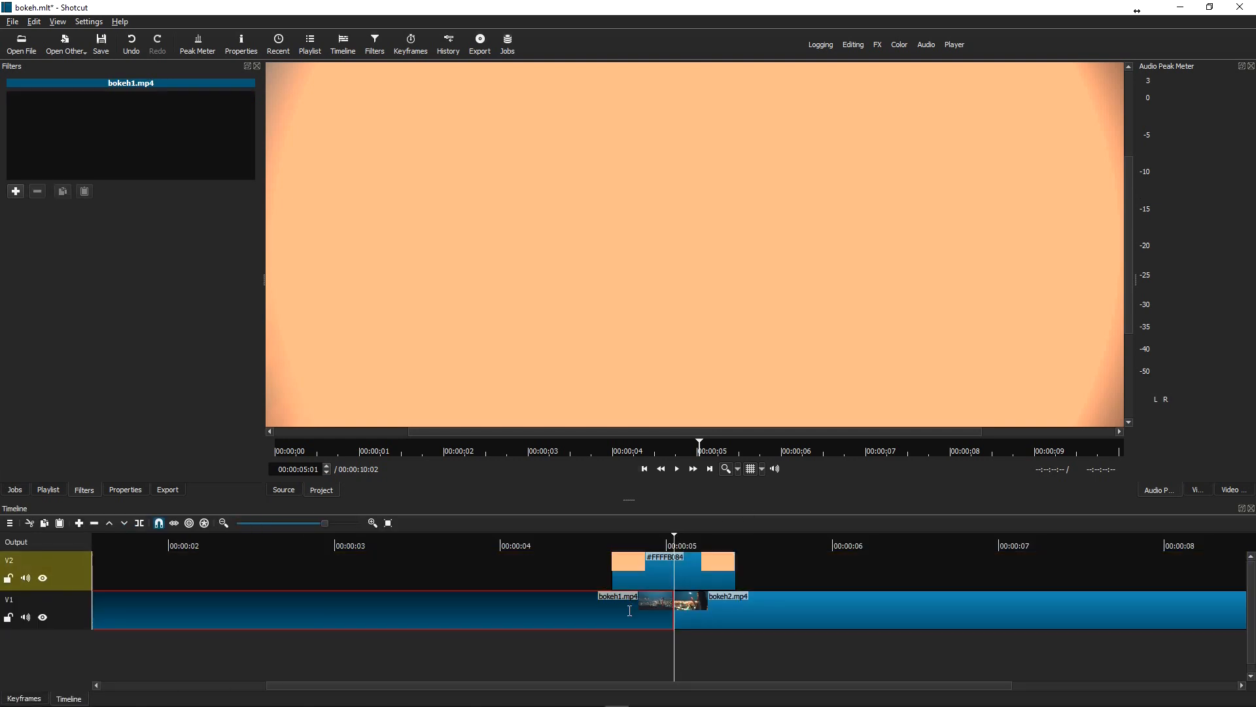
pyautogui.click(748, 469)
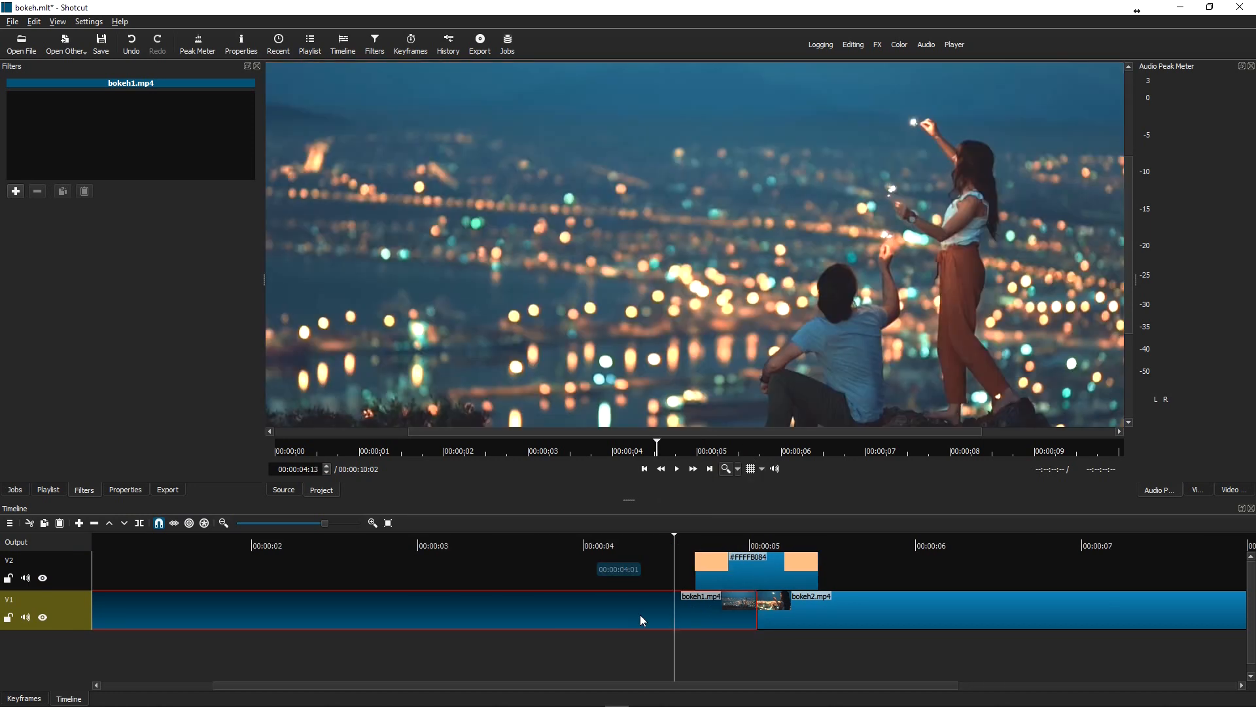
pyautogui.click(676, 469)
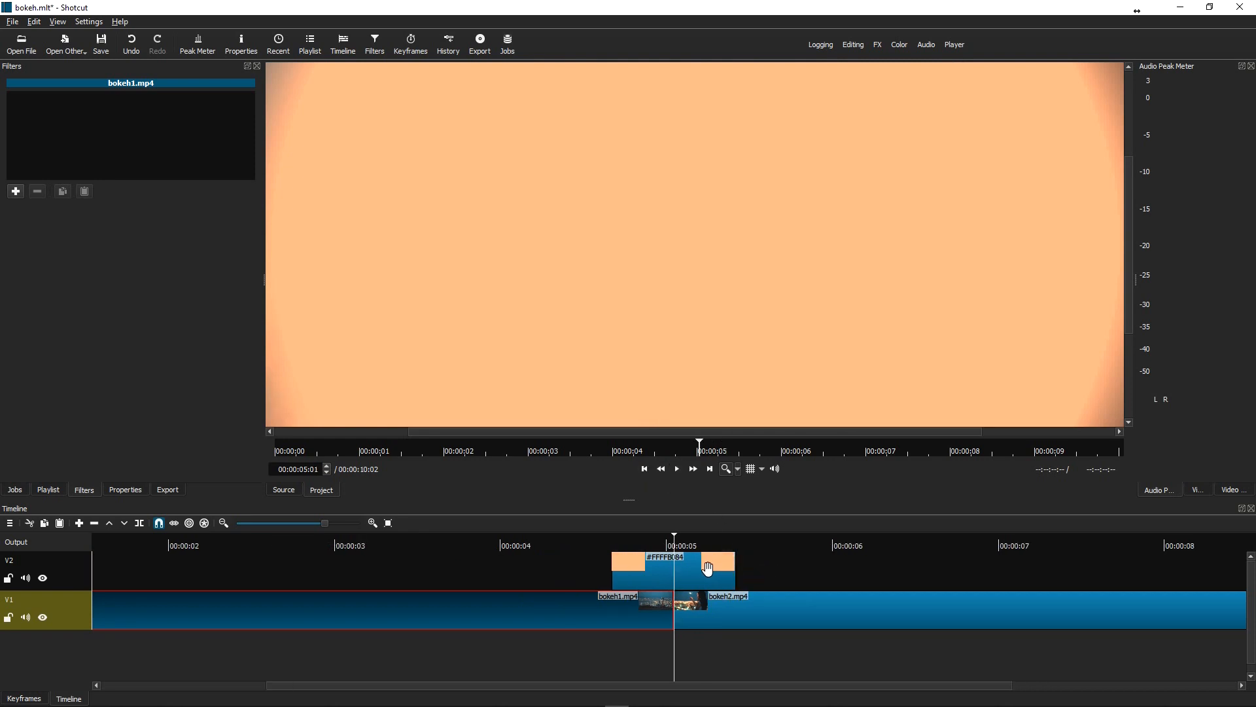
pyautogui.click(675, 469)
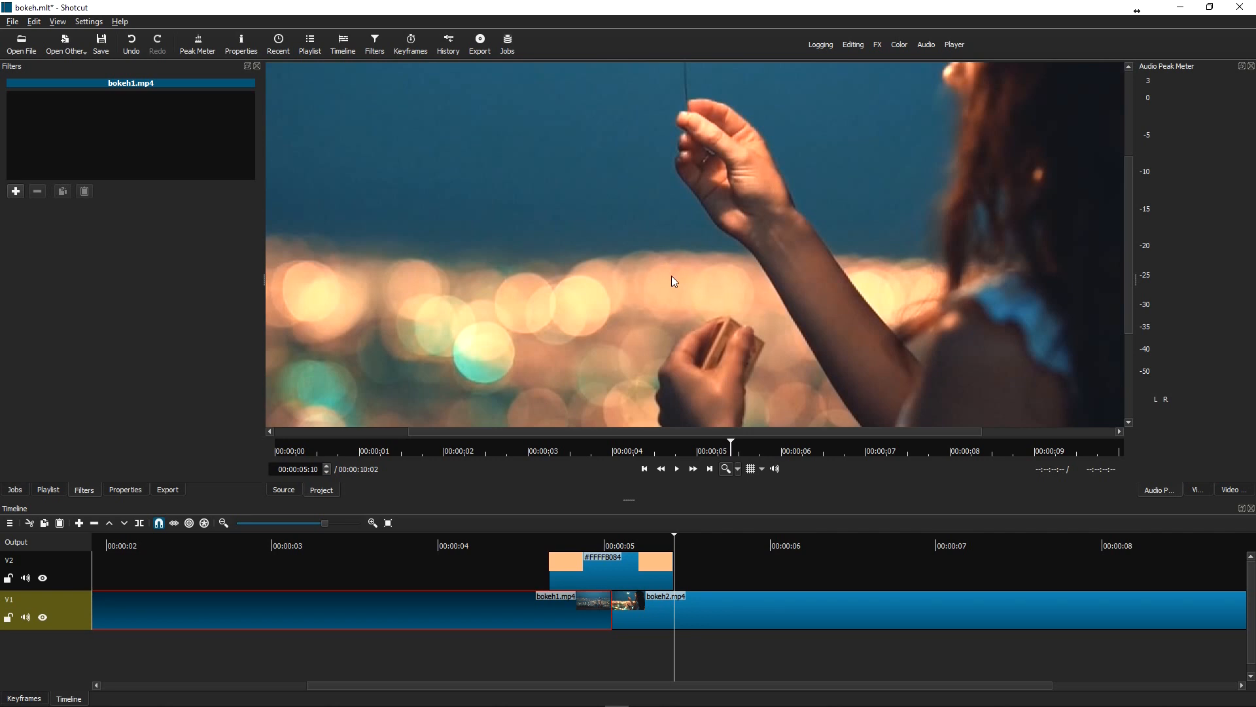
pyautogui.moveTo(674, 275)
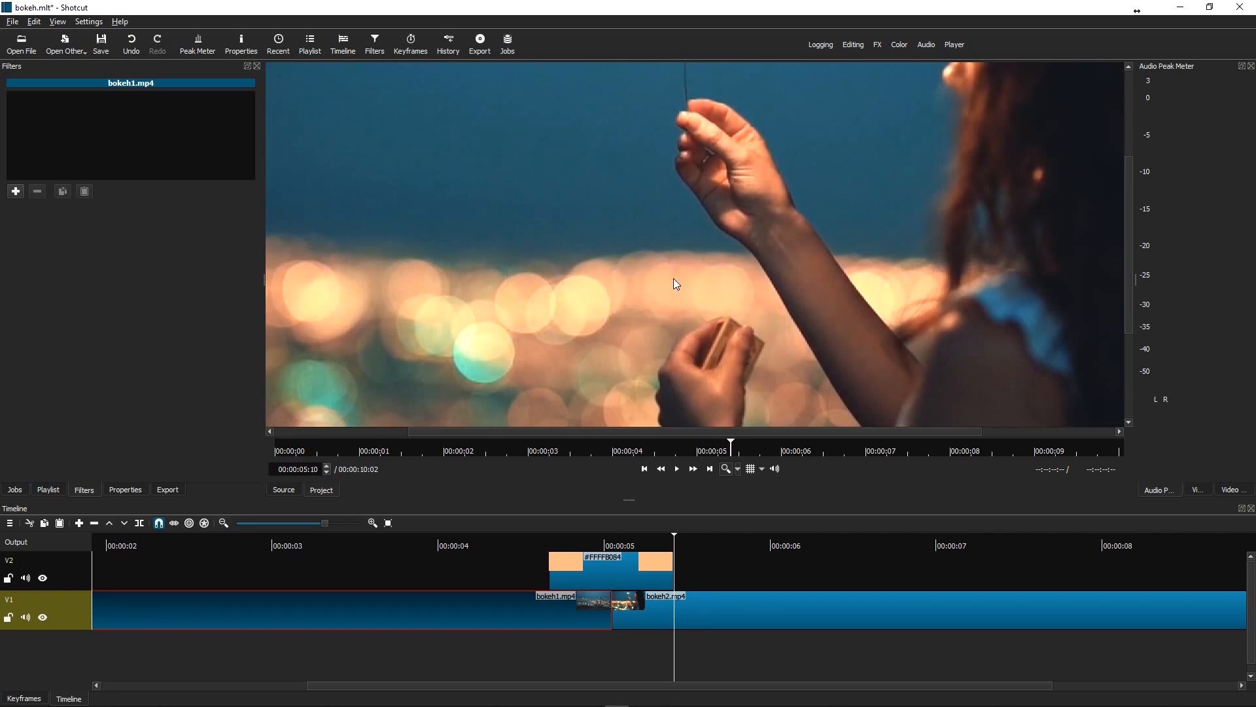
pyautogui.moveTo(658, 550)
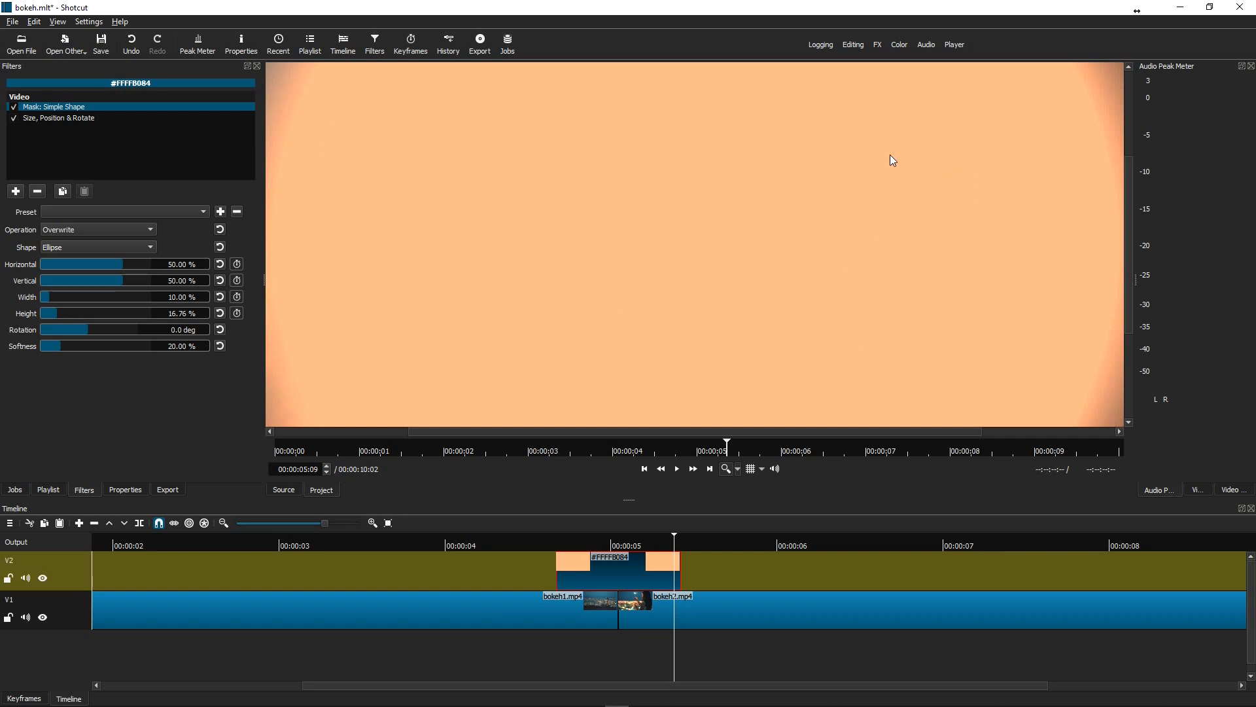
pyautogui.moveTo(848, 162)
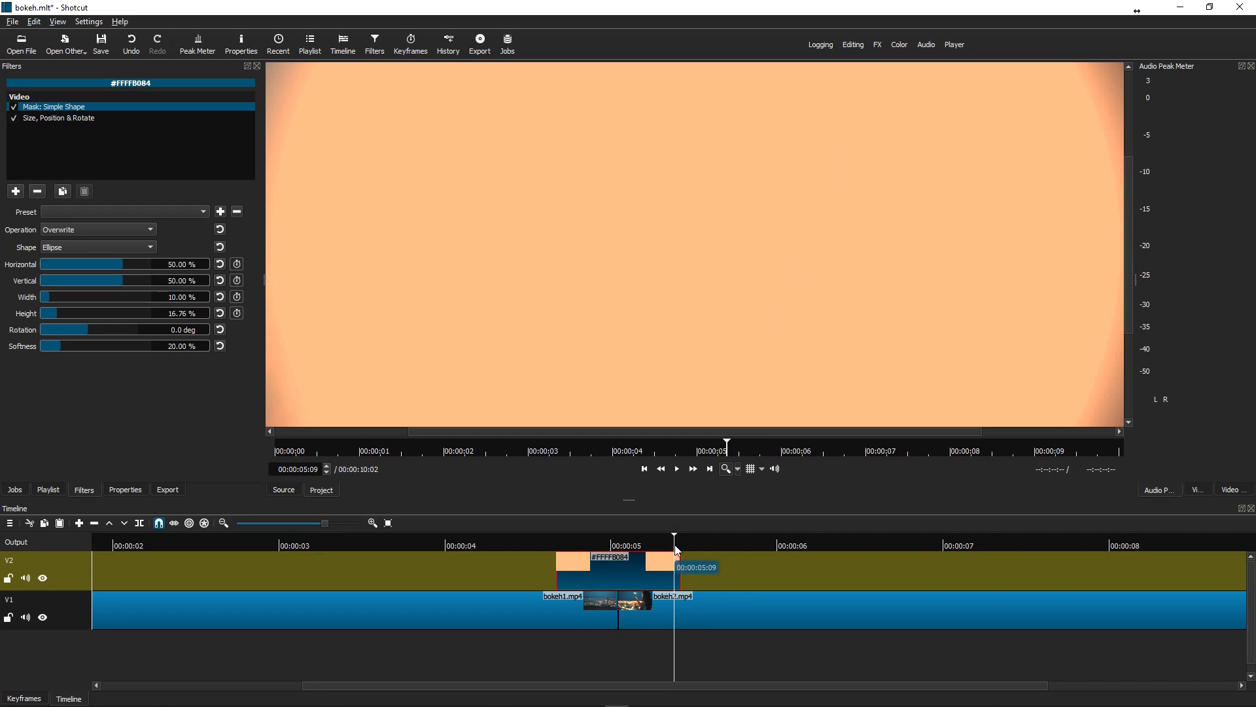
# Step: Shrink the circle to about 30% zoom at the colour clip's final keyframe
pyautogui.click(22, 697)
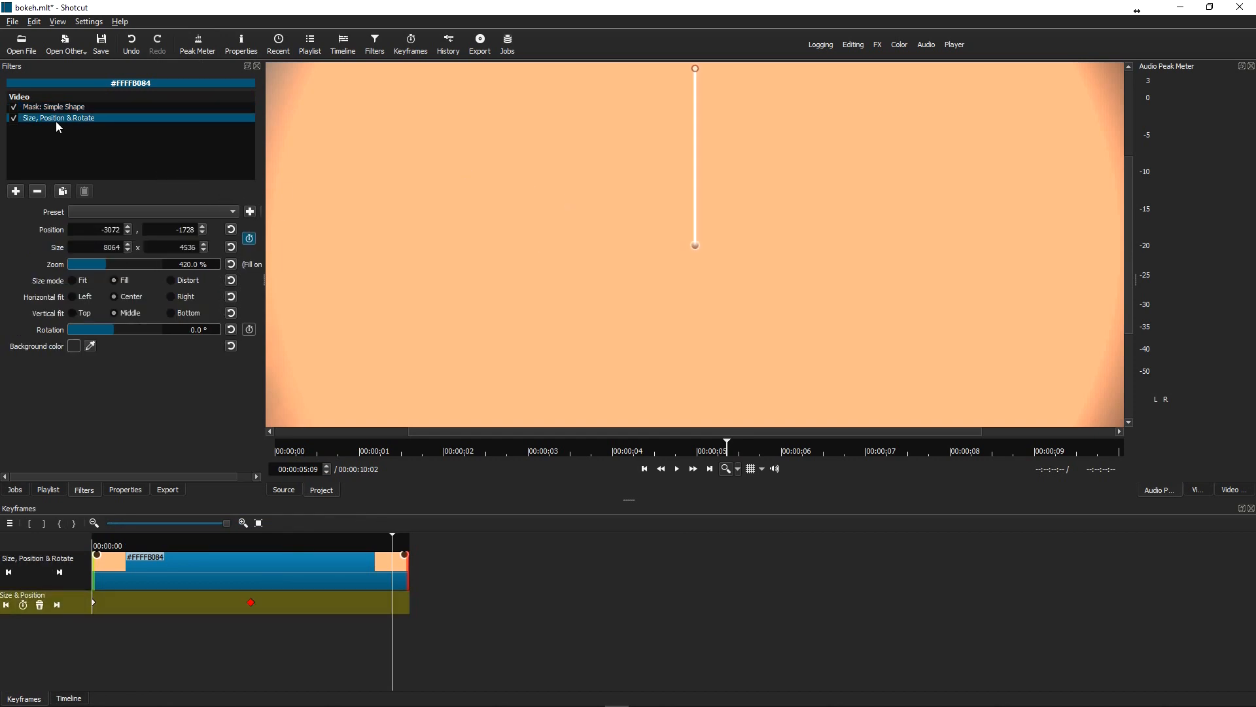
pyautogui.moveTo(128, 264); pyautogui.dragTo(109, 264)
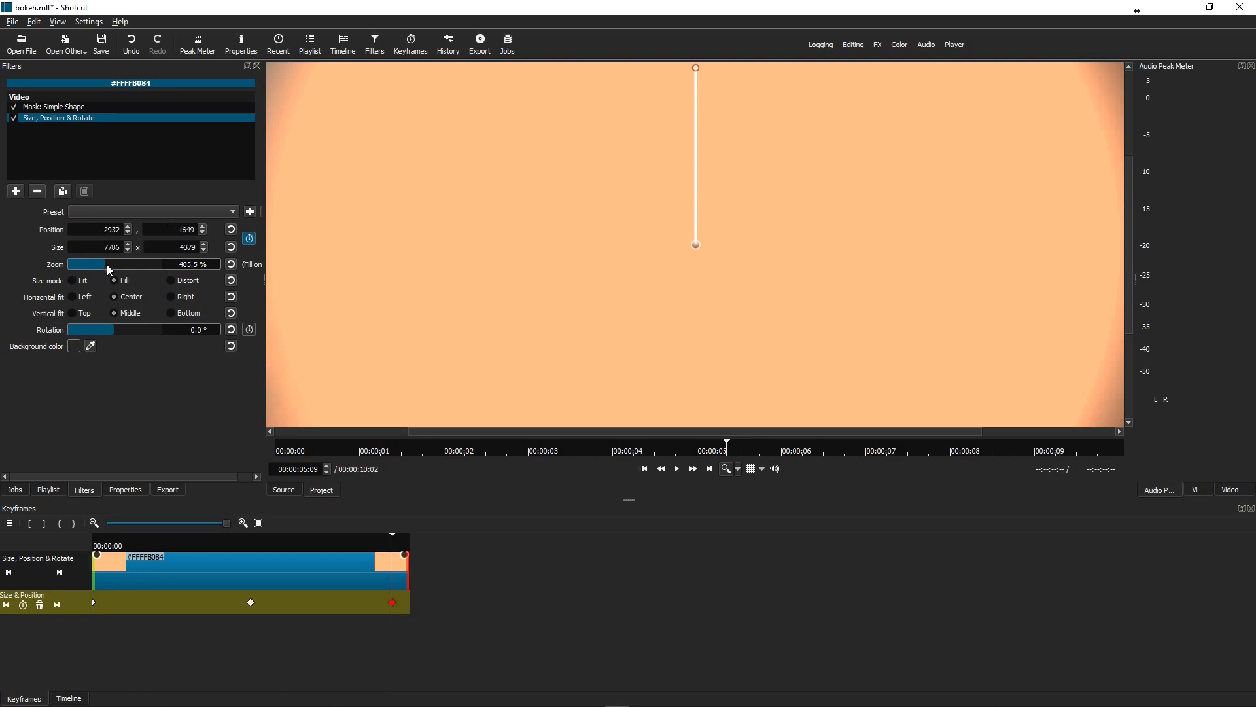
pyautogui.moveTo(109, 263); pyautogui.dragTo(76, 263)
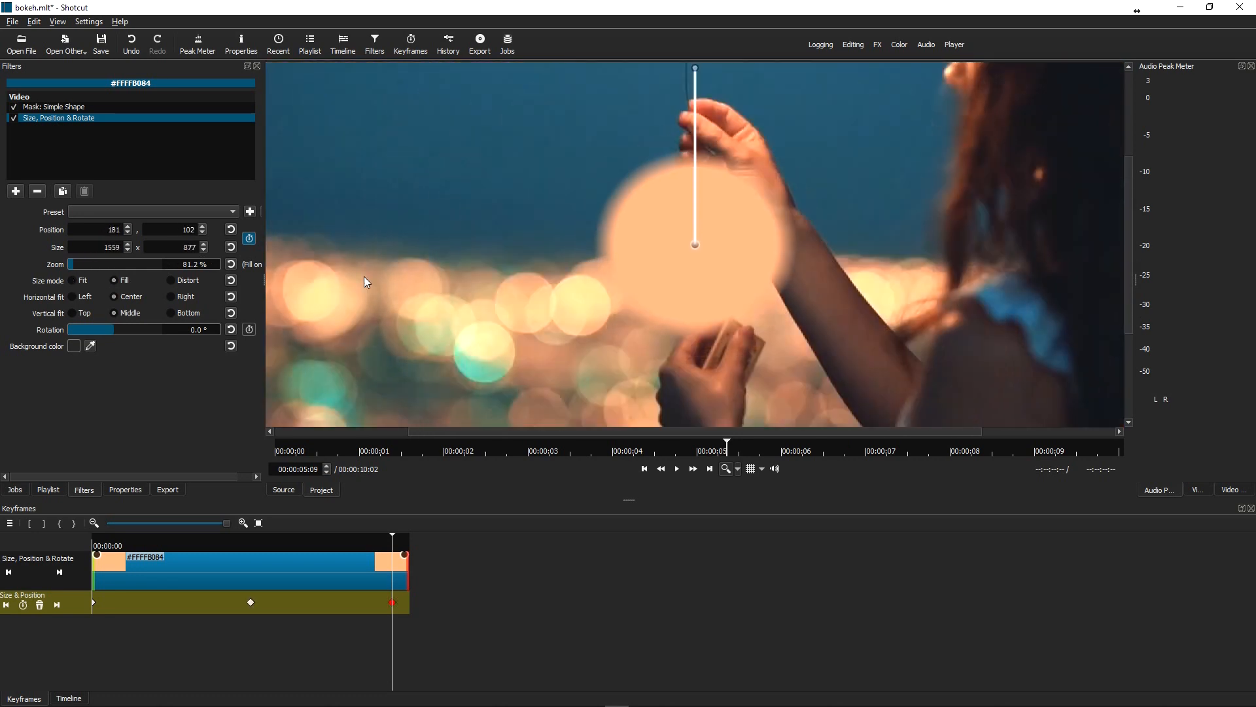
pyautogui.moveTo(695, 245); pyautogui.dragTo(593, 276)
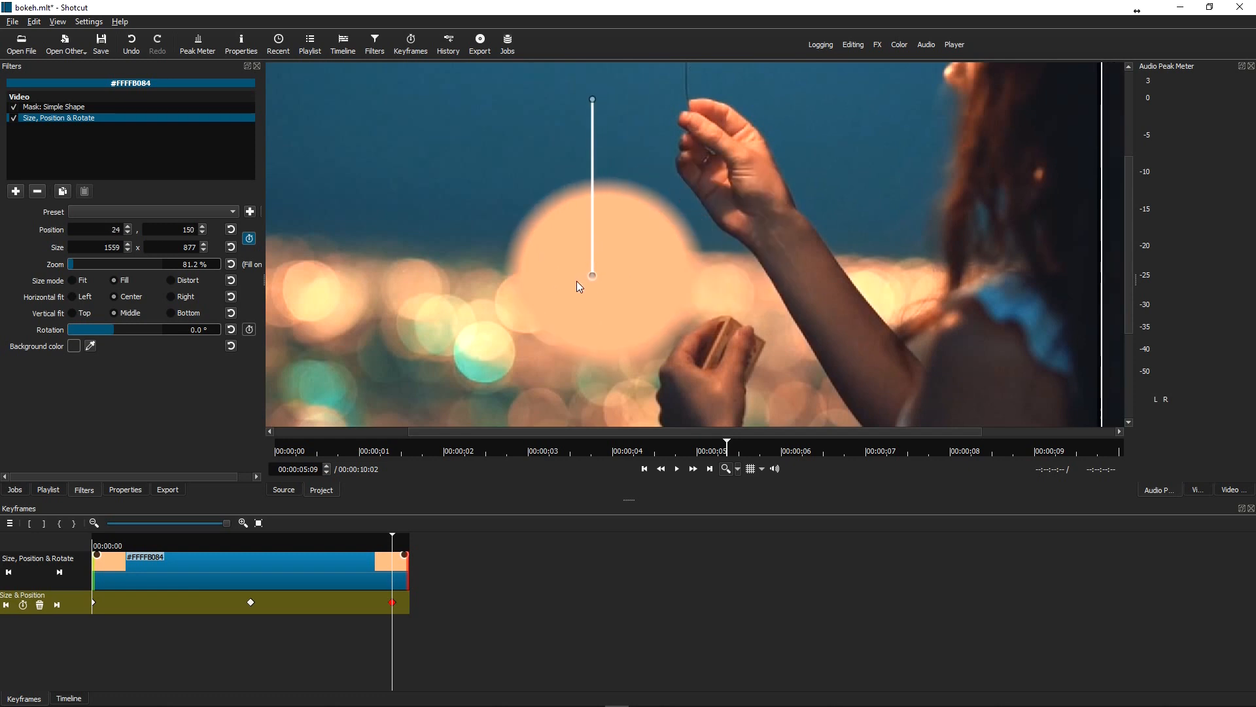
pyautogui.moveTo(592, 277); pyautogui.dragTo(505, 300)
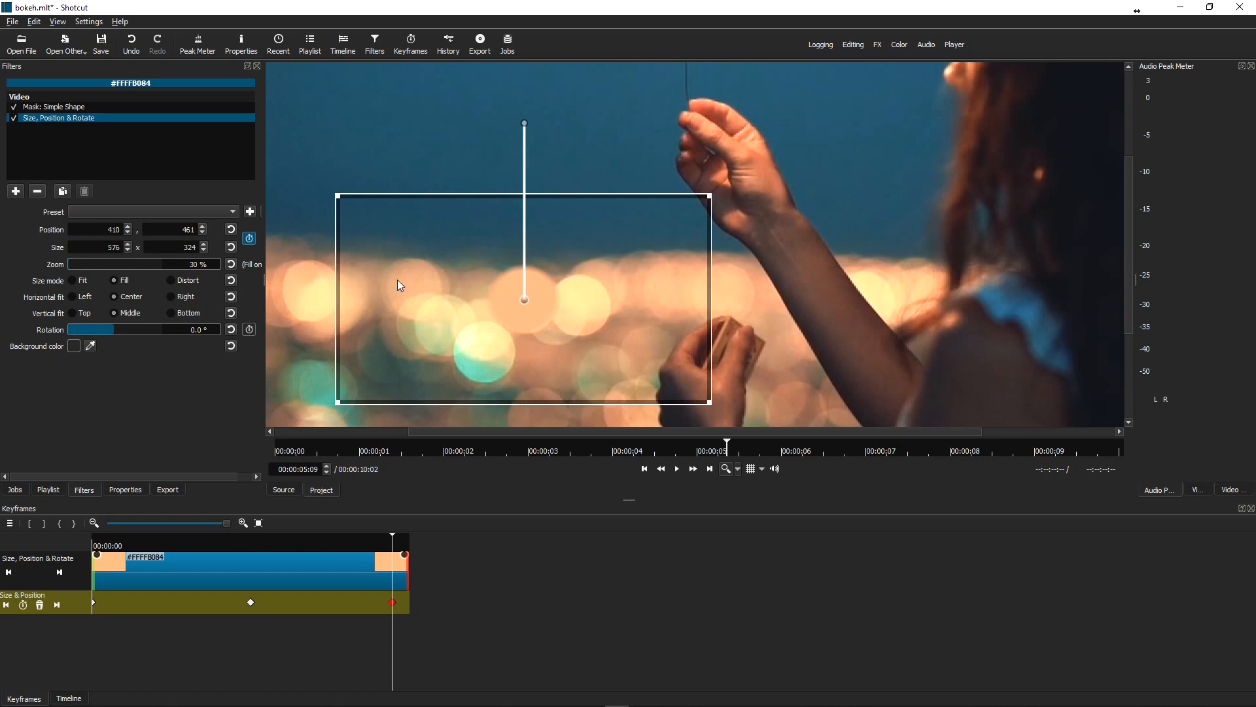
# Step: Position the 30% circle over the bokeh lights near the girl's hand
pyautogui.moveTo(523, 300); pyautogui.dragTo(715, 283)
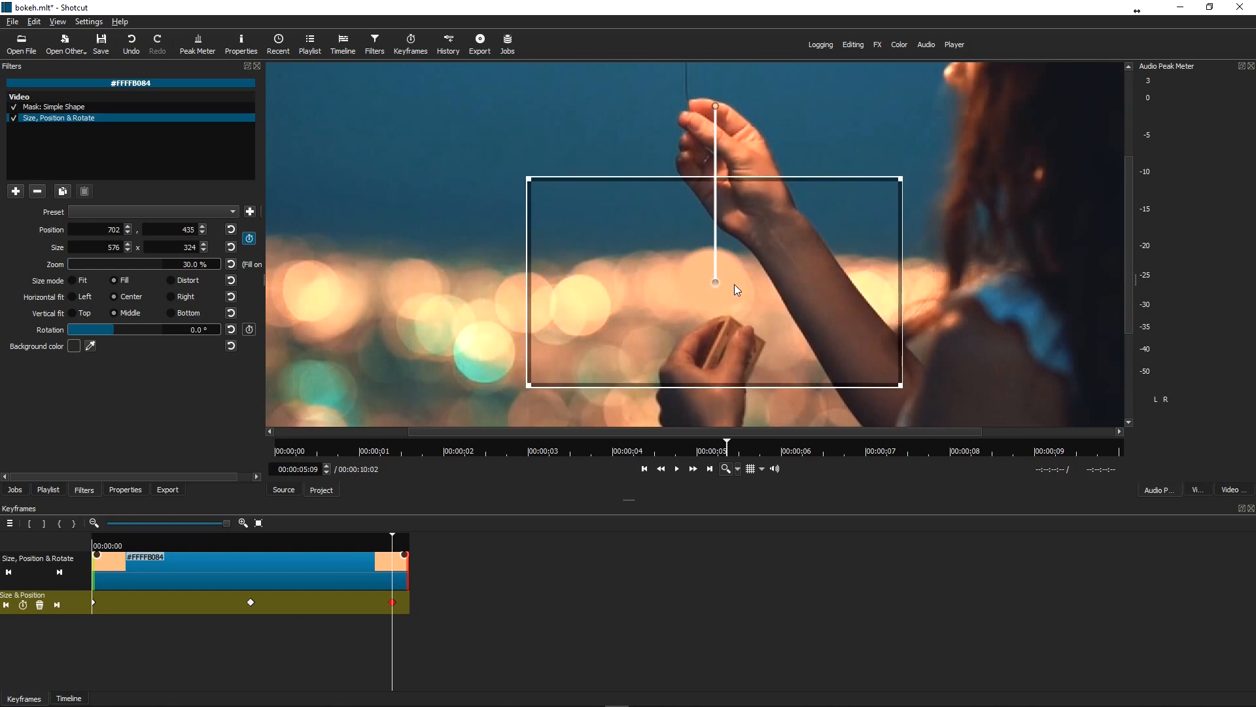
pyautogui.moveTo(715, 283); pyautogui.dragTo(675, 315)
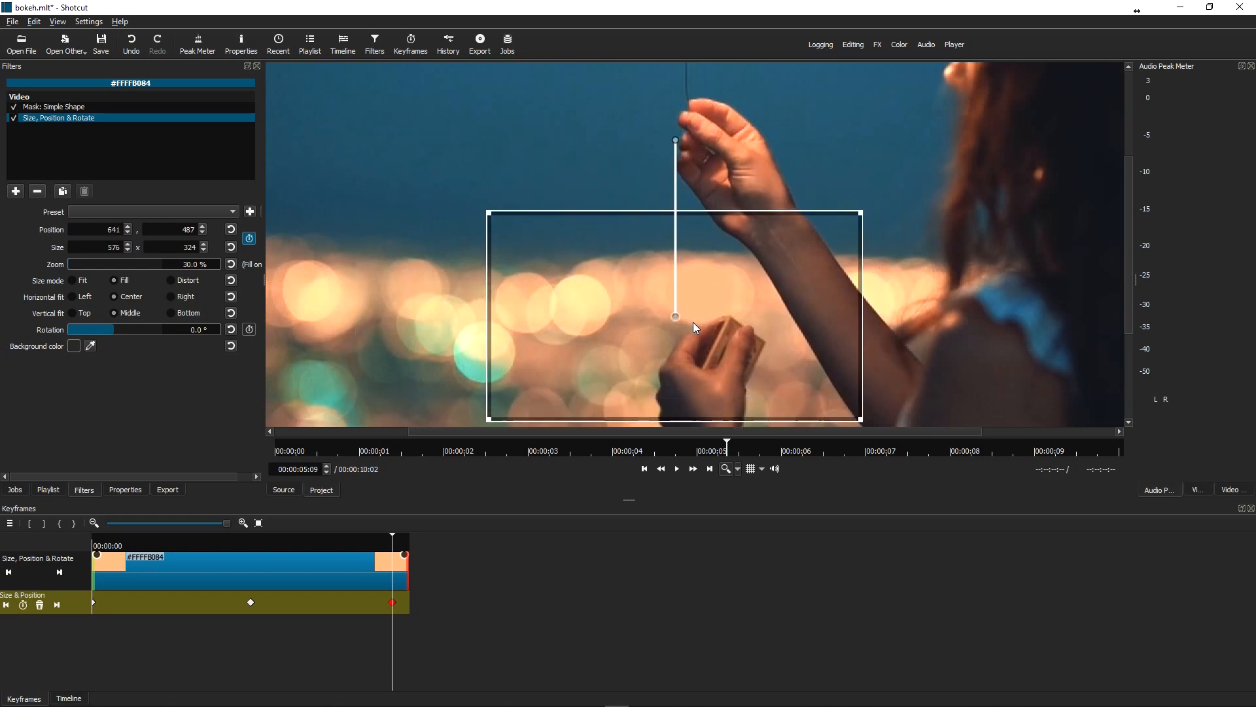
pyautogui.moveTo(676, 317); pyautogui.dragTo(669, 297)
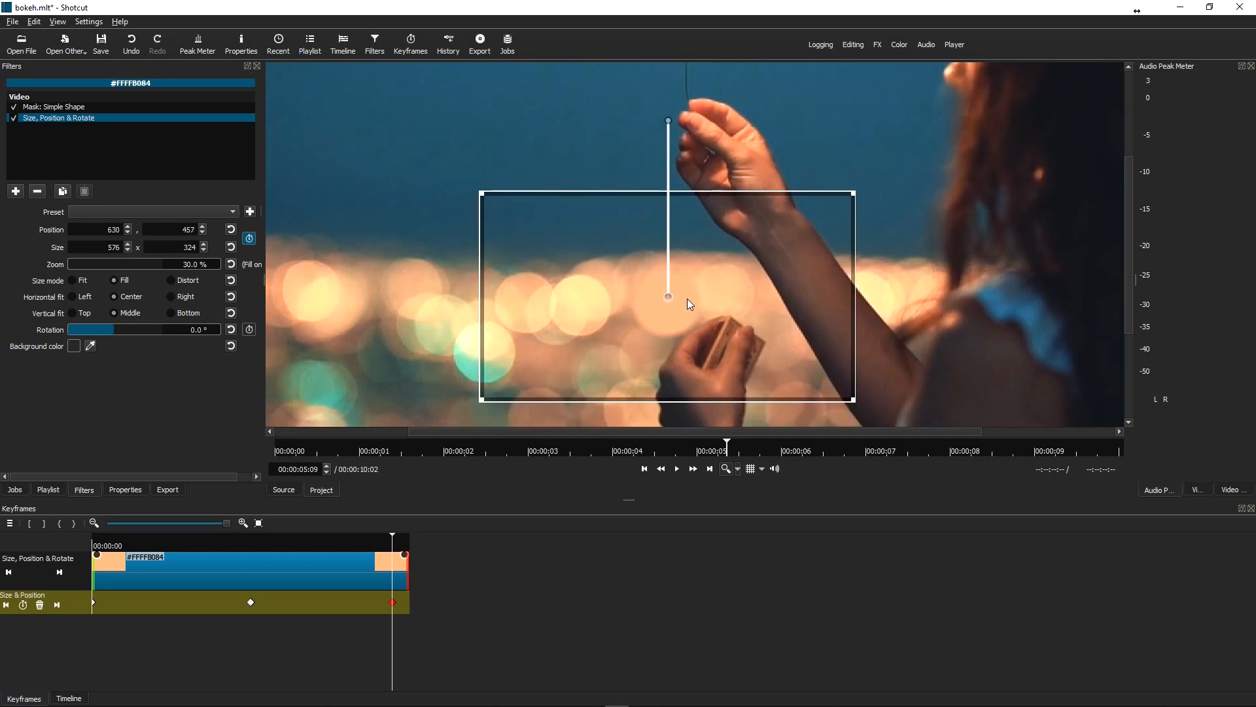
pyautogui.moveTo(669, 297); pyautogui.dragTo(676, 287)
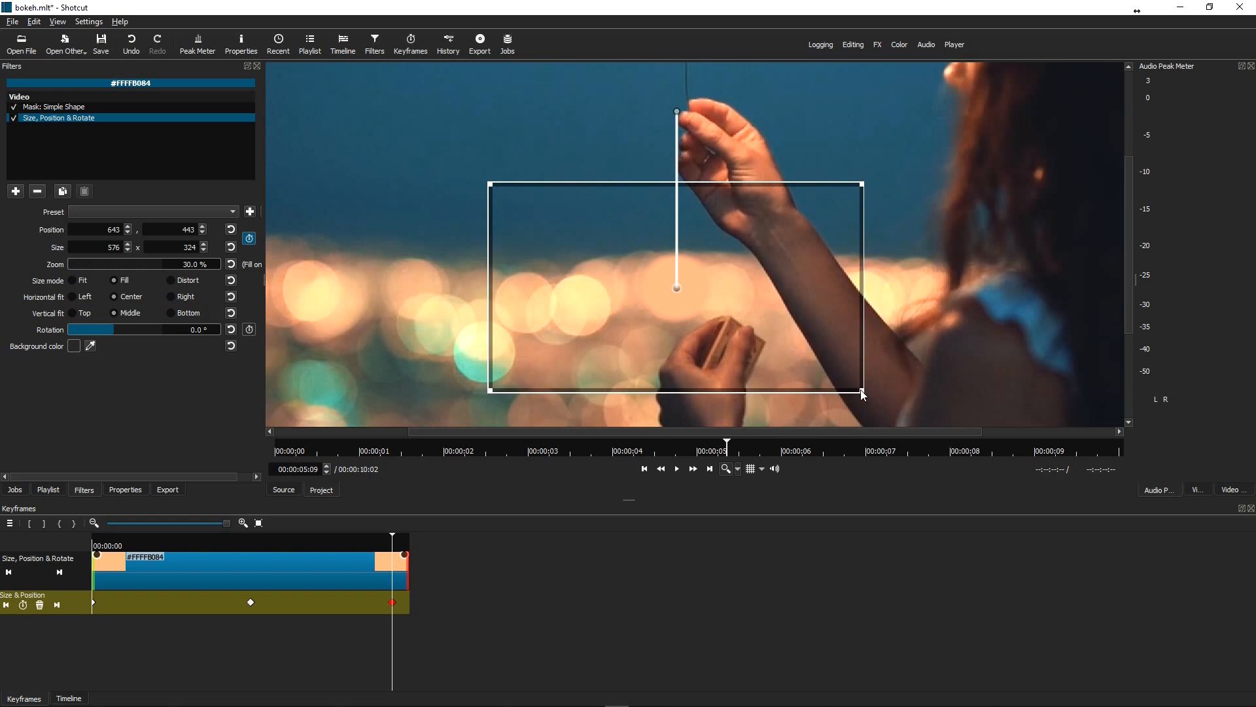
pyautogui.moveTo(857, 390)
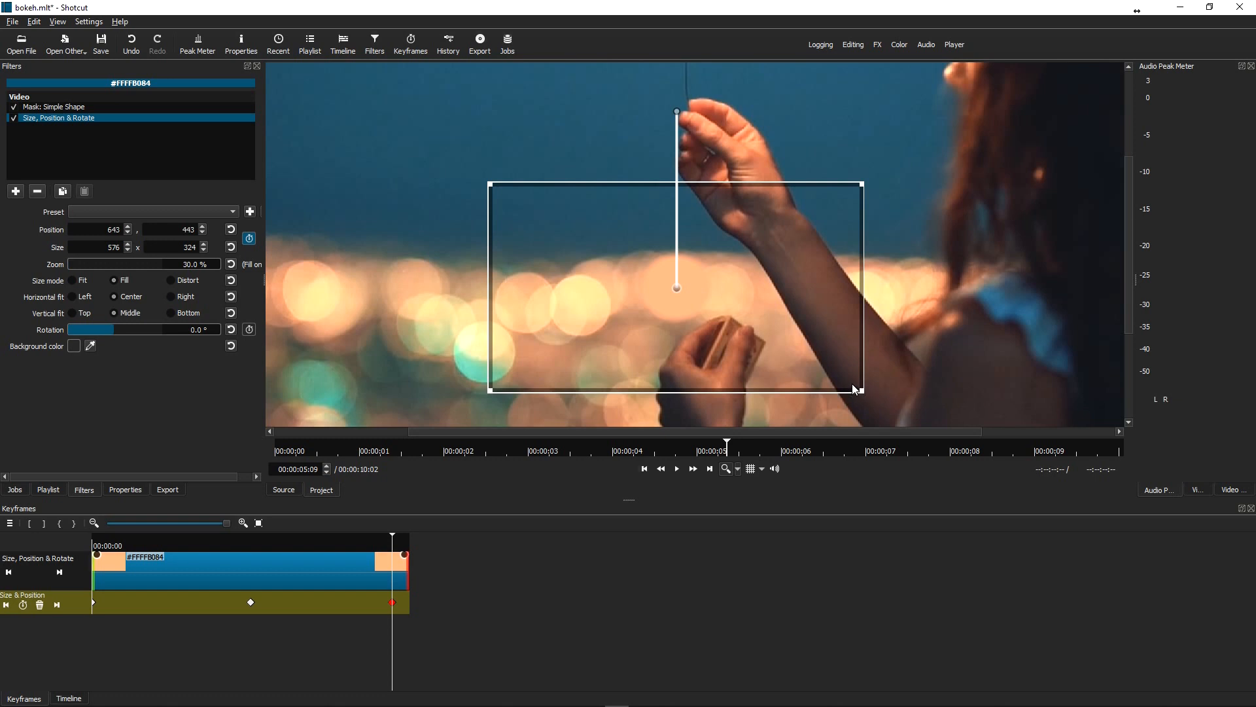
pyautogui.moveTo(856, 390)
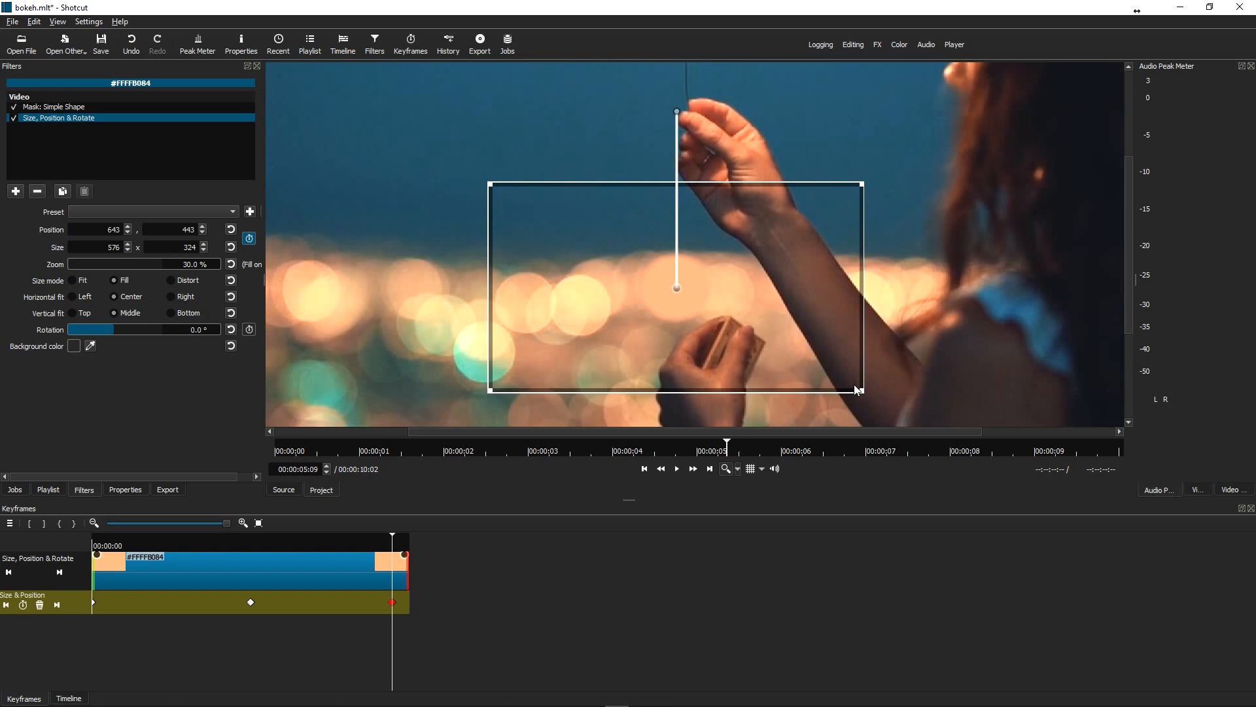
pyautogui.moveTo(857, 392); pyautogui.dragTo(807, 366)
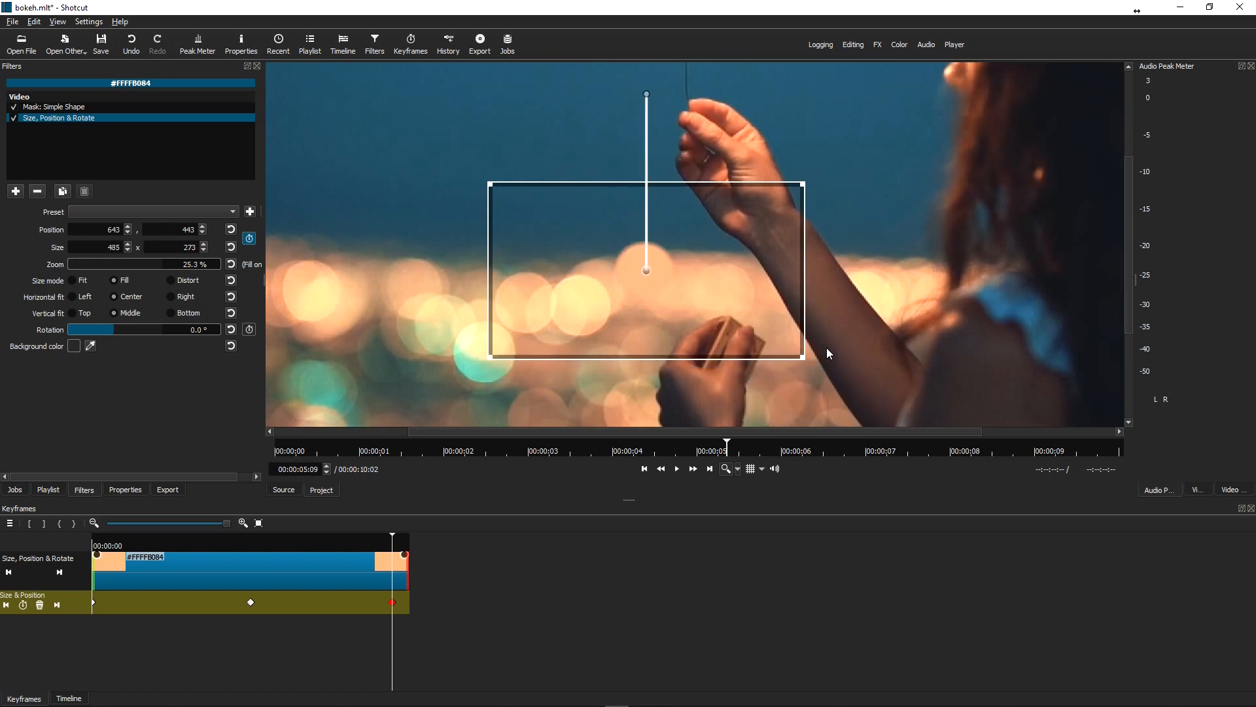
pyautogui.moveTo(802, 360); pyautogui.dragTo(860, 390)
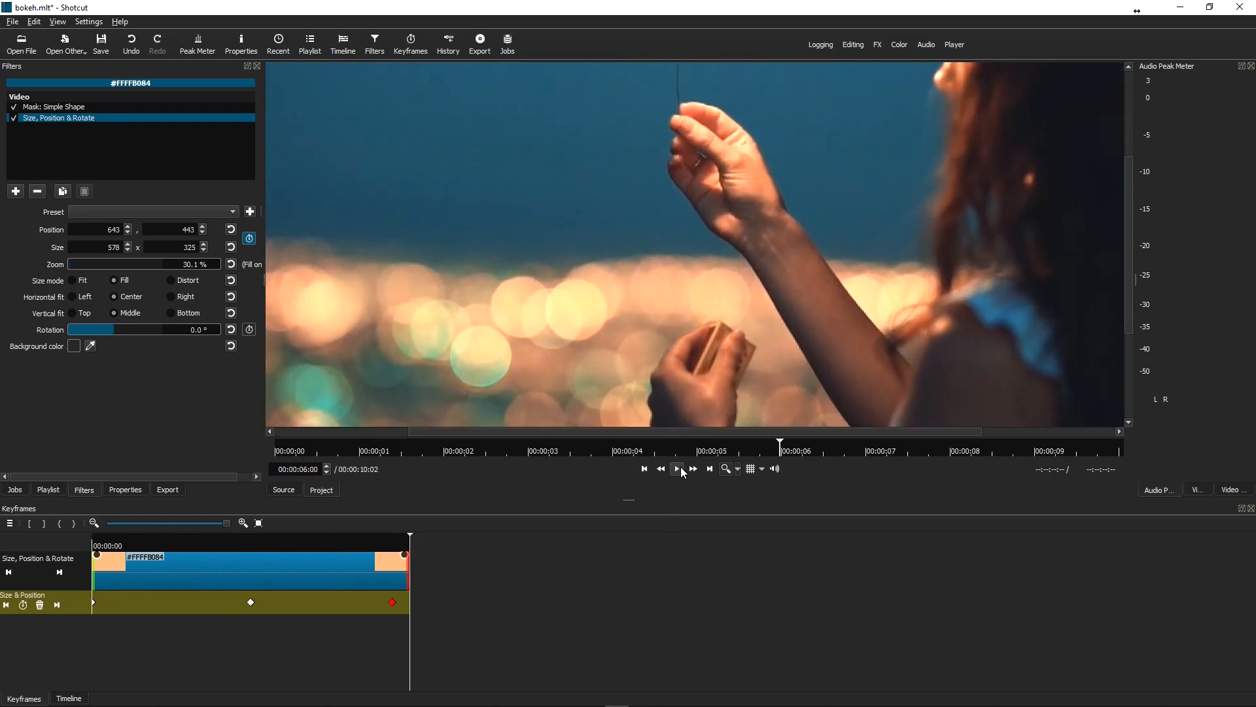
# Step: Return to the main timeline and play the edit through to bokeh2.mp4's sparkler shot
pyautogui.click(68, 698)
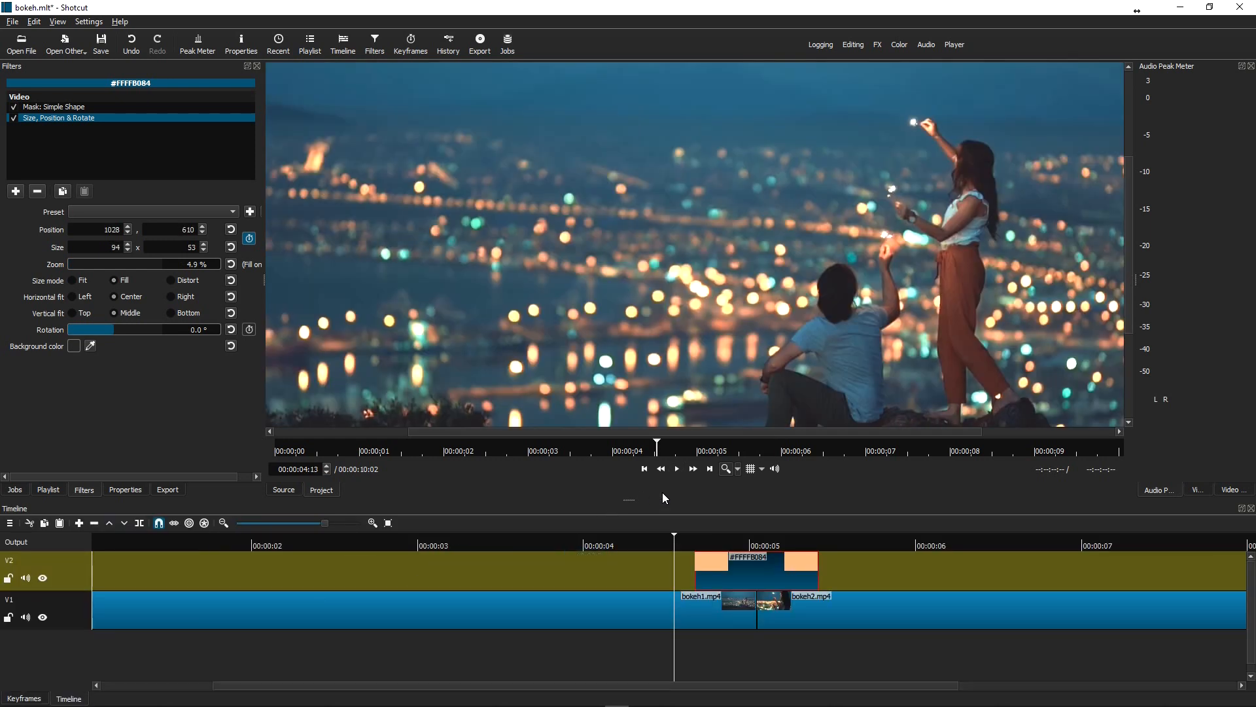
pyautogui.click(677, 468)
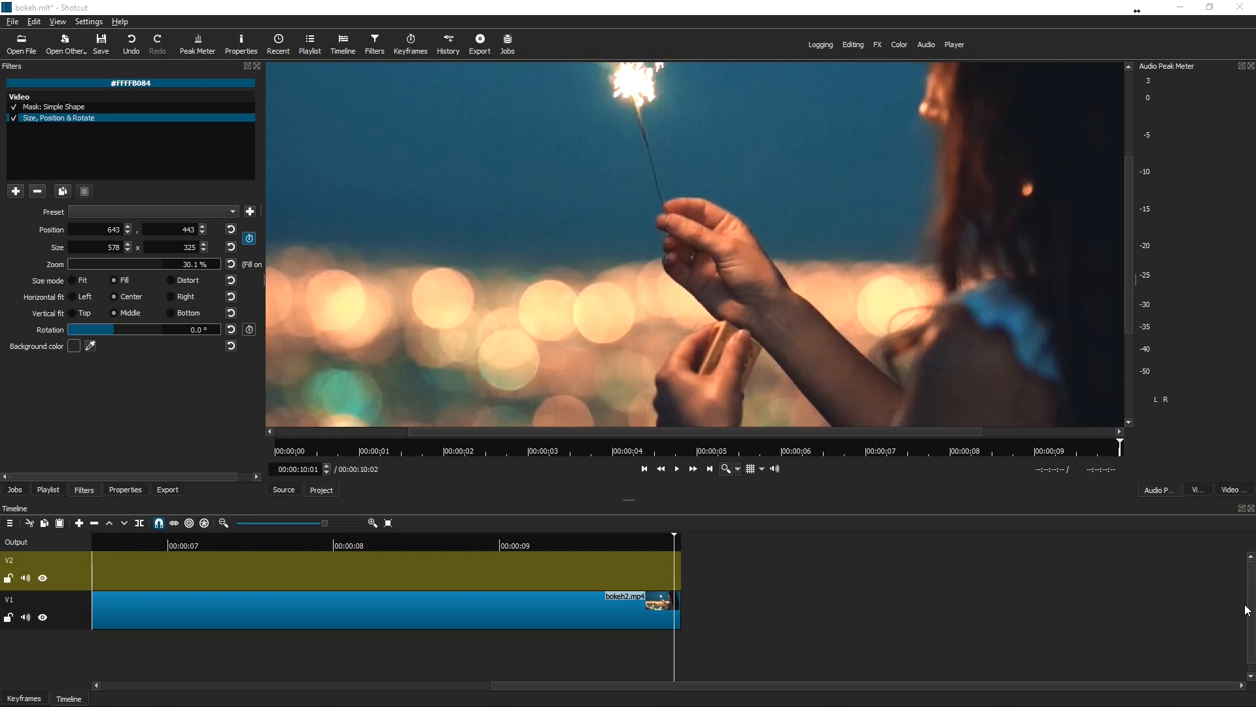
pyautogui.moveTo(420, 538)
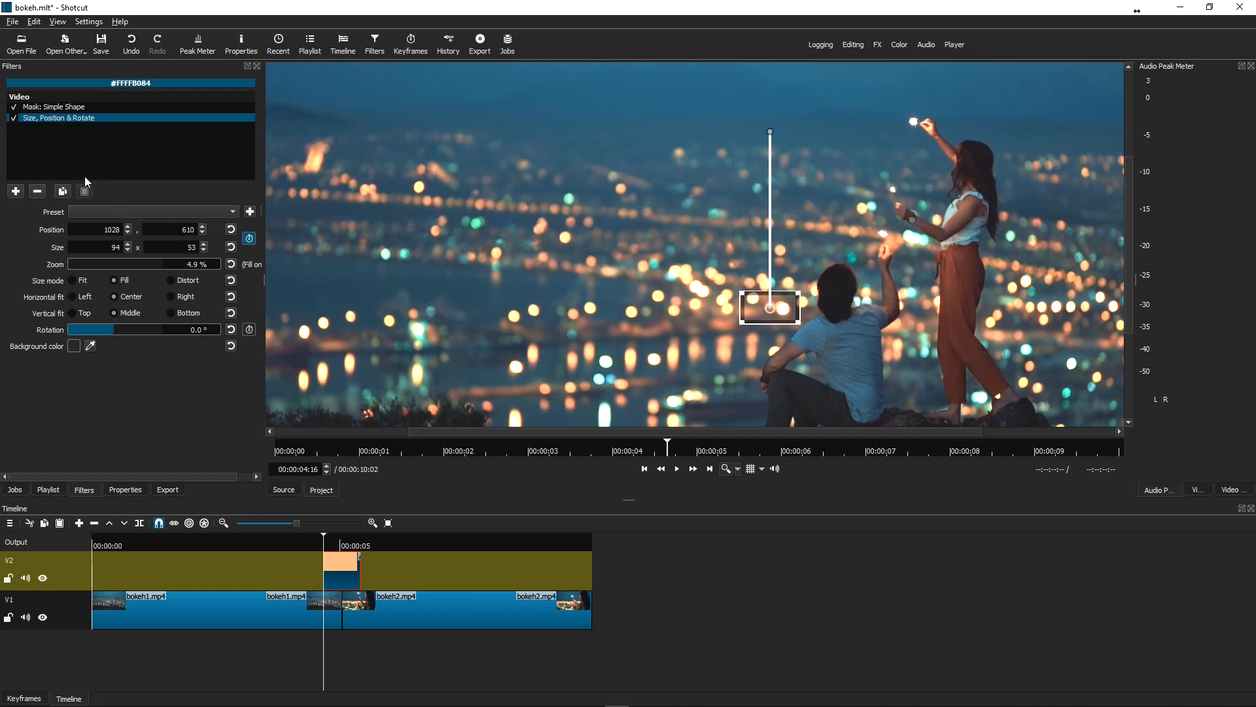
# Step: Add an Opacity filter to the orange colour clip via the 'opa' search
pyautogui.click(14, 191)
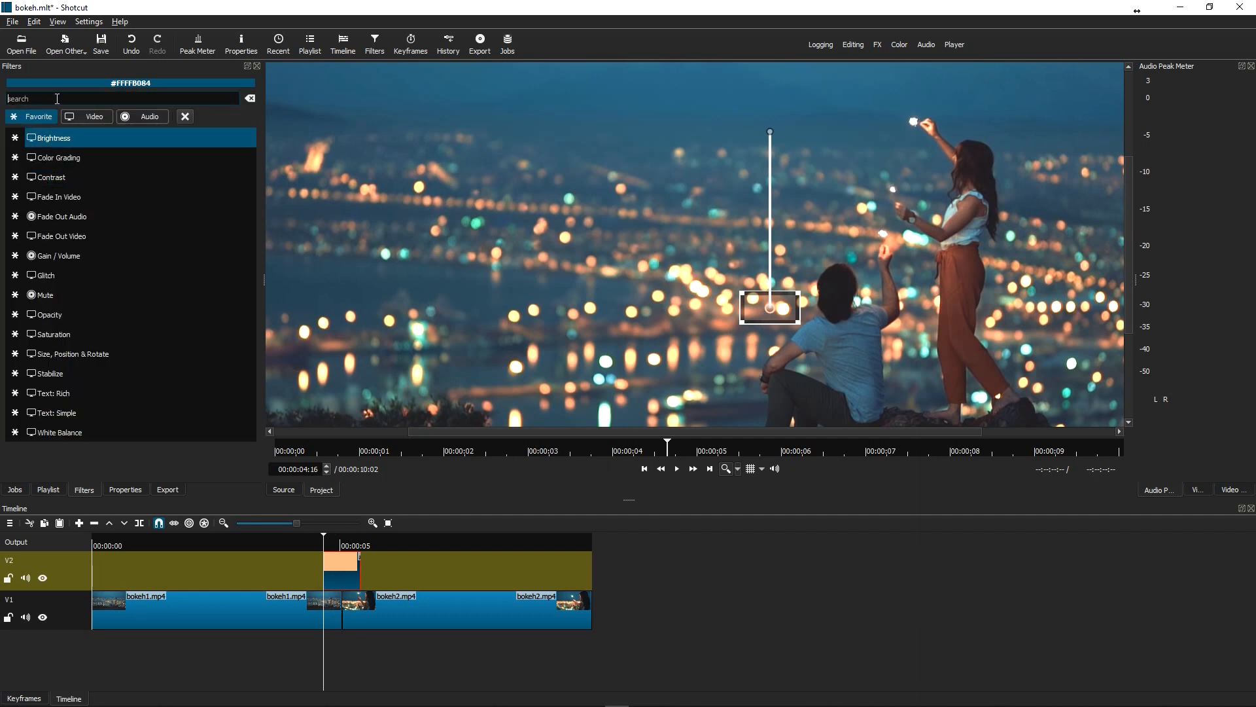
pyautogui.write('opa')
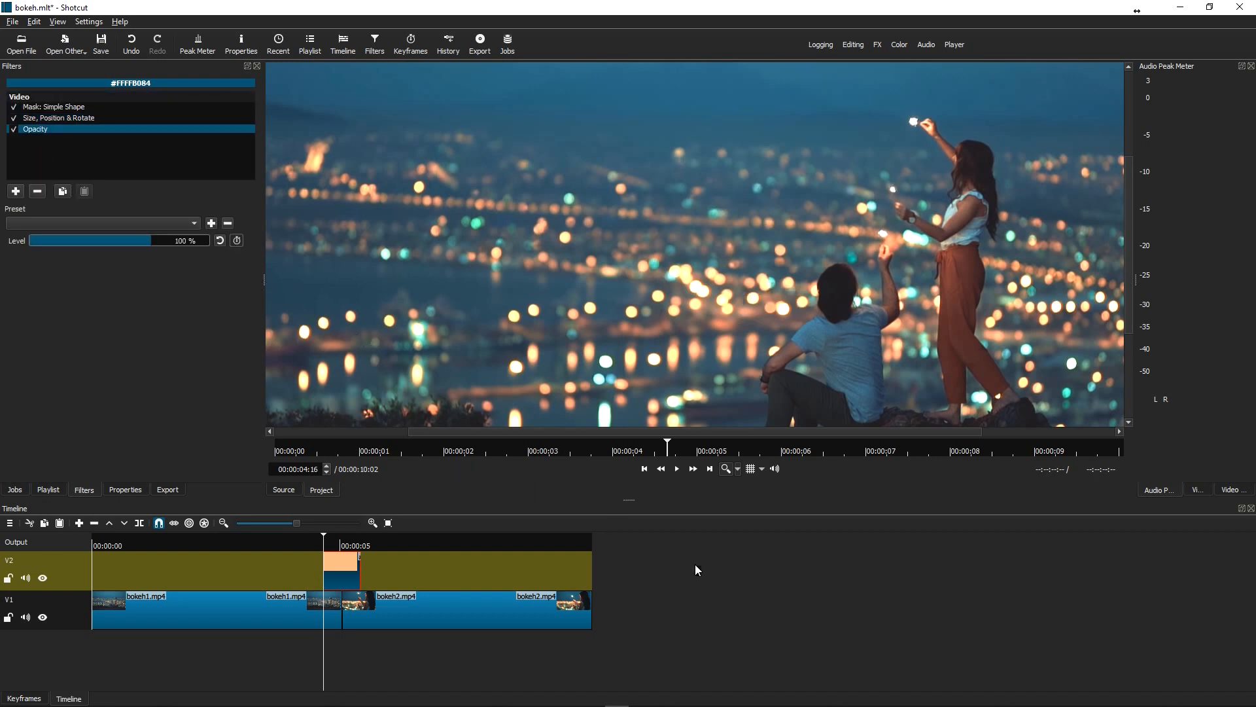
pyautogui.moveTo(712, 570)
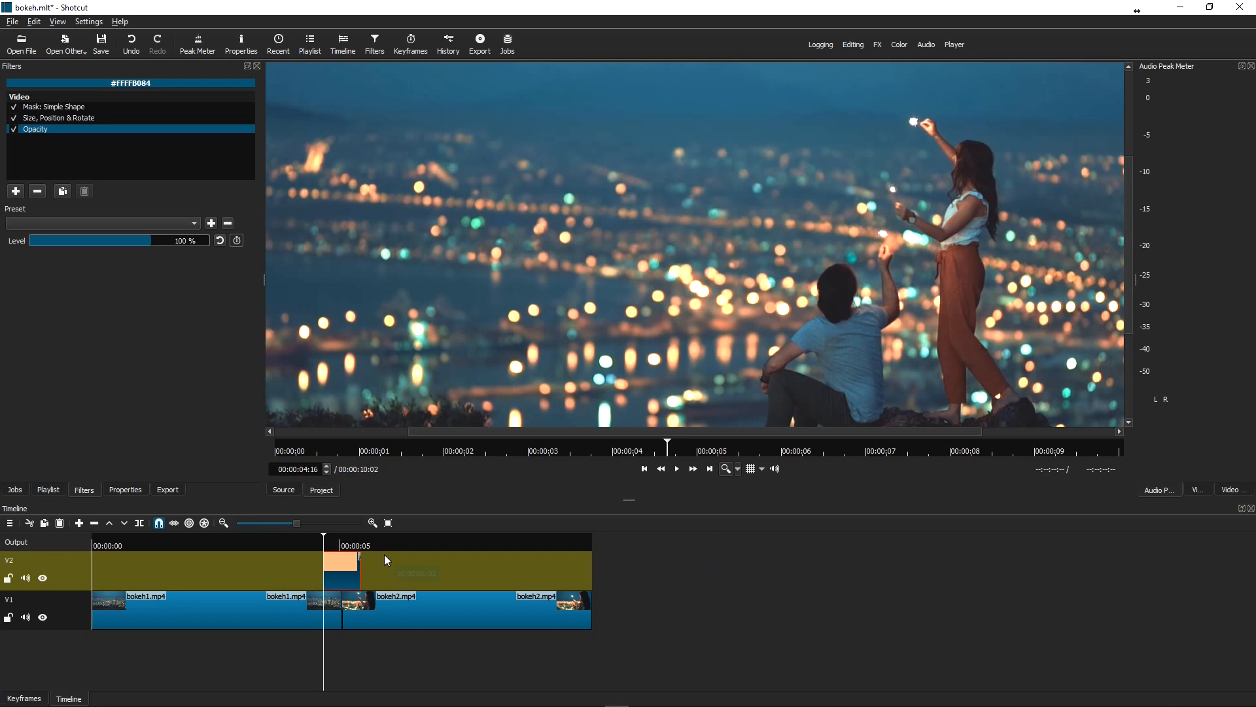
pyautogui.click(351, 545)
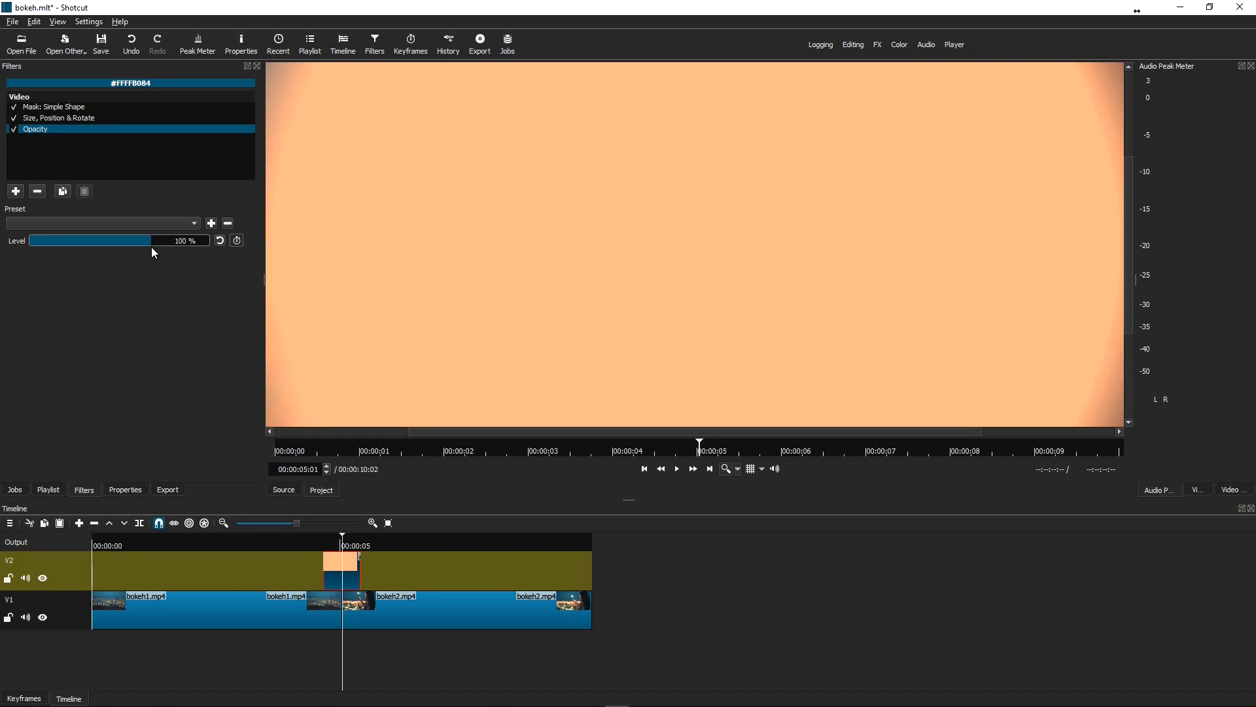
# Step: Test the Opacity Level slider across its range and return it to 100%
pyautogui.moveTo(151, 240); pyautogui.dragTo(145, 241)
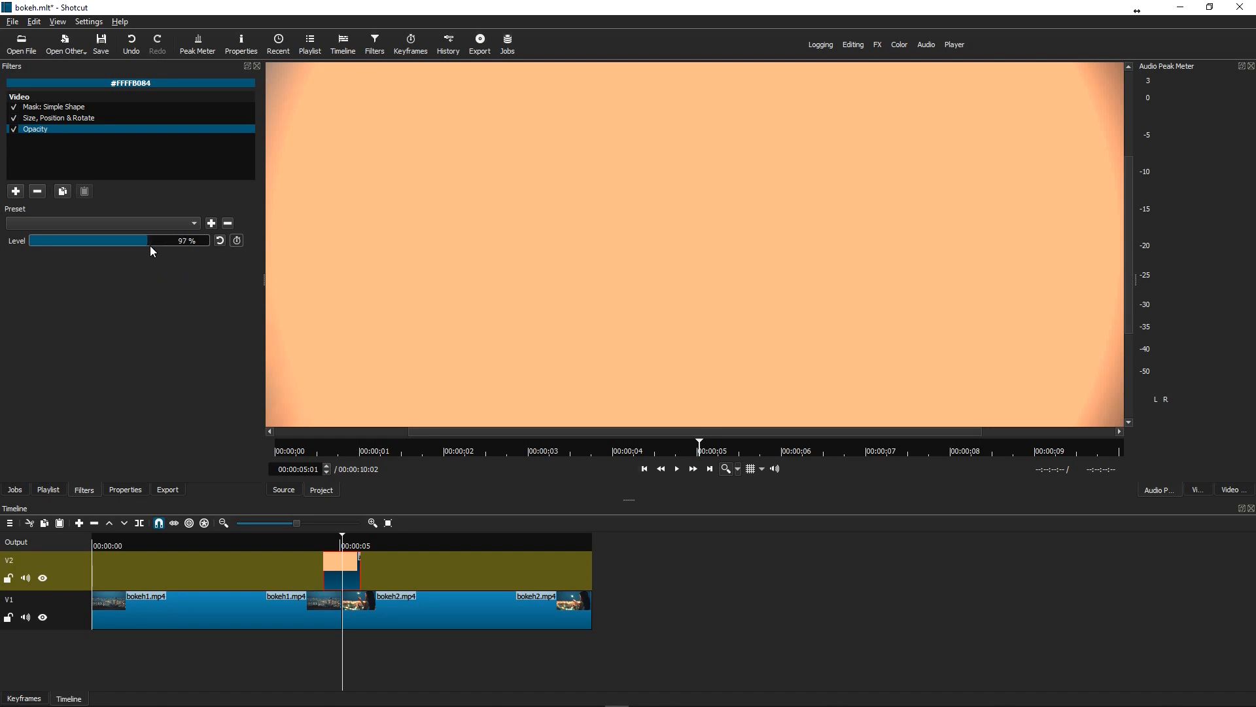
pyautogui.moveTo(147, 241); pyautogui.dragTo(31, 241)
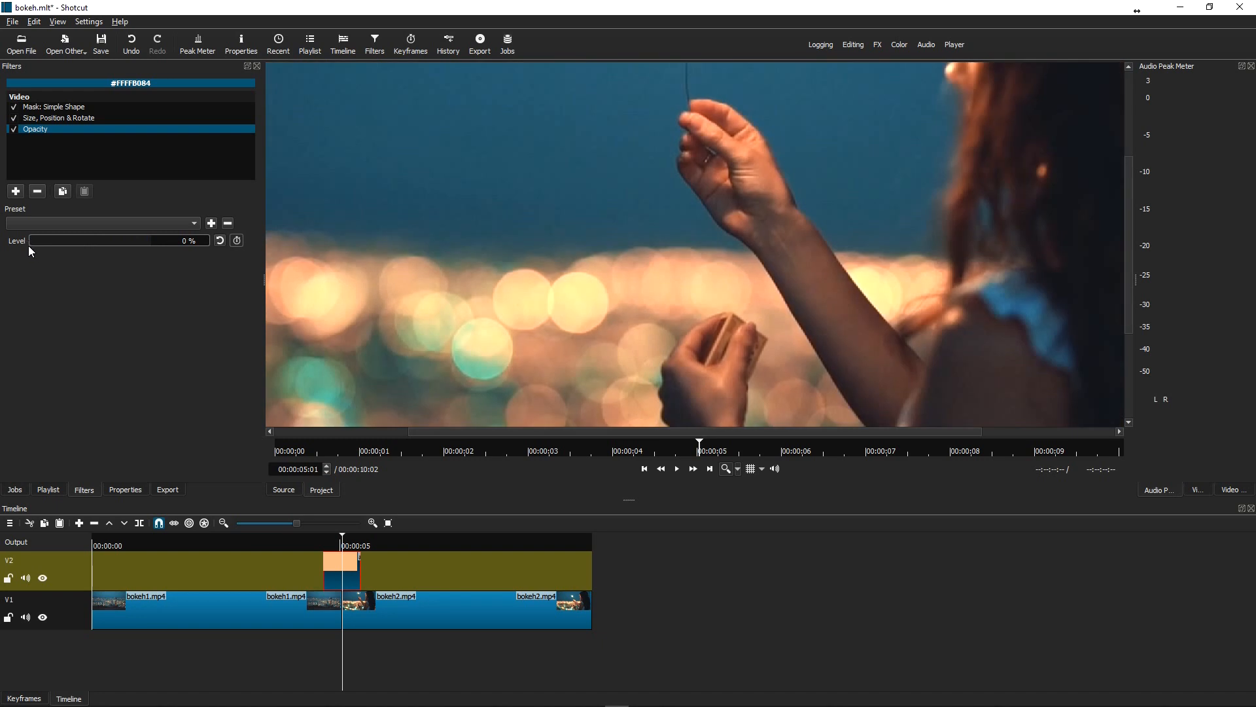
pyautogui.moveTo(44, 241); pyautogui.dragTo(83, 241)
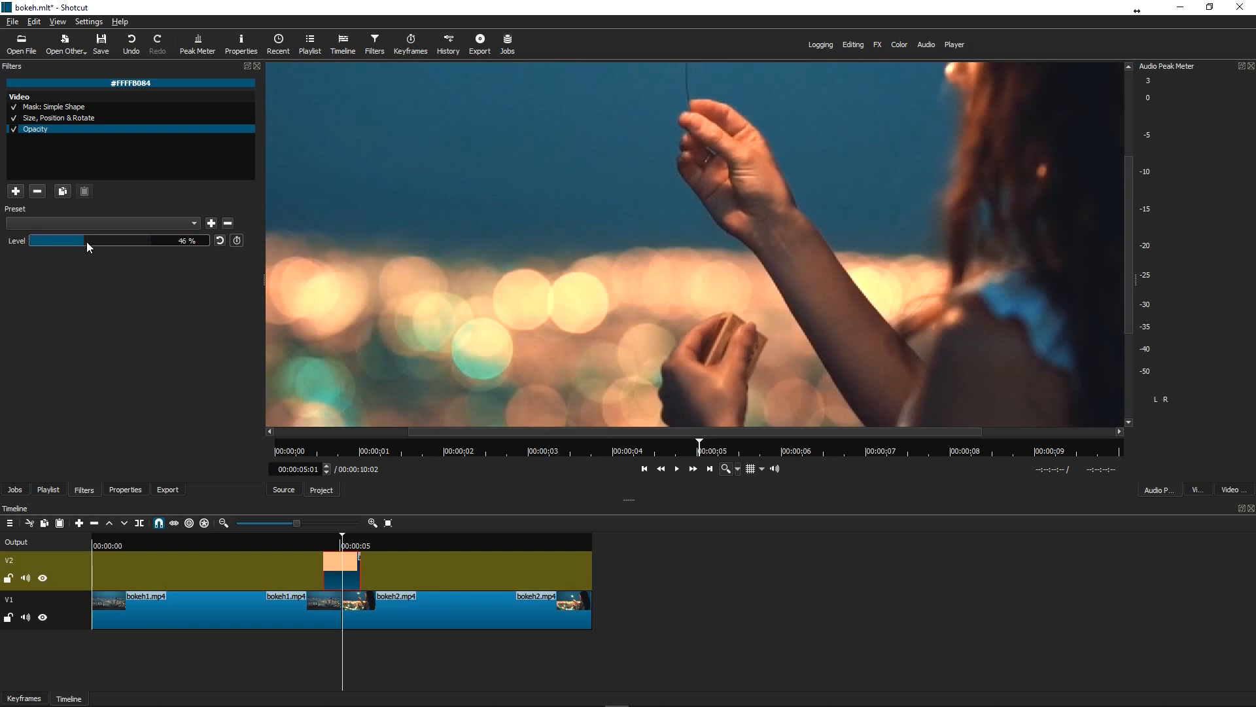
pyautogui.moveTo(76, 240); pyautogui.dragTo(87, 241)
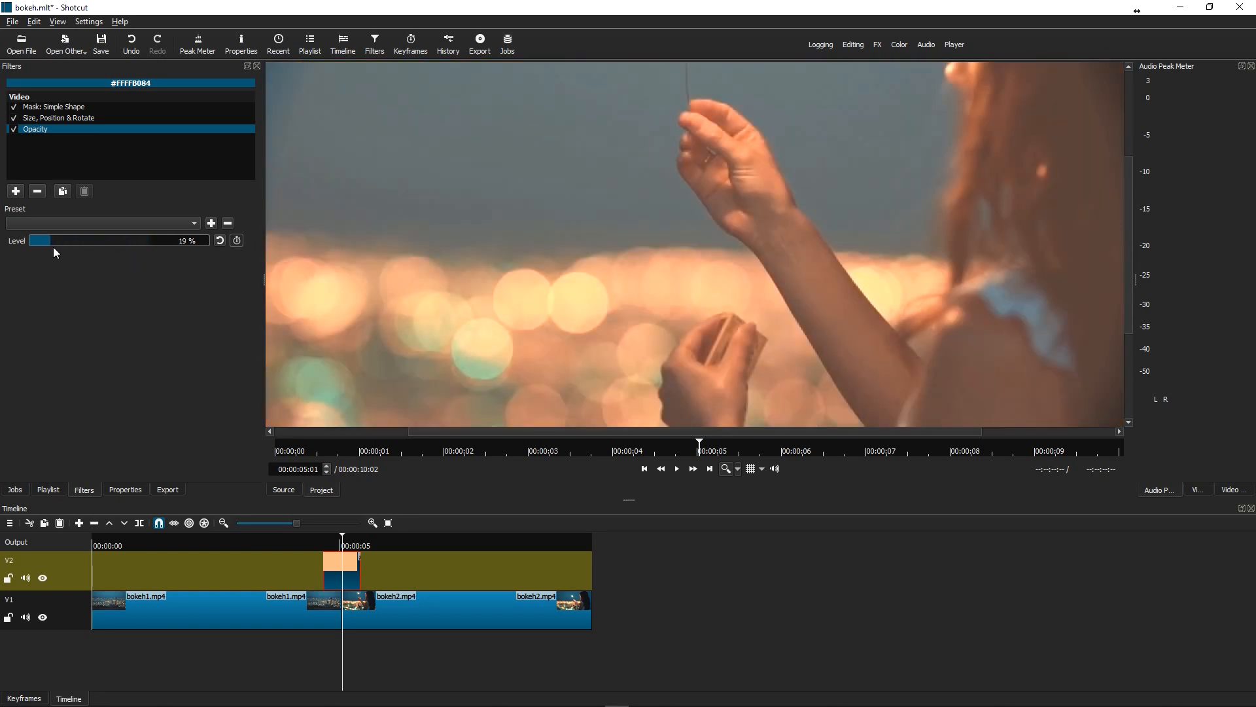
pyautogui.moveTo(45, 241); pyautogui.dragTo(159, 241)
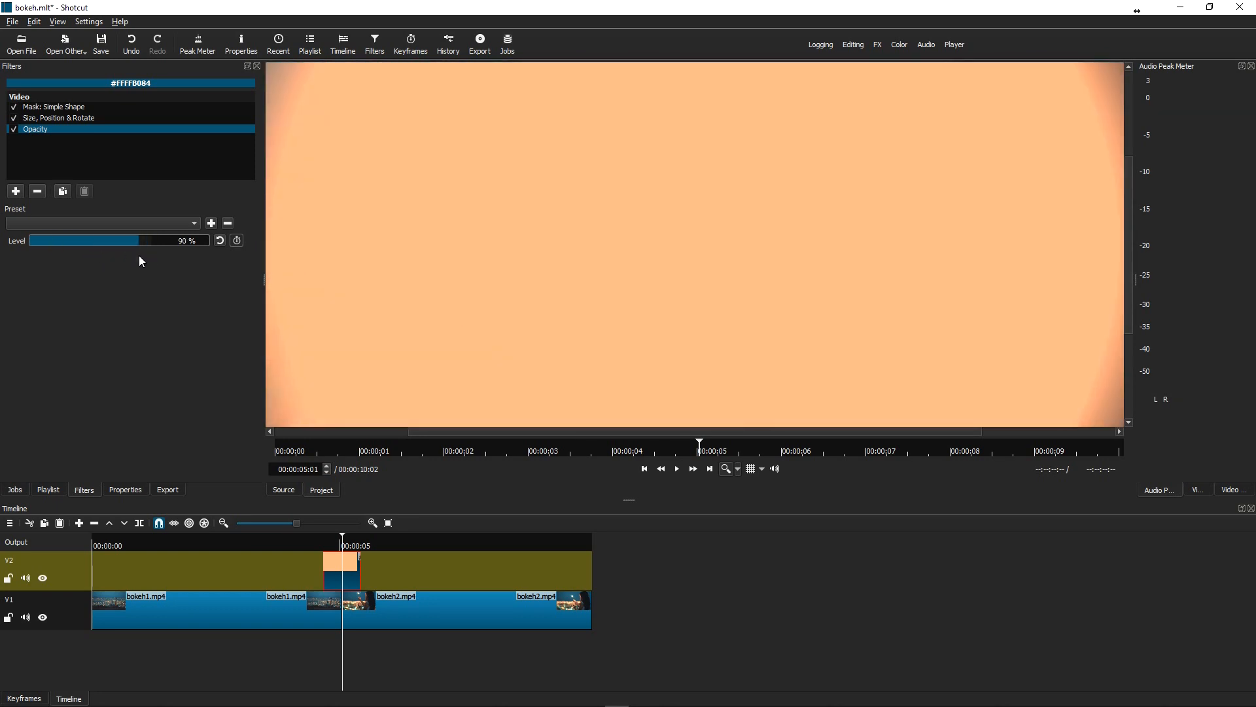
pyautogui.moveTo(156, 240); pyautogui.dragTo(68, 240)
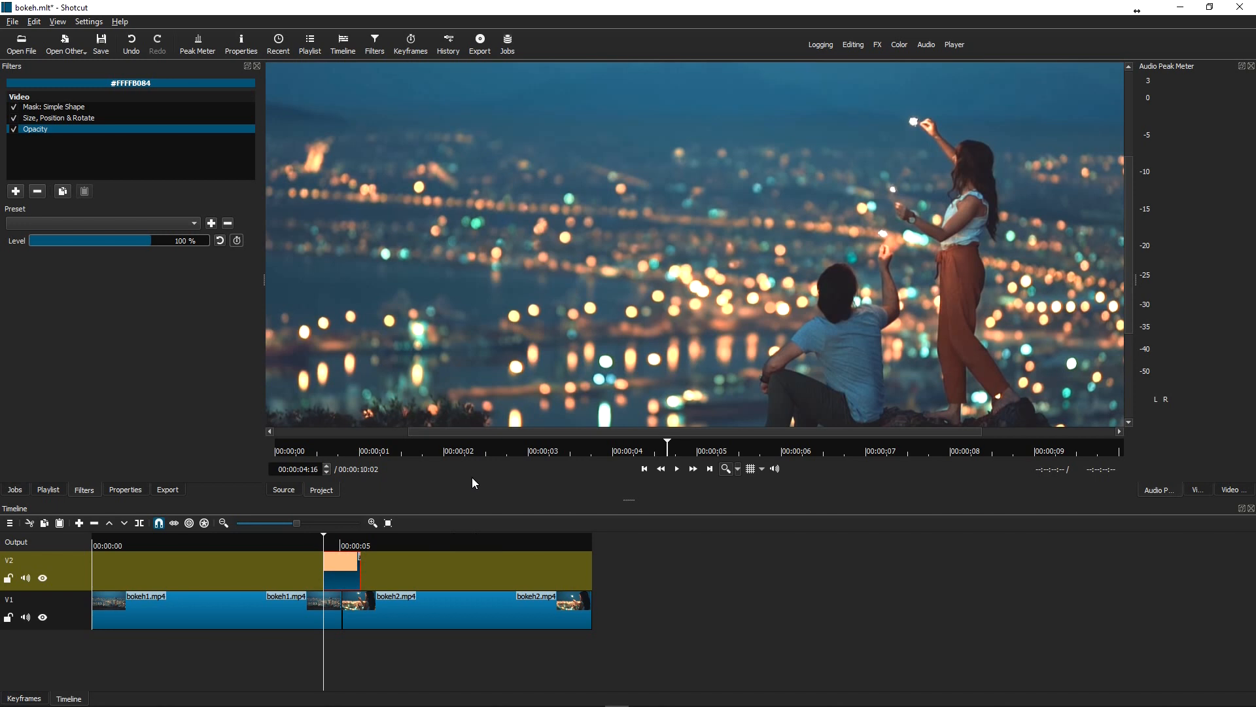
pyautogui.click(708, 468)
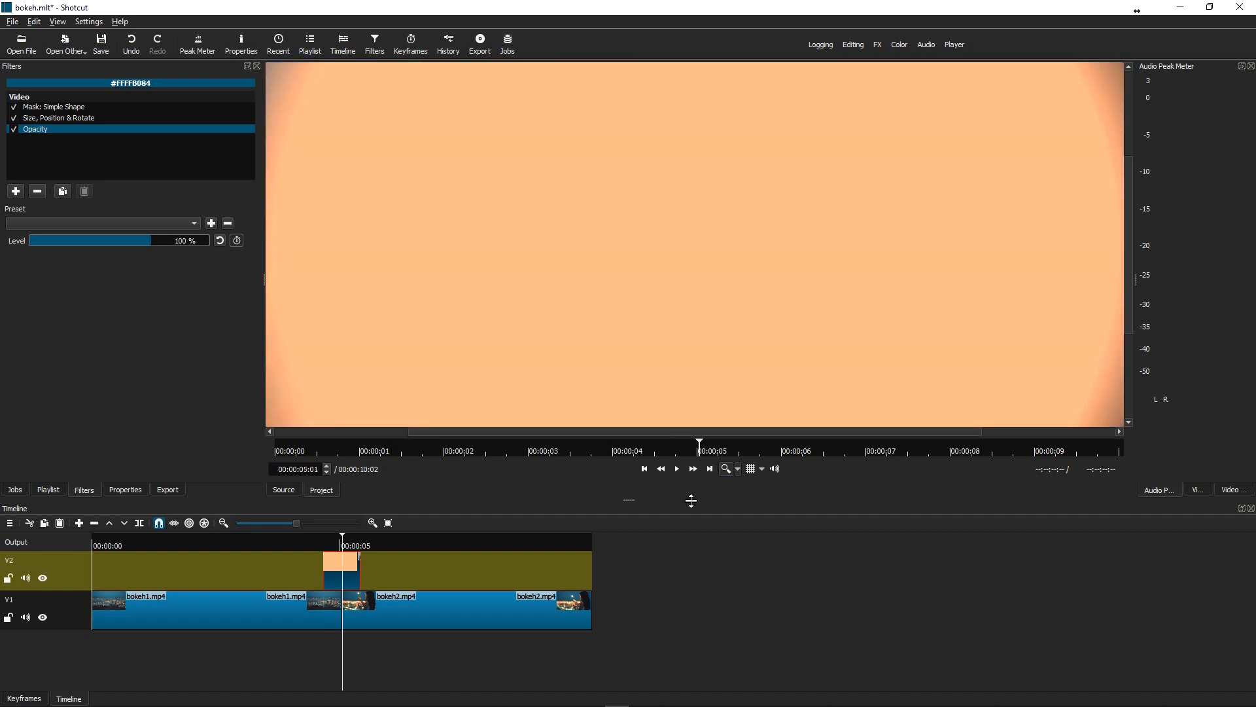
pyautogui.moveTo(454, 594)
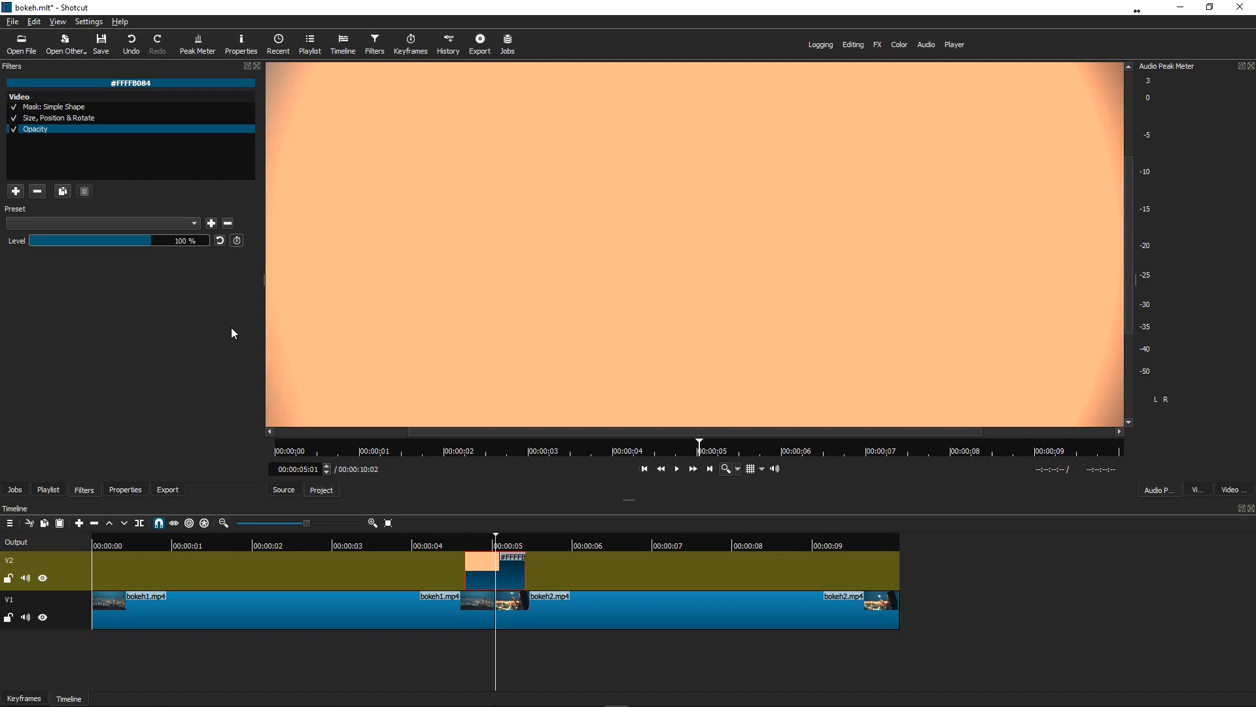
pyautogui.moveTo(237, 240)
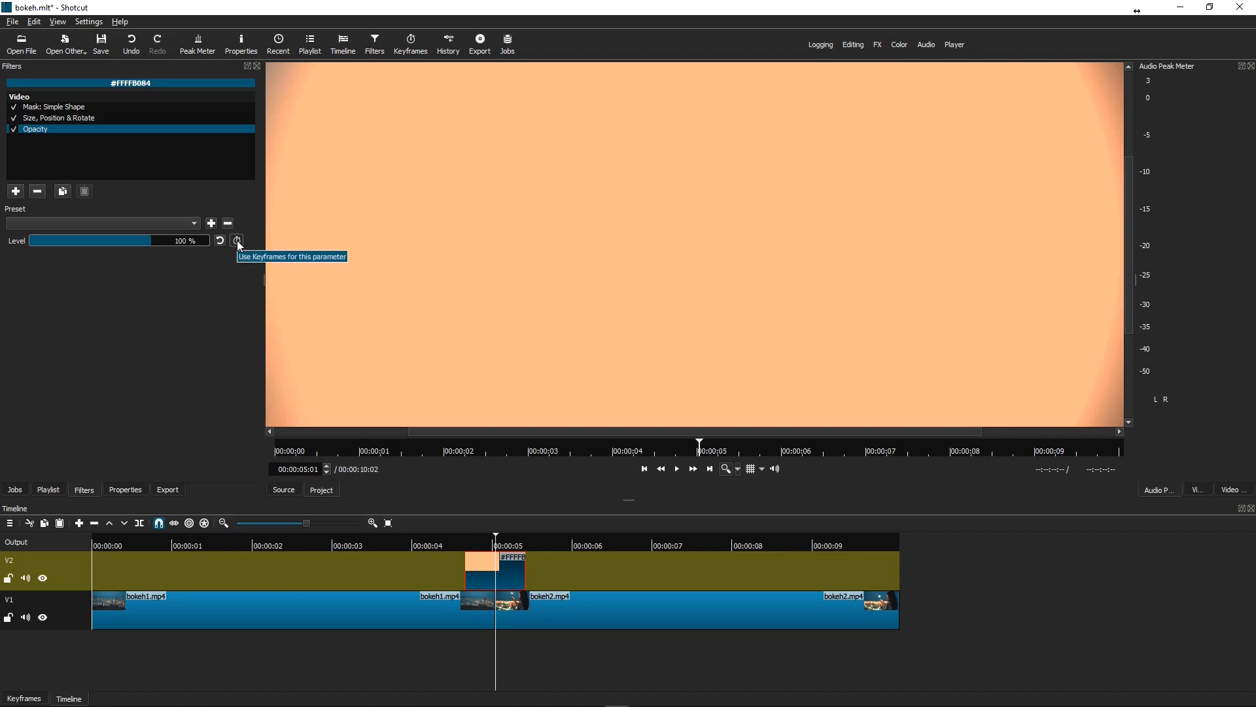
# Step: Keyframe opacity to start near 10% at the clip's beginning, rising to 100% mid-clip
pyautogui.click(237, 241)
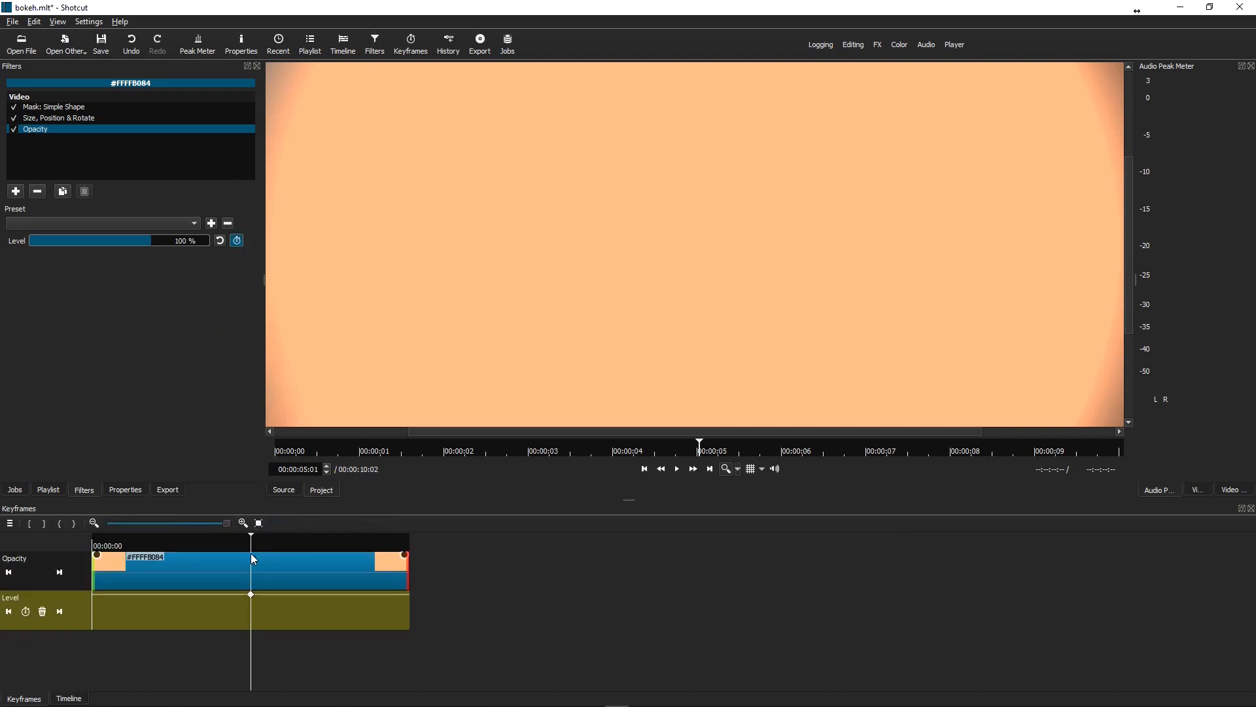
pyautogui.moveTo(638, 479)
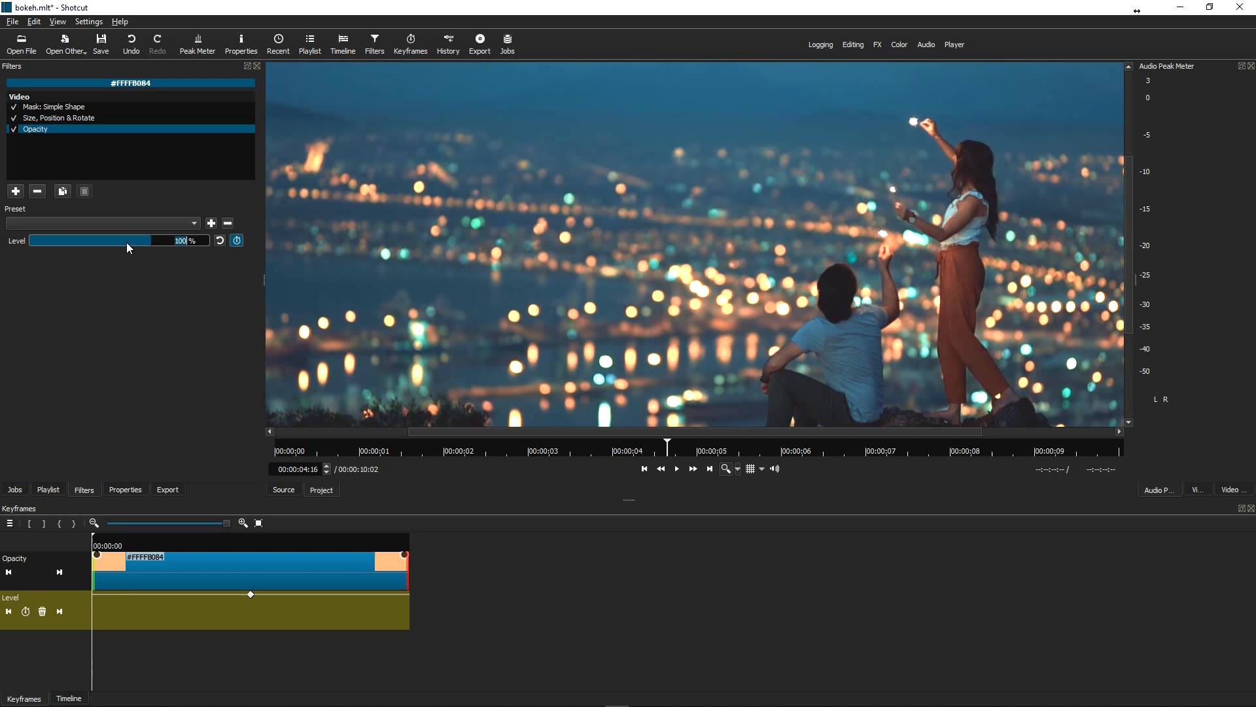
pyautogui.moveTo(126, 241); pyautogui.dragTo(76, 241)
pyautogui.write('10')
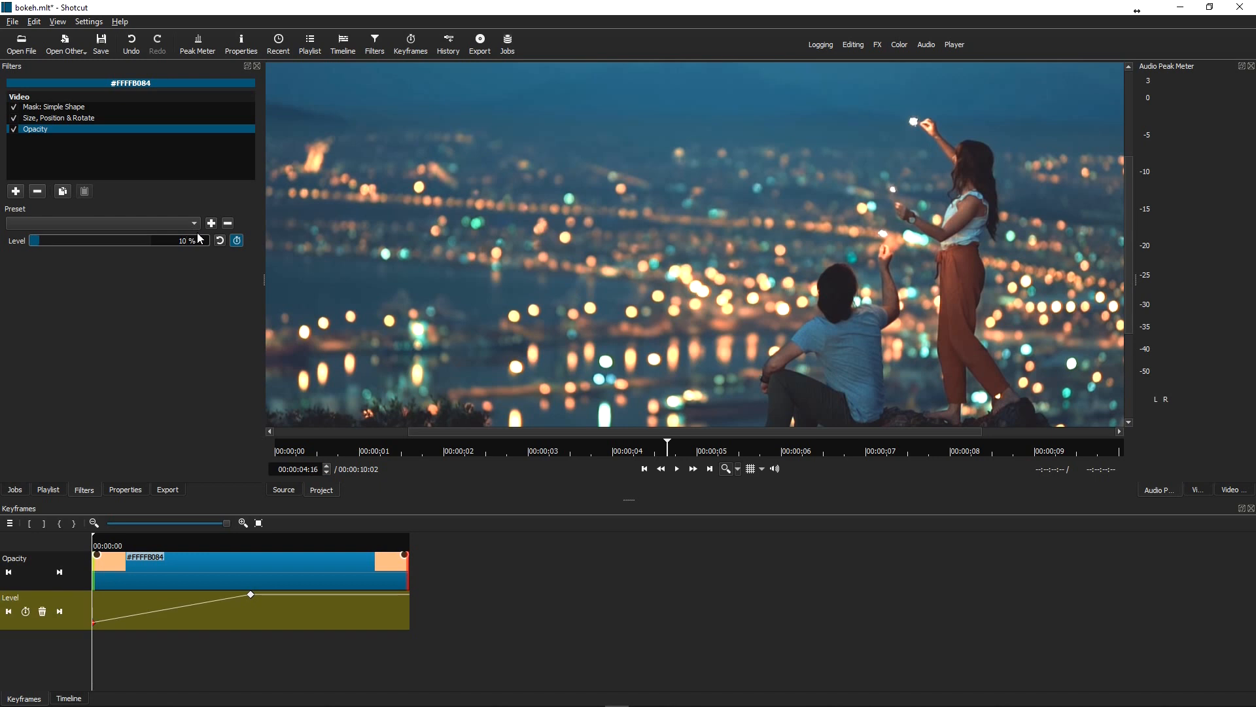
pyautogui.moveTo(312, 552)
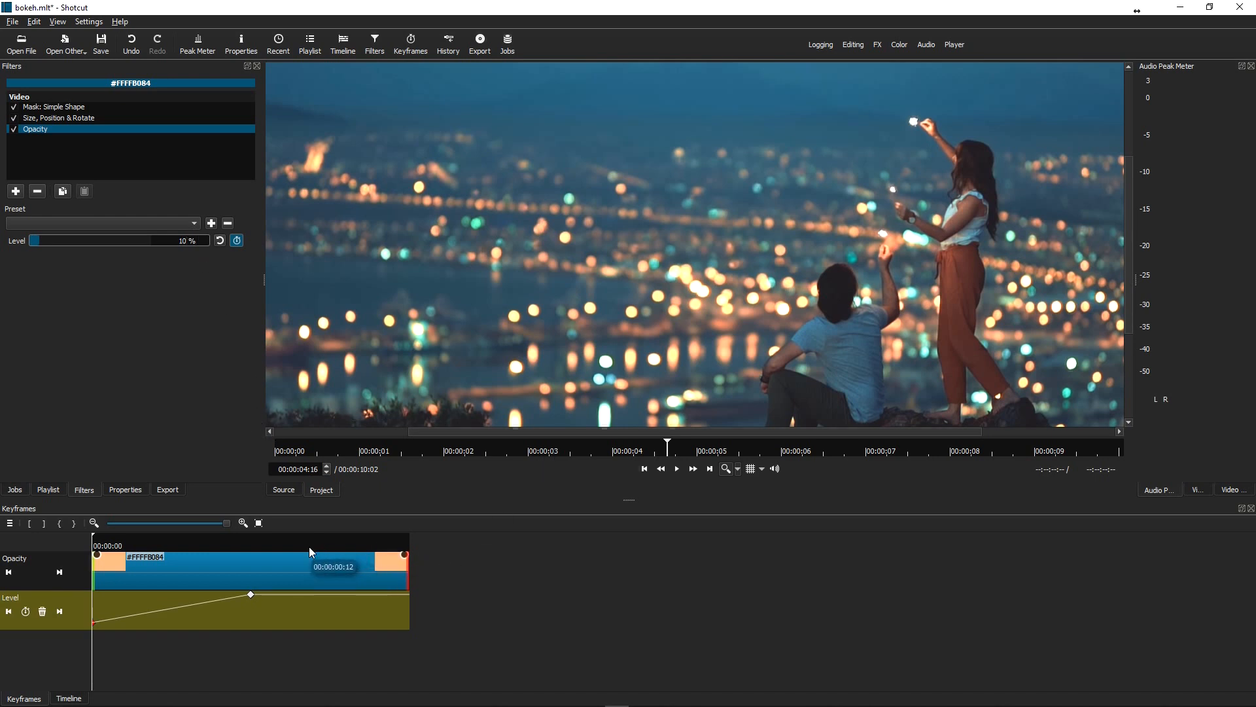
pyautogui.click(68, 697)
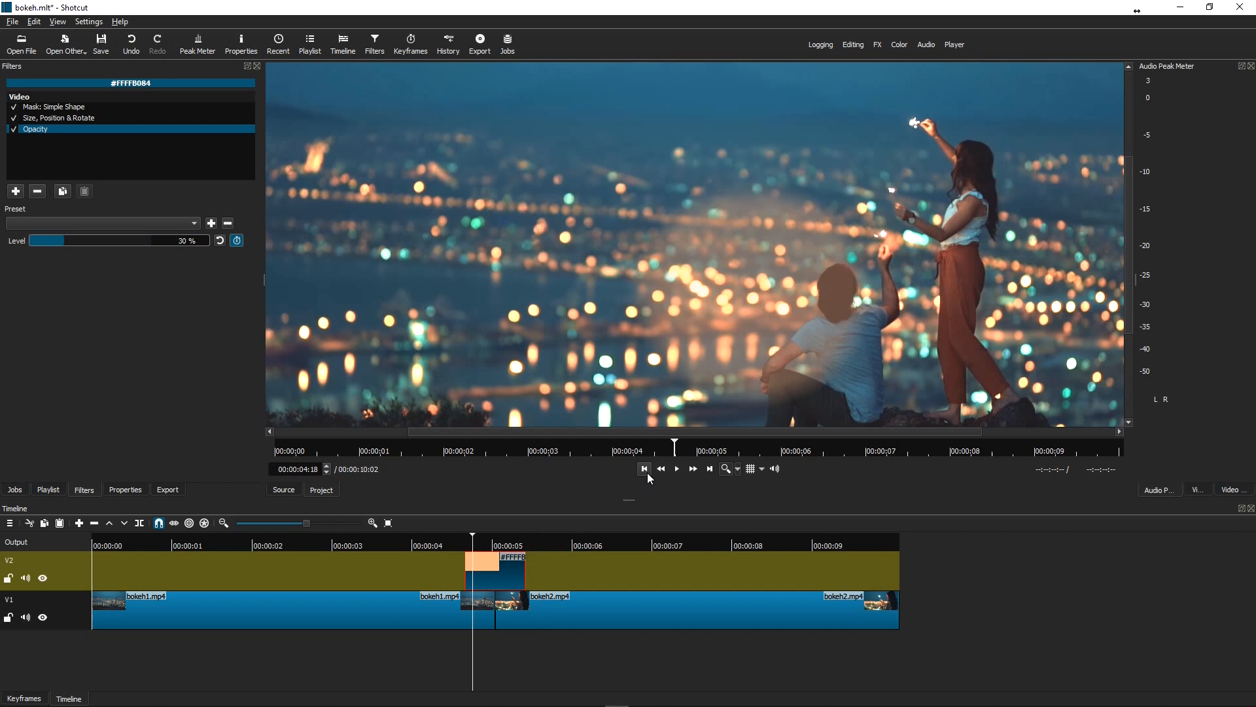
# Step: Scrub through the orange clip to watch the circle fade in and brighten
pyautogui.moveTo(60, 240); pyautogui.dragTo(90, 241)
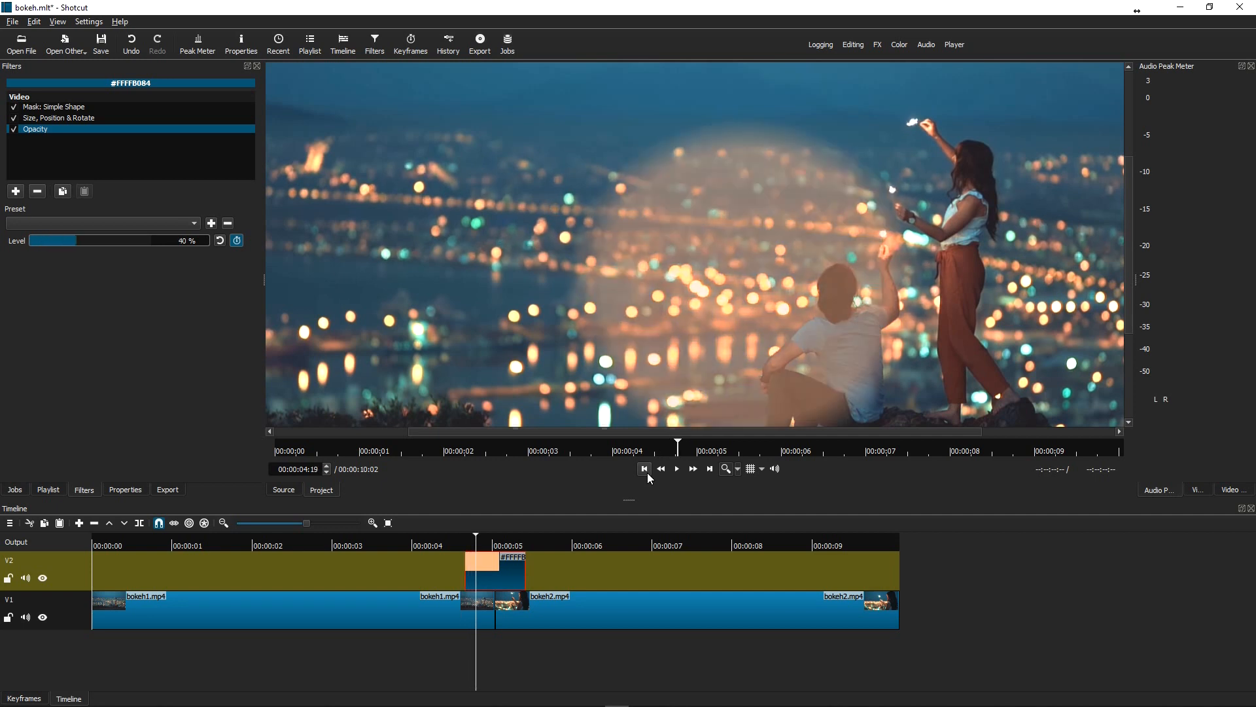
pyautogui.moveTo(68, 241); pyautogui.dragTo(104, 240)
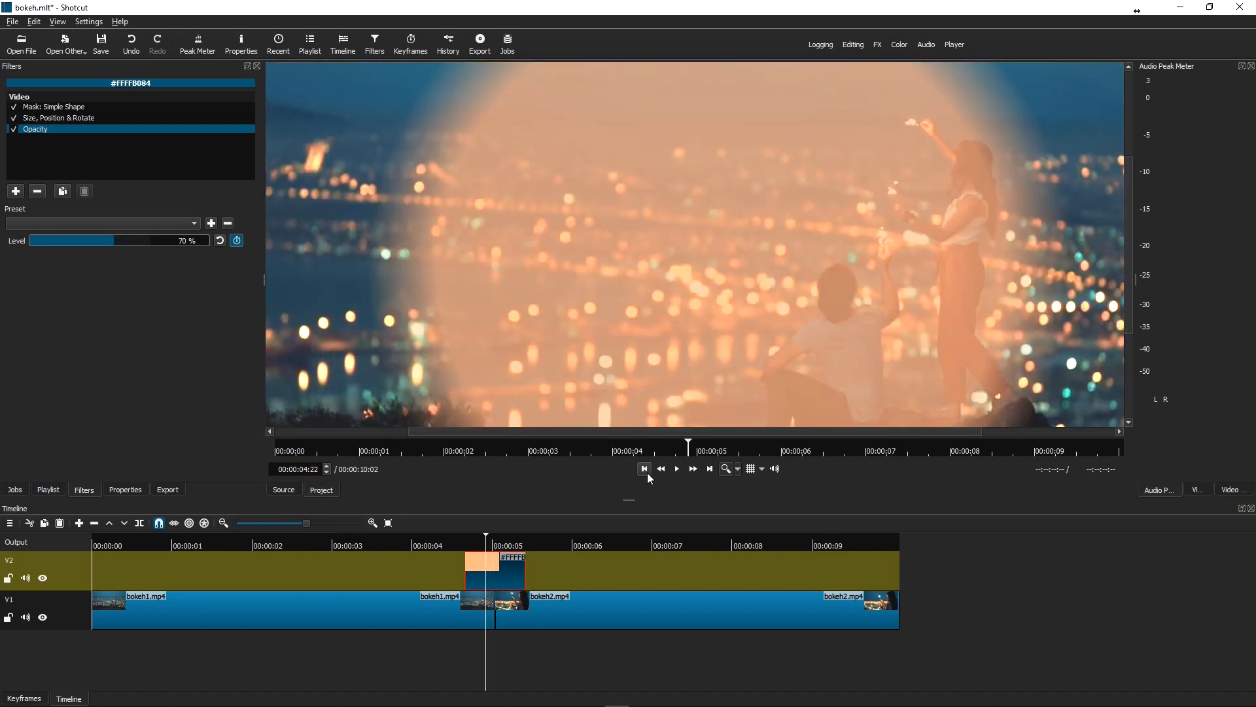
pyautogui.moveTo(94, 240); pyautogui.dragTo(59, 241)
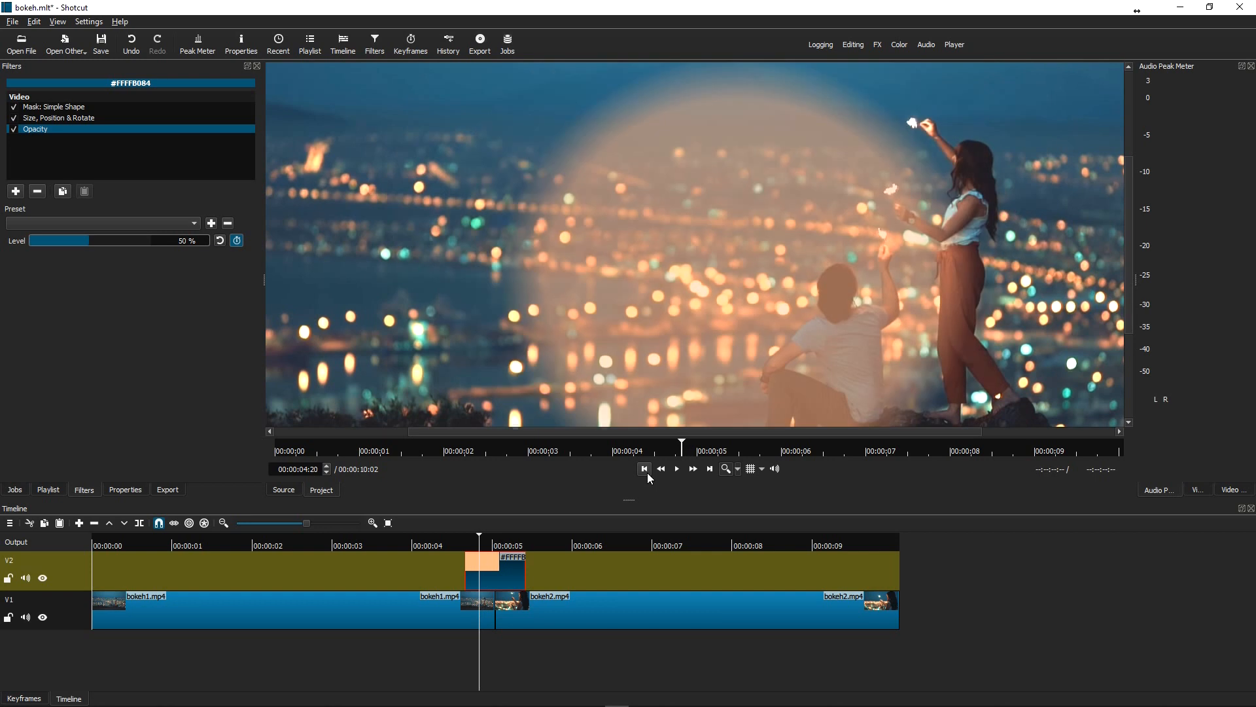
pyautogui.moveTo(84, 241); pyautogui.dragTo(42, 241)
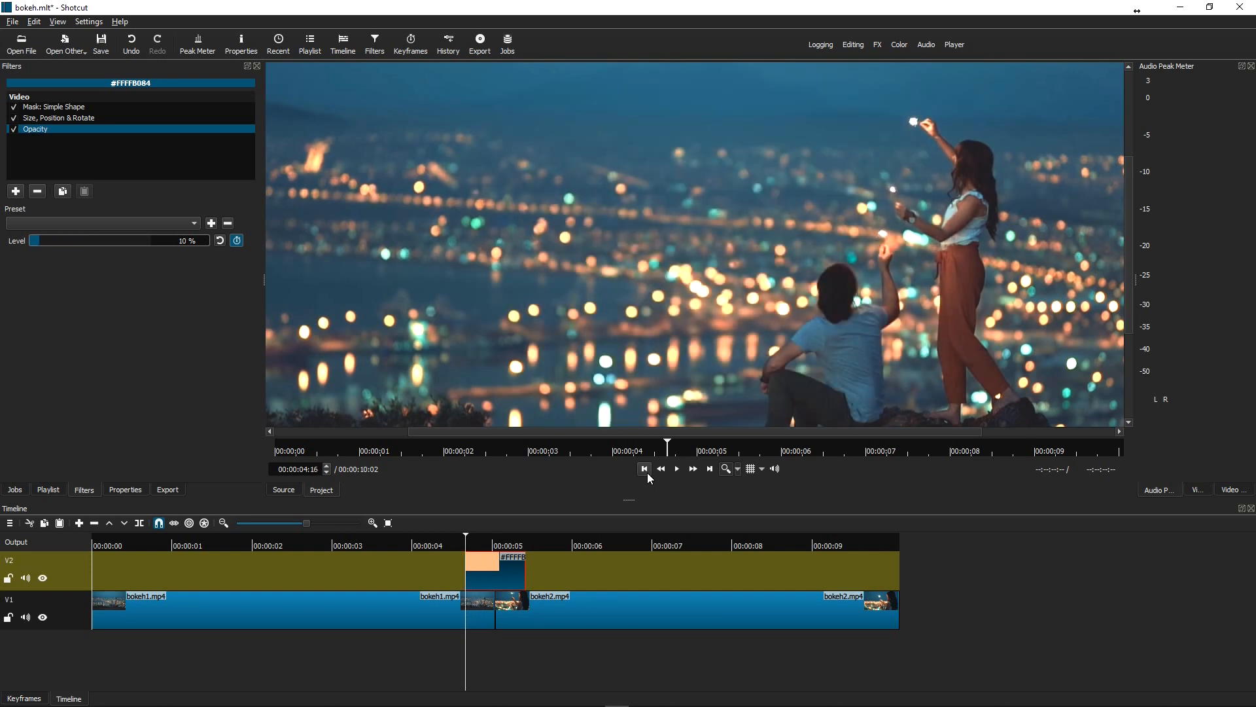
pyautogui.moveTo(510, 558)
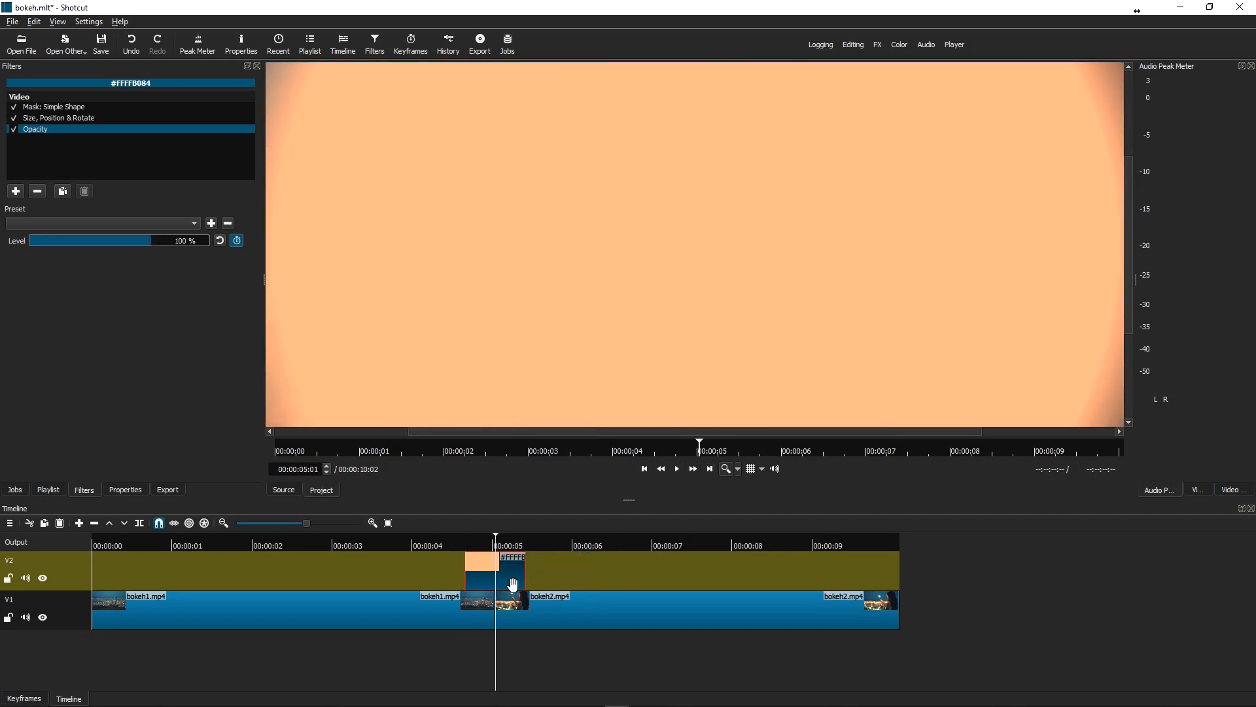
pyautogui.moveTo(509, 569)
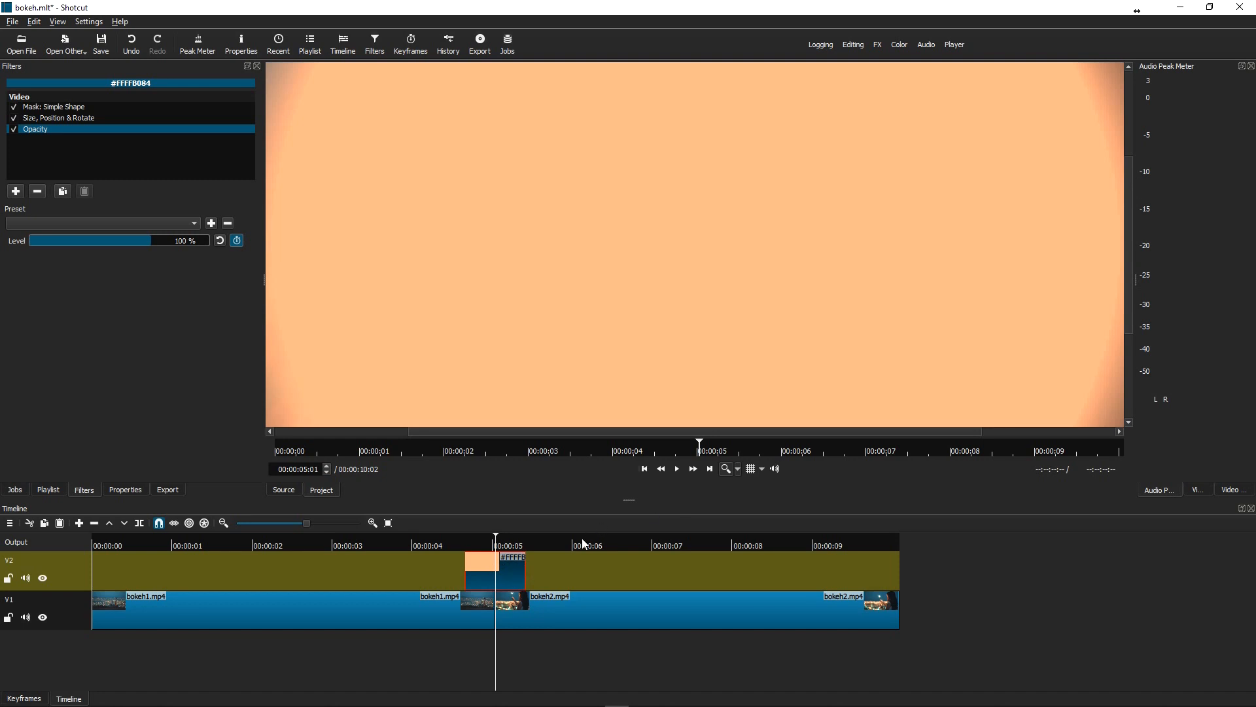
# Step: Add a final opacity keyframe at 10% at the colour clip's end, then return before the clip
pyautogui.click(526, 569)
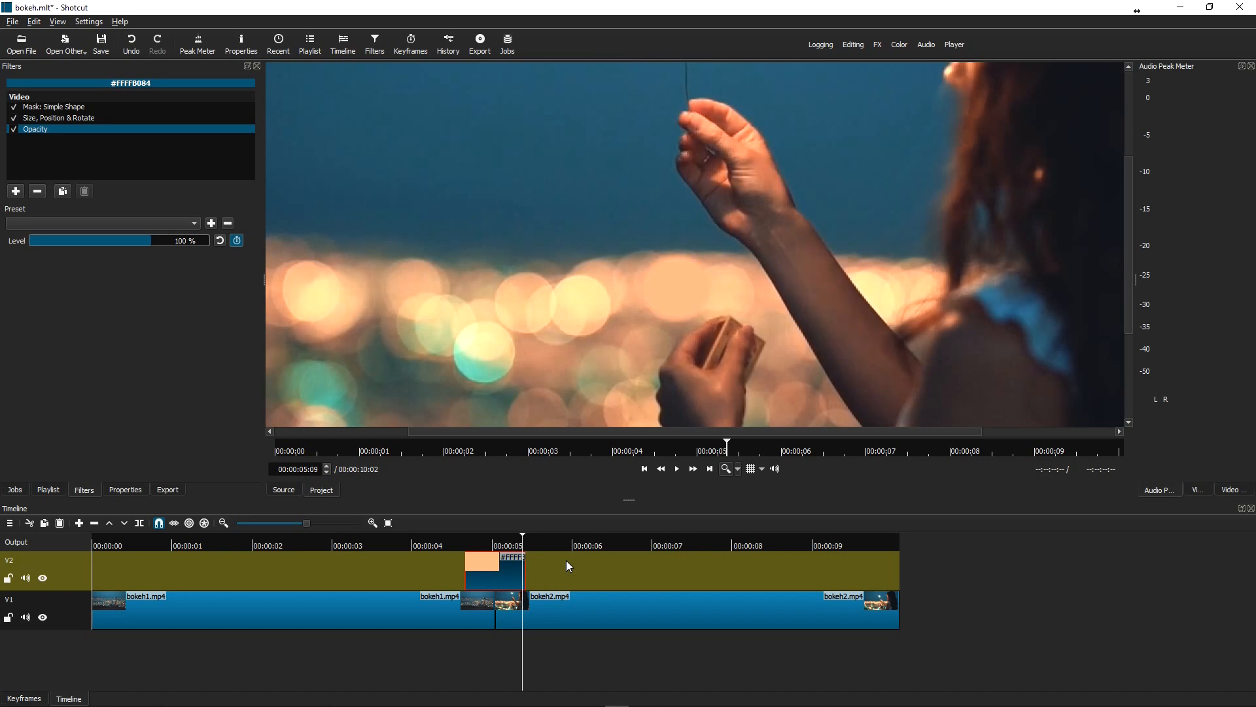
pyautogui.moveTo(501, 526)
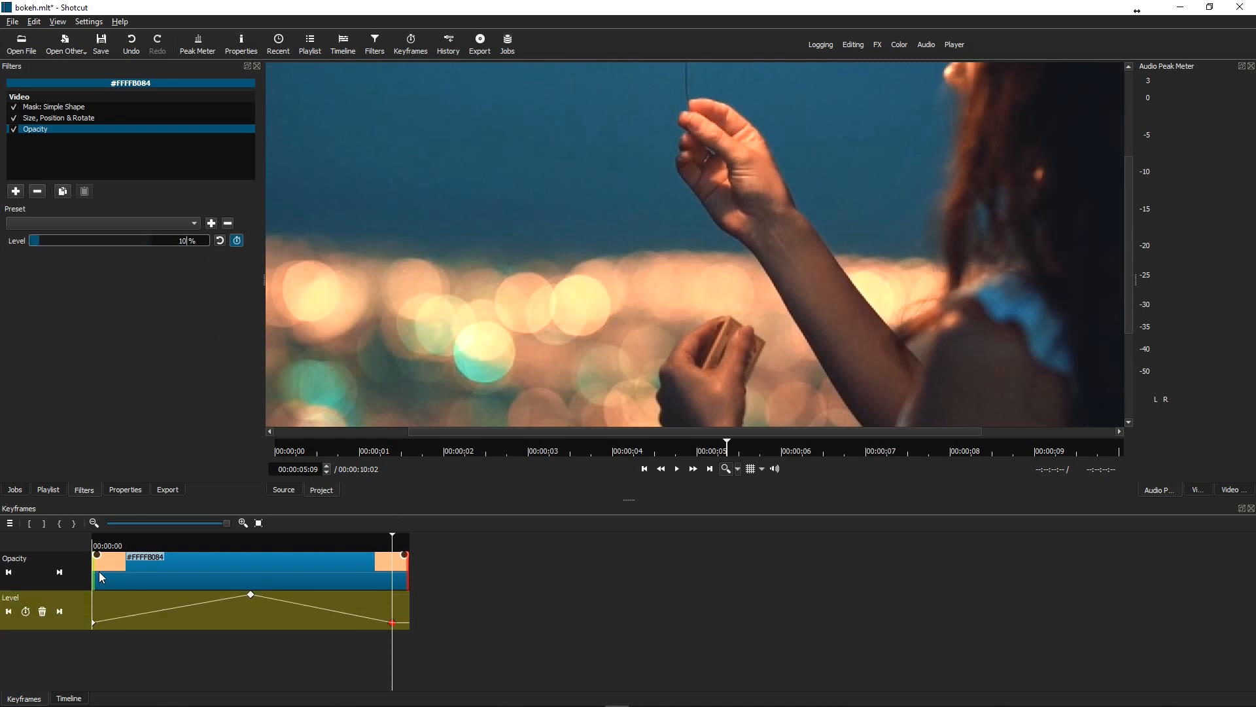
pyautogui.moveTo(251, 597)
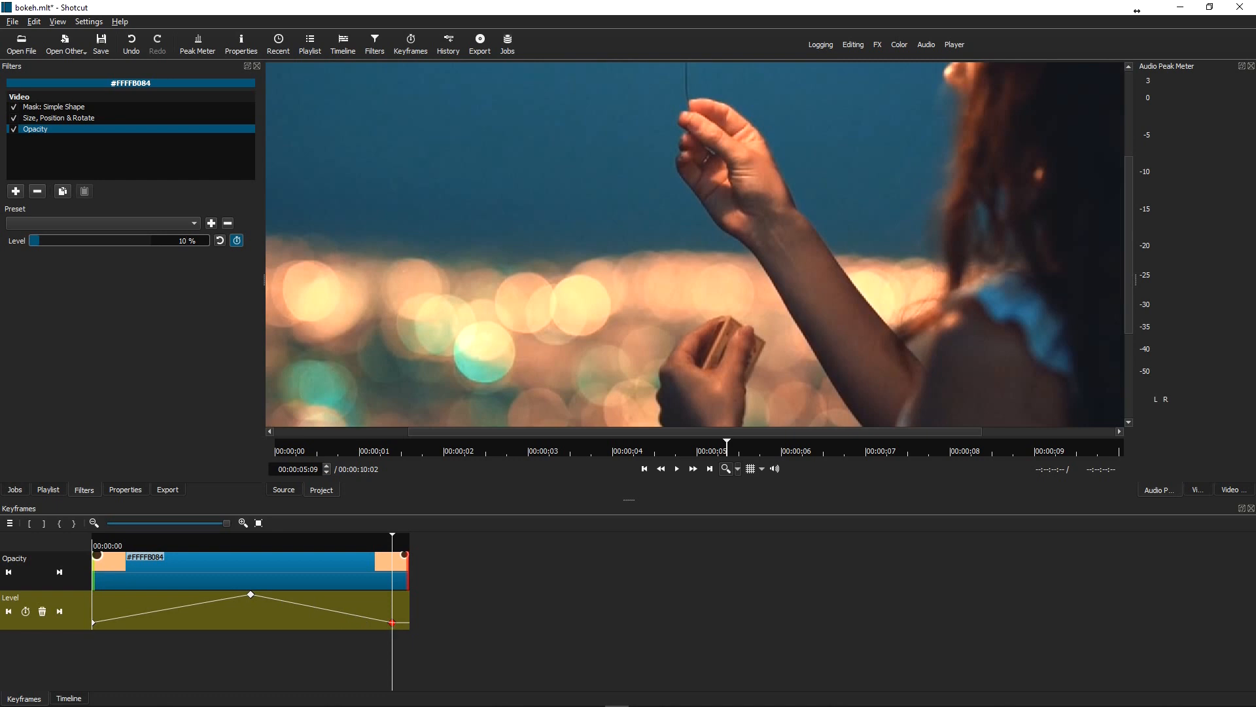
pyautogui.click(68, 697)
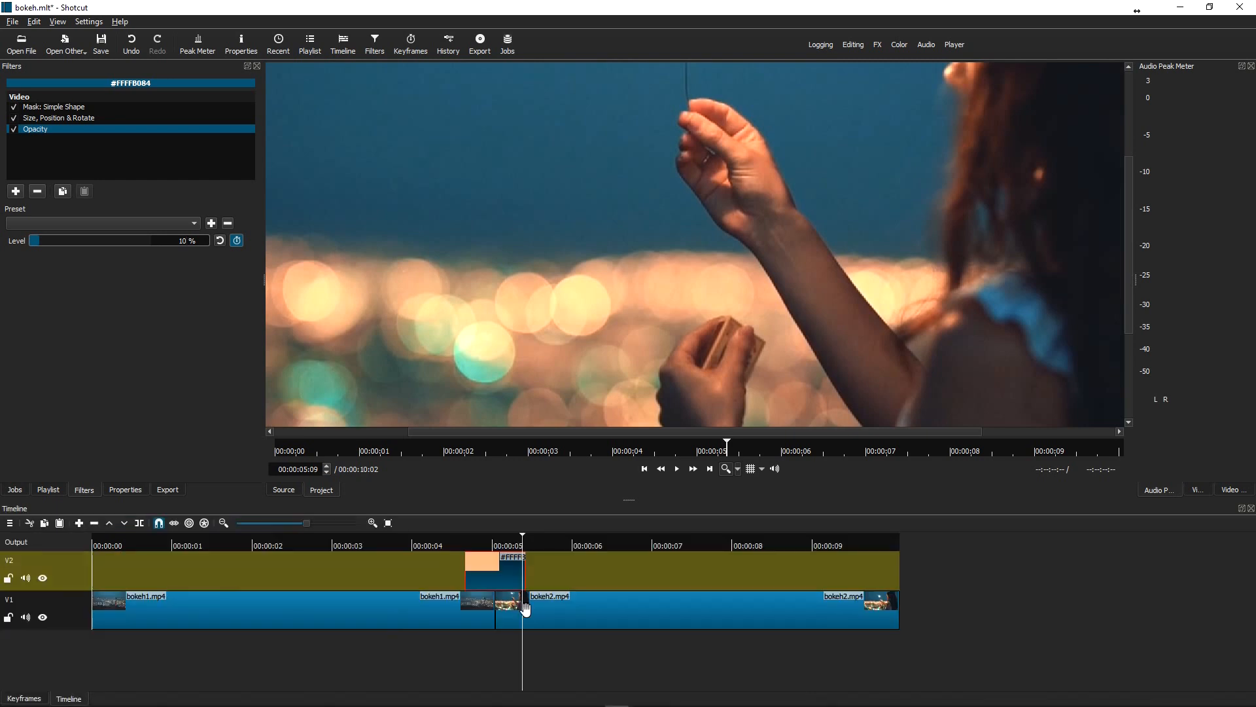
pyautogui.click(677, 469)
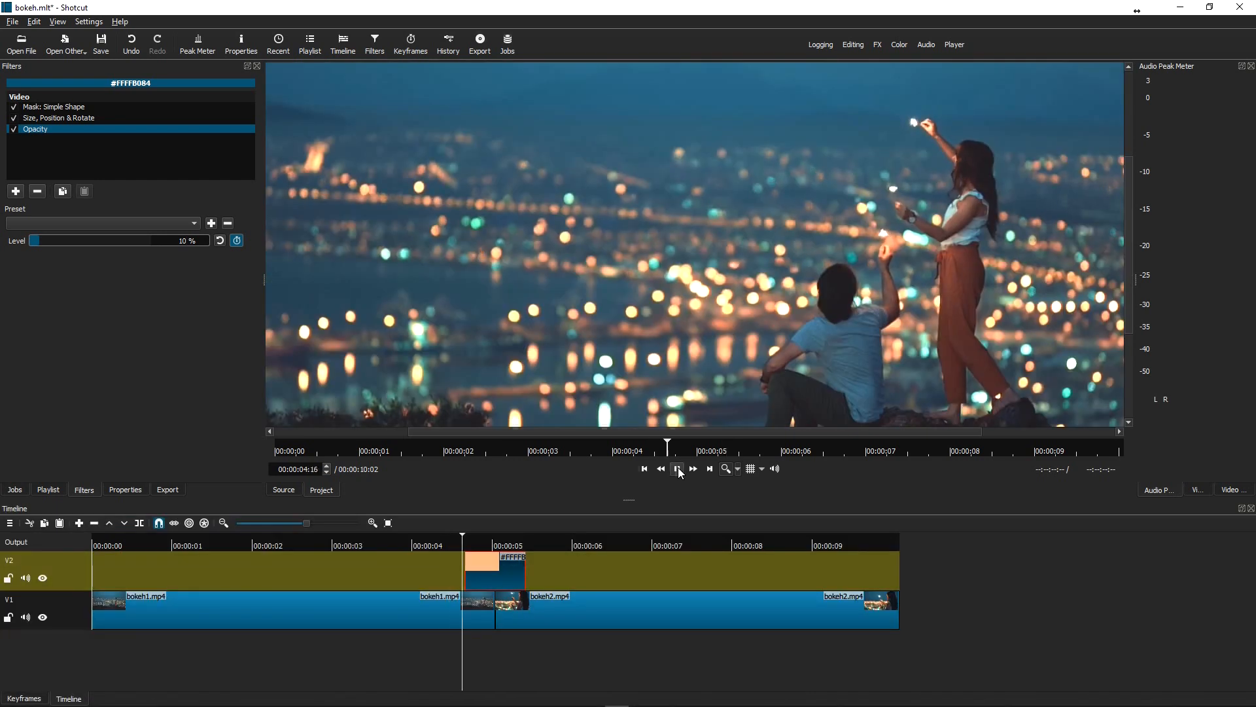
# Step: Save as bokeh.mlt and play the whole edit from the start to check the circle fade
pyautogui.click(676, 469)
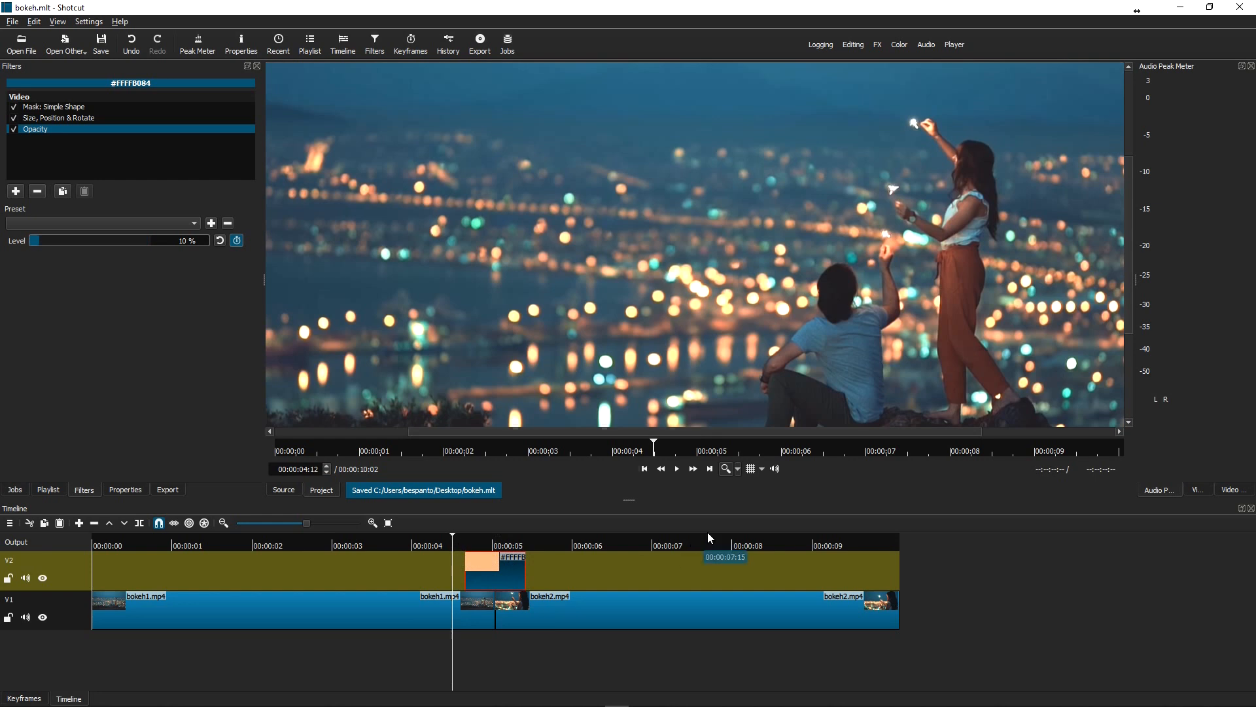
pyautogui.moveTo(675, 468)
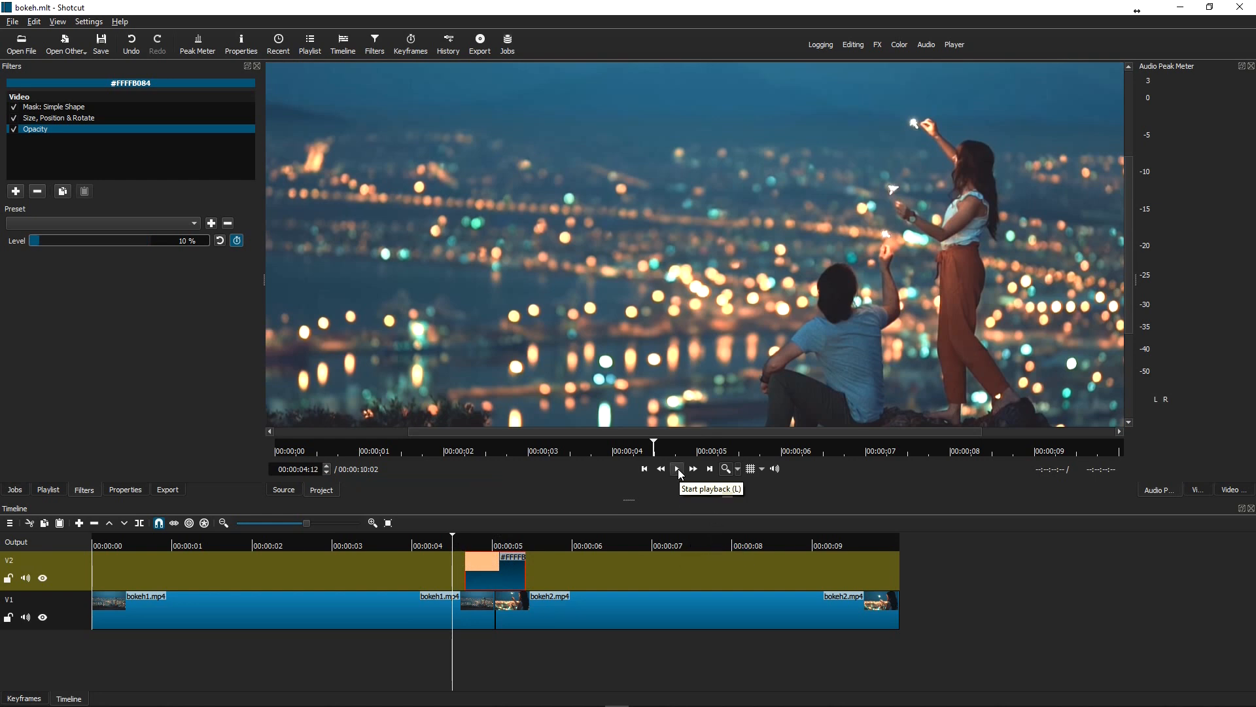
pyautogui.click(677, 469)
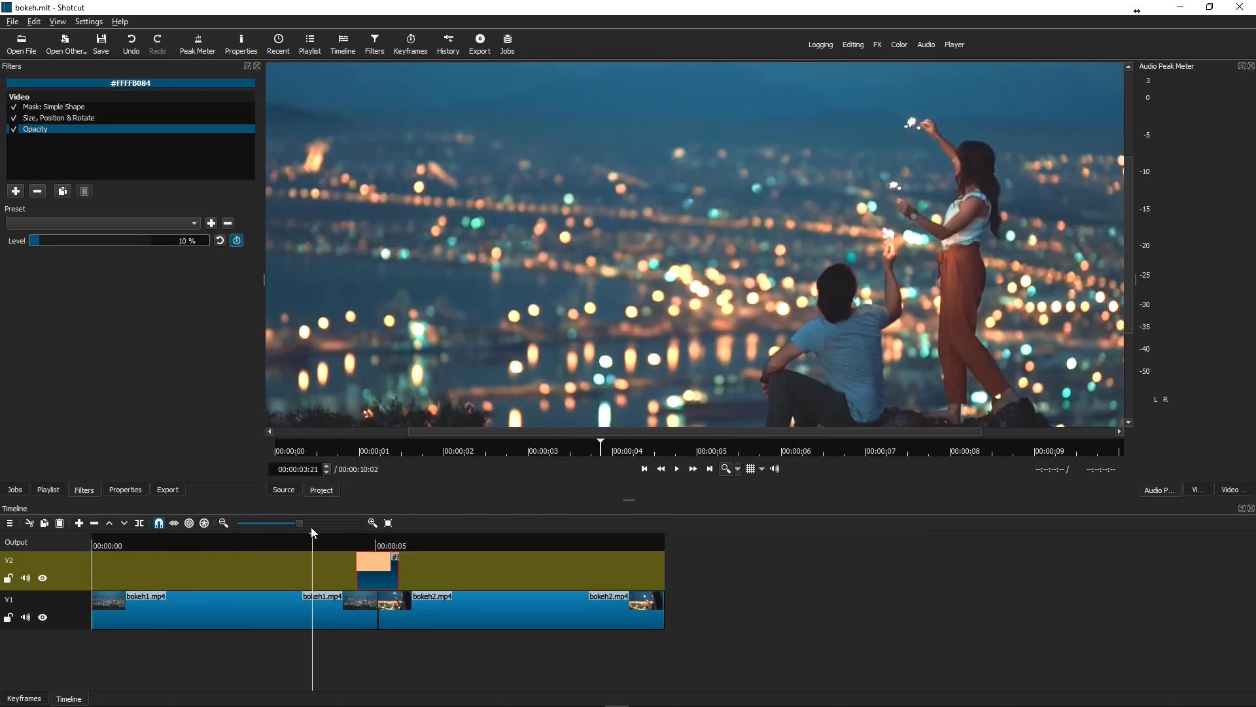
pyautogui.click(644, 468)
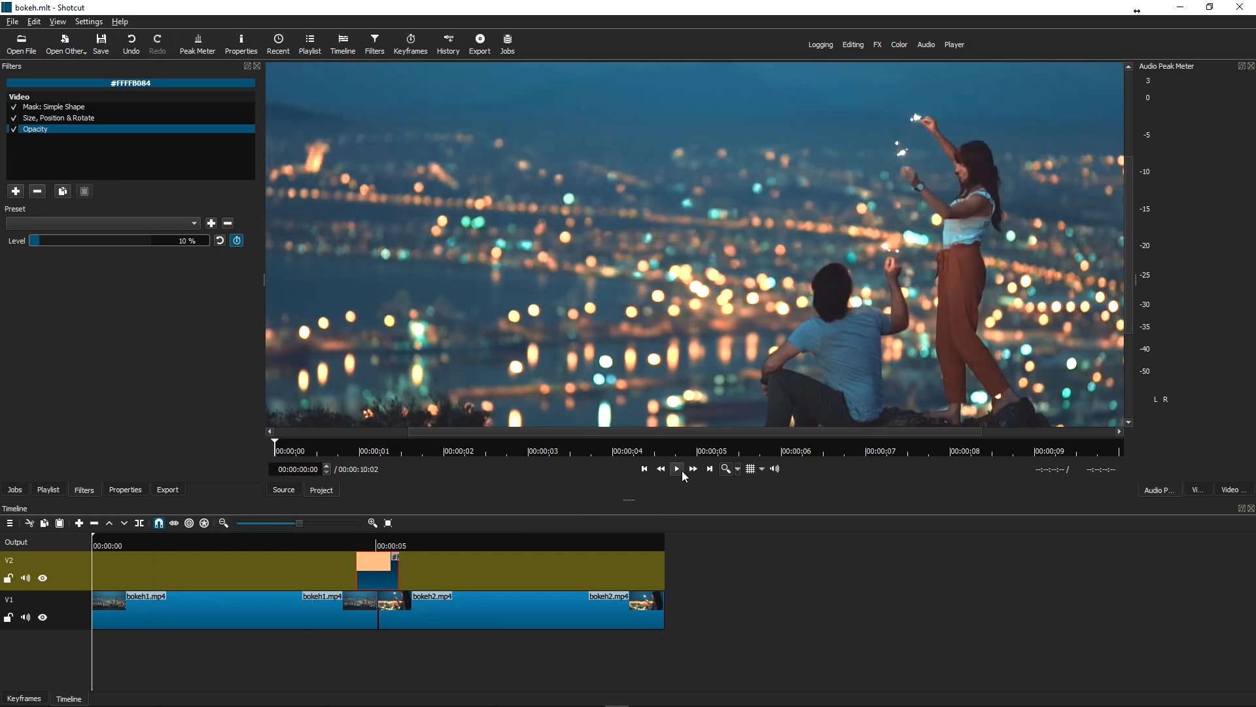
pyautogui.click(675, 468)
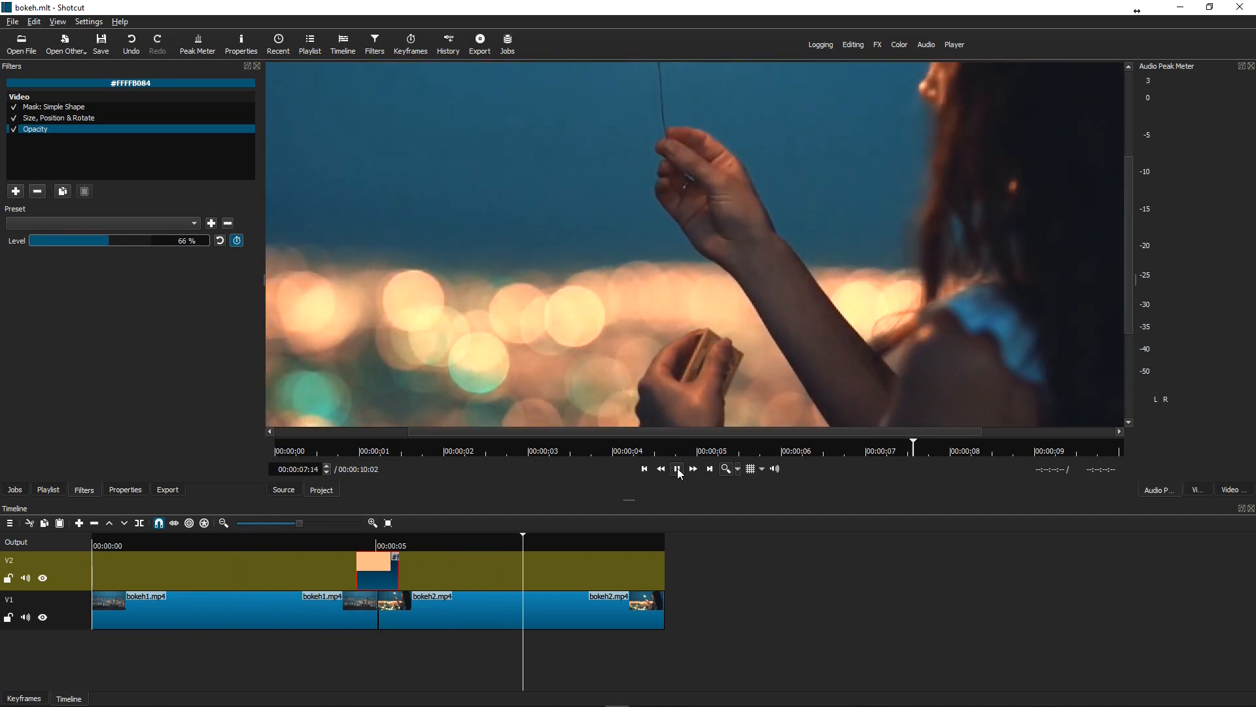
pyautogui.click(677, 469)
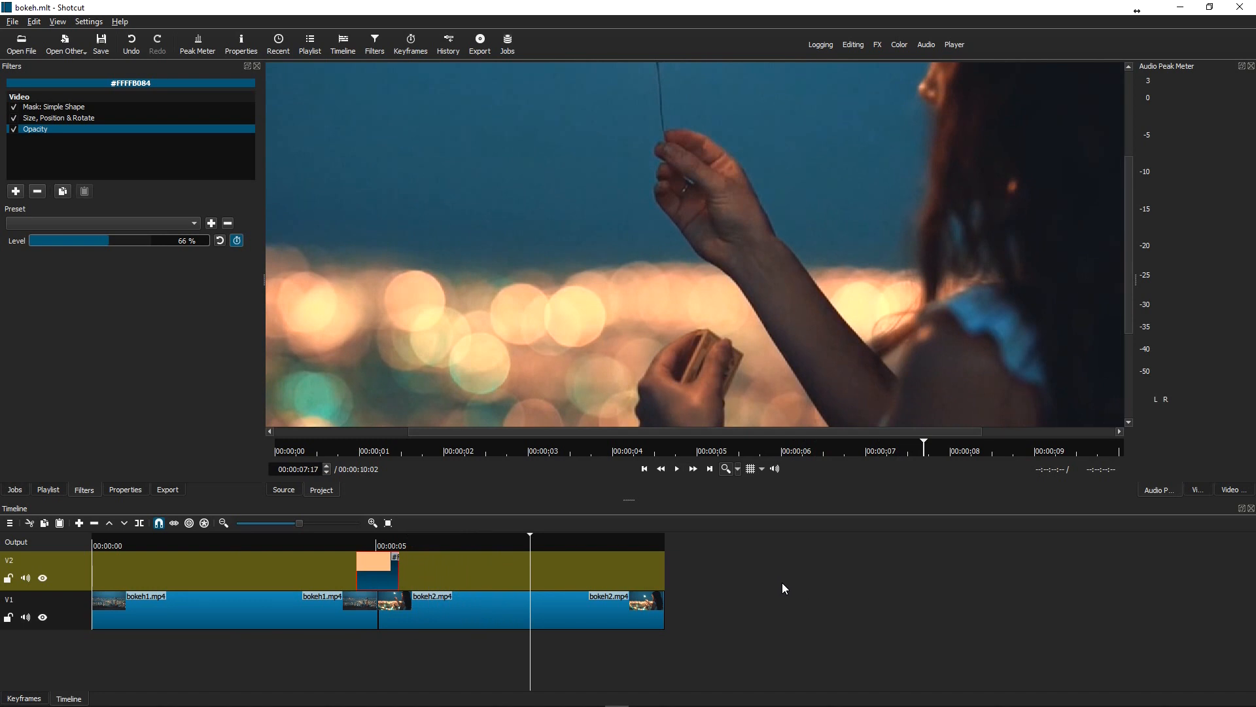
pyautogui.moveTo(709, 582)
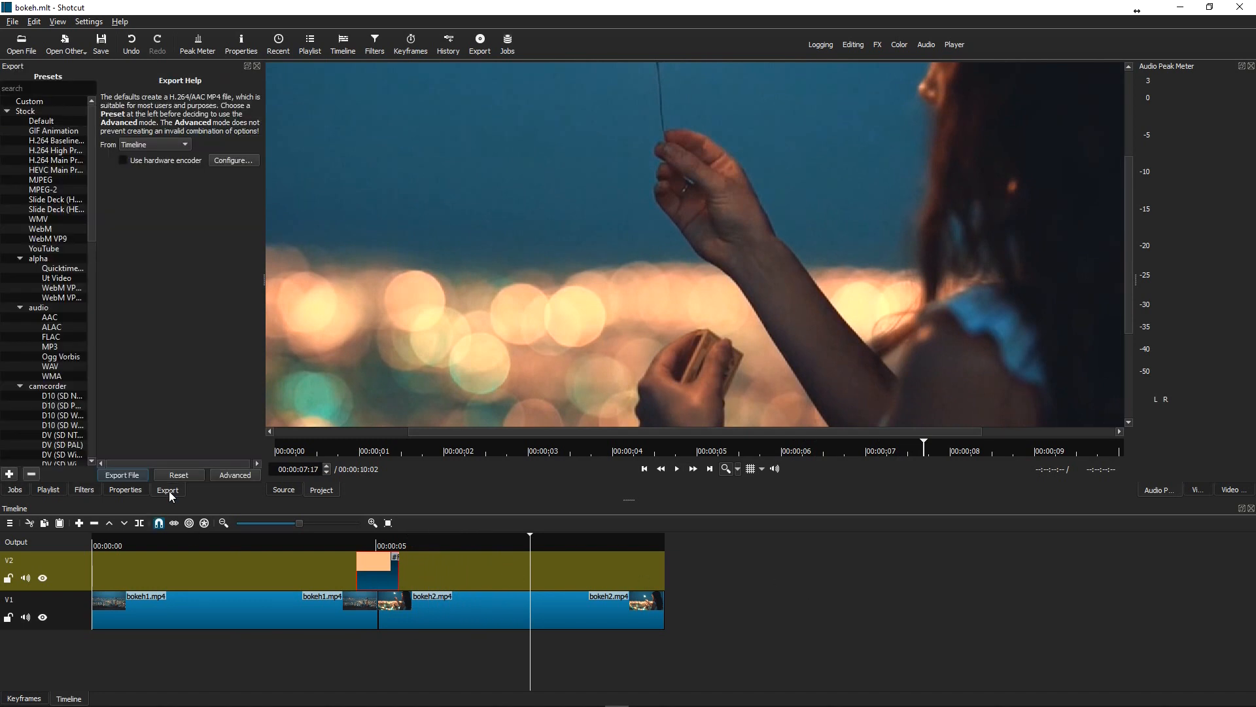
# Step: Review Advanced export settings (mp4, libx264) and export the edit to a file
pyautogui.click(235, 474)
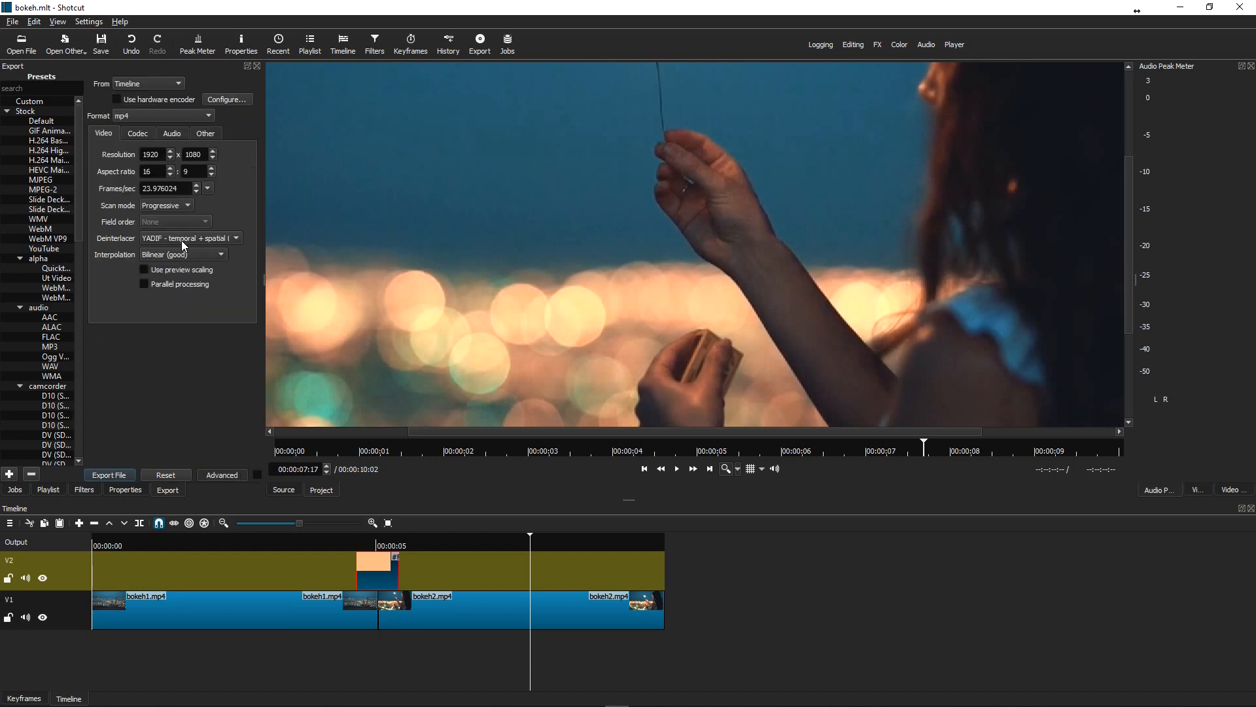
pyautogui.click(138, 133)
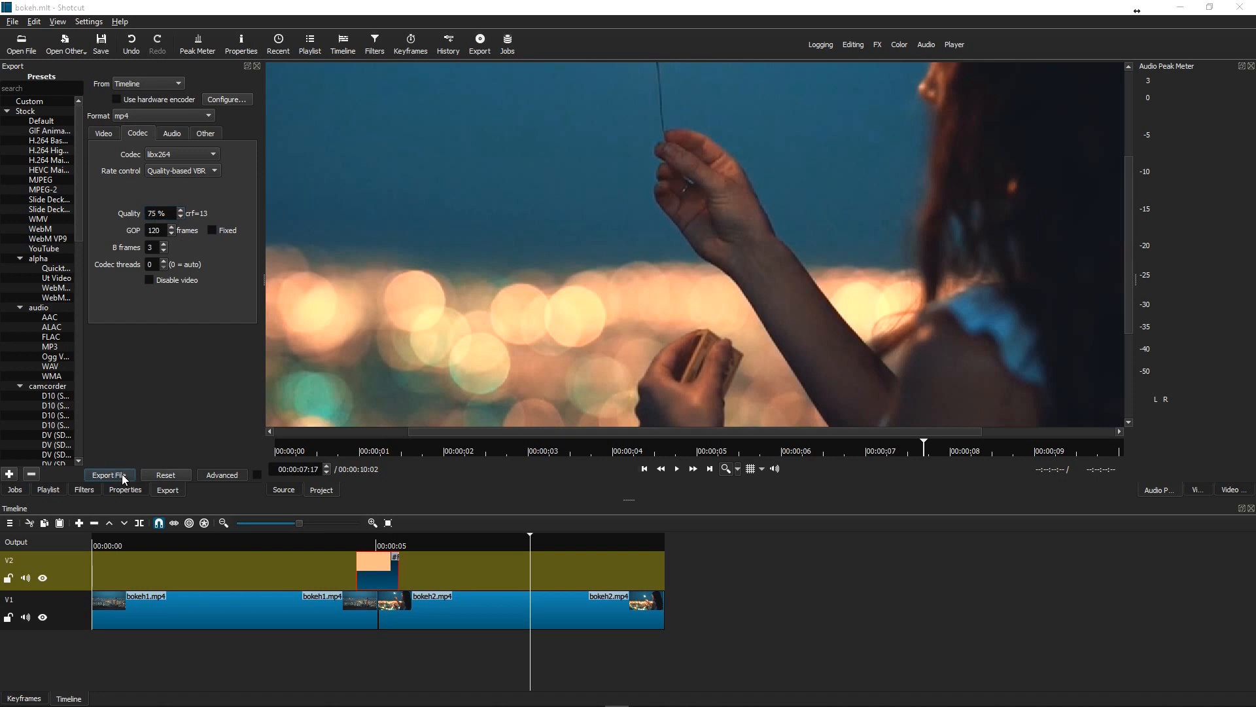
pyautogui.click(108, 475)
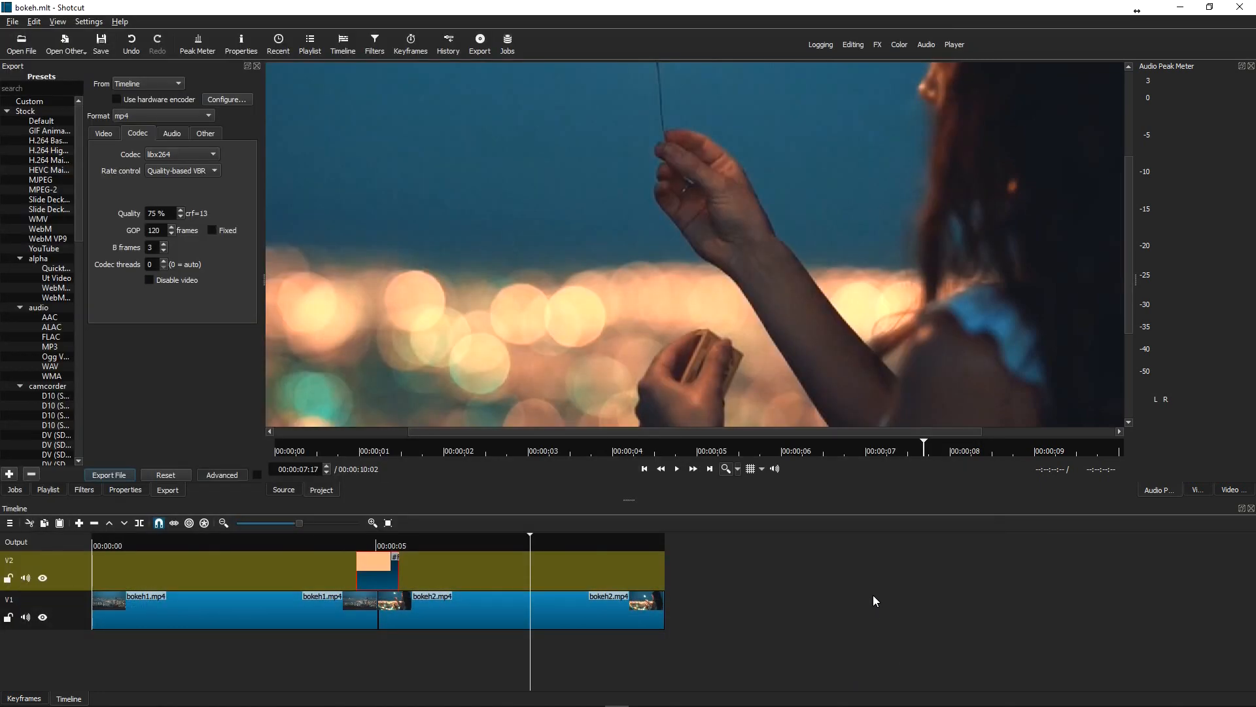
pyautogui.click(108, 473)
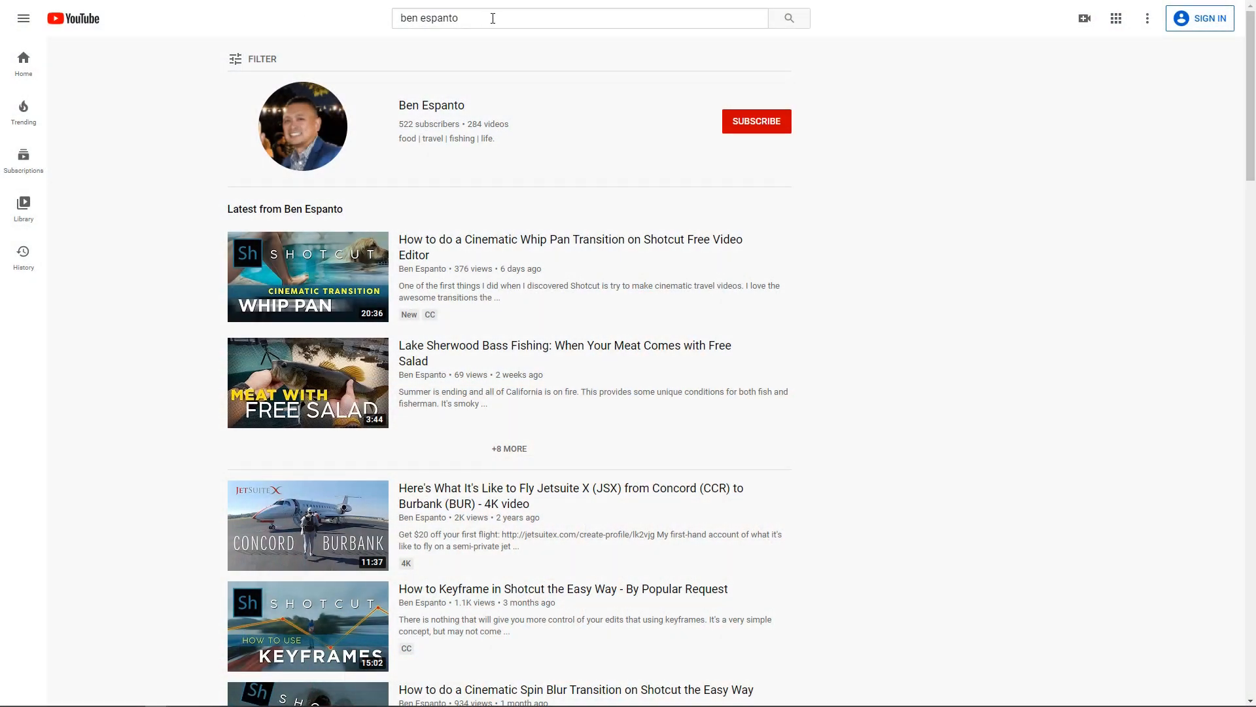
pyautogui.moveTo(311, 124)
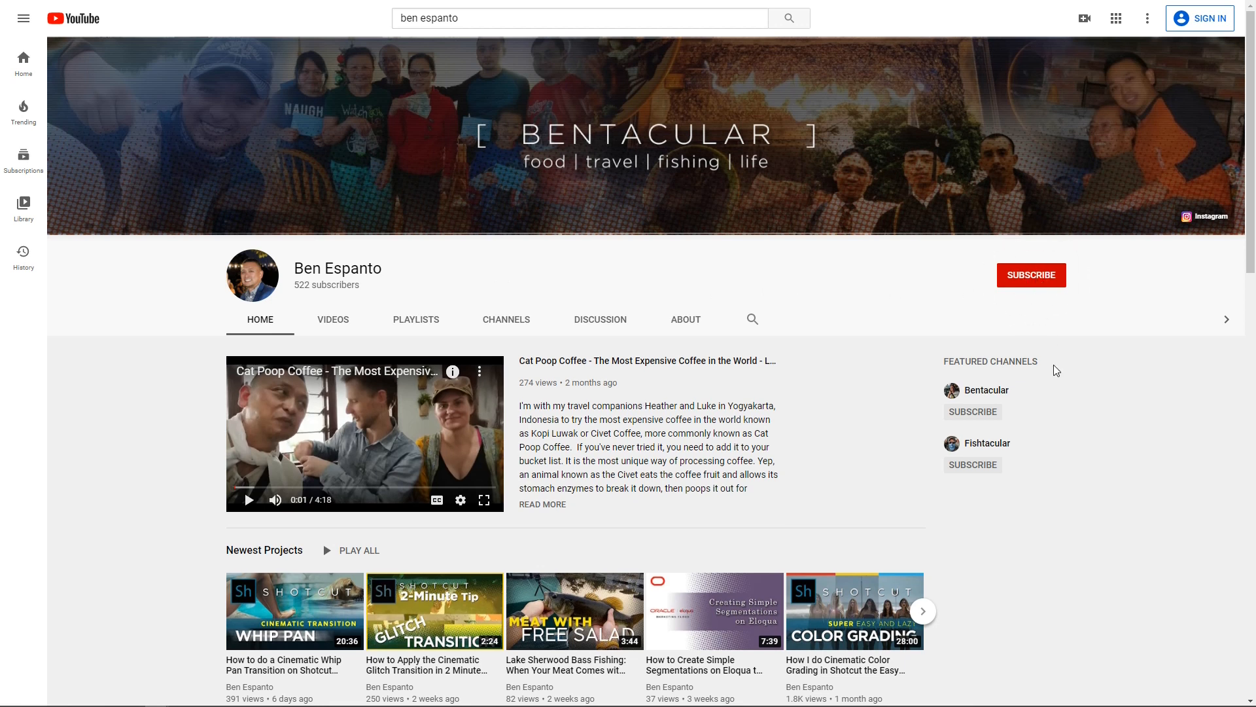
# Step: Scroll to the Shotcut Tips and Tricks row and browse through its carousel of videos
pyautogui.scroll(-3)
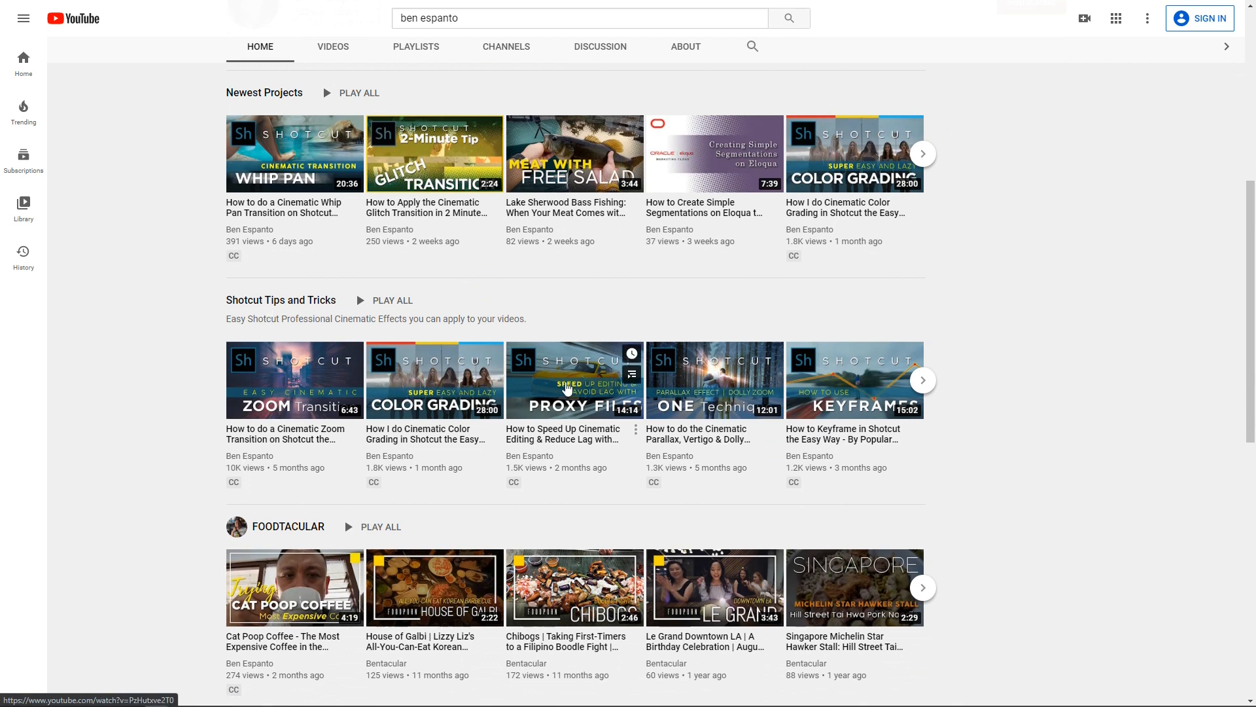
pyautogui.moveTo(842, 394)
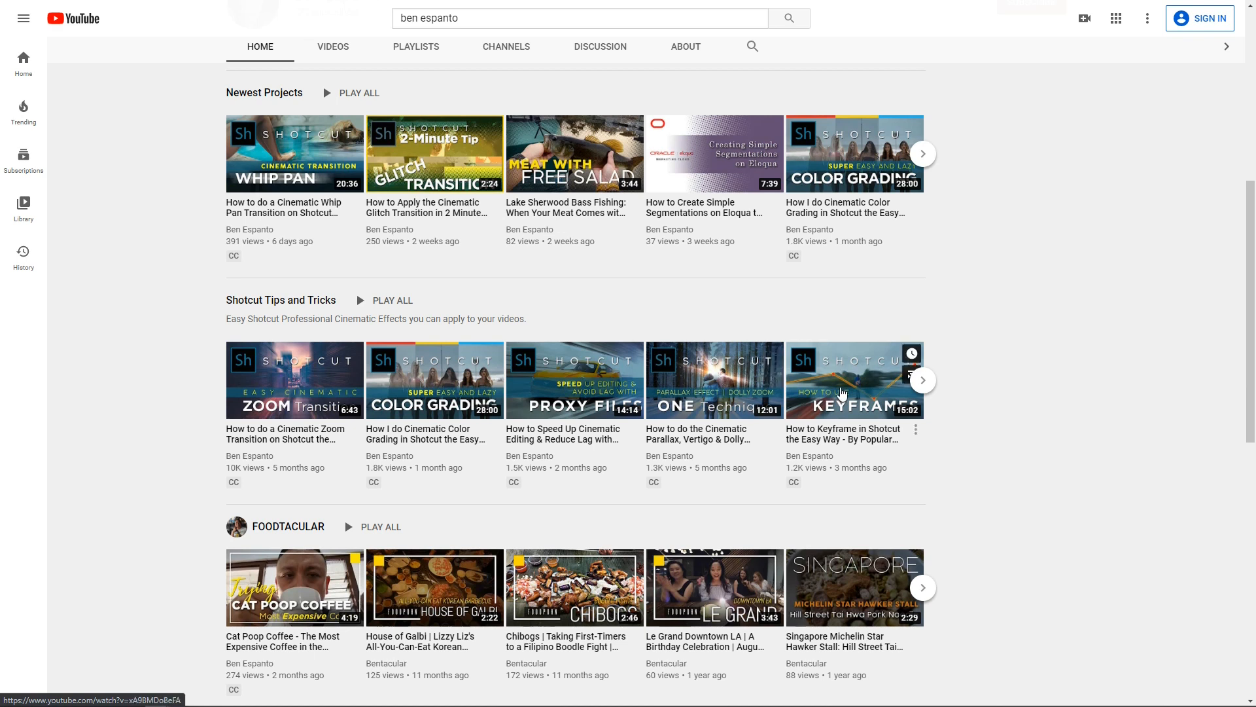
pyautogui.click(923, 379)
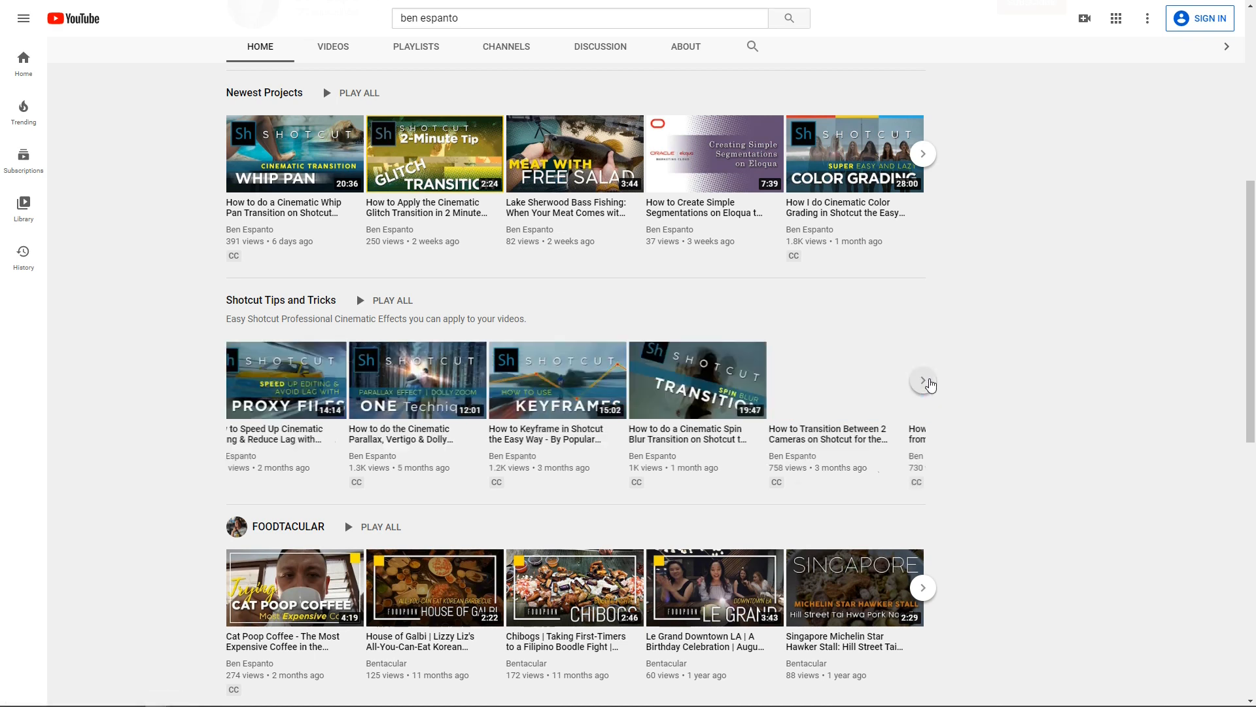
pyautogui.click(923, 379)
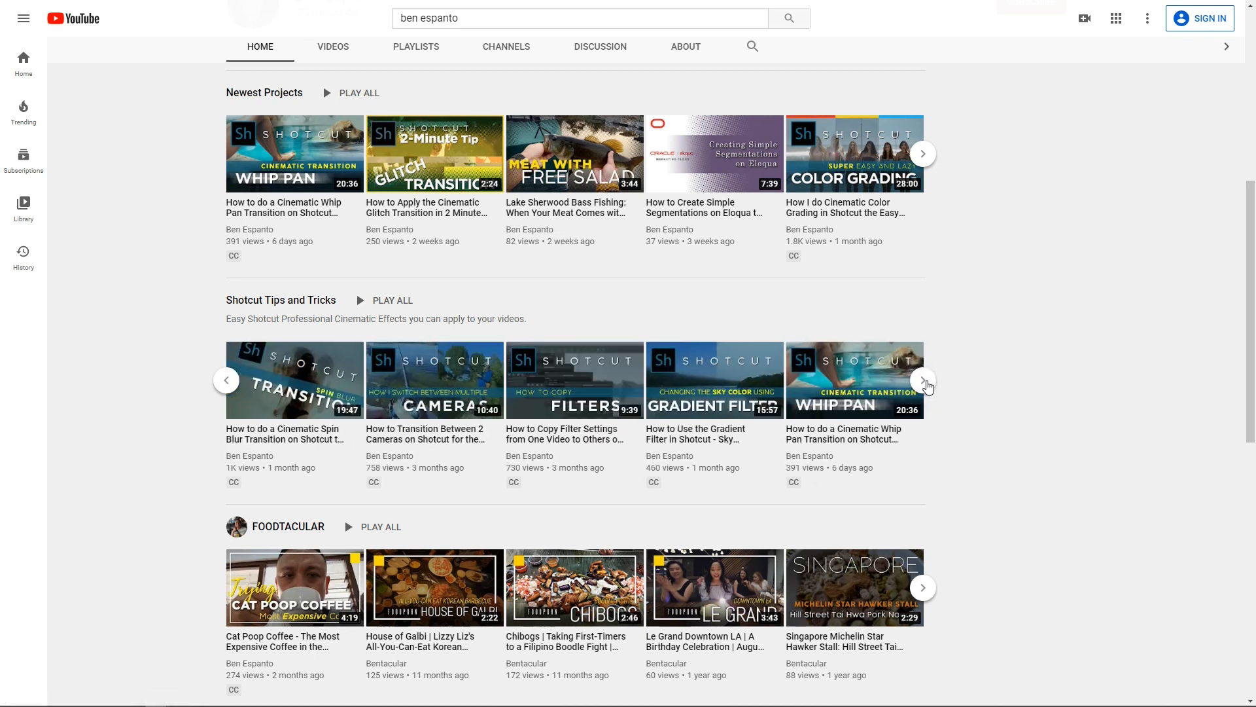
pyautogui.click(922, 380)
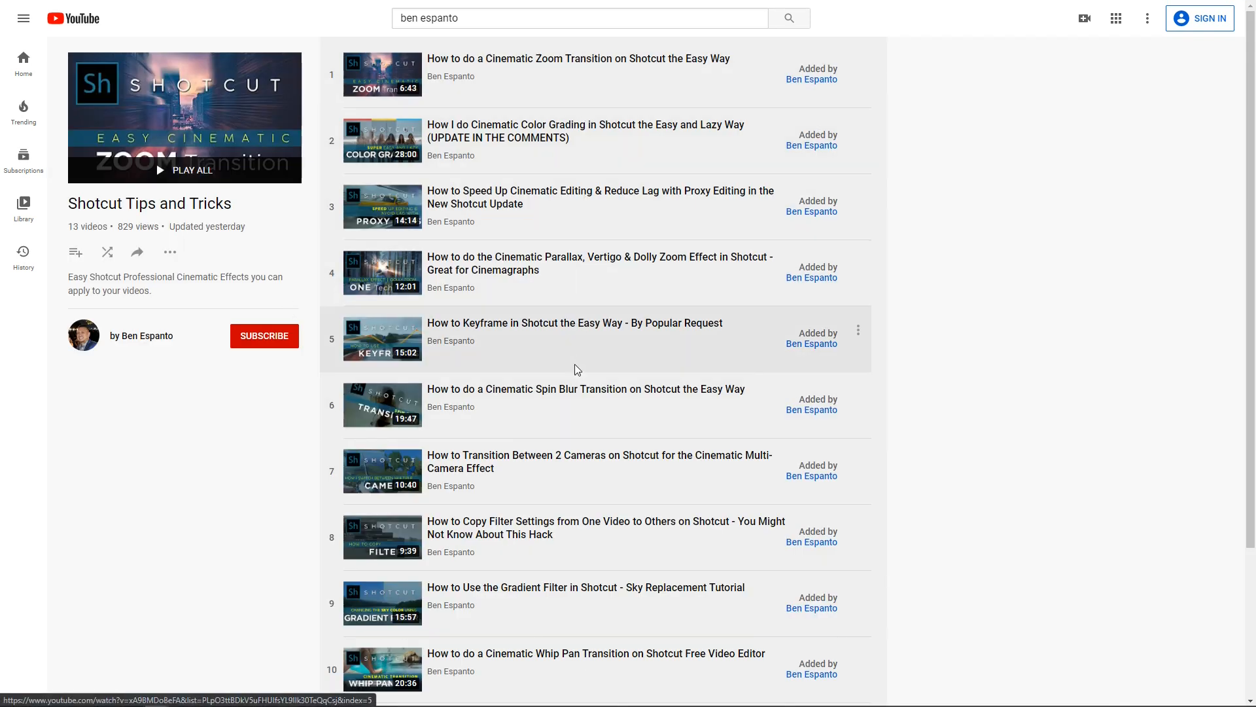
pyautogui.moveTo(538, 641)
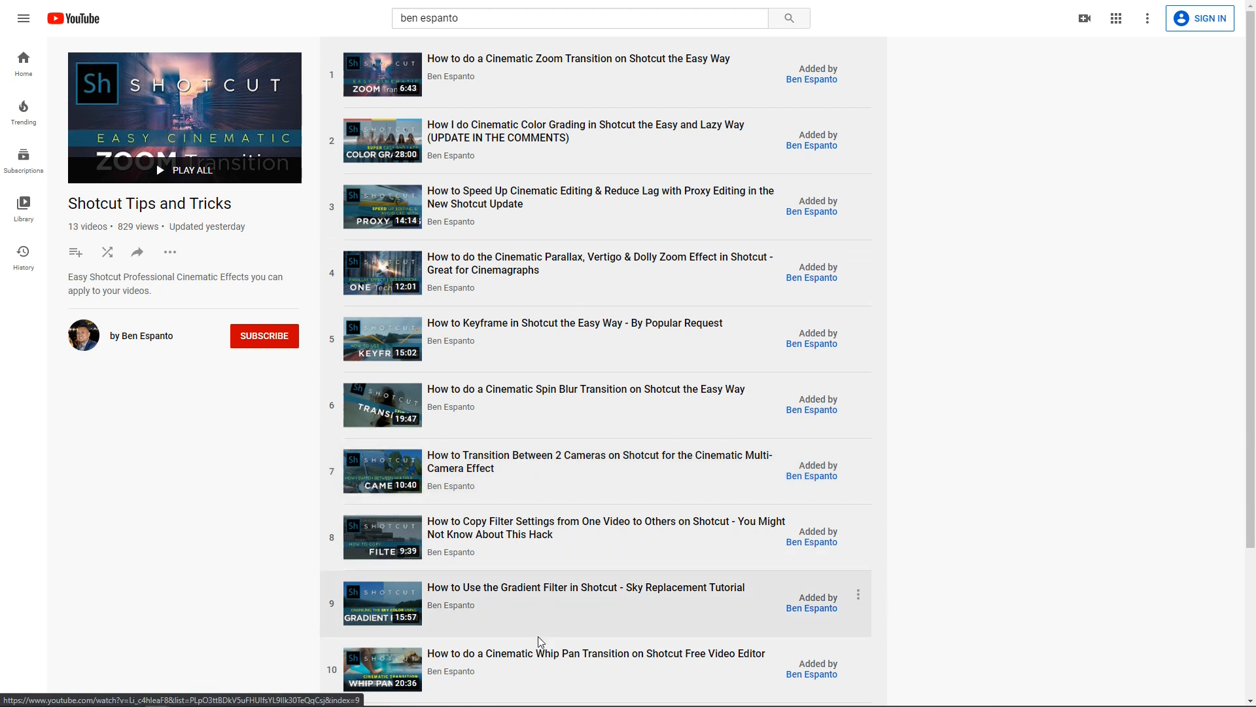
pyautogui.scroll(-3)
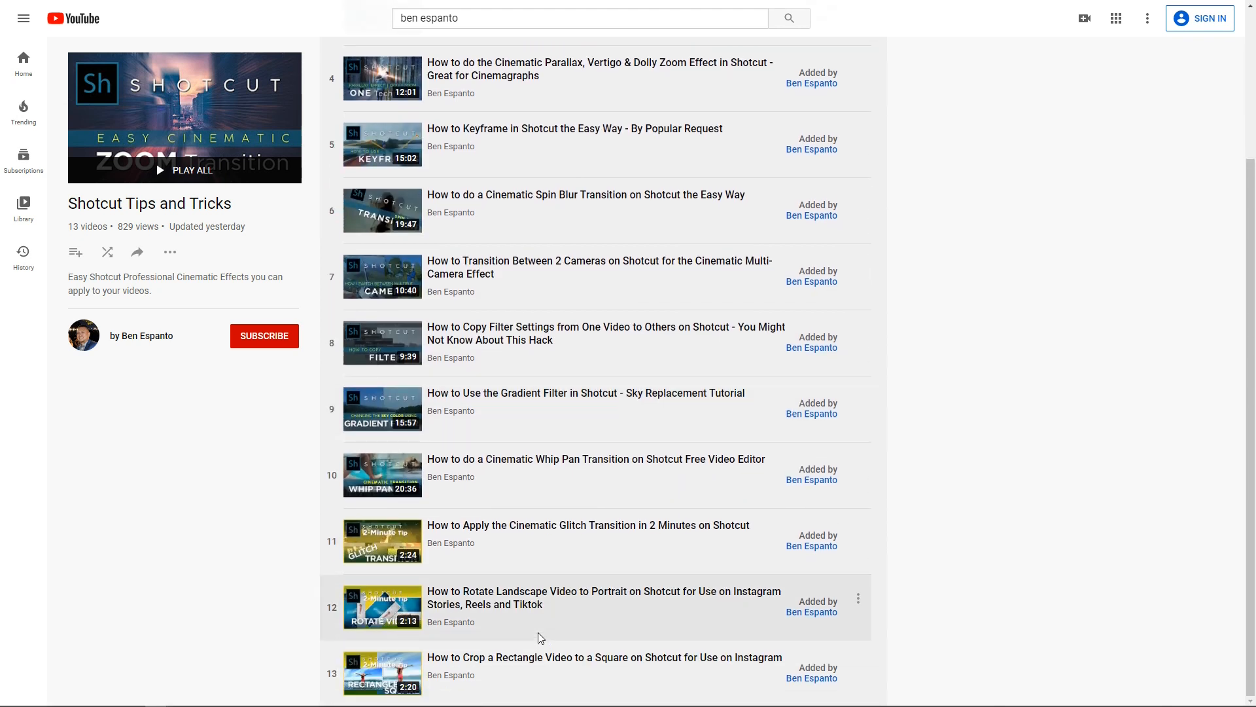